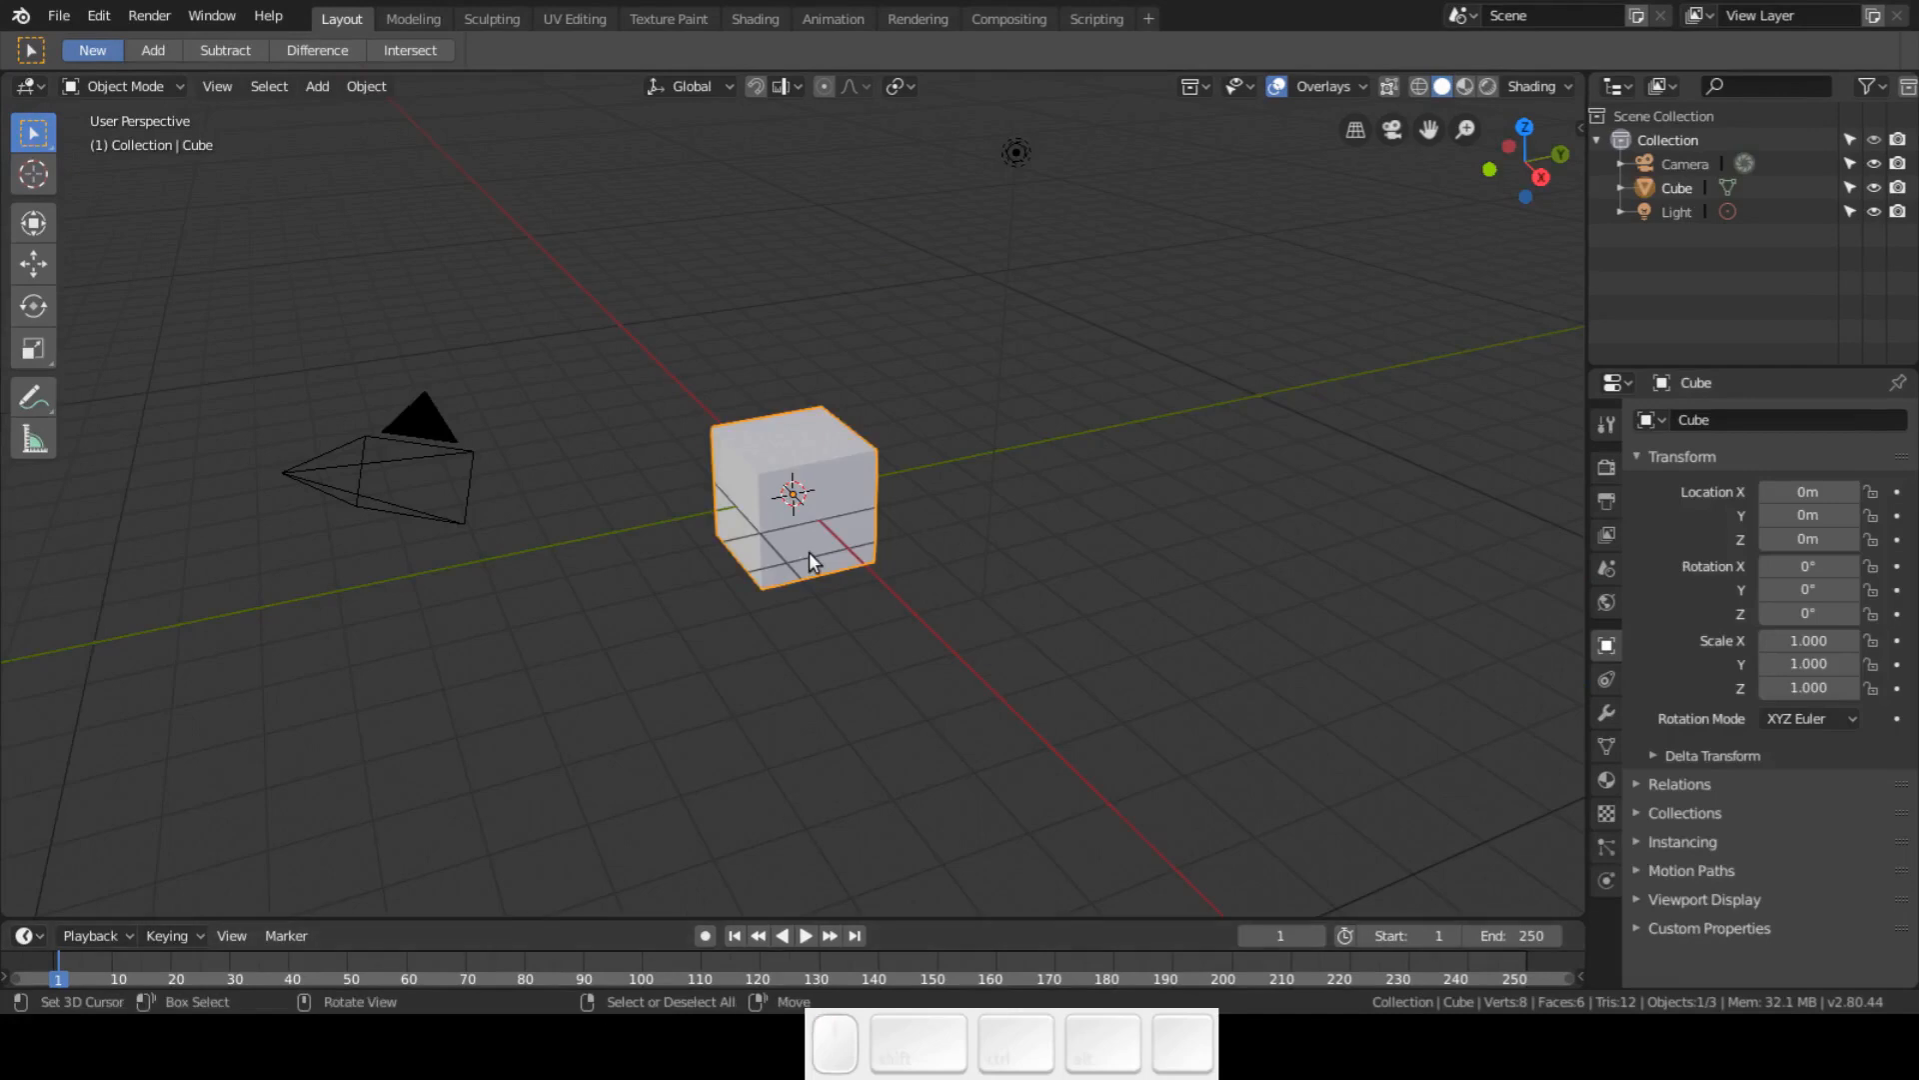
- Delete the default cube, add a plane trimmed to one vertex, and move it 4 m along Y
key(x)
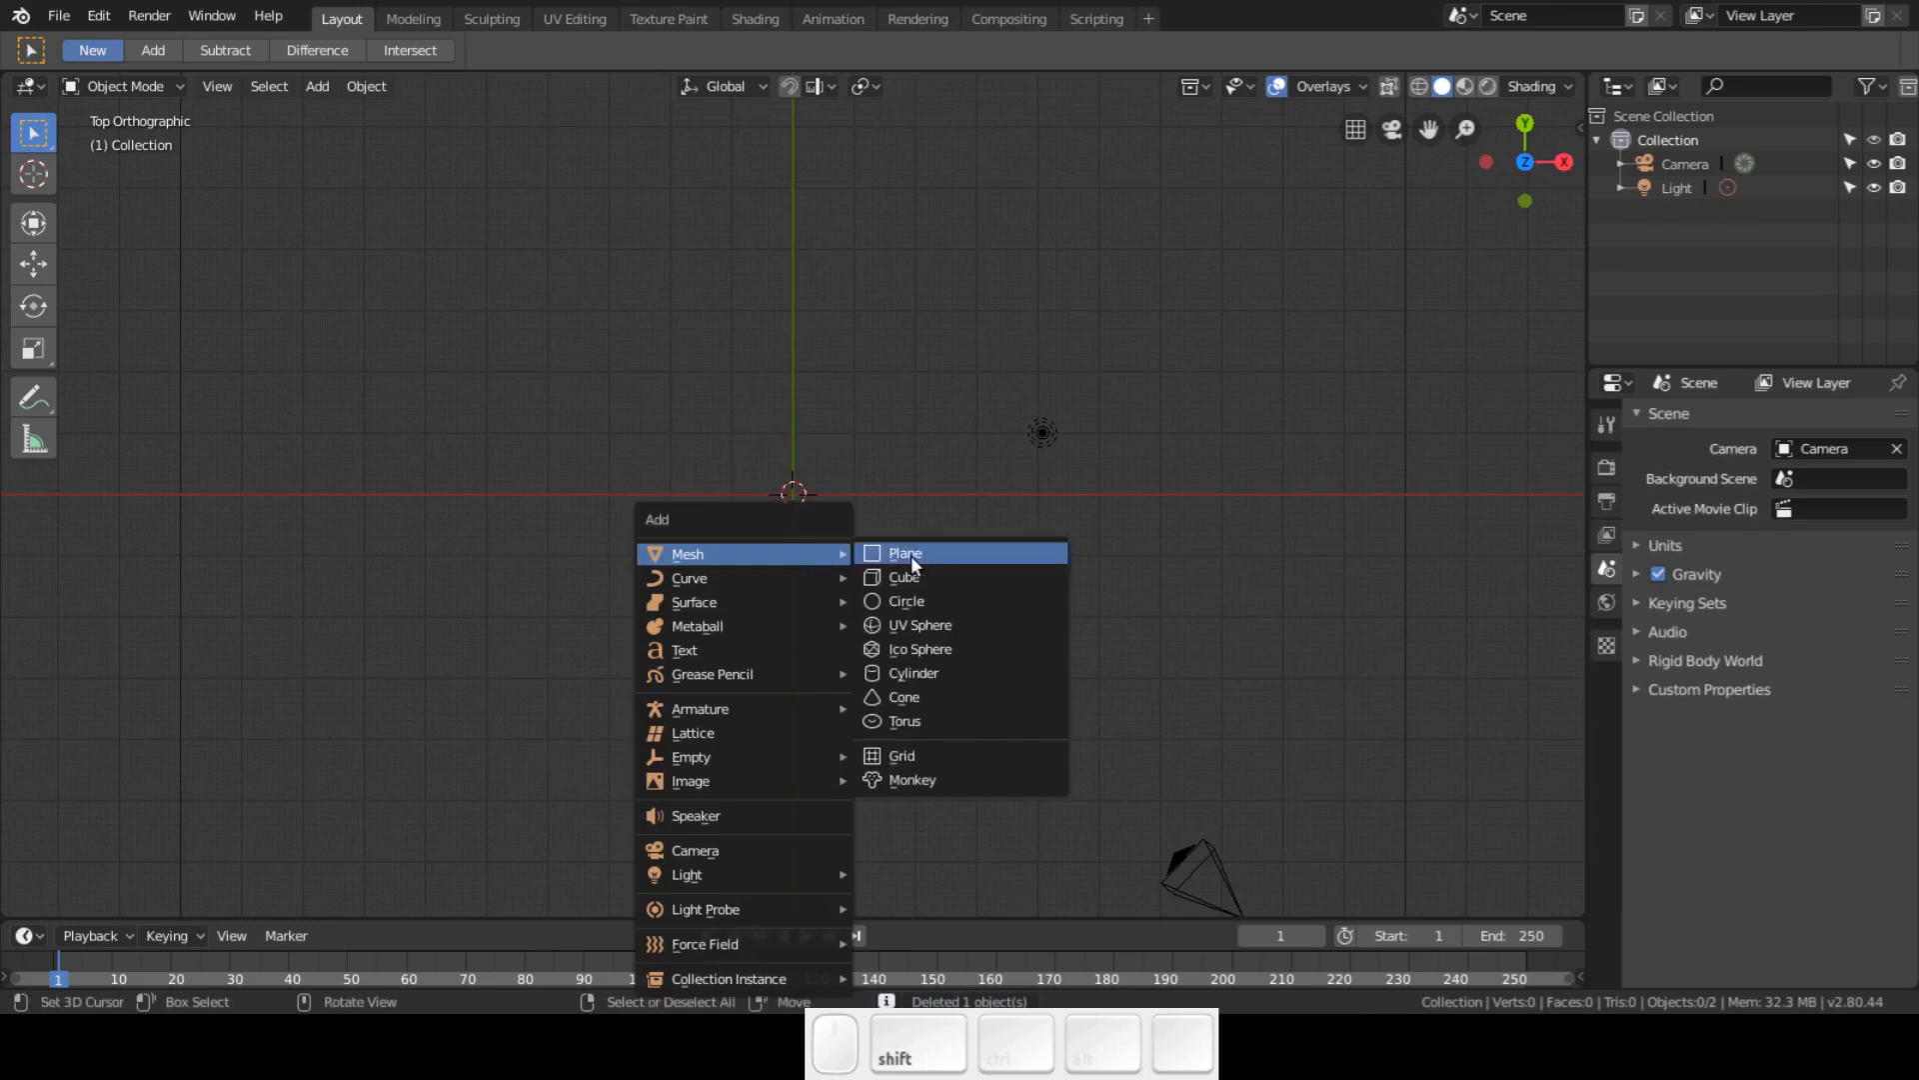
click(904, 554)
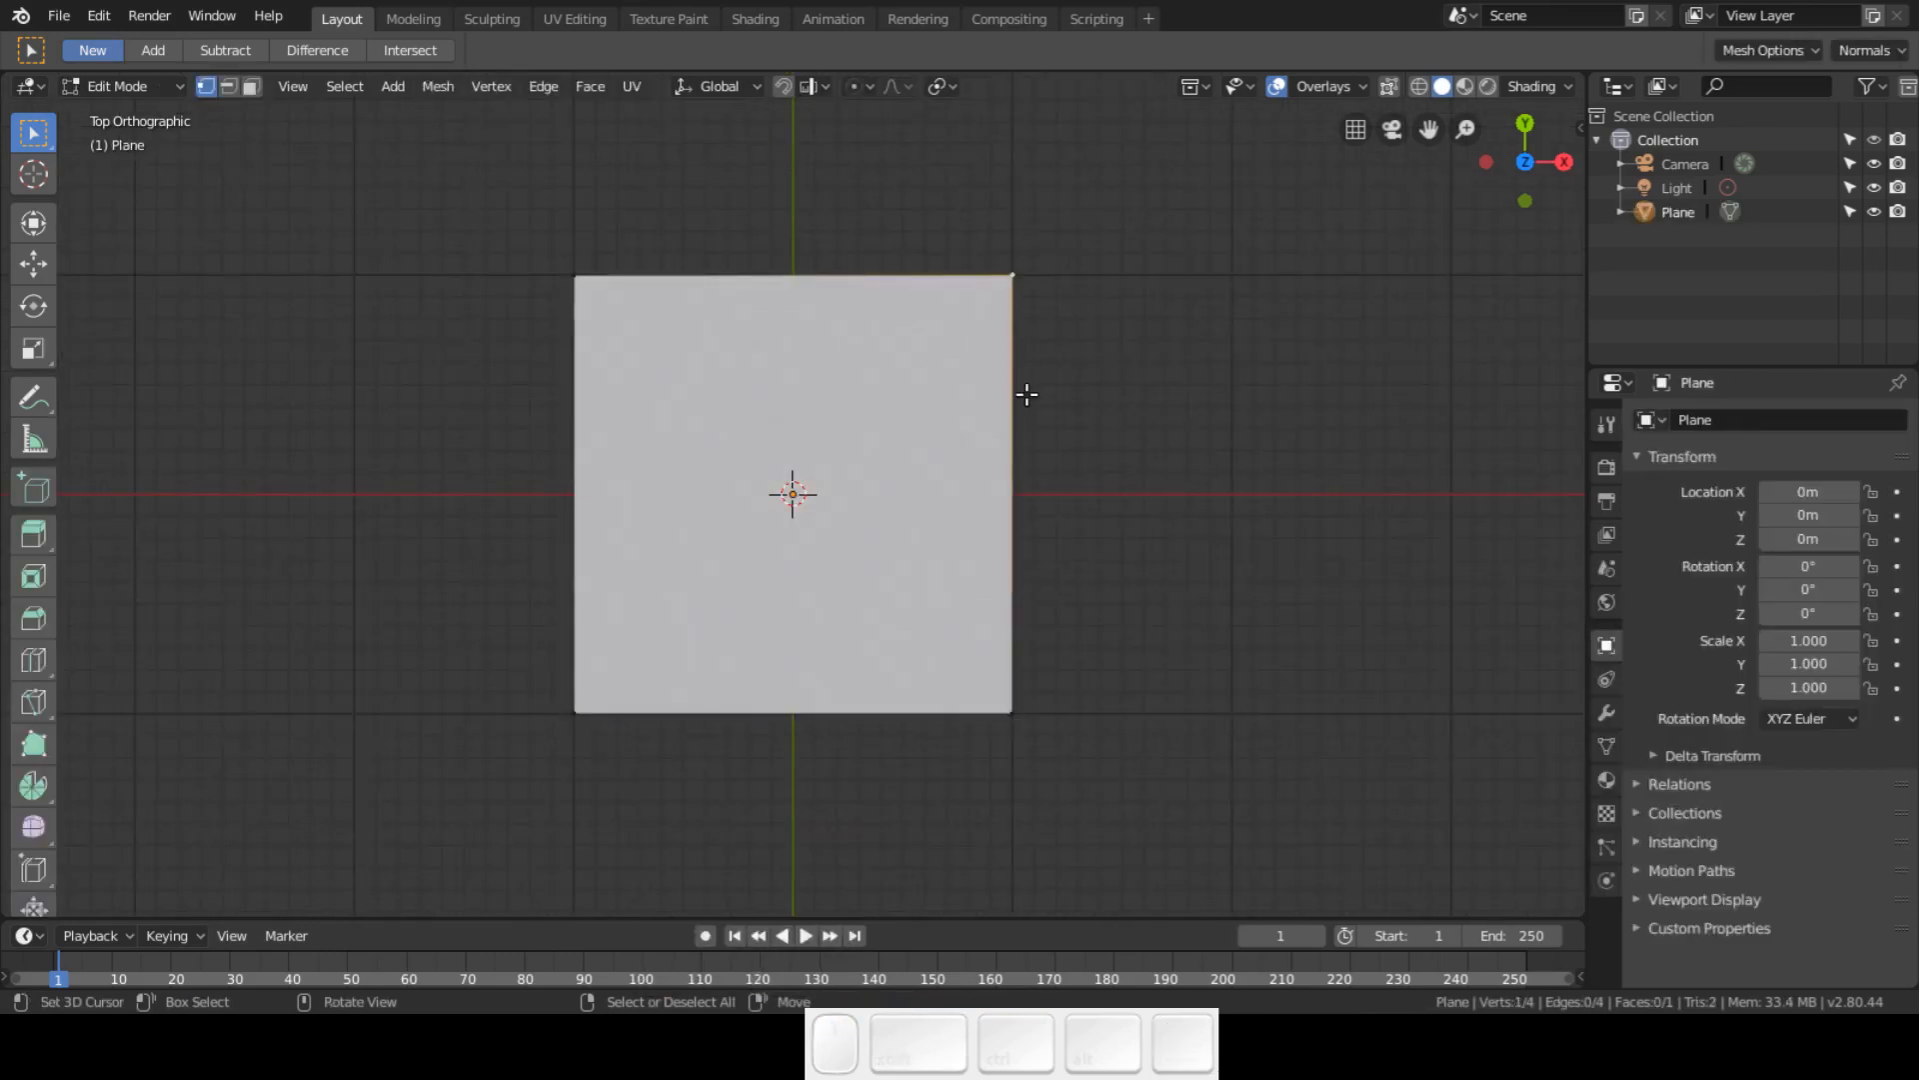
key(x)
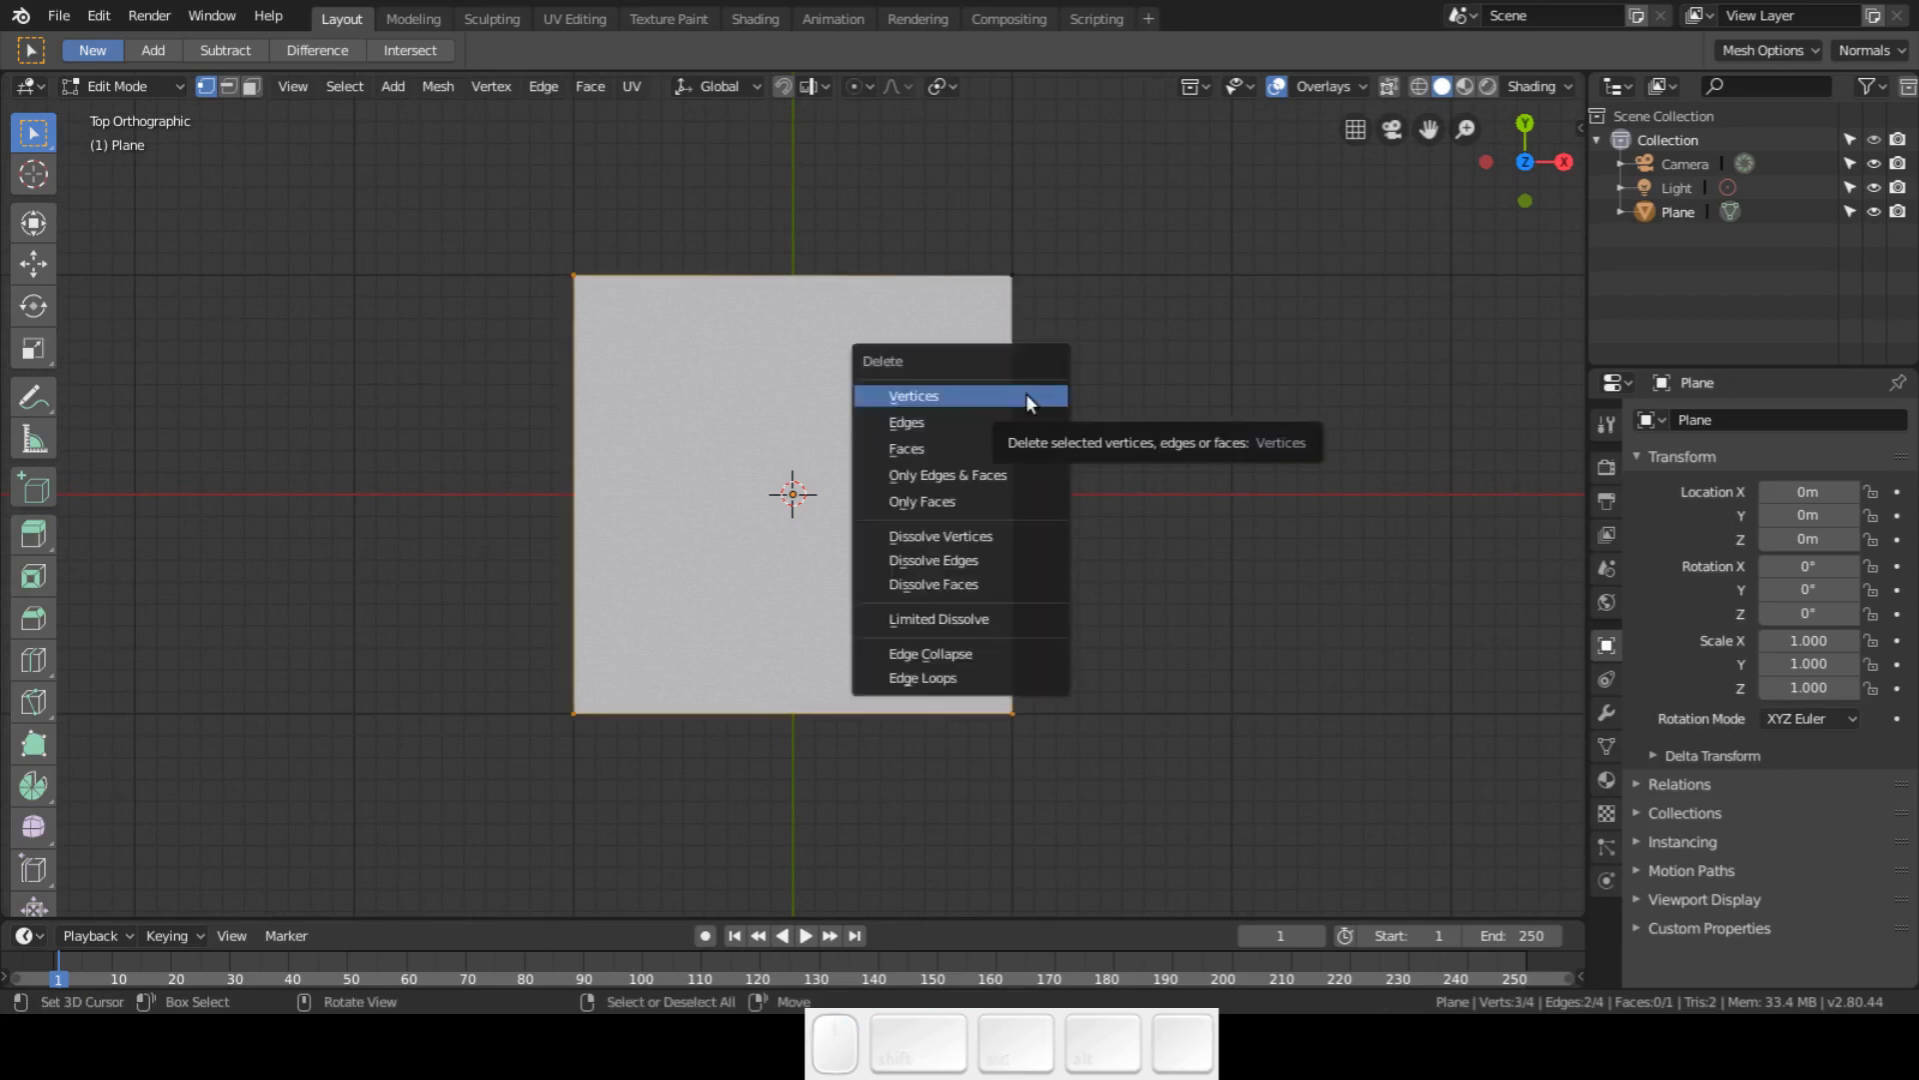
click(914, 394)
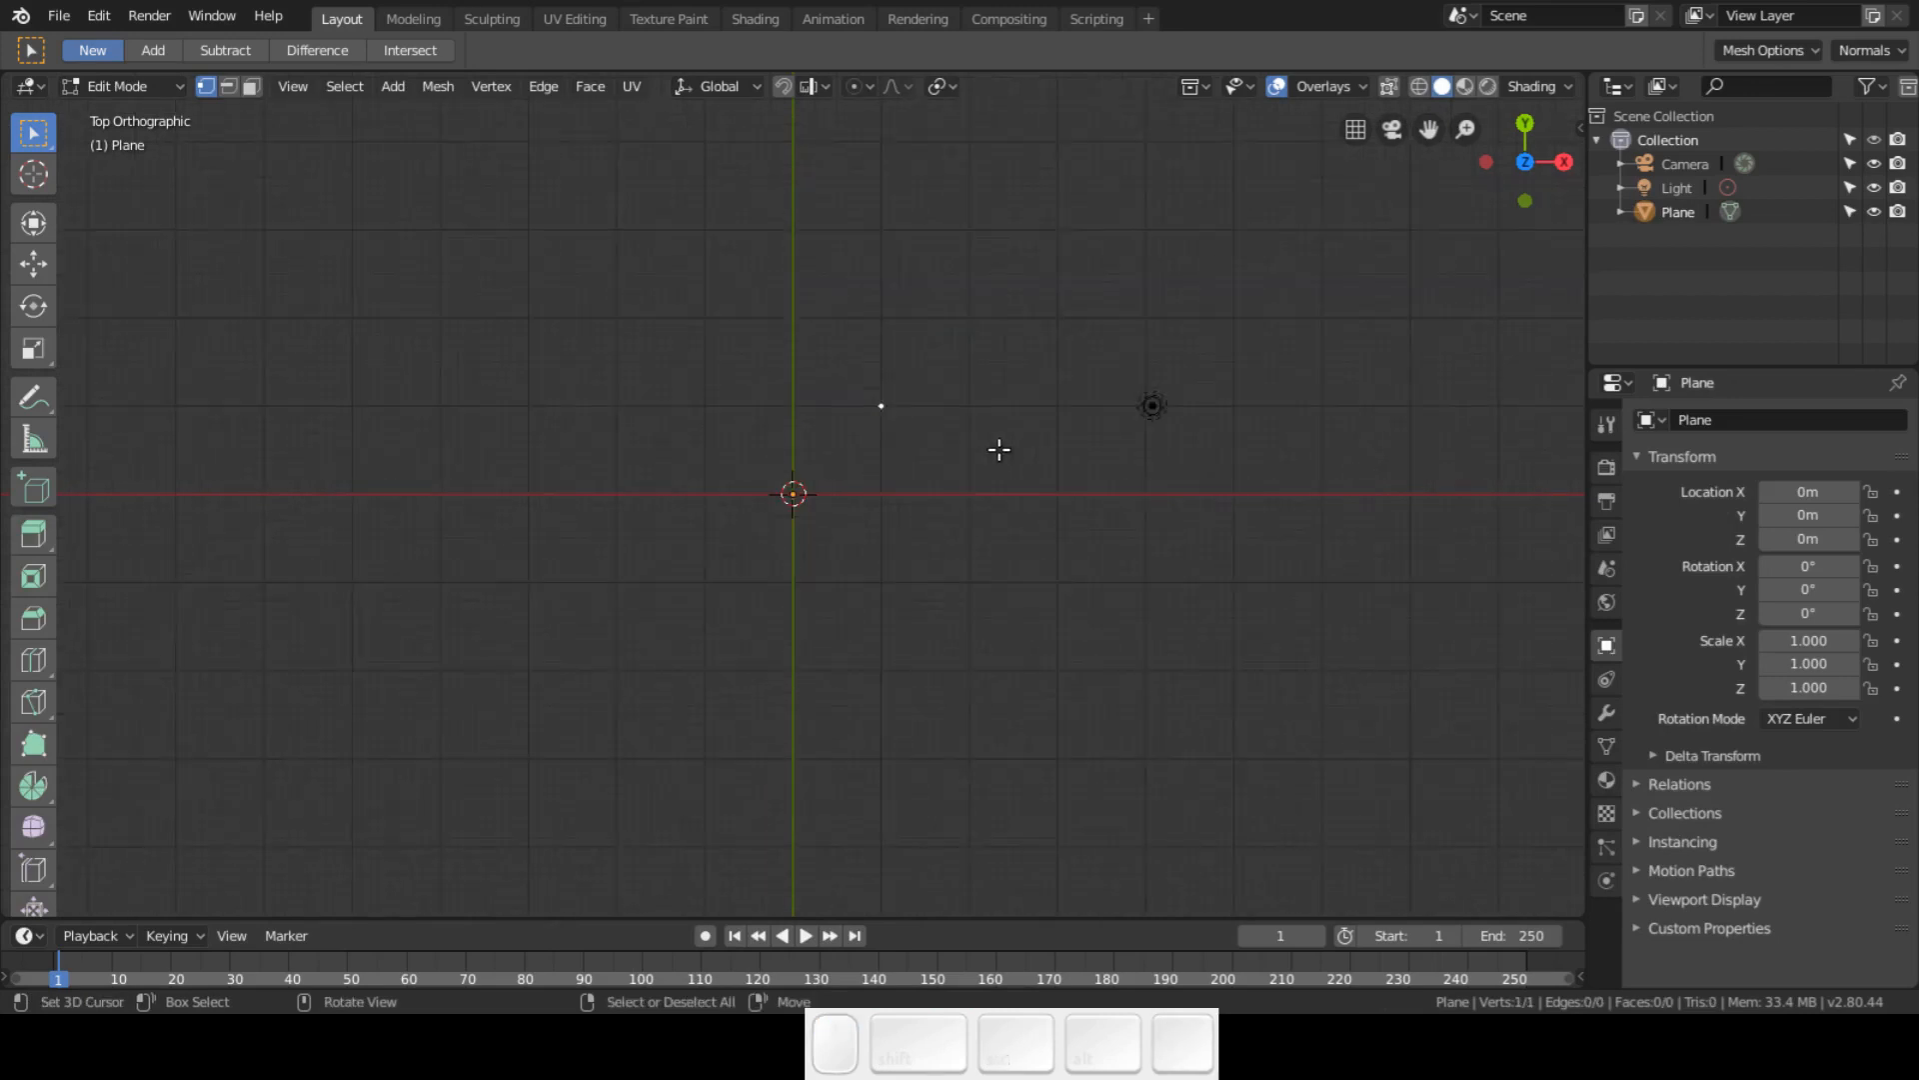
drag(998, 450, 900, 619)
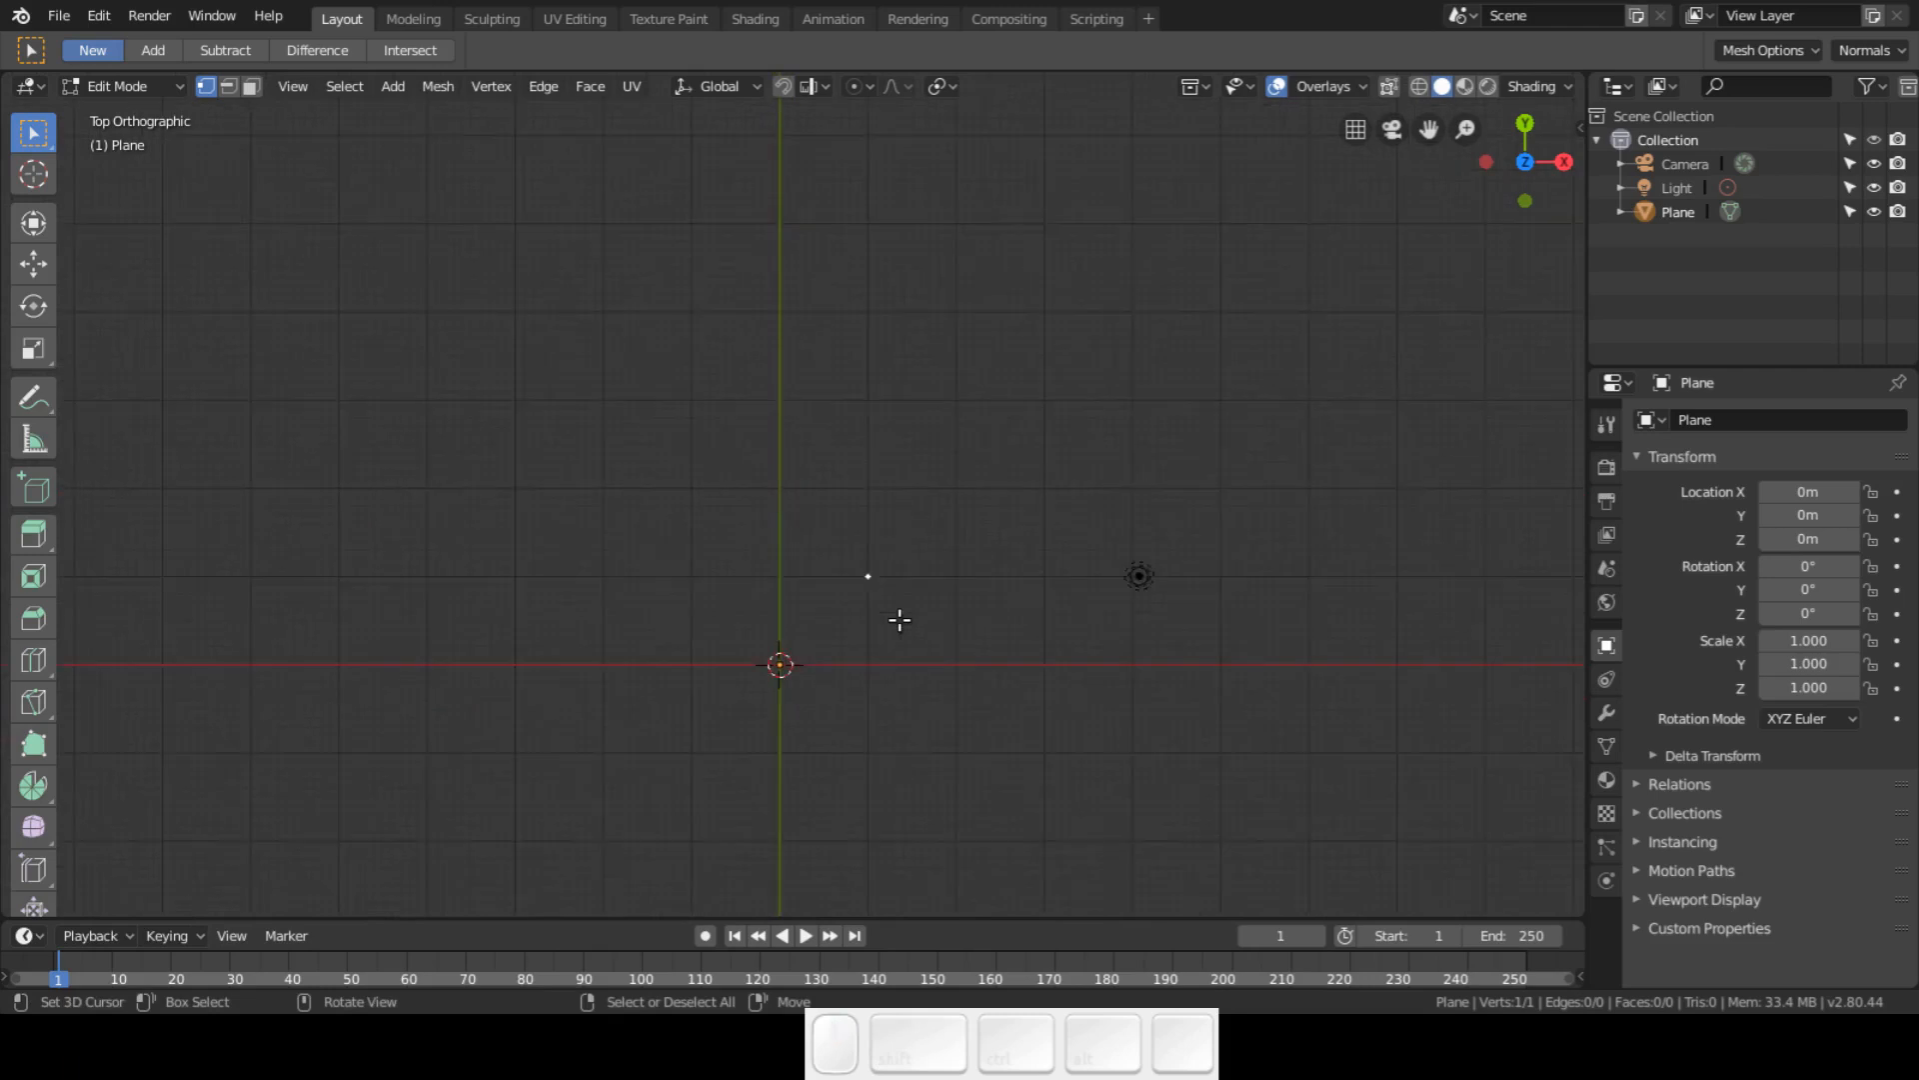
key(g)
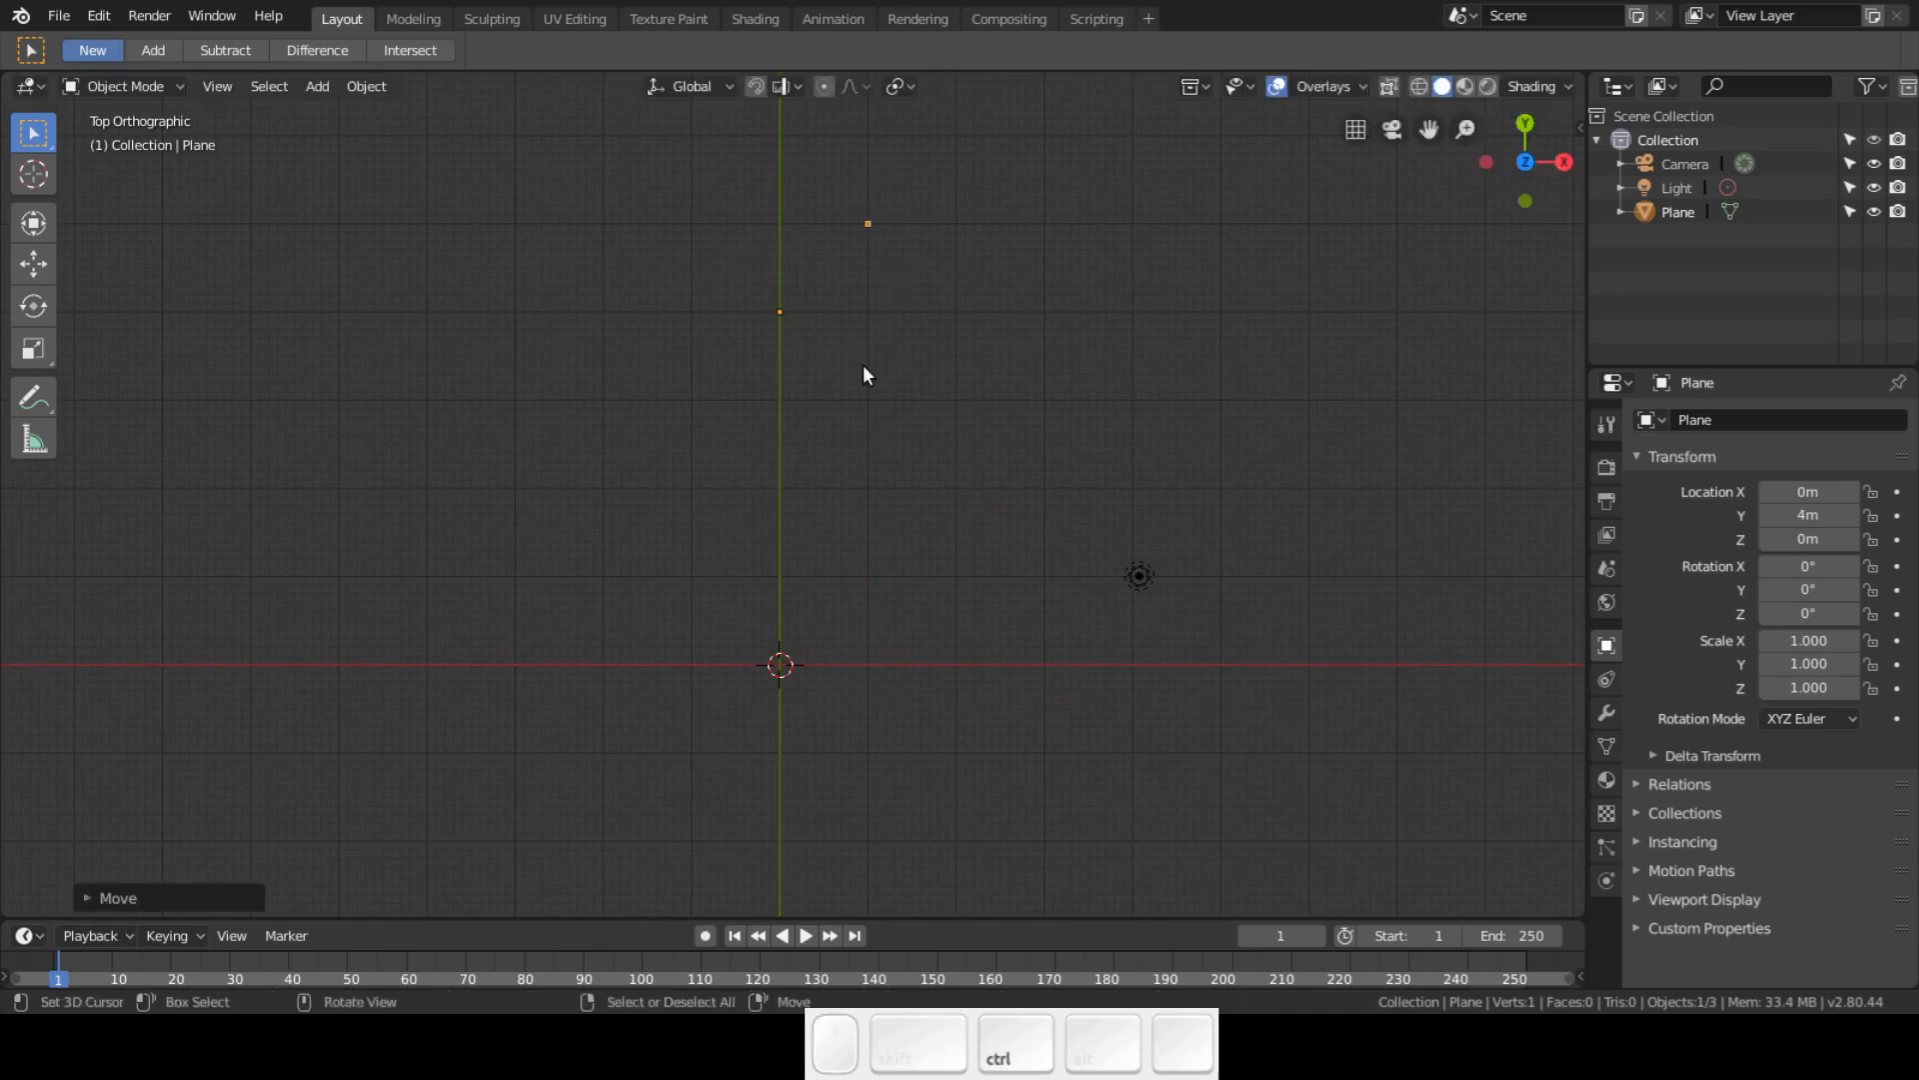
- Extrude the single vertex into a 14-vertex zigzag edge chain and merge by distance
key(Tab)
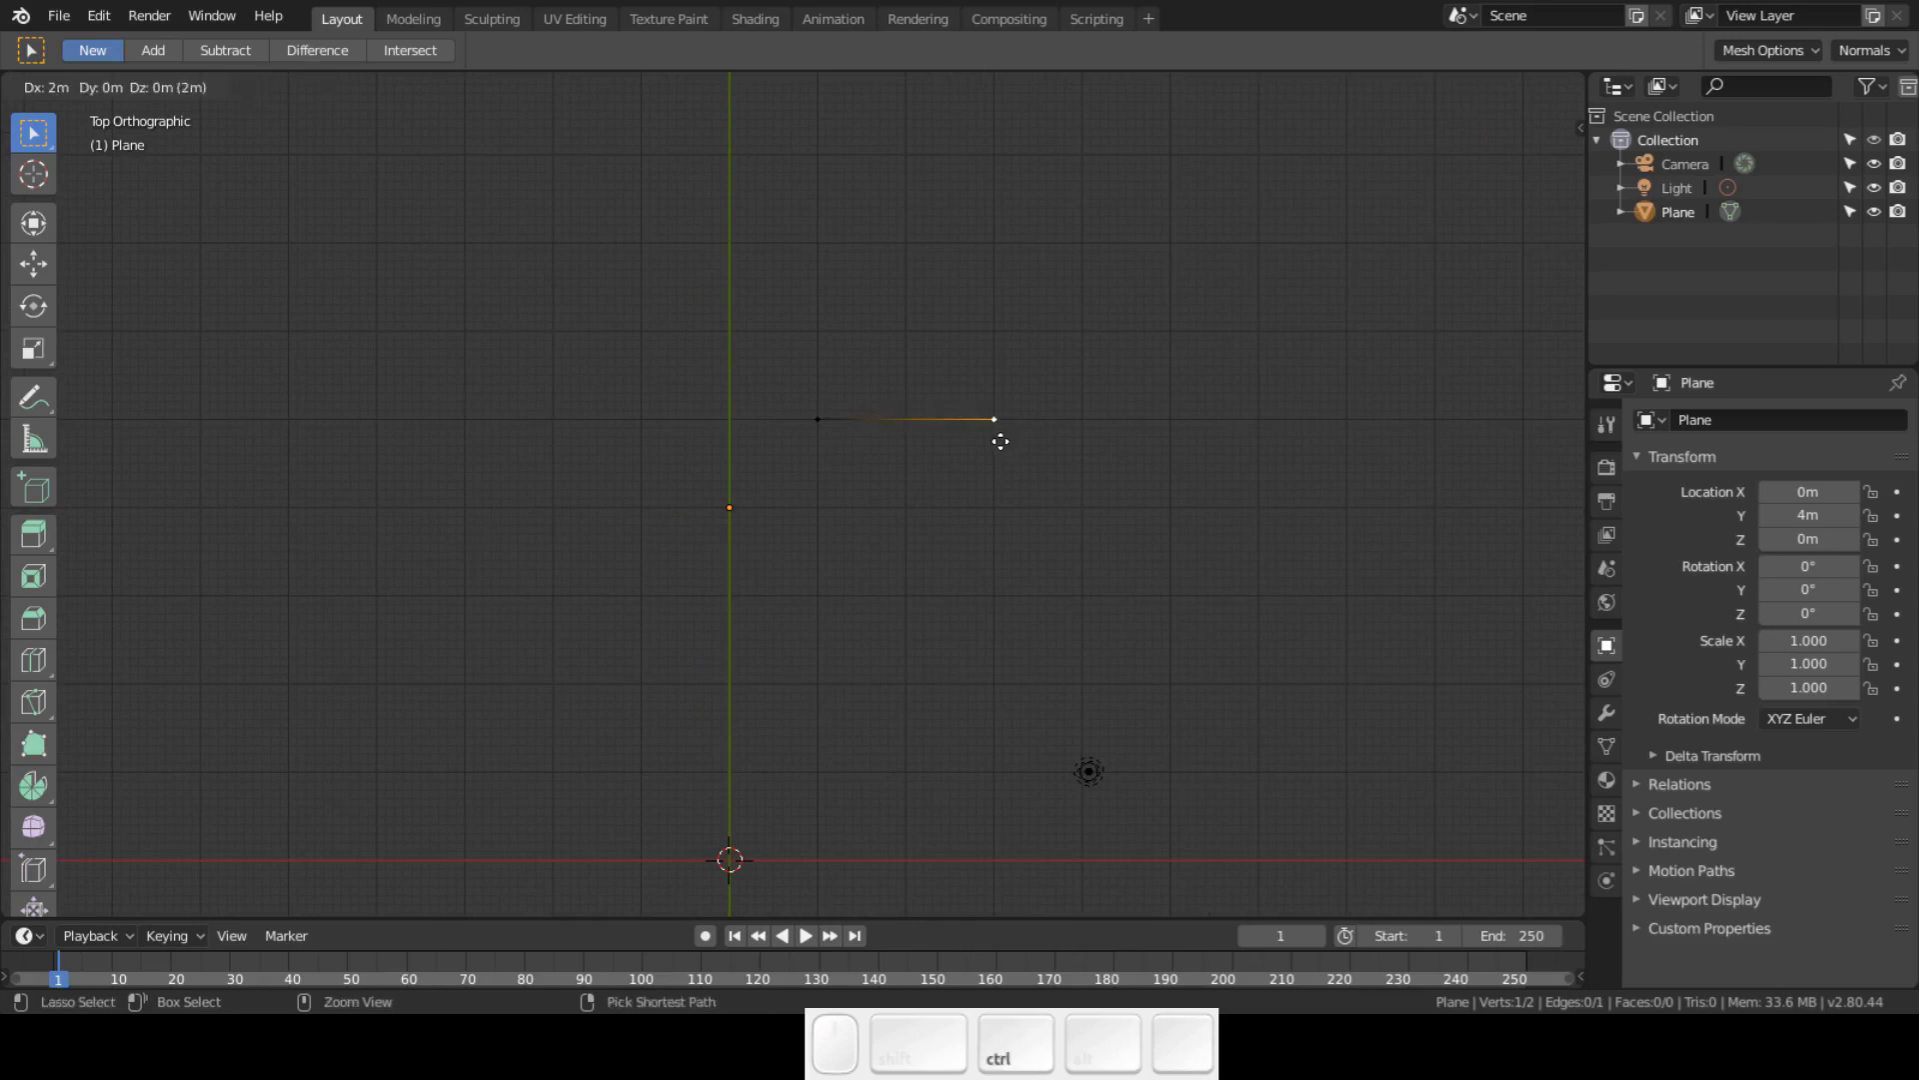
drag(993, 420, 994, 506)
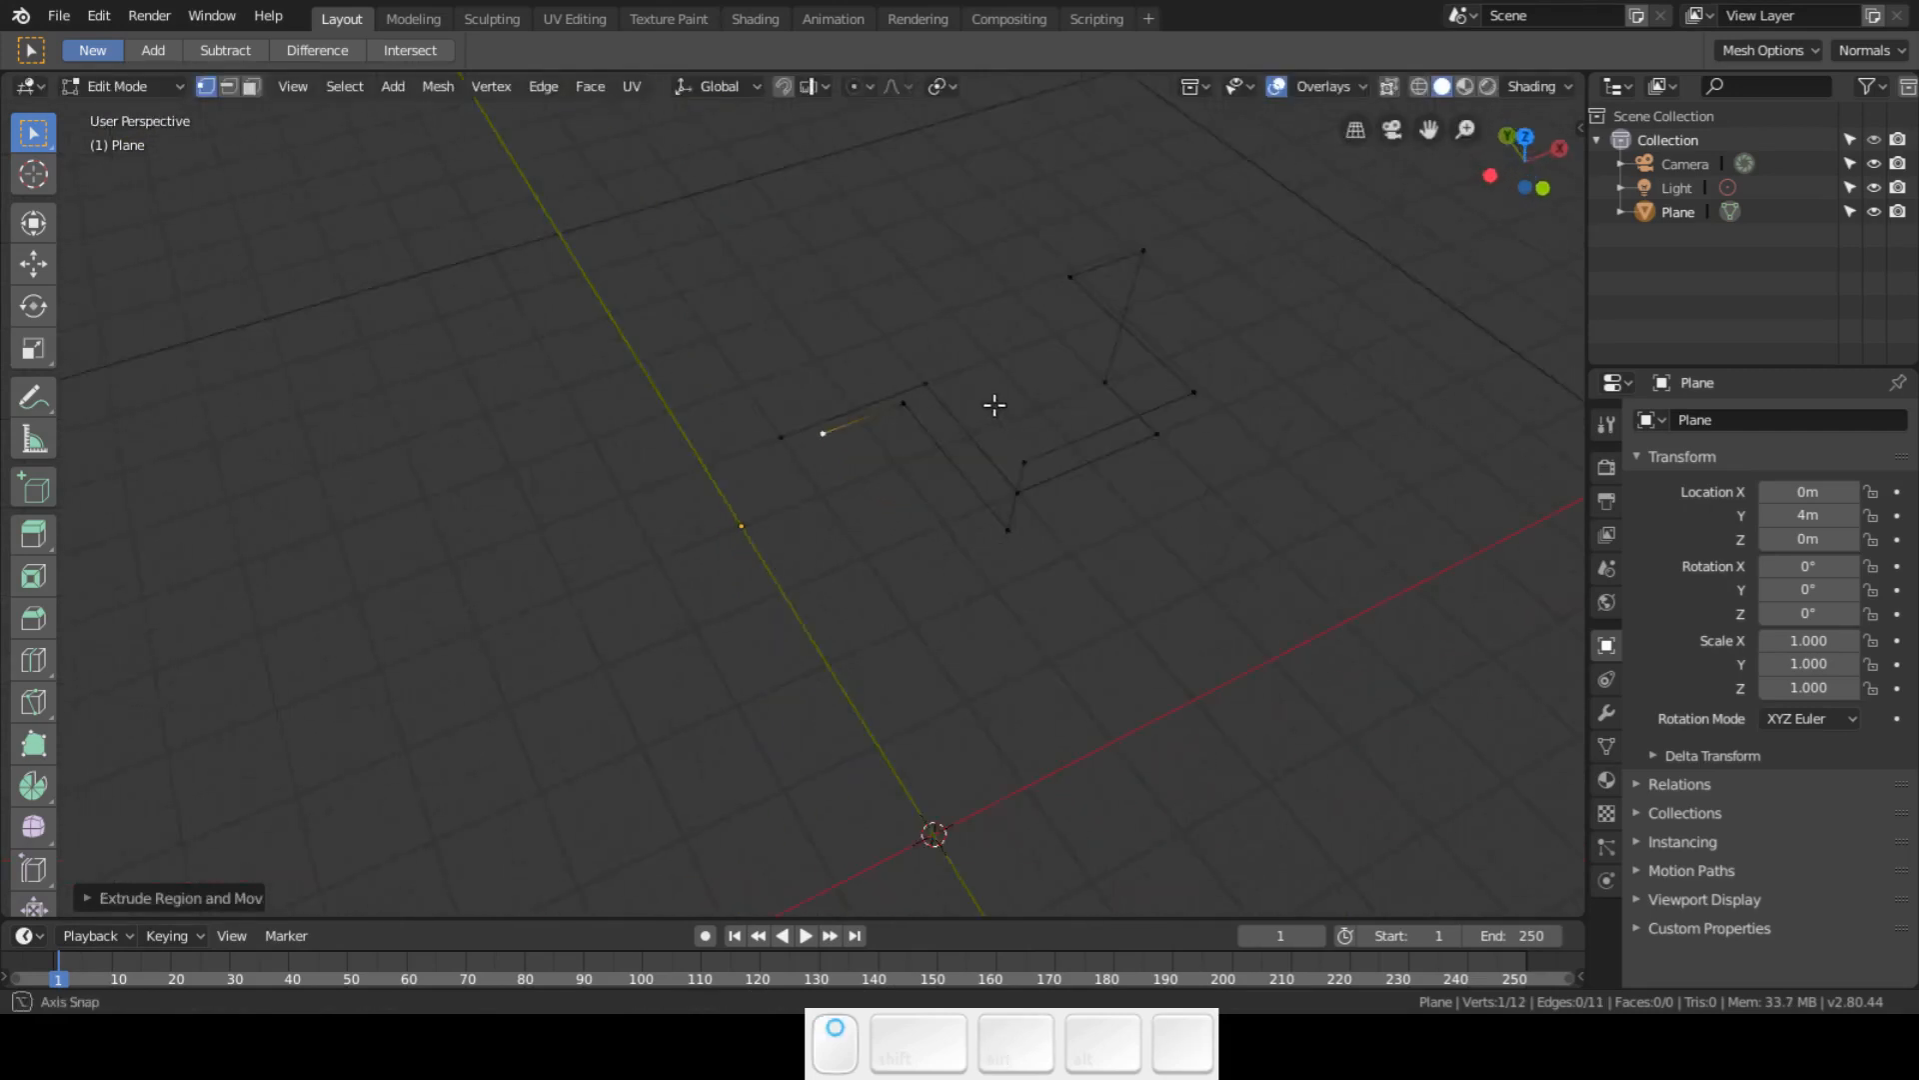
drag(992, 406, 808, 477)
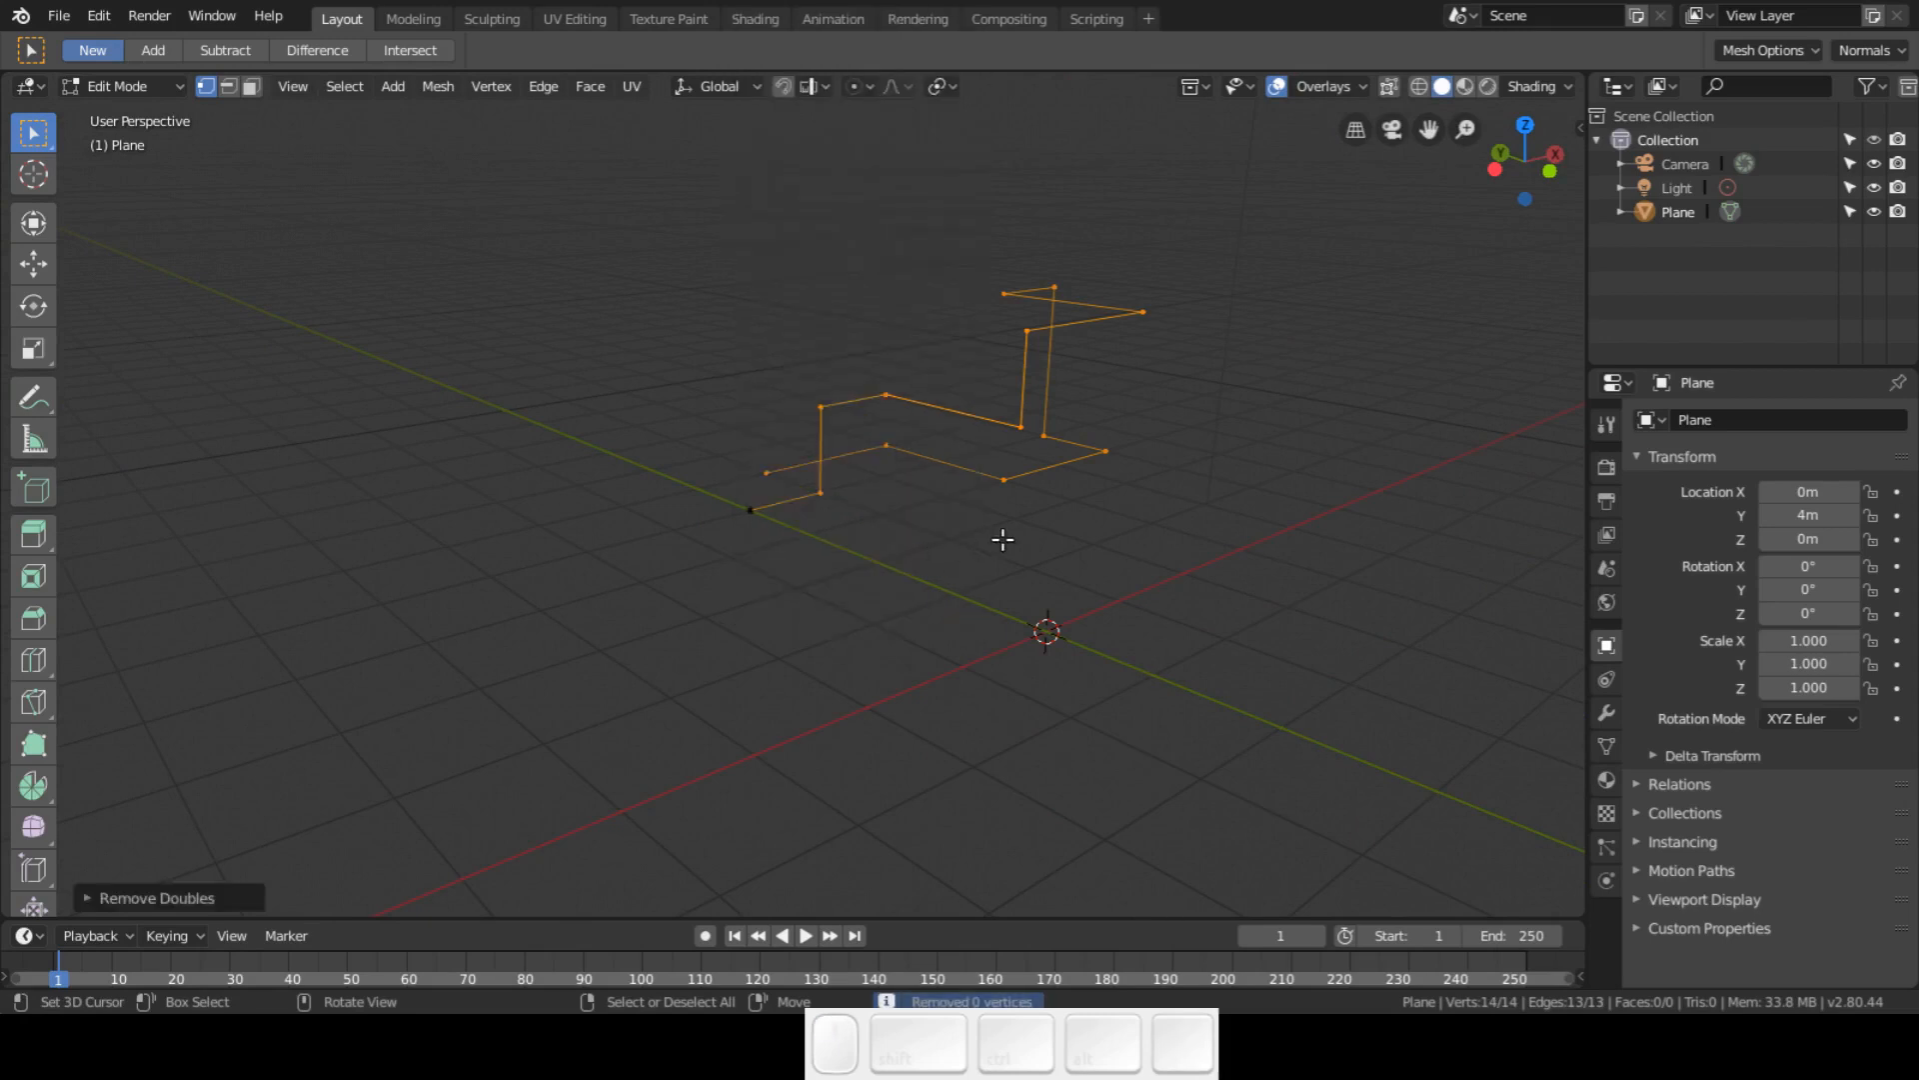
- Vertex-bevel all corners of the zigzag into smooth multi-segment bends, reaching 98 vertices
drag(1002, 540, 872, 588)
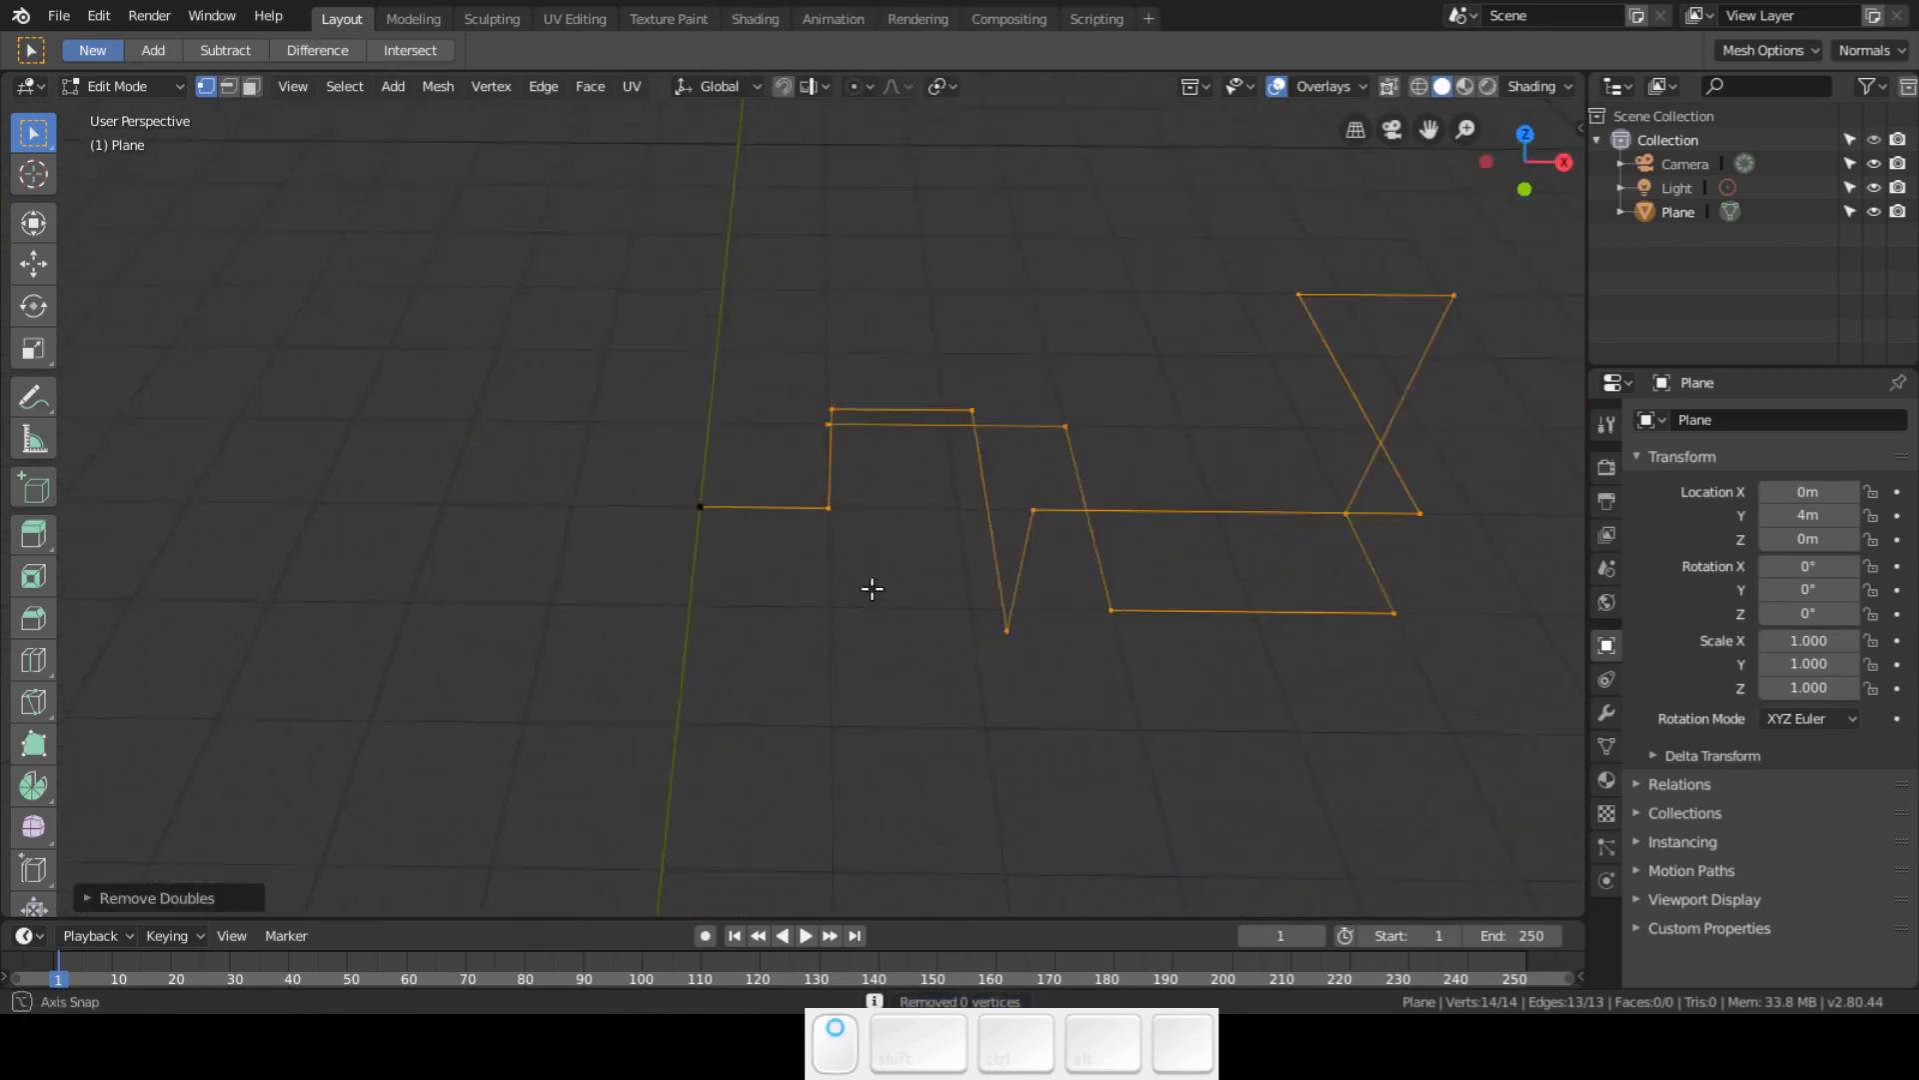
drag(872, 587, 997, 540)
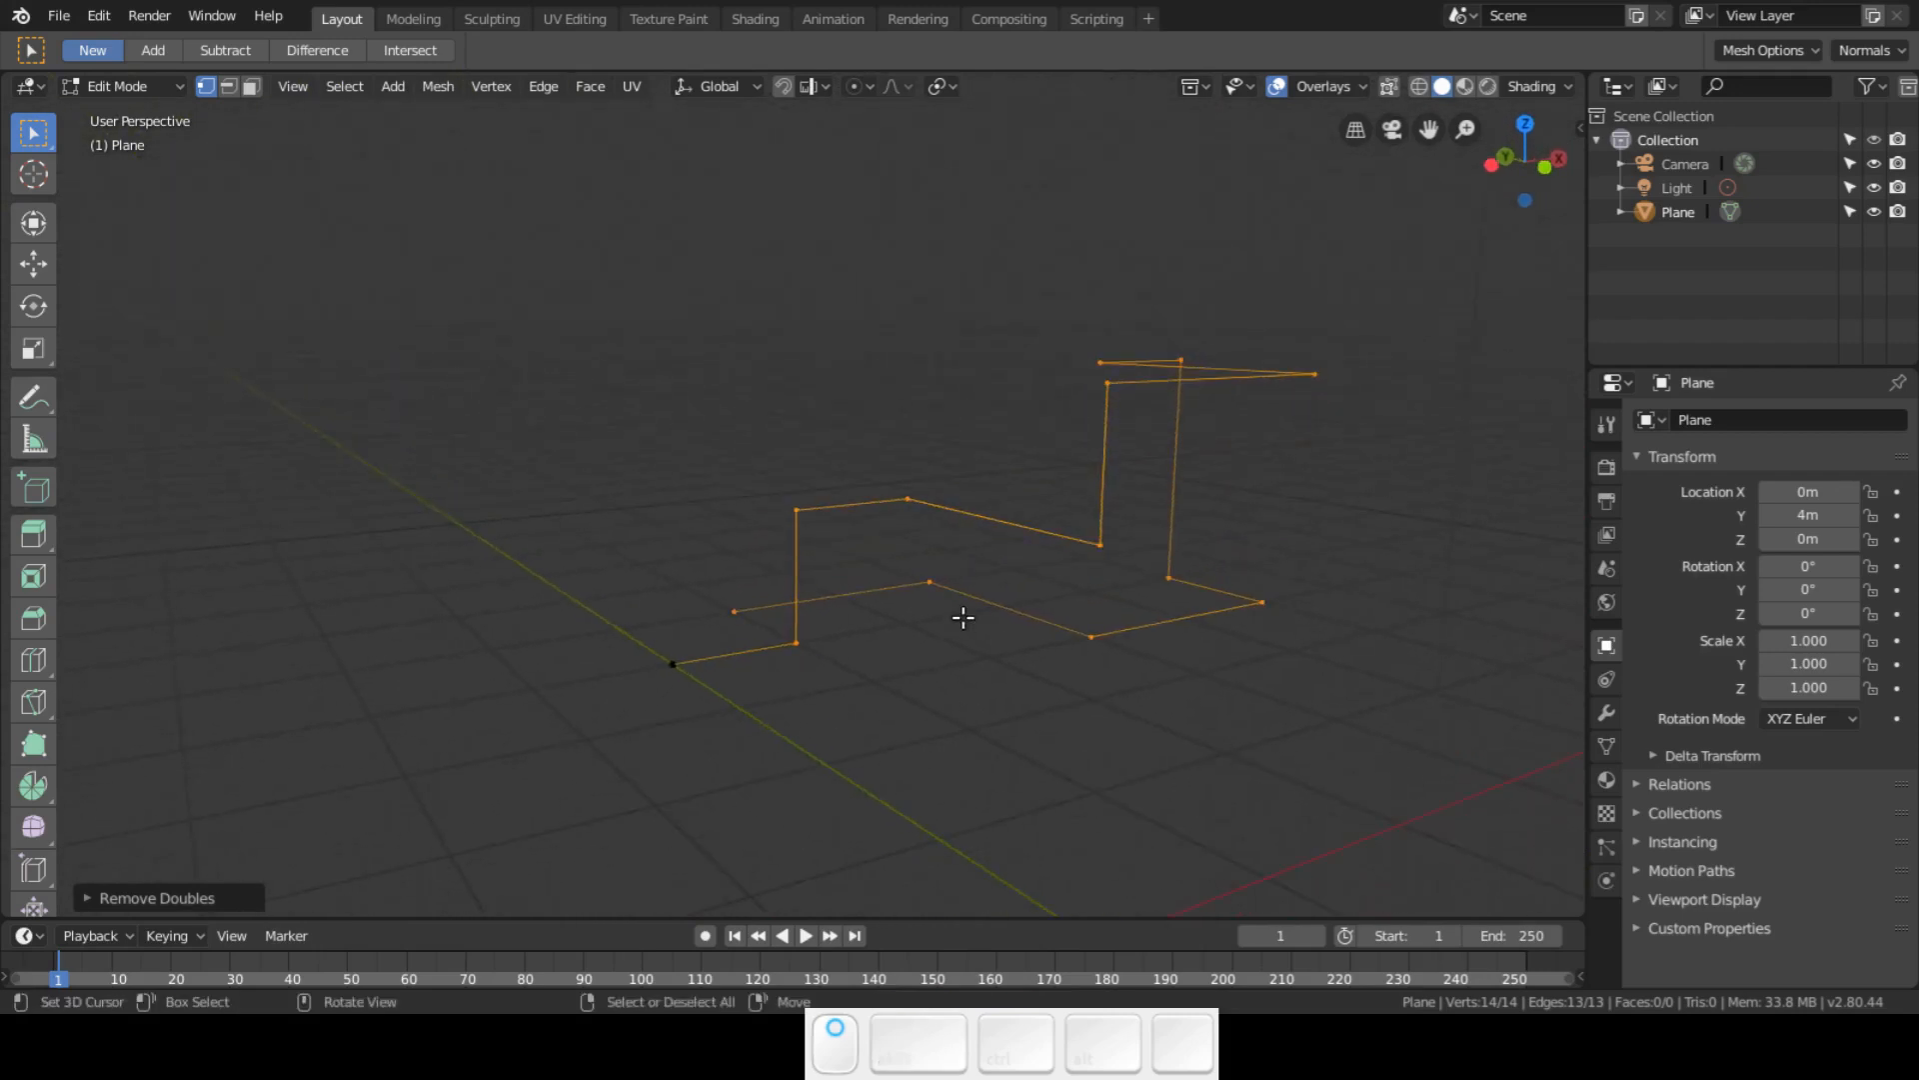
key(ctrl+b)
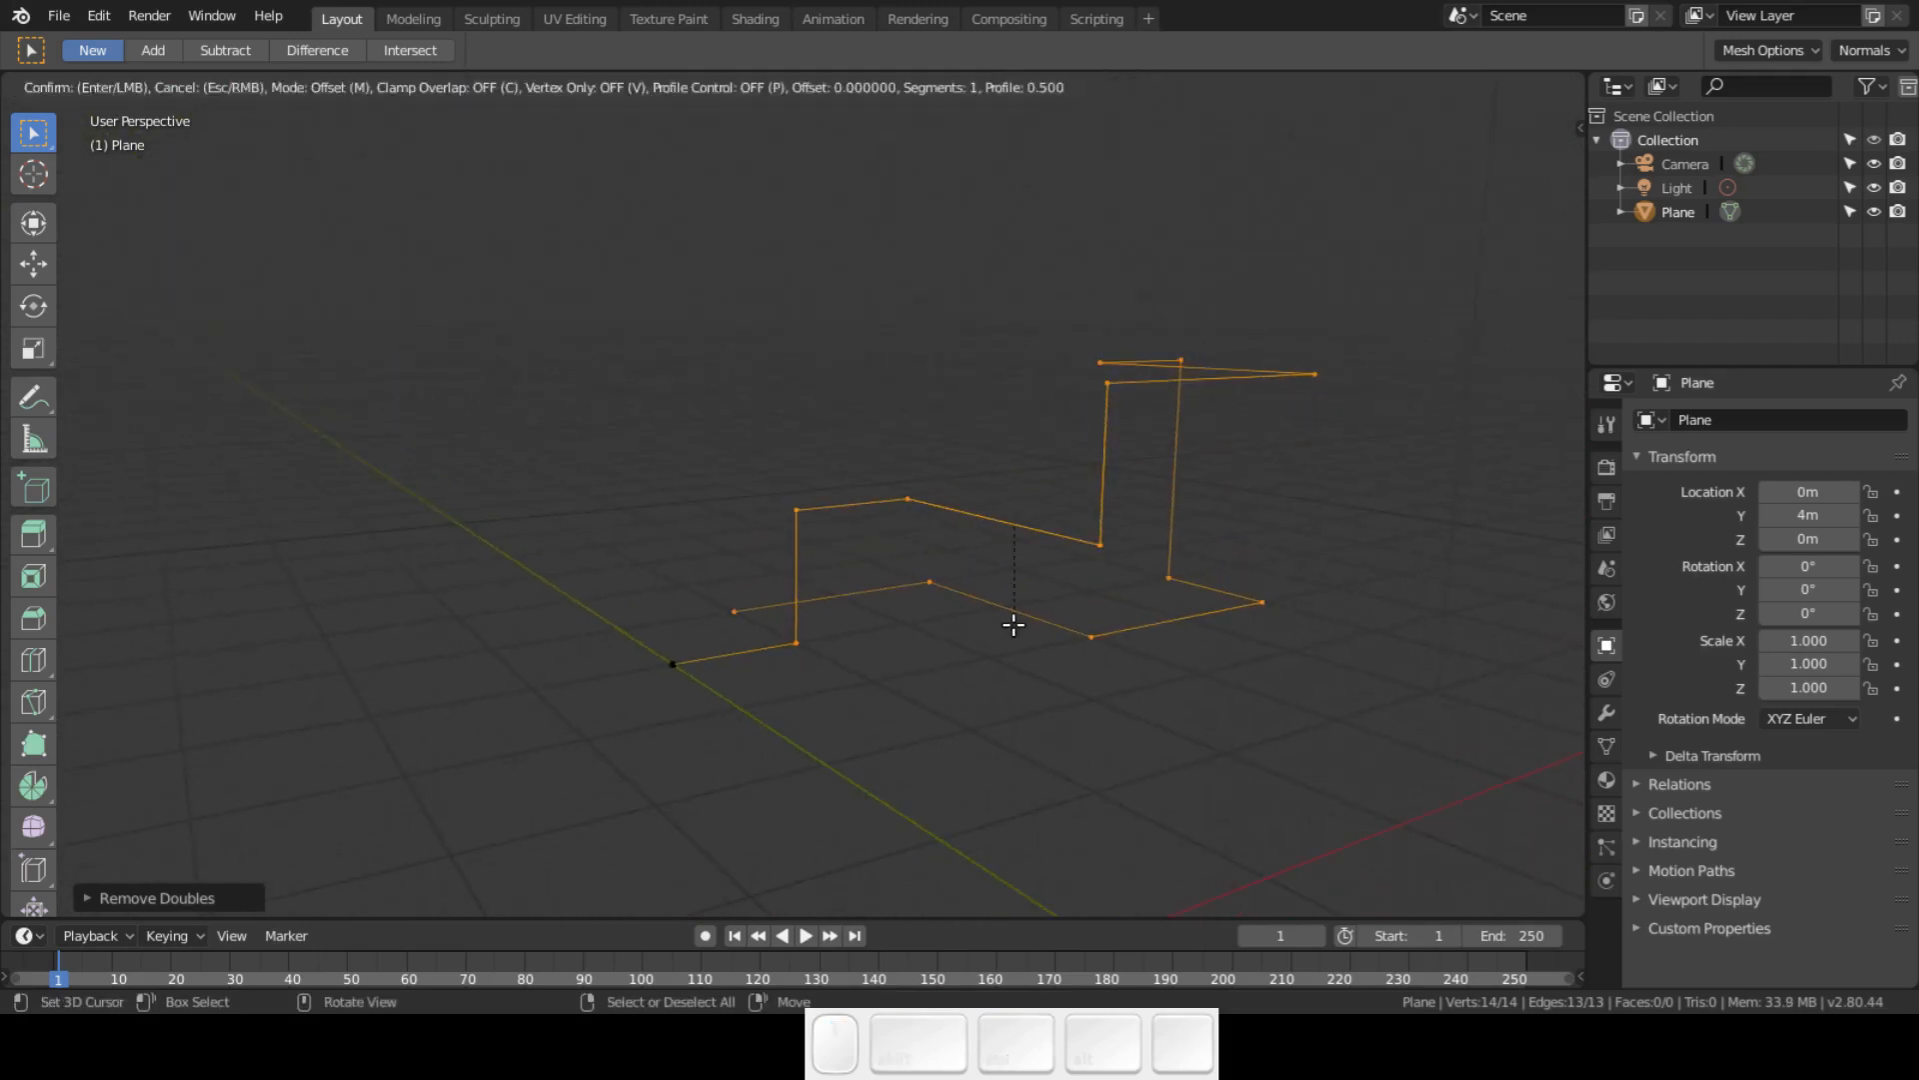
key(v)
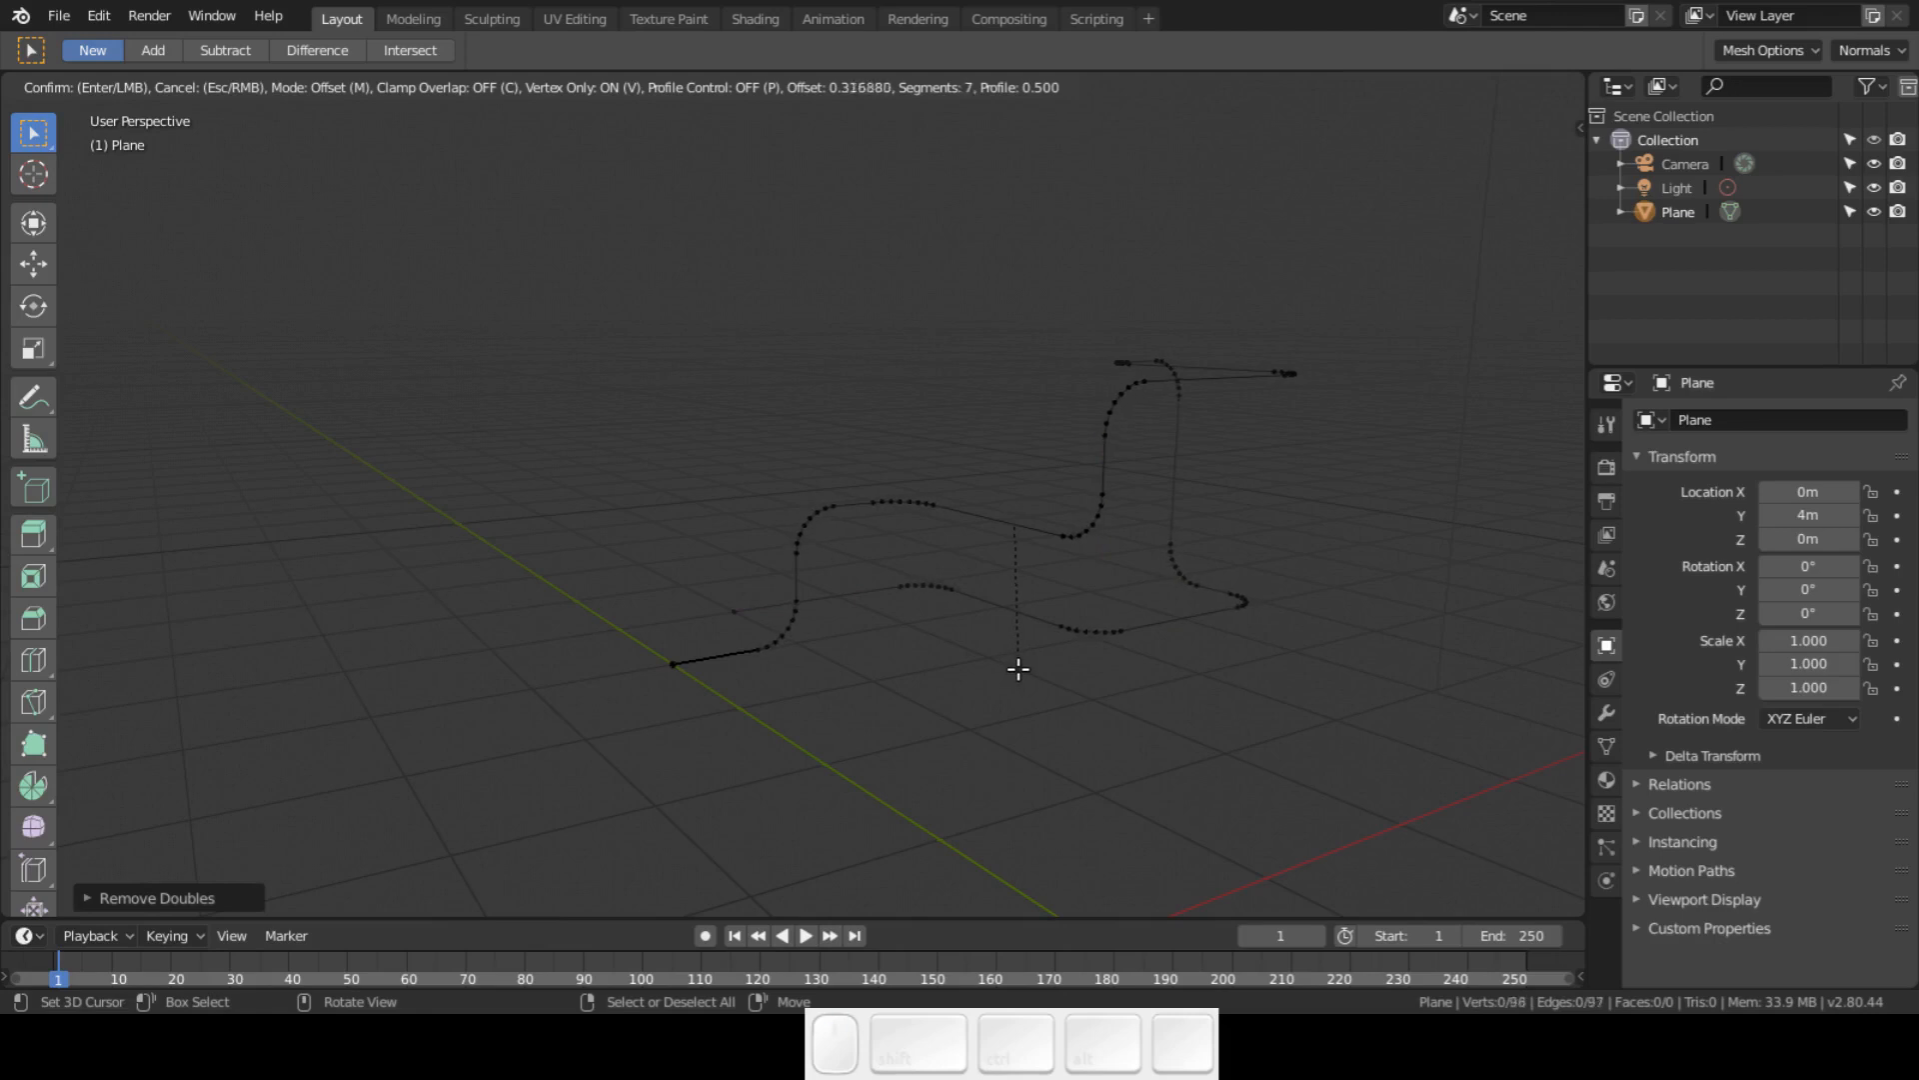
mouse_move(1020, 664)
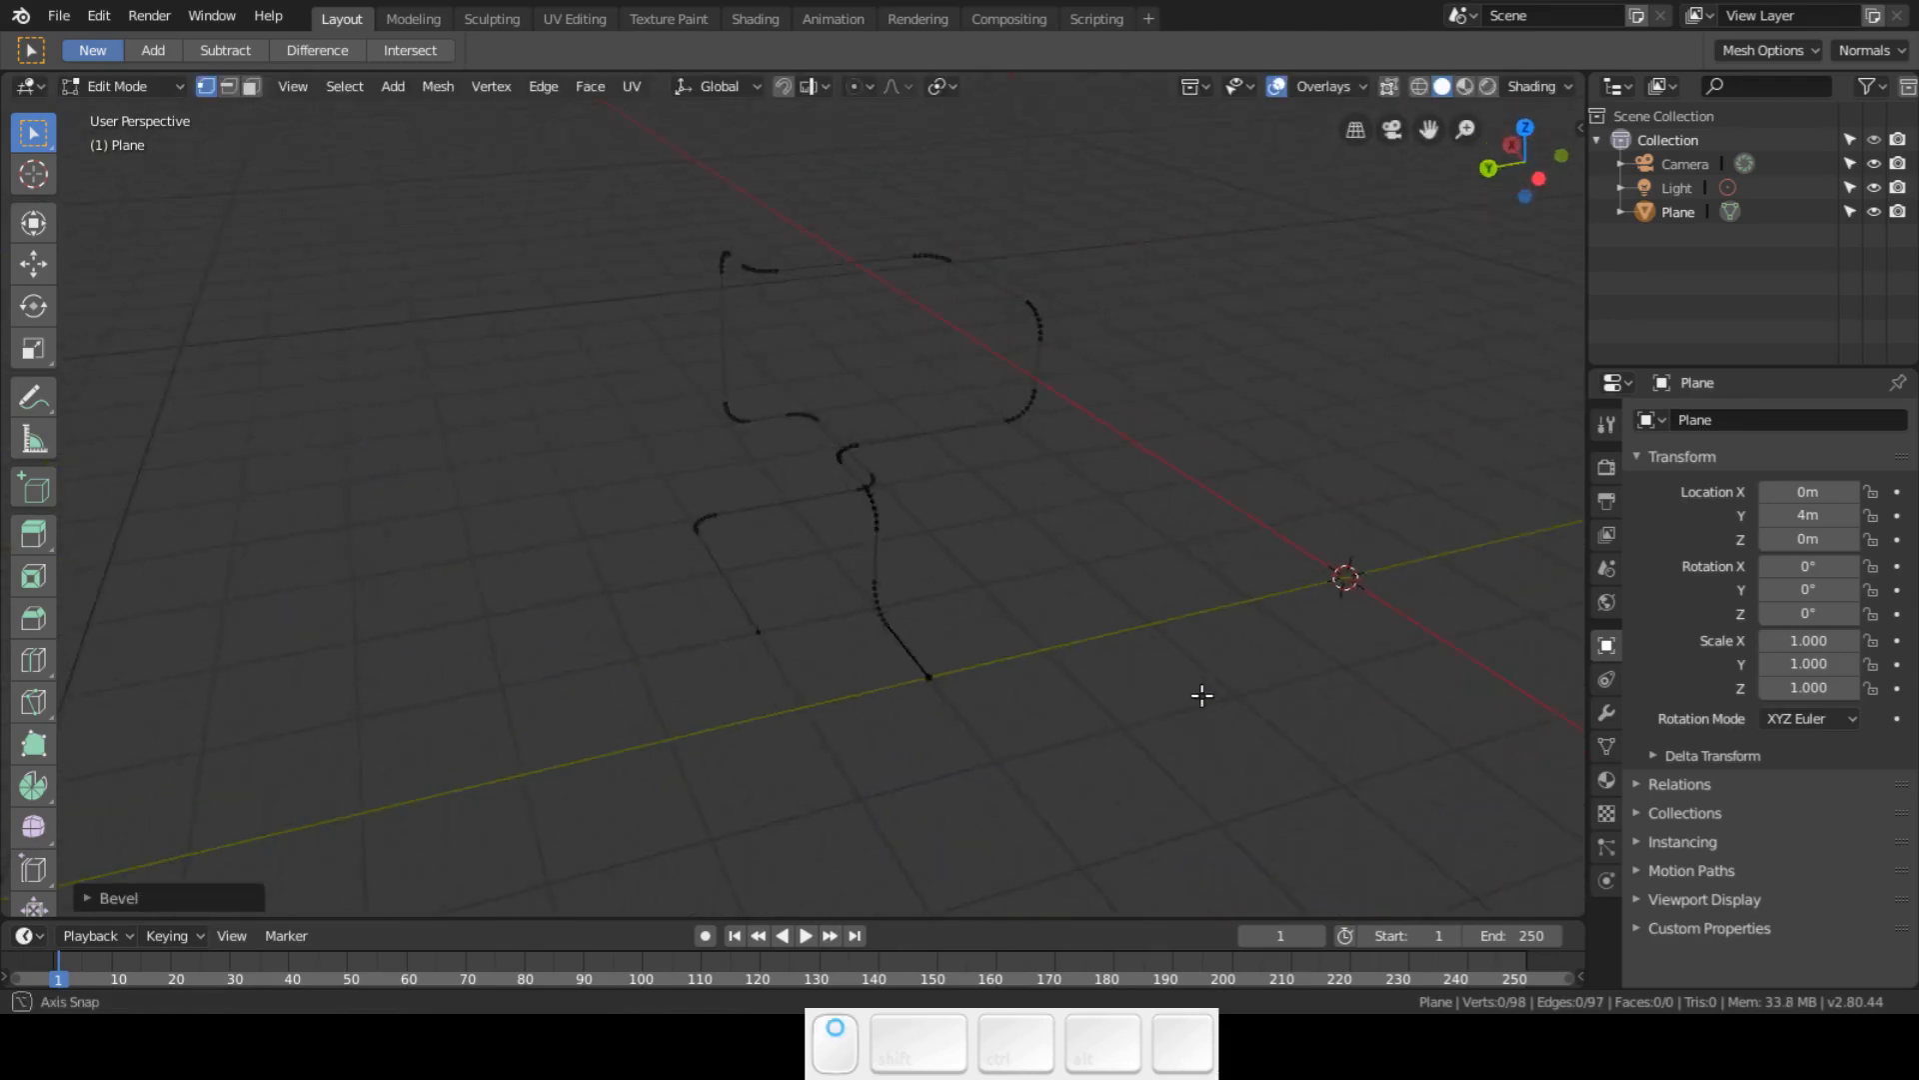
key(Tab)
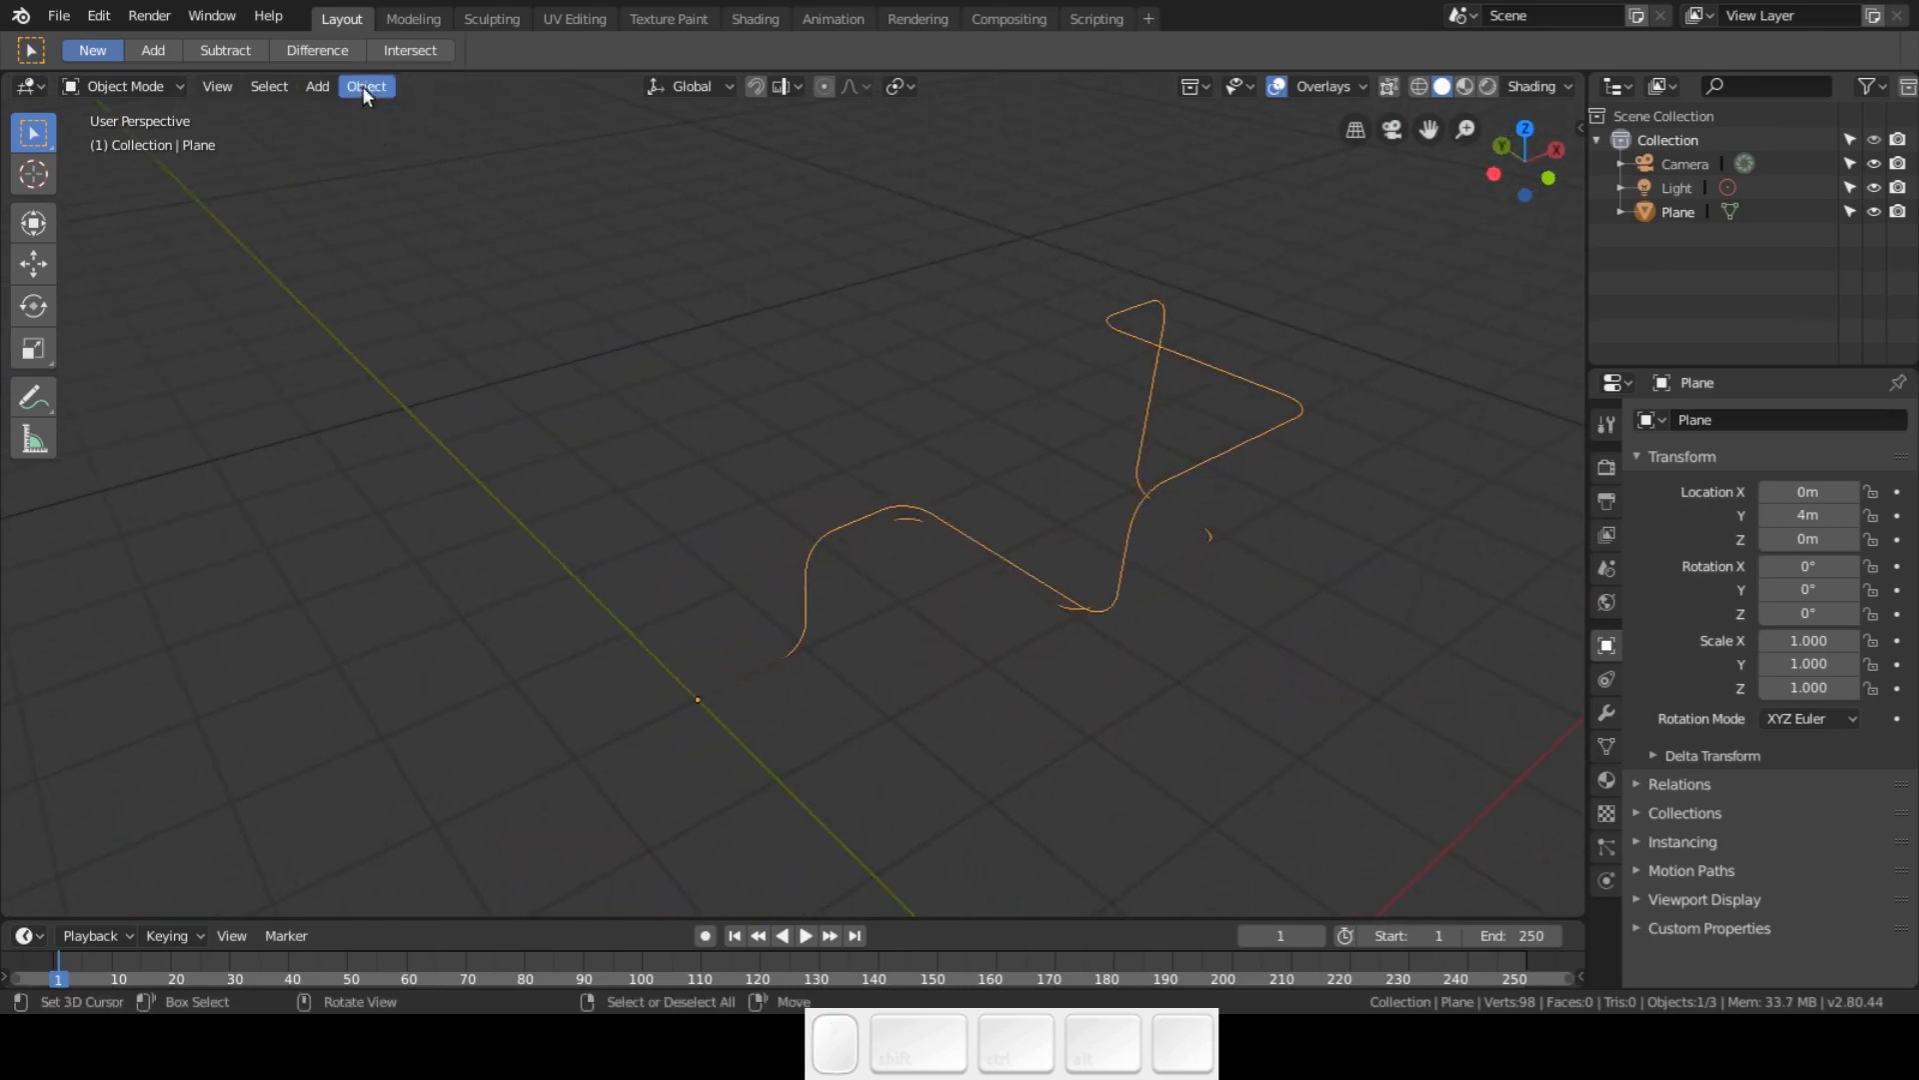
- Convert the smoothed zigzag mesh into a curve object and view it from the top
click(363, 86)
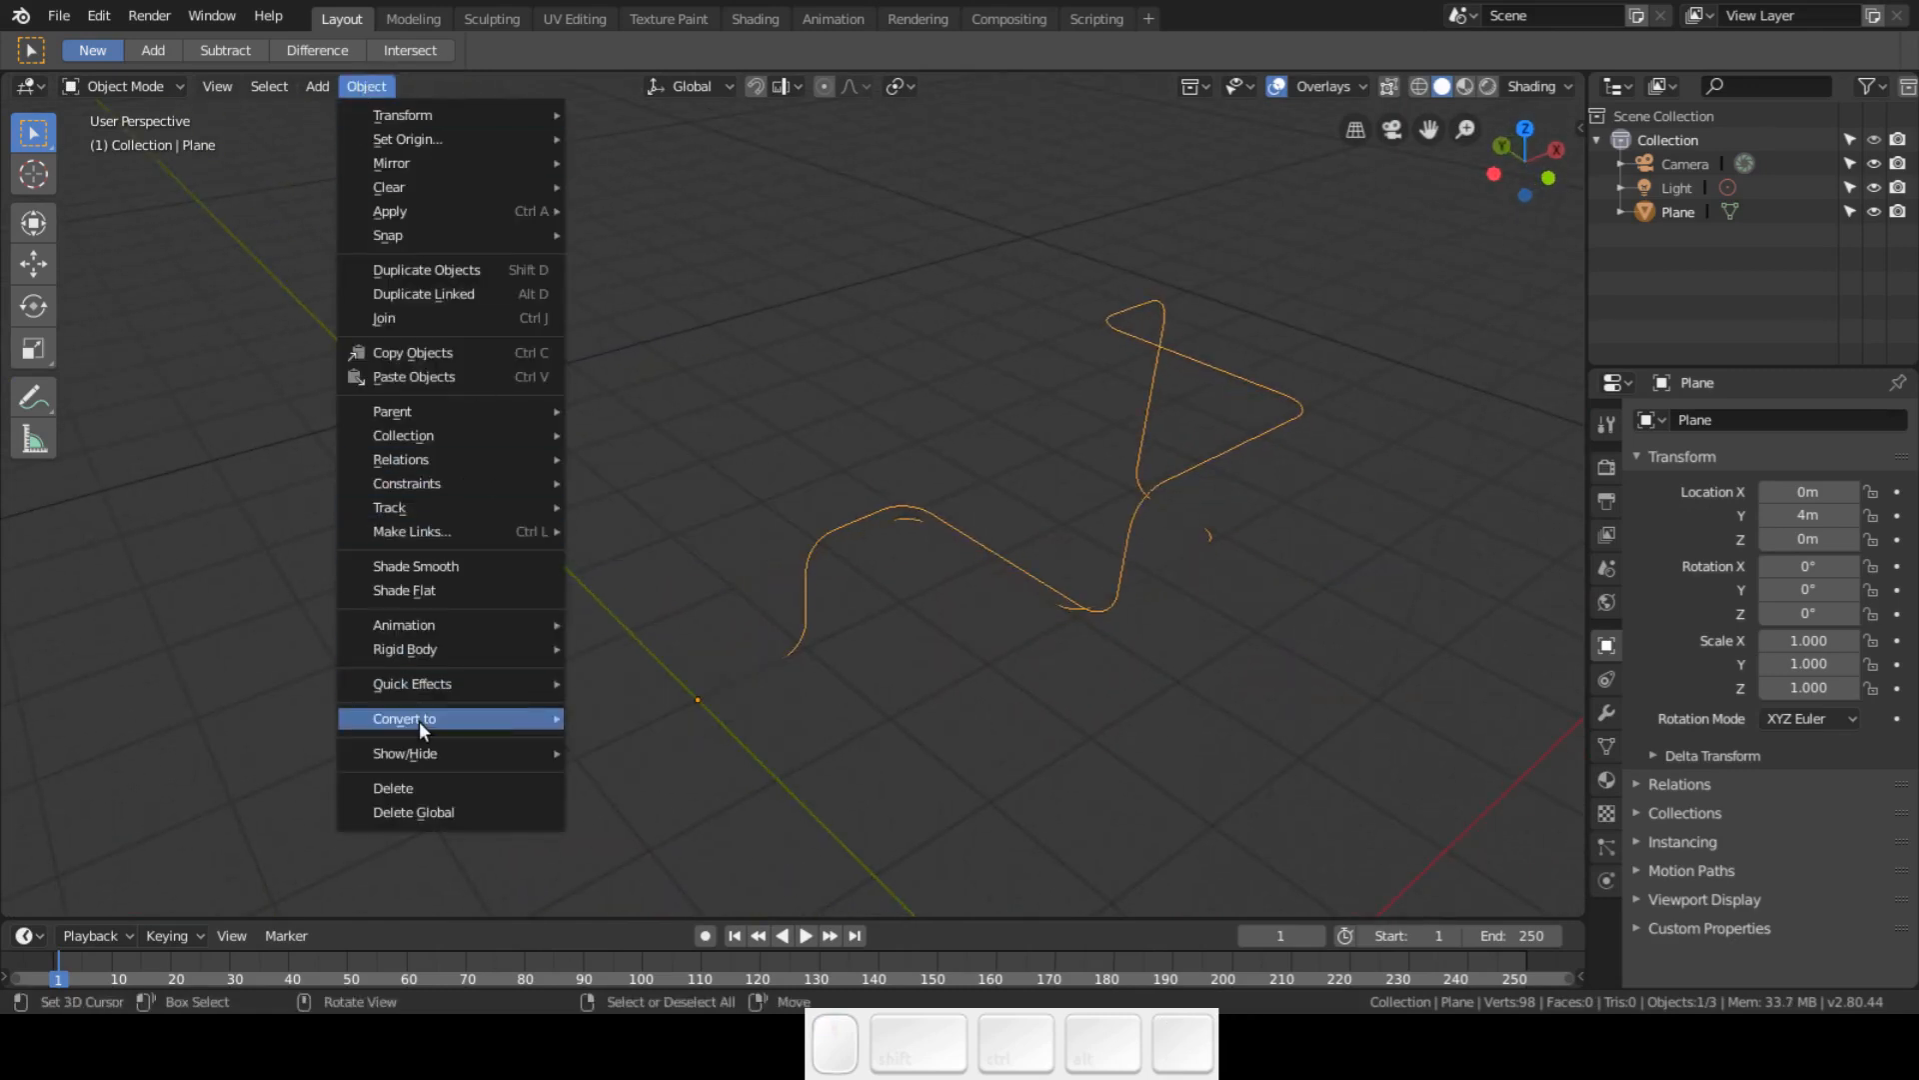
mouse_move(415, 728)
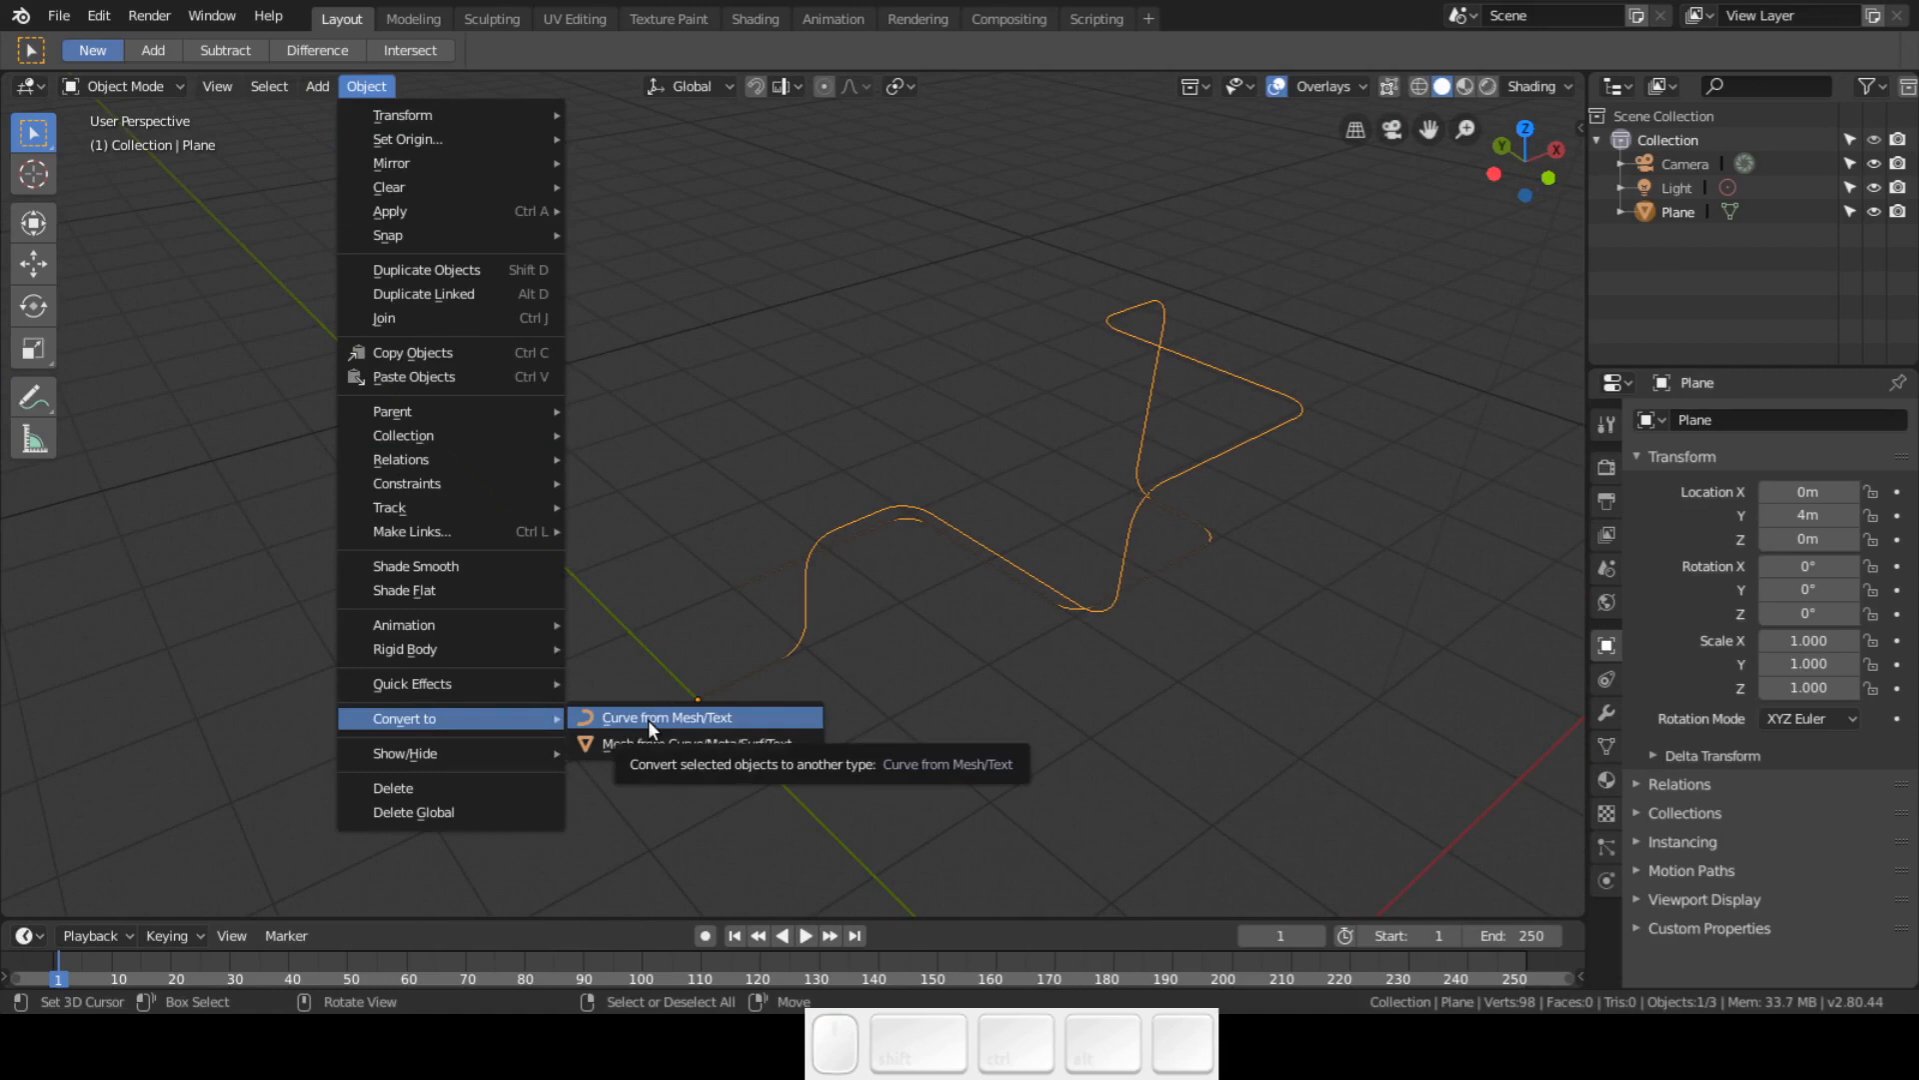
click(668, 716)
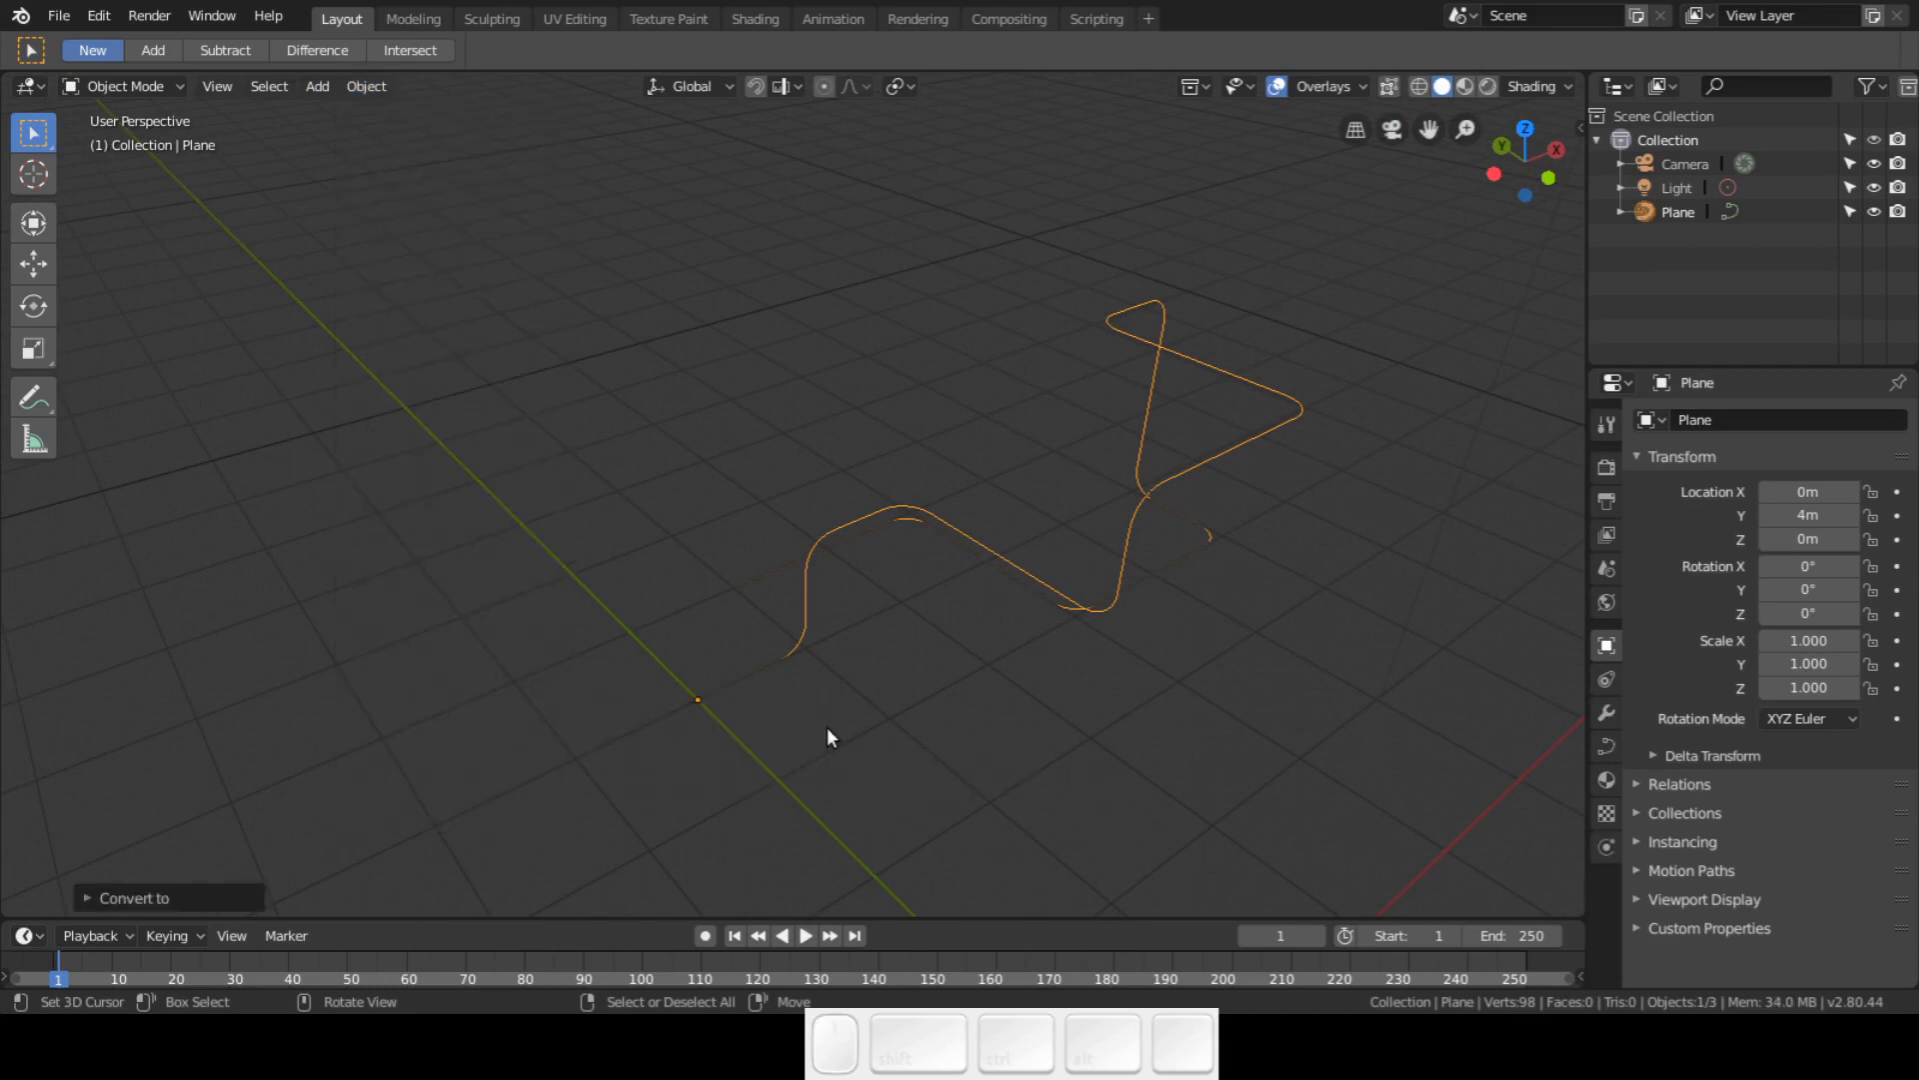
key(7)
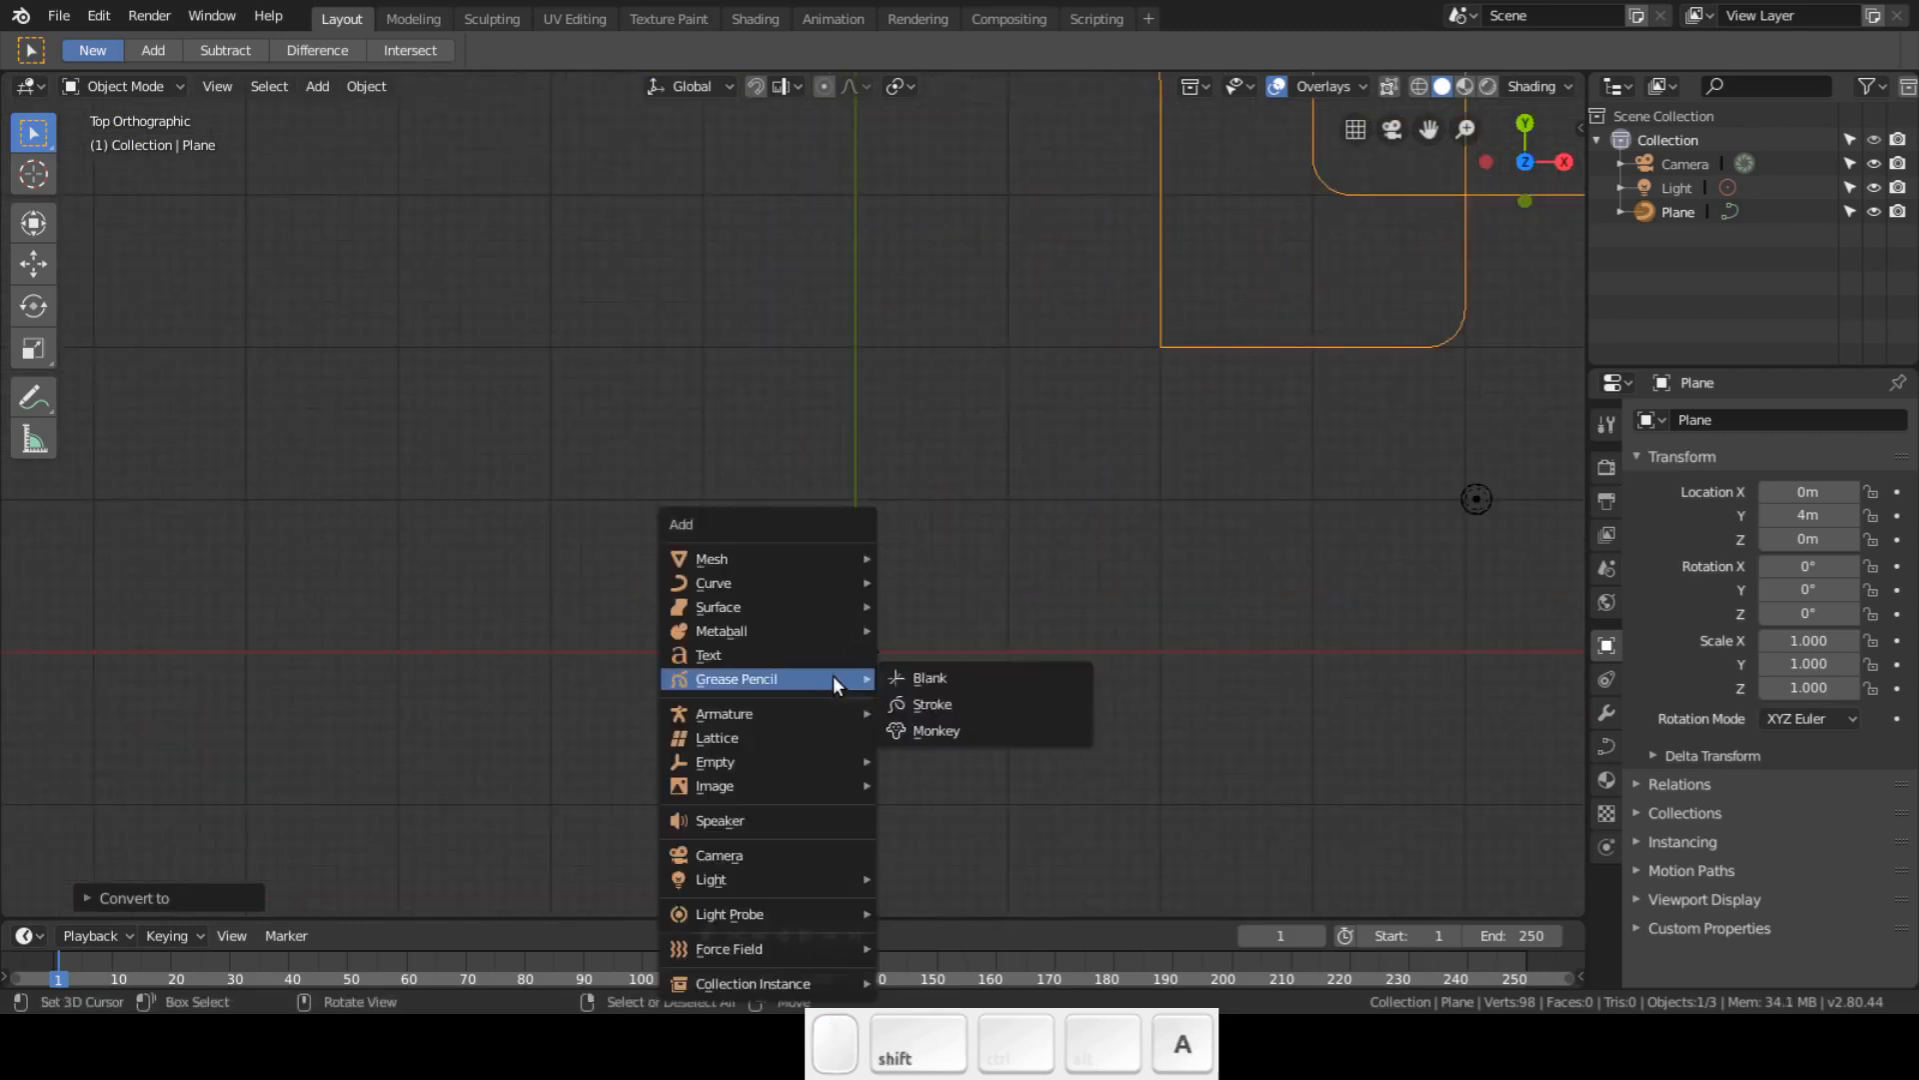
mouse_move(714, 582)
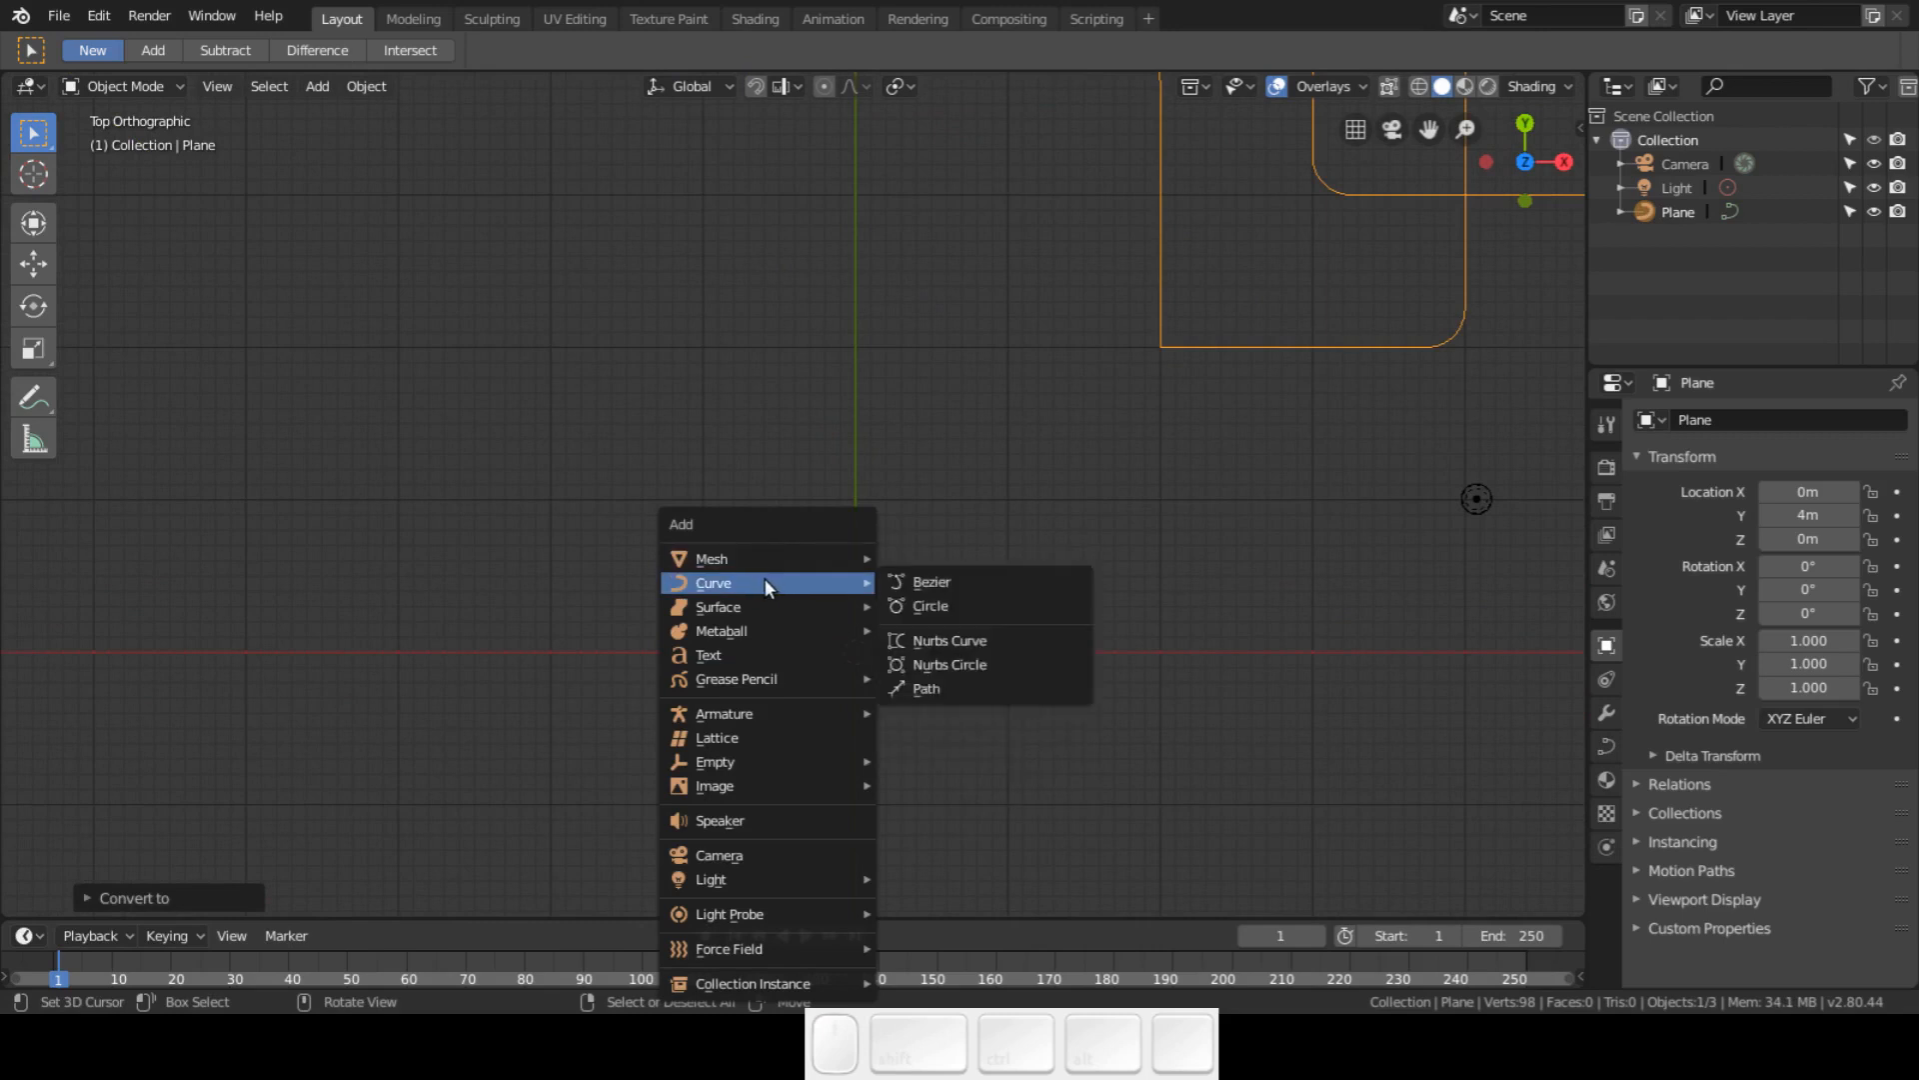
- Add a Bezier circle as the bevel profile and collapse its properties sections
click(929, 606)
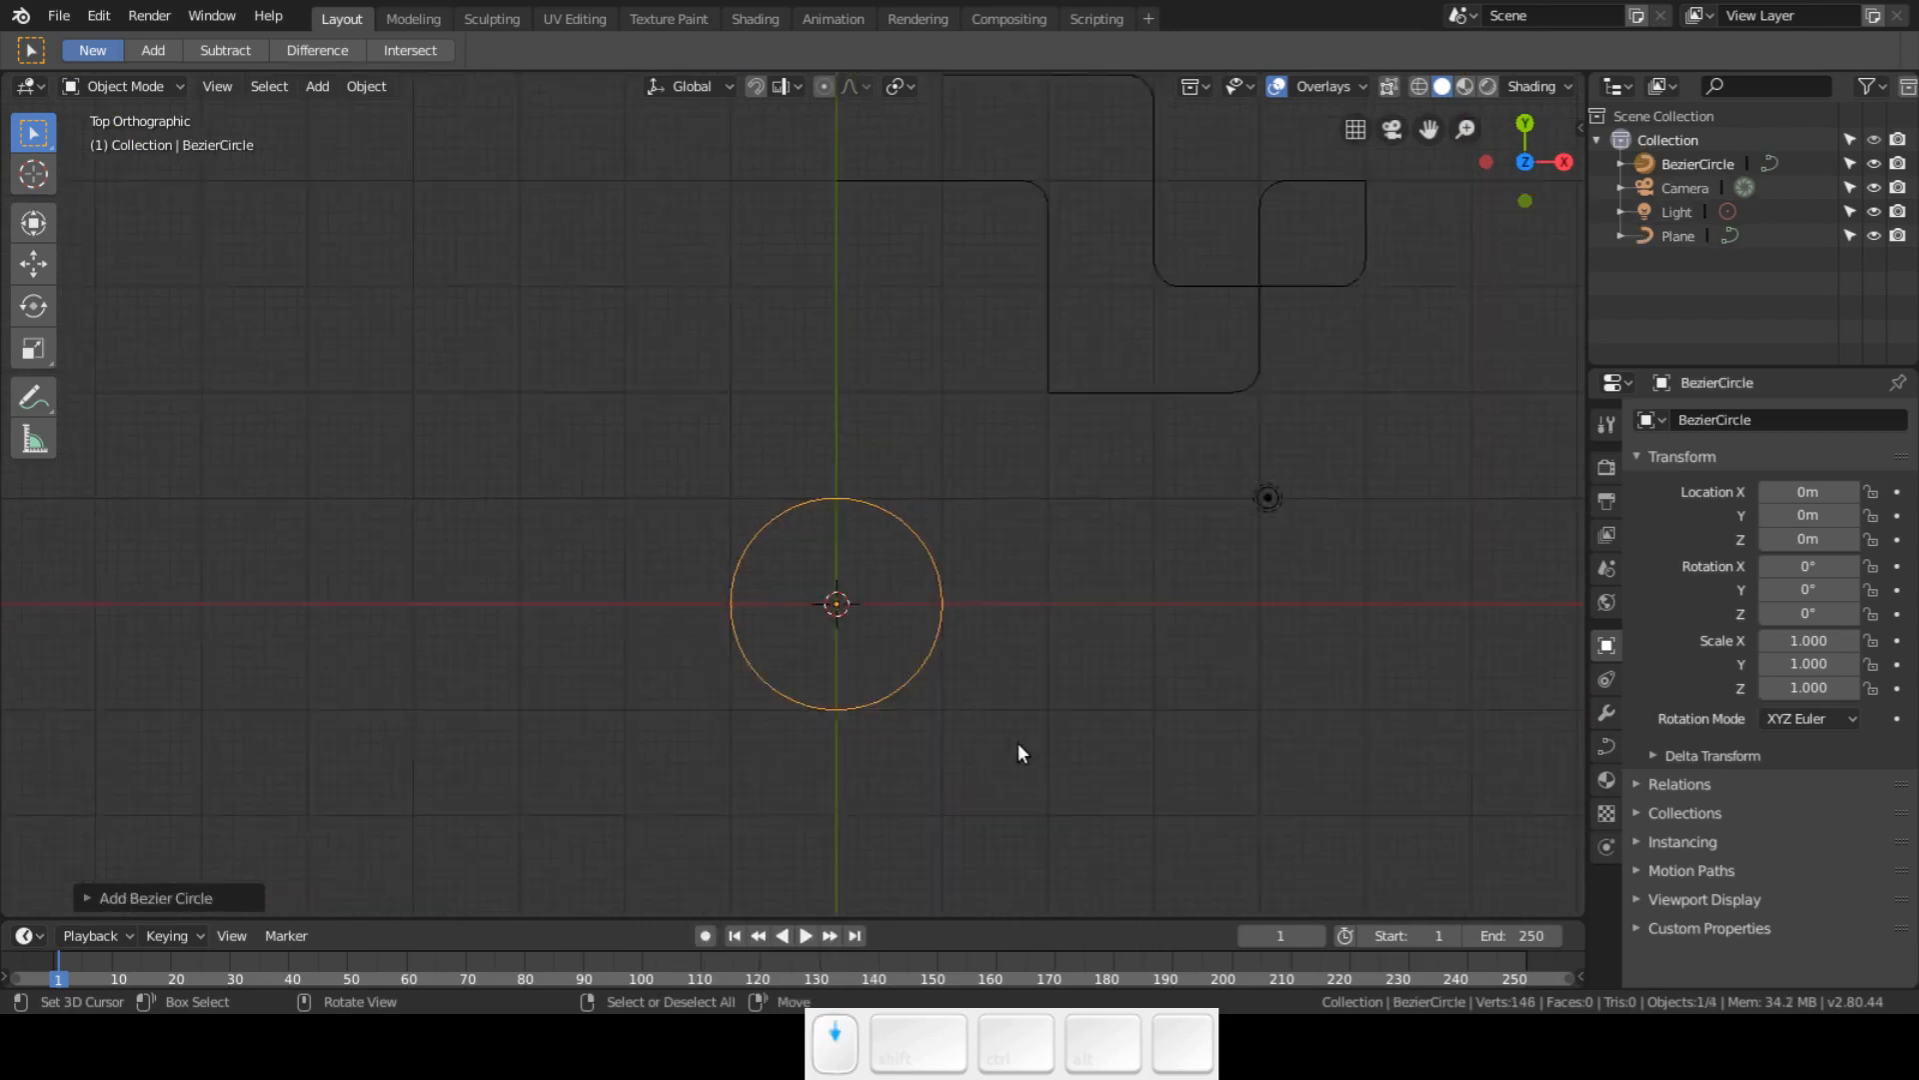
key(Tab)
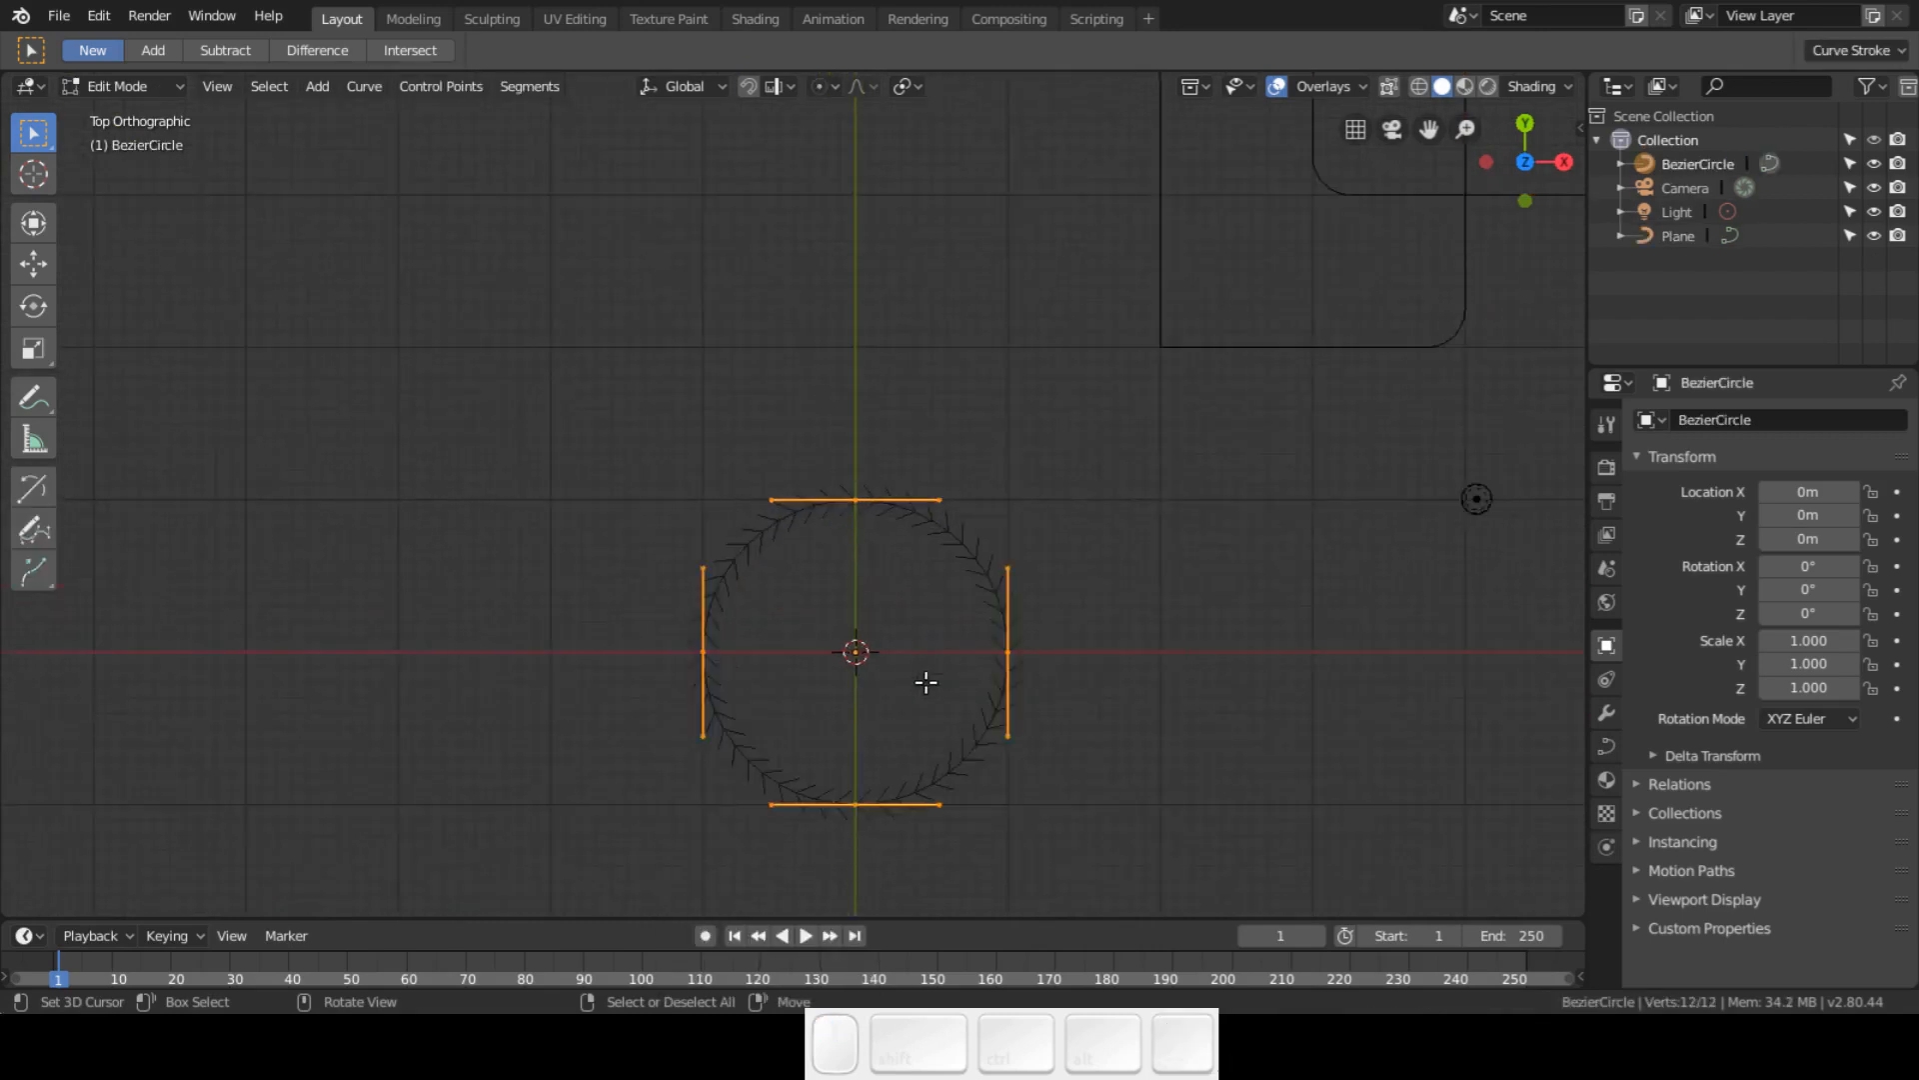
click(1655, 455)
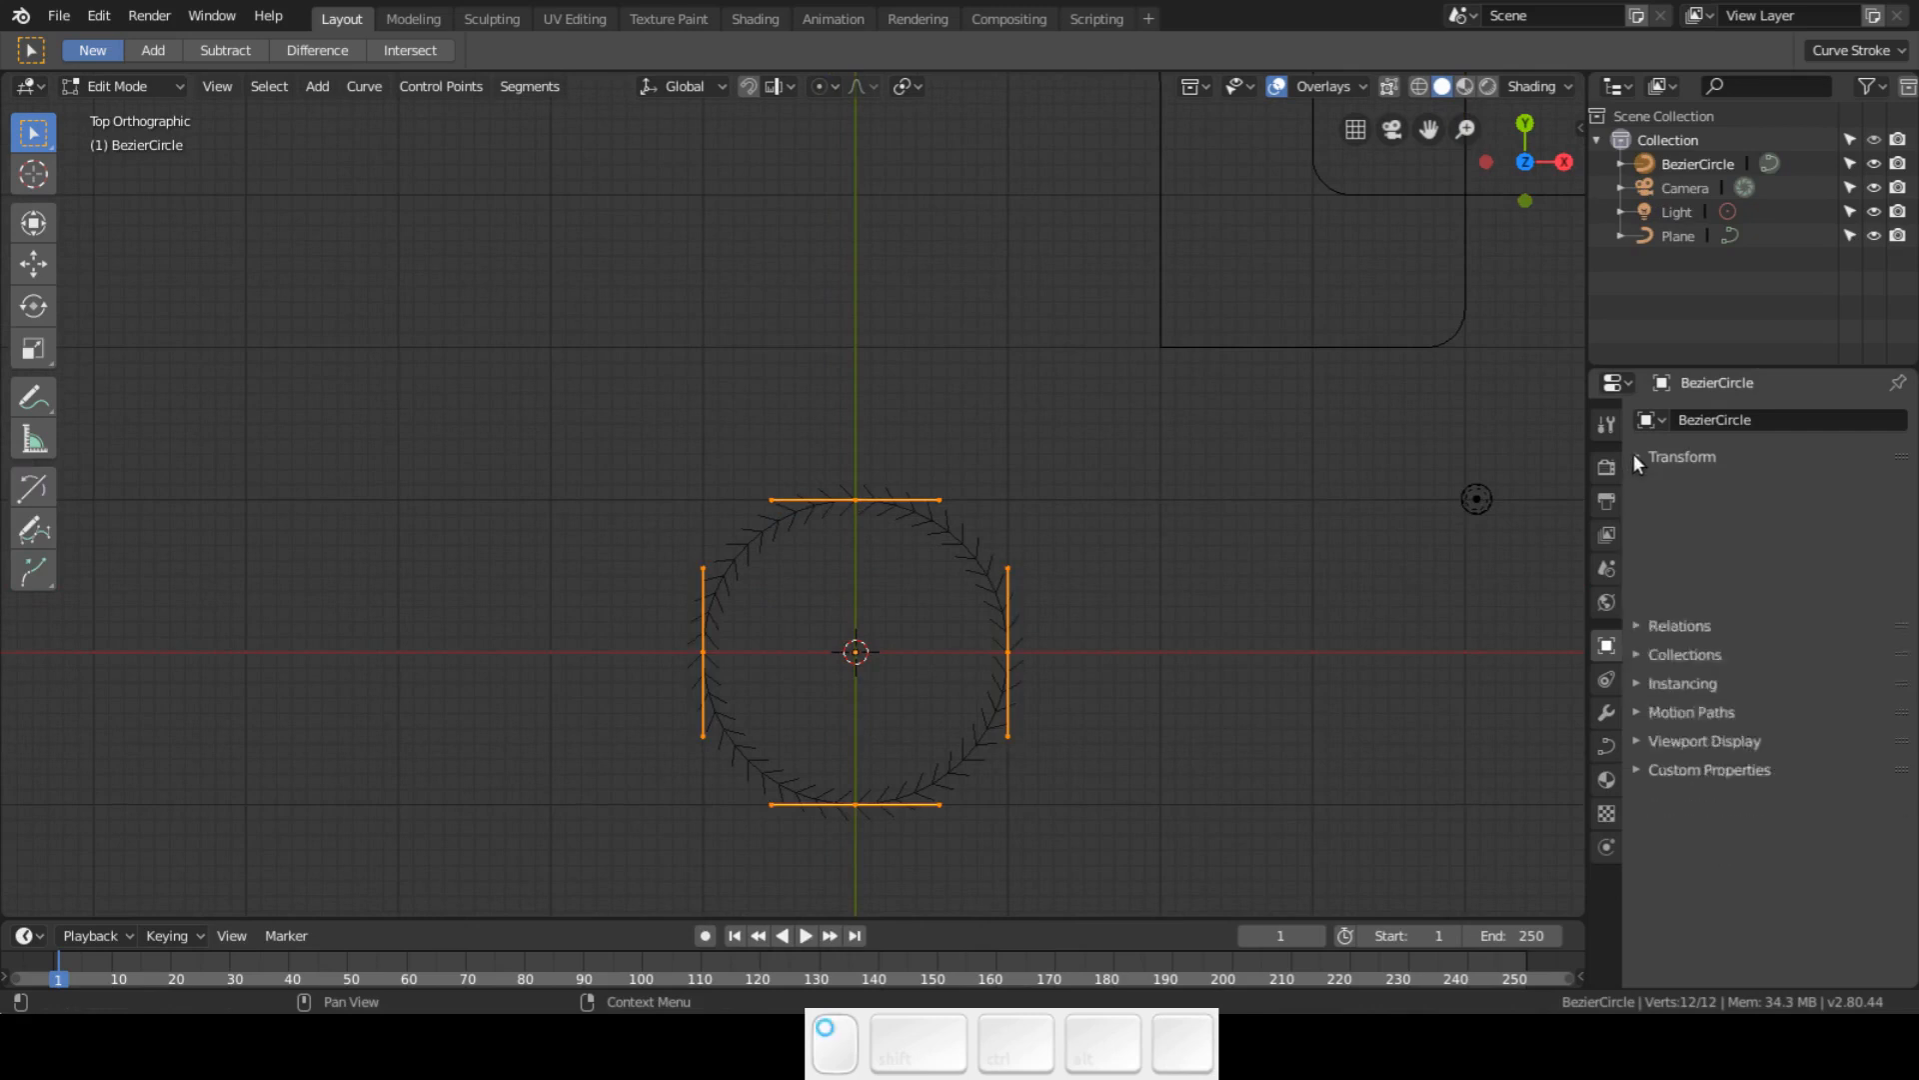
click(1681, 456)
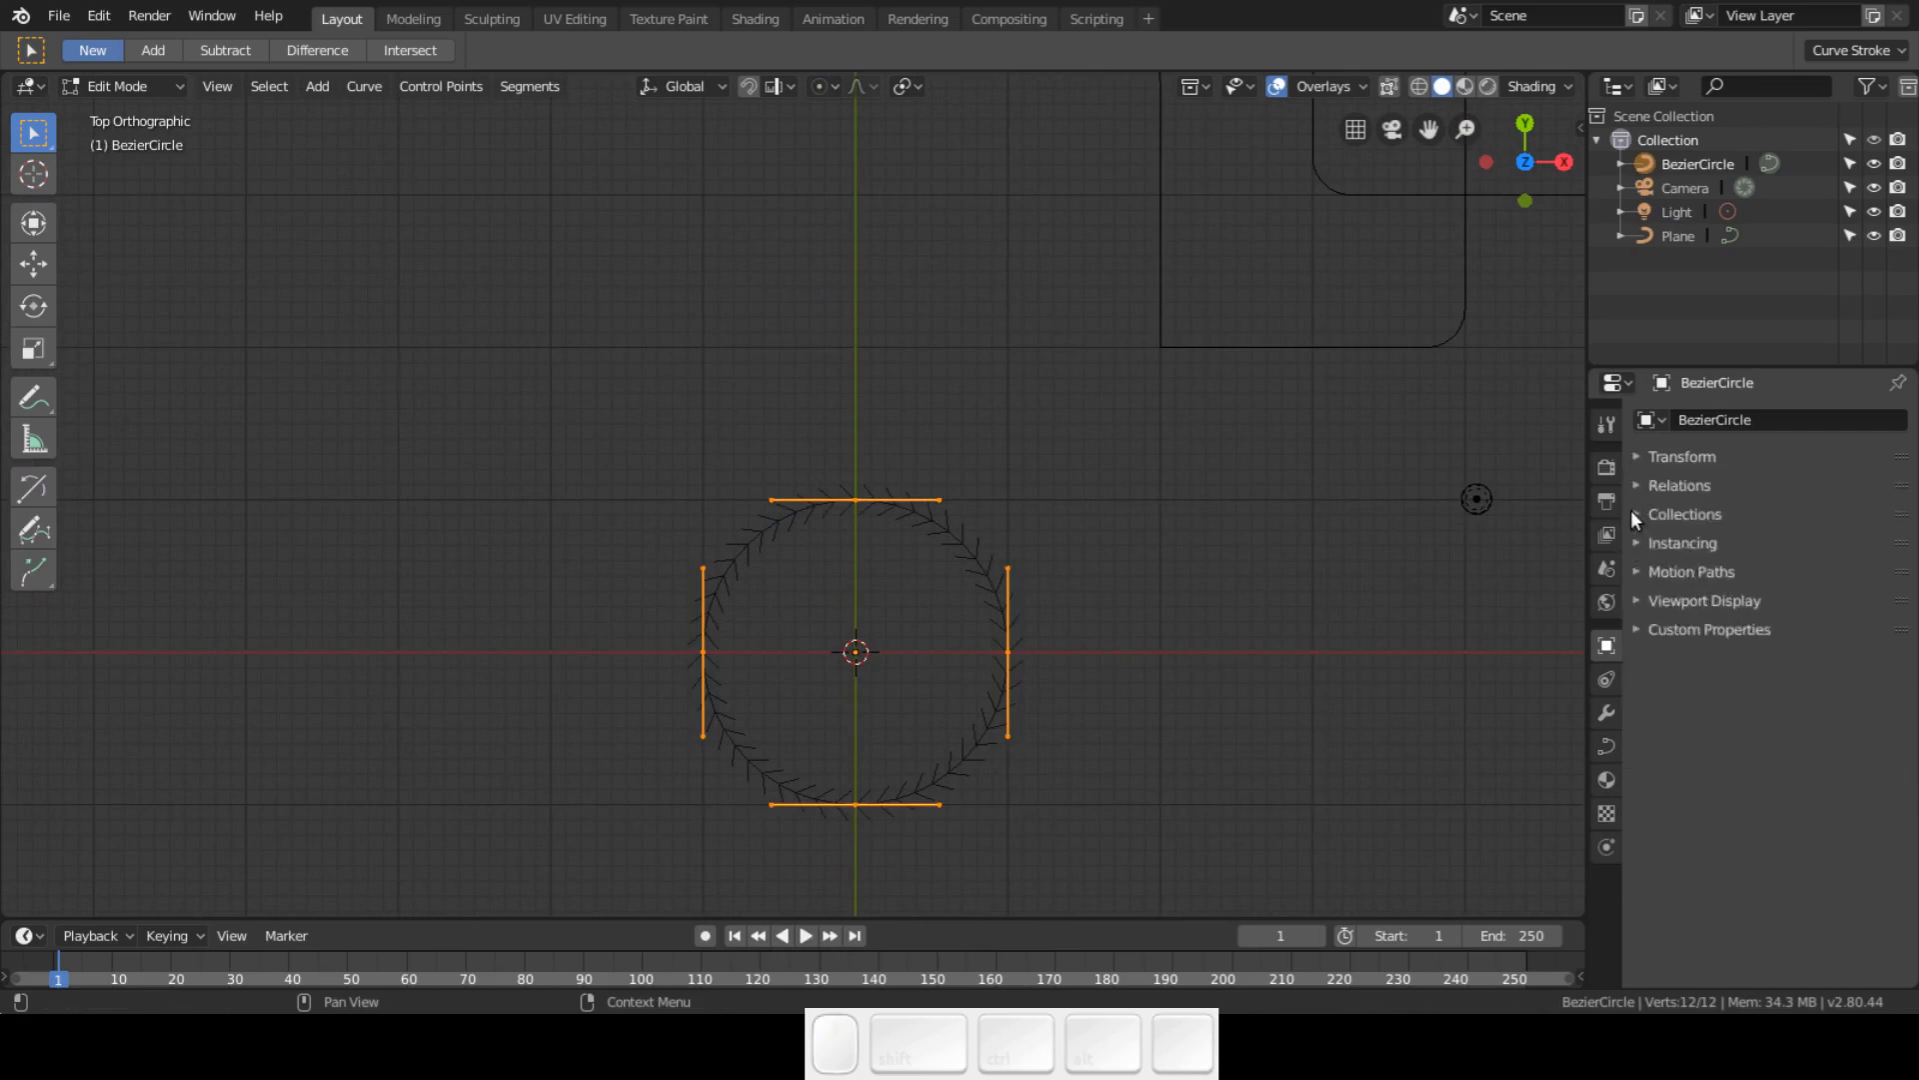
click(1606, 745)
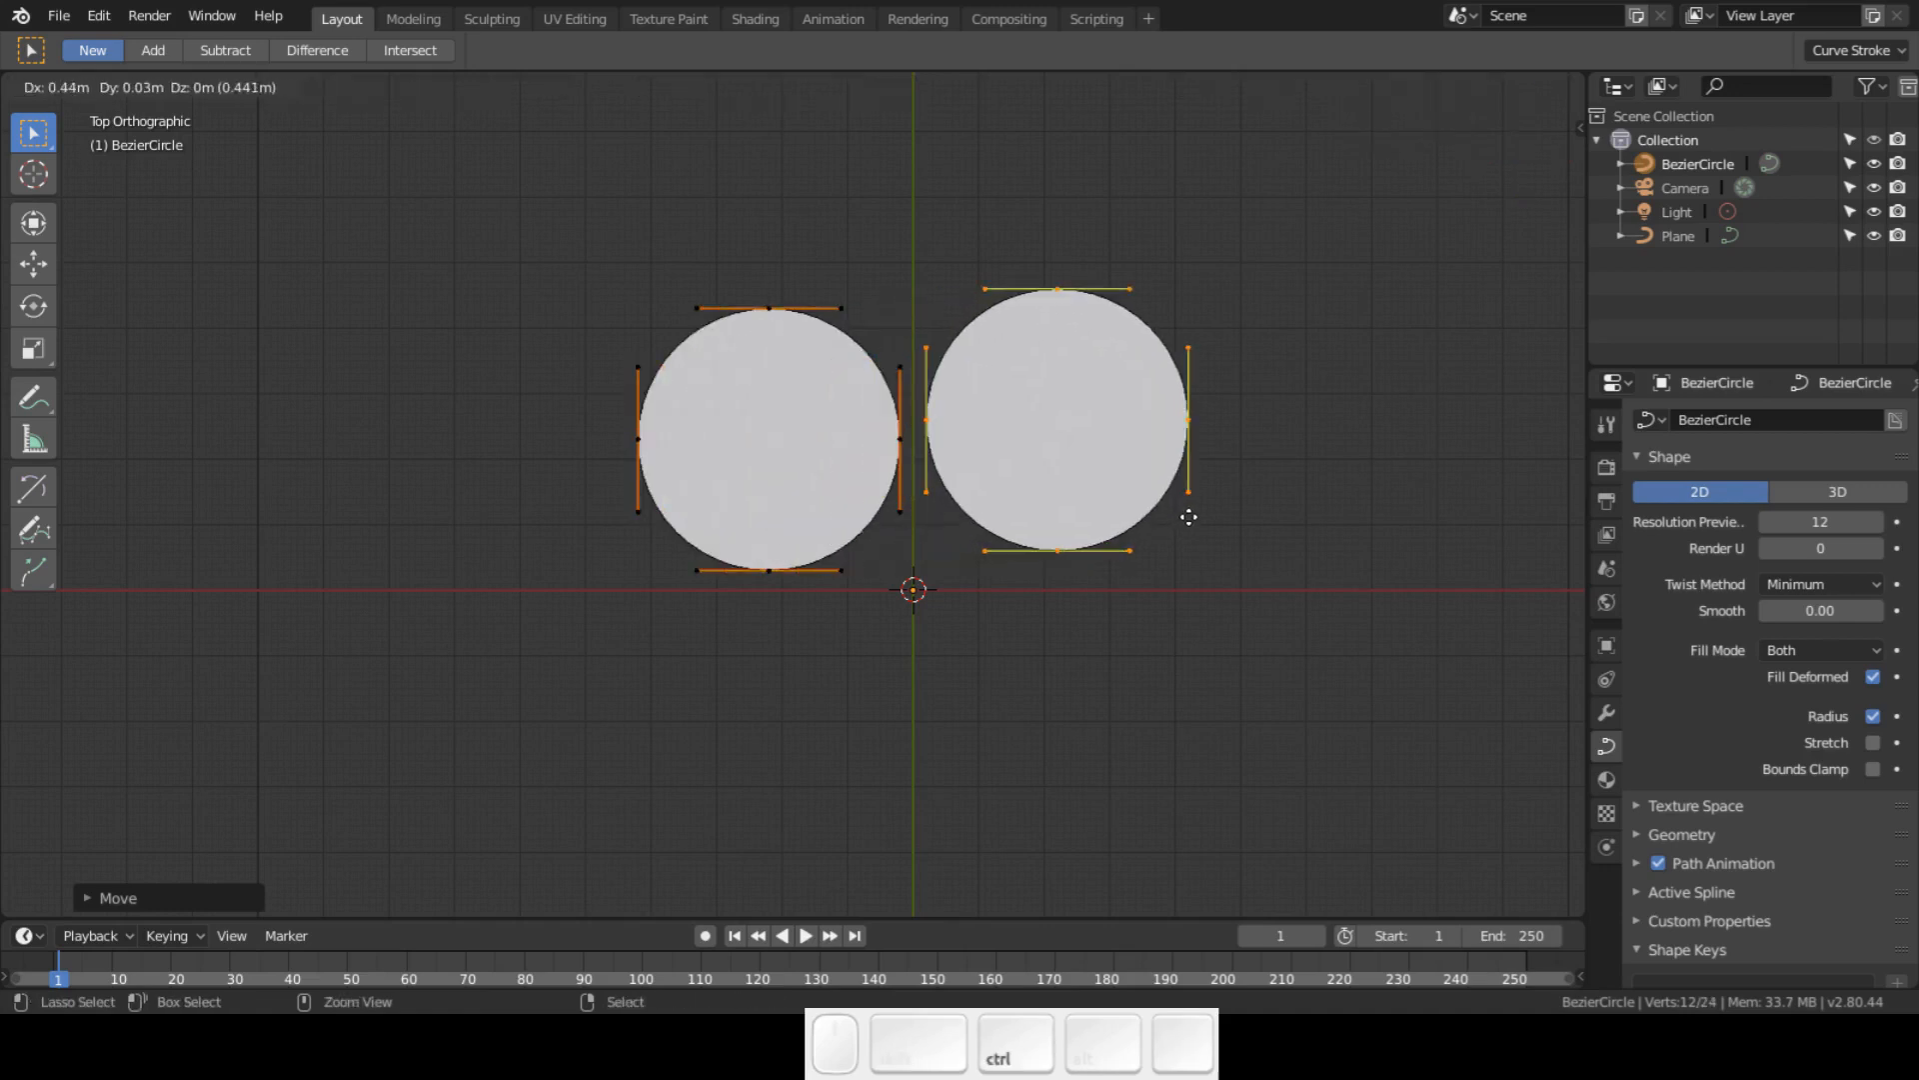
- Duplicate and place three small circles beside the large one to form the bundle cross-section
drag(1188, 516, 1200, 514)
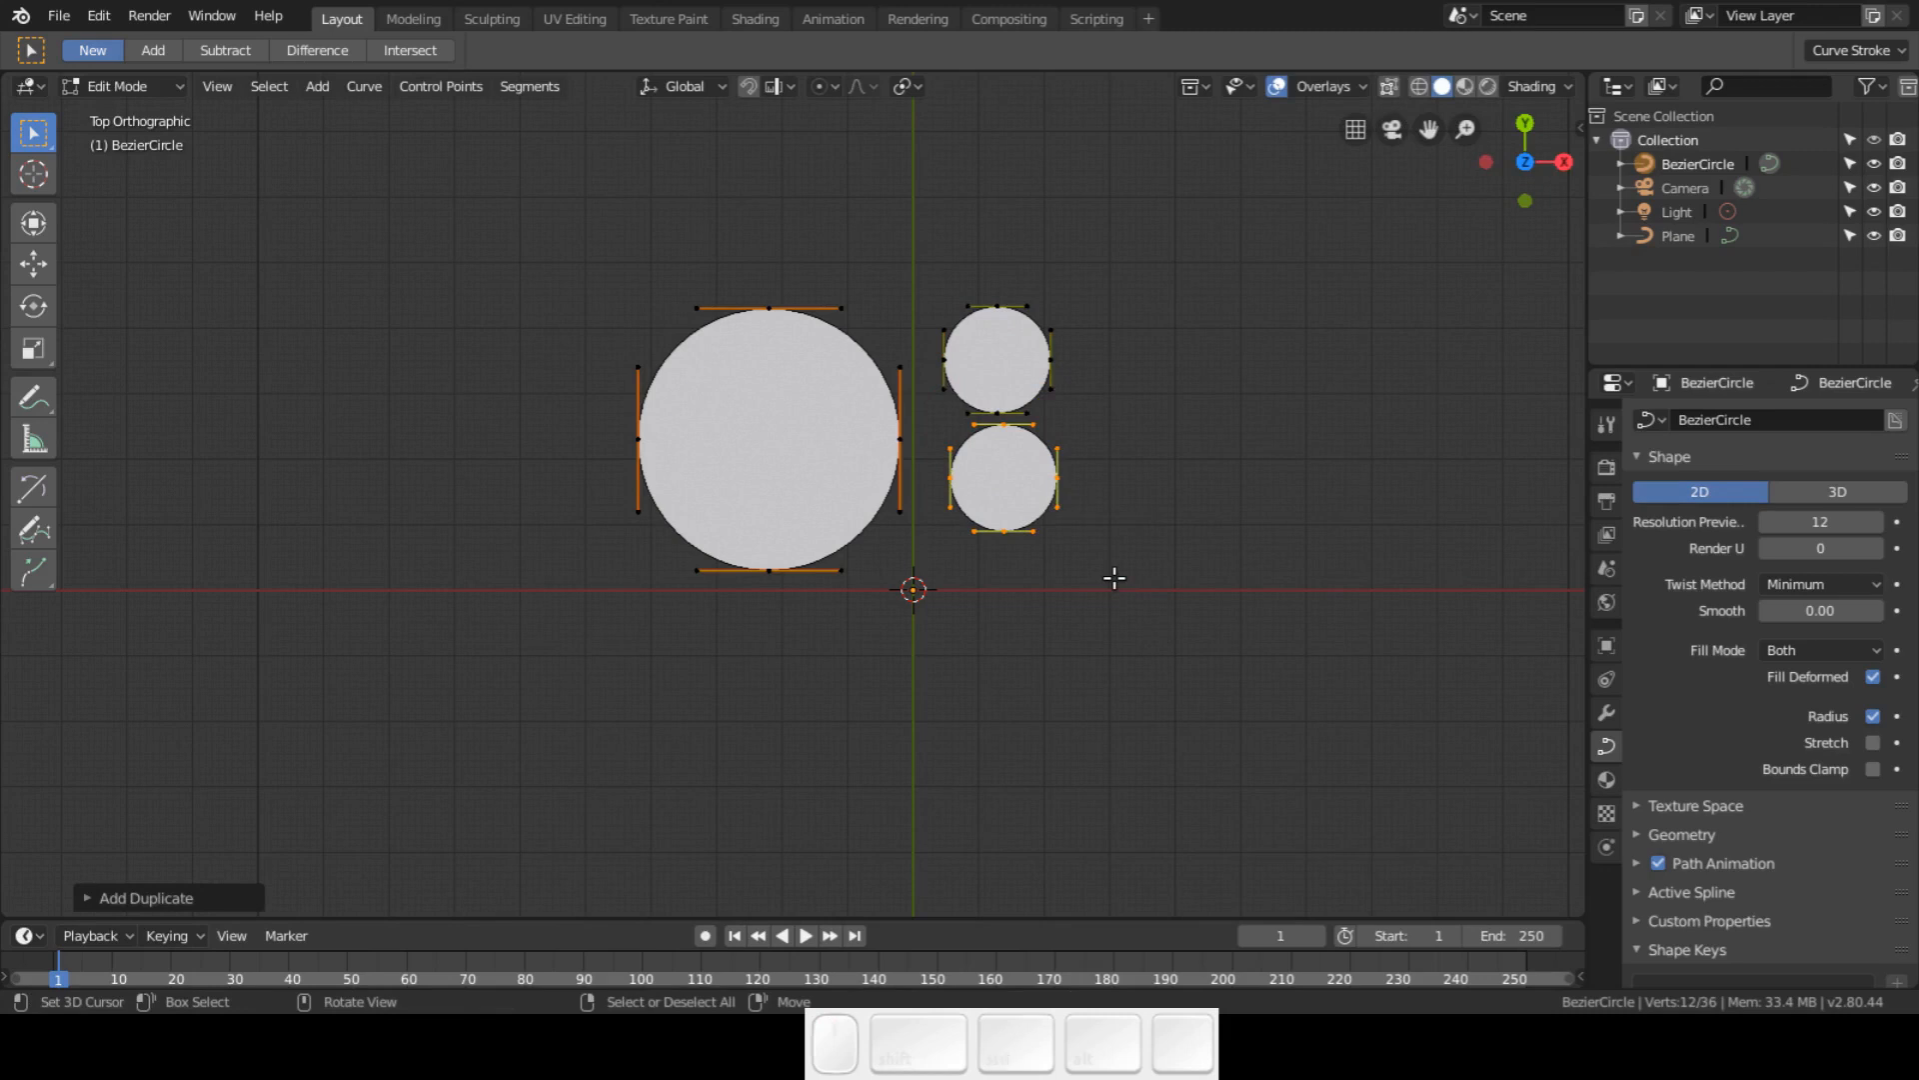
drag(1003, 478, 1114, 422)
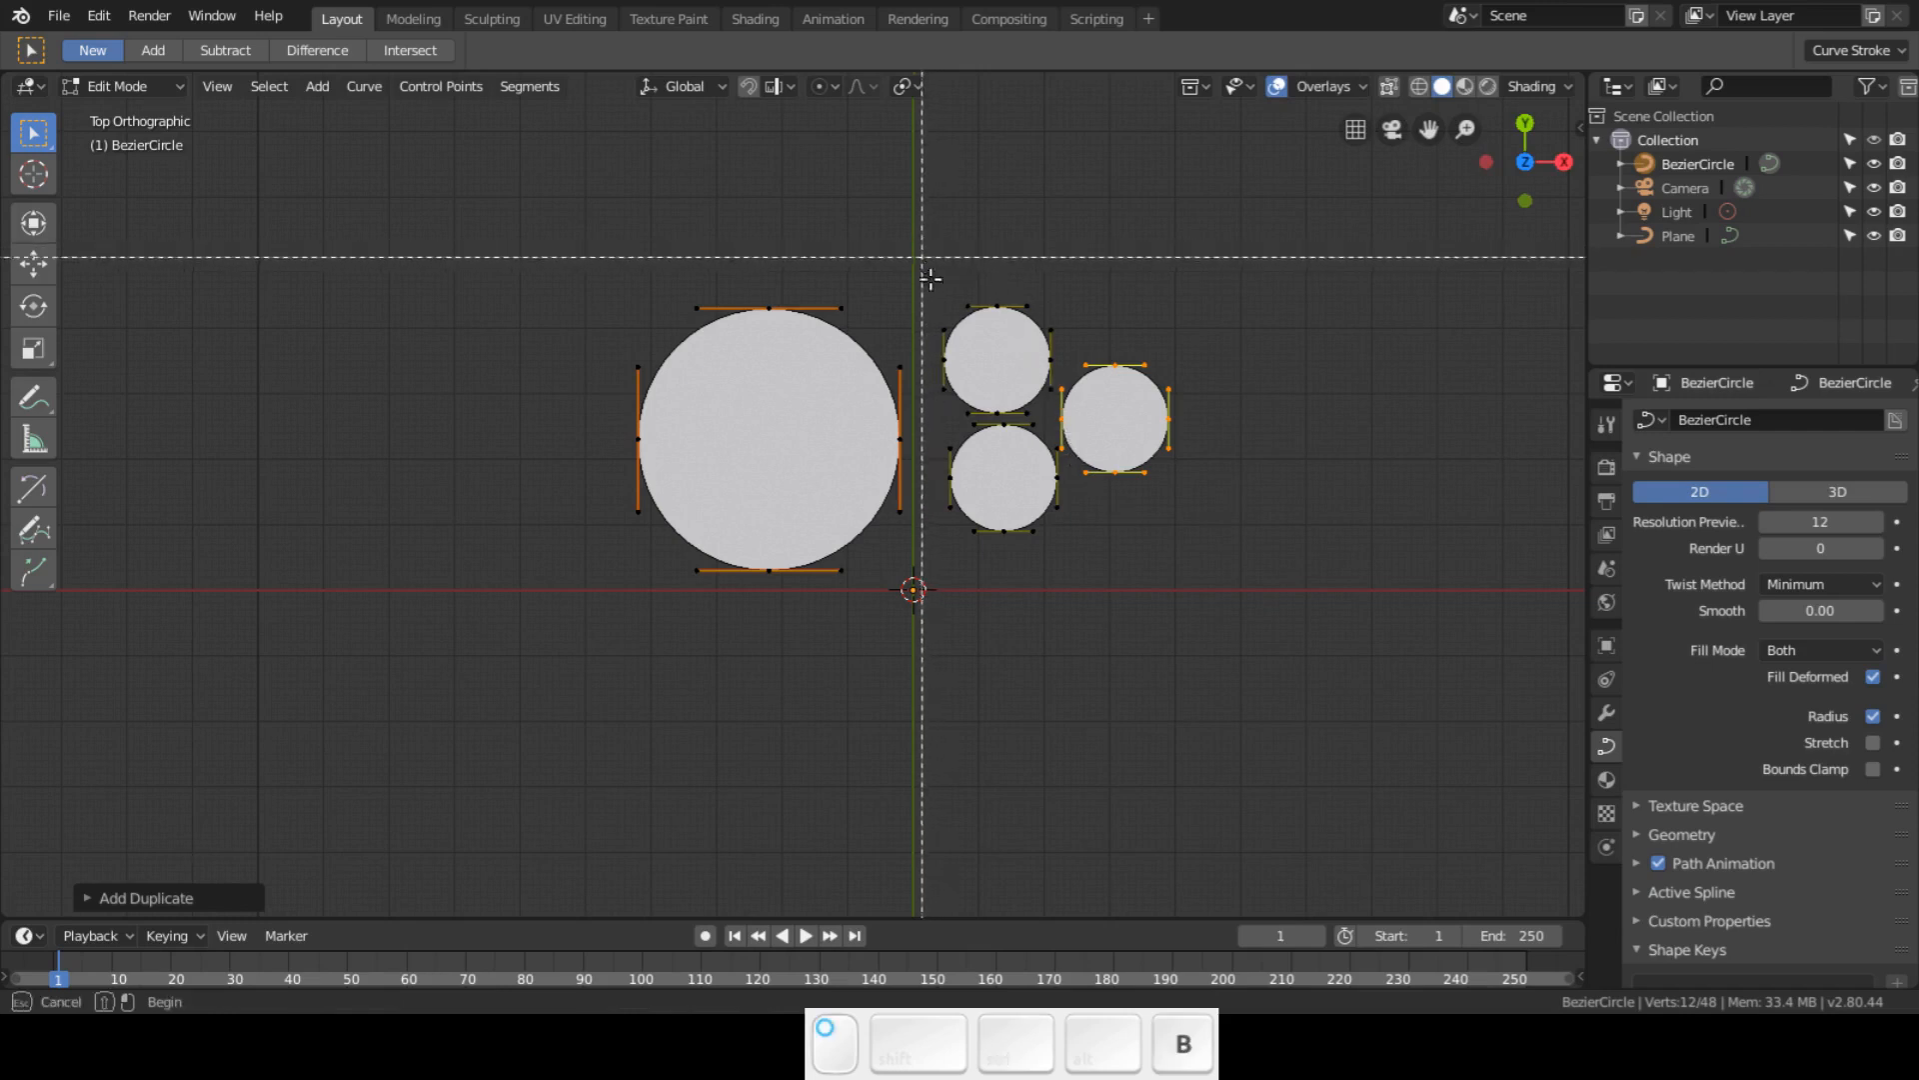
key(s)
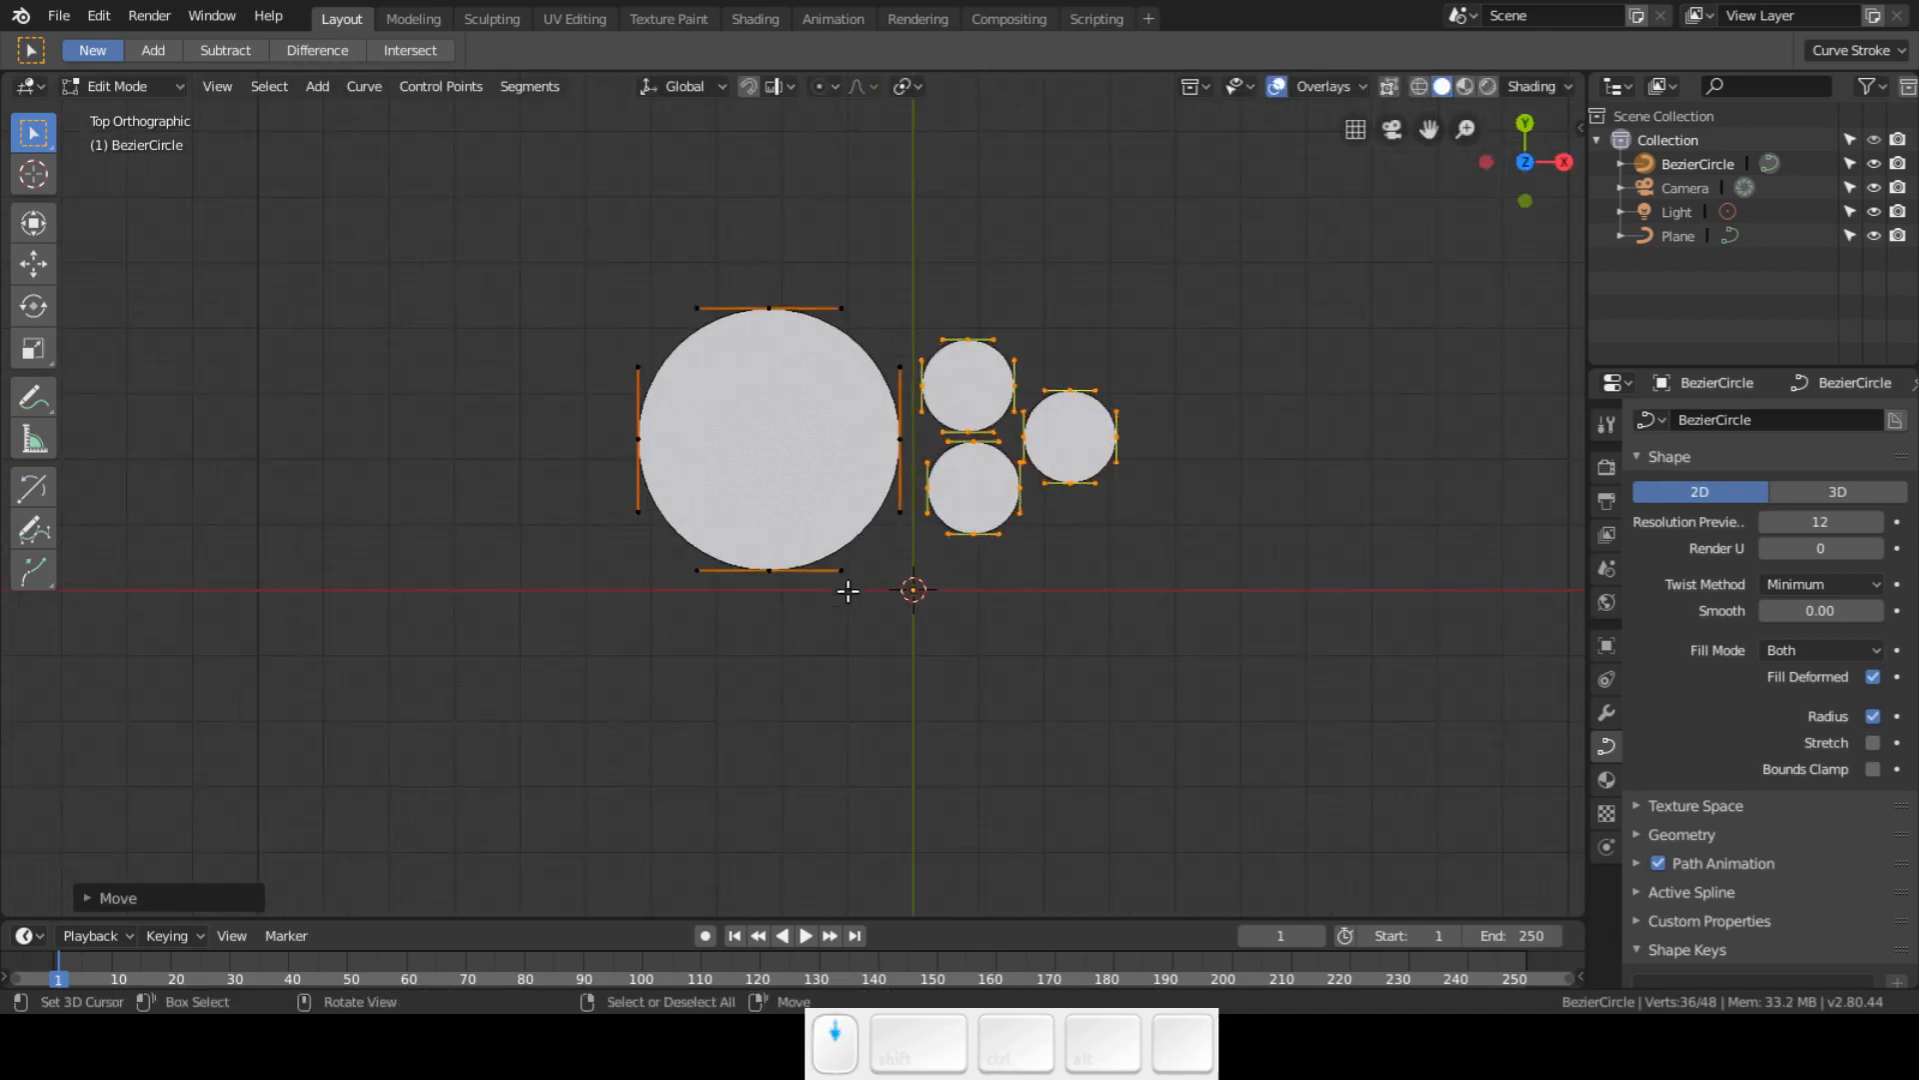
key(Tab)
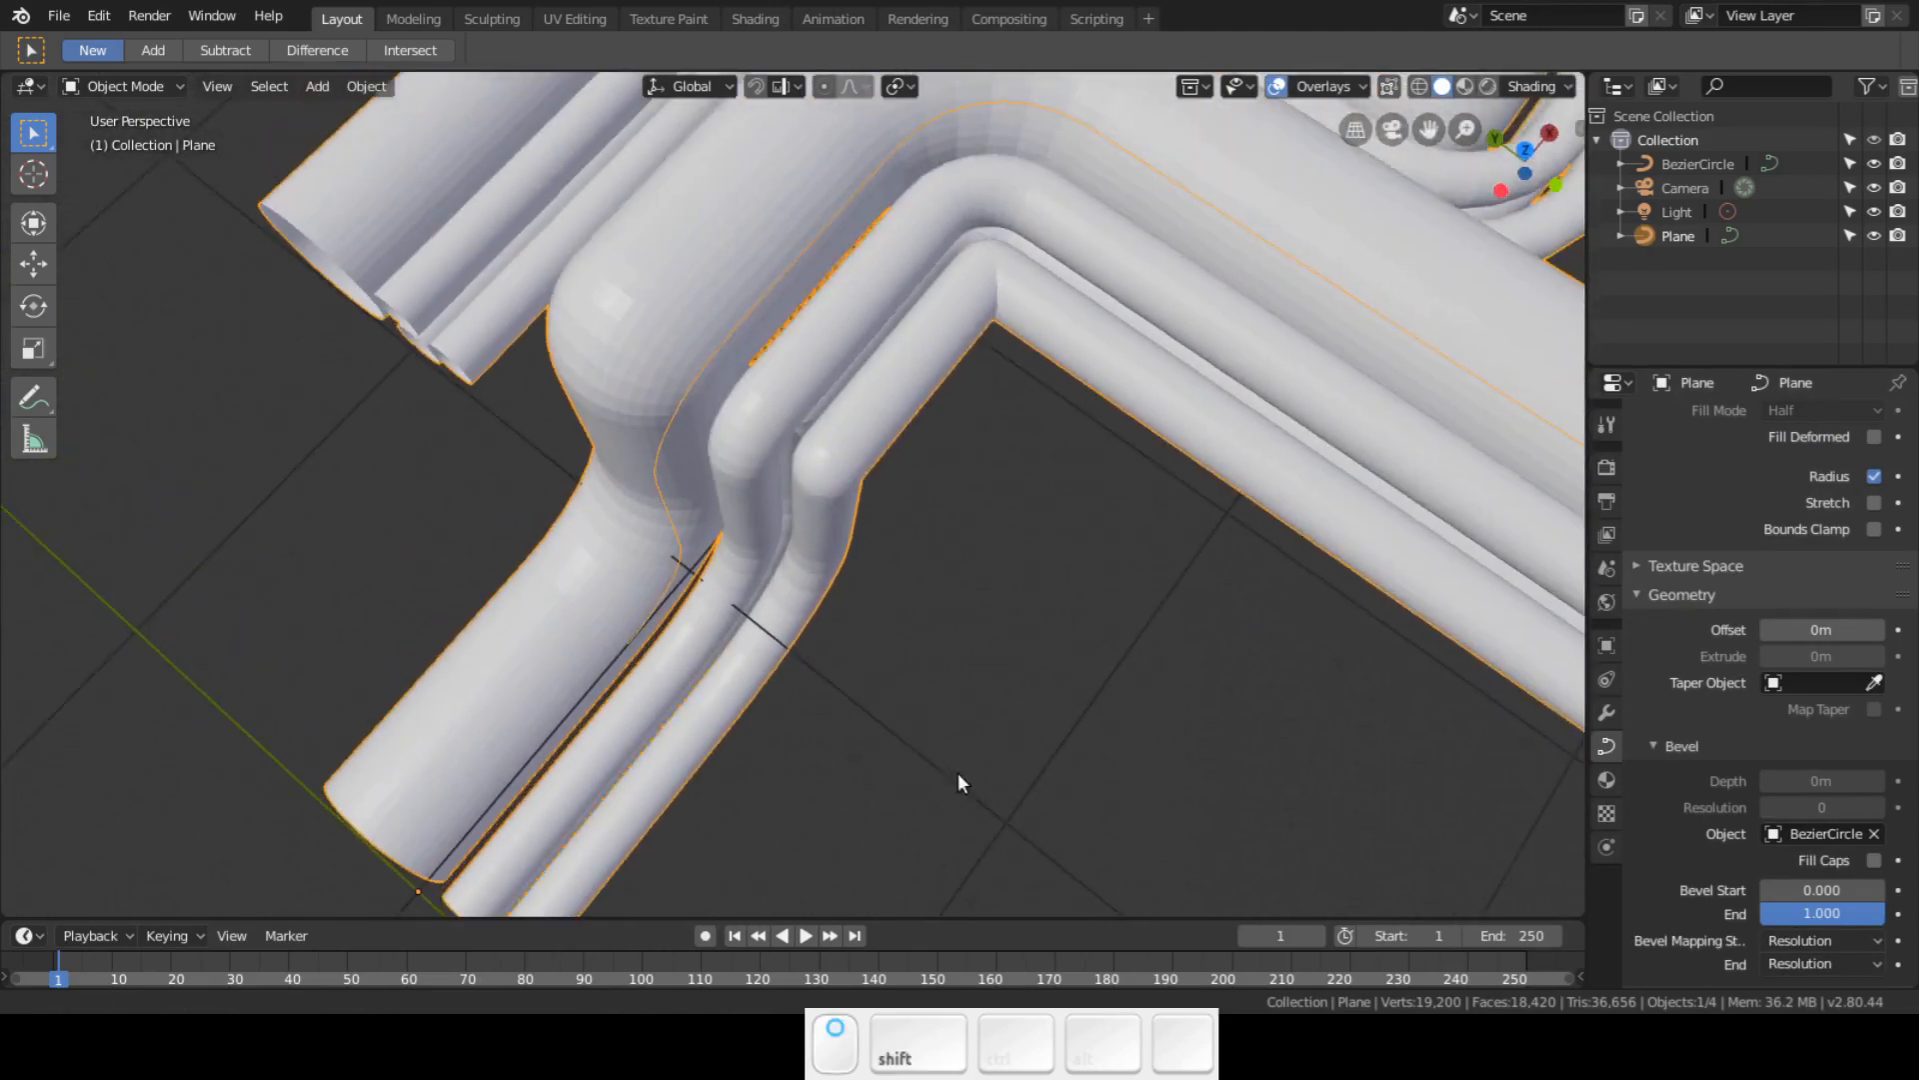
- Zoom out to view the whole four-tube bundle winding along the path
drag(958, 782, 1009, 734)
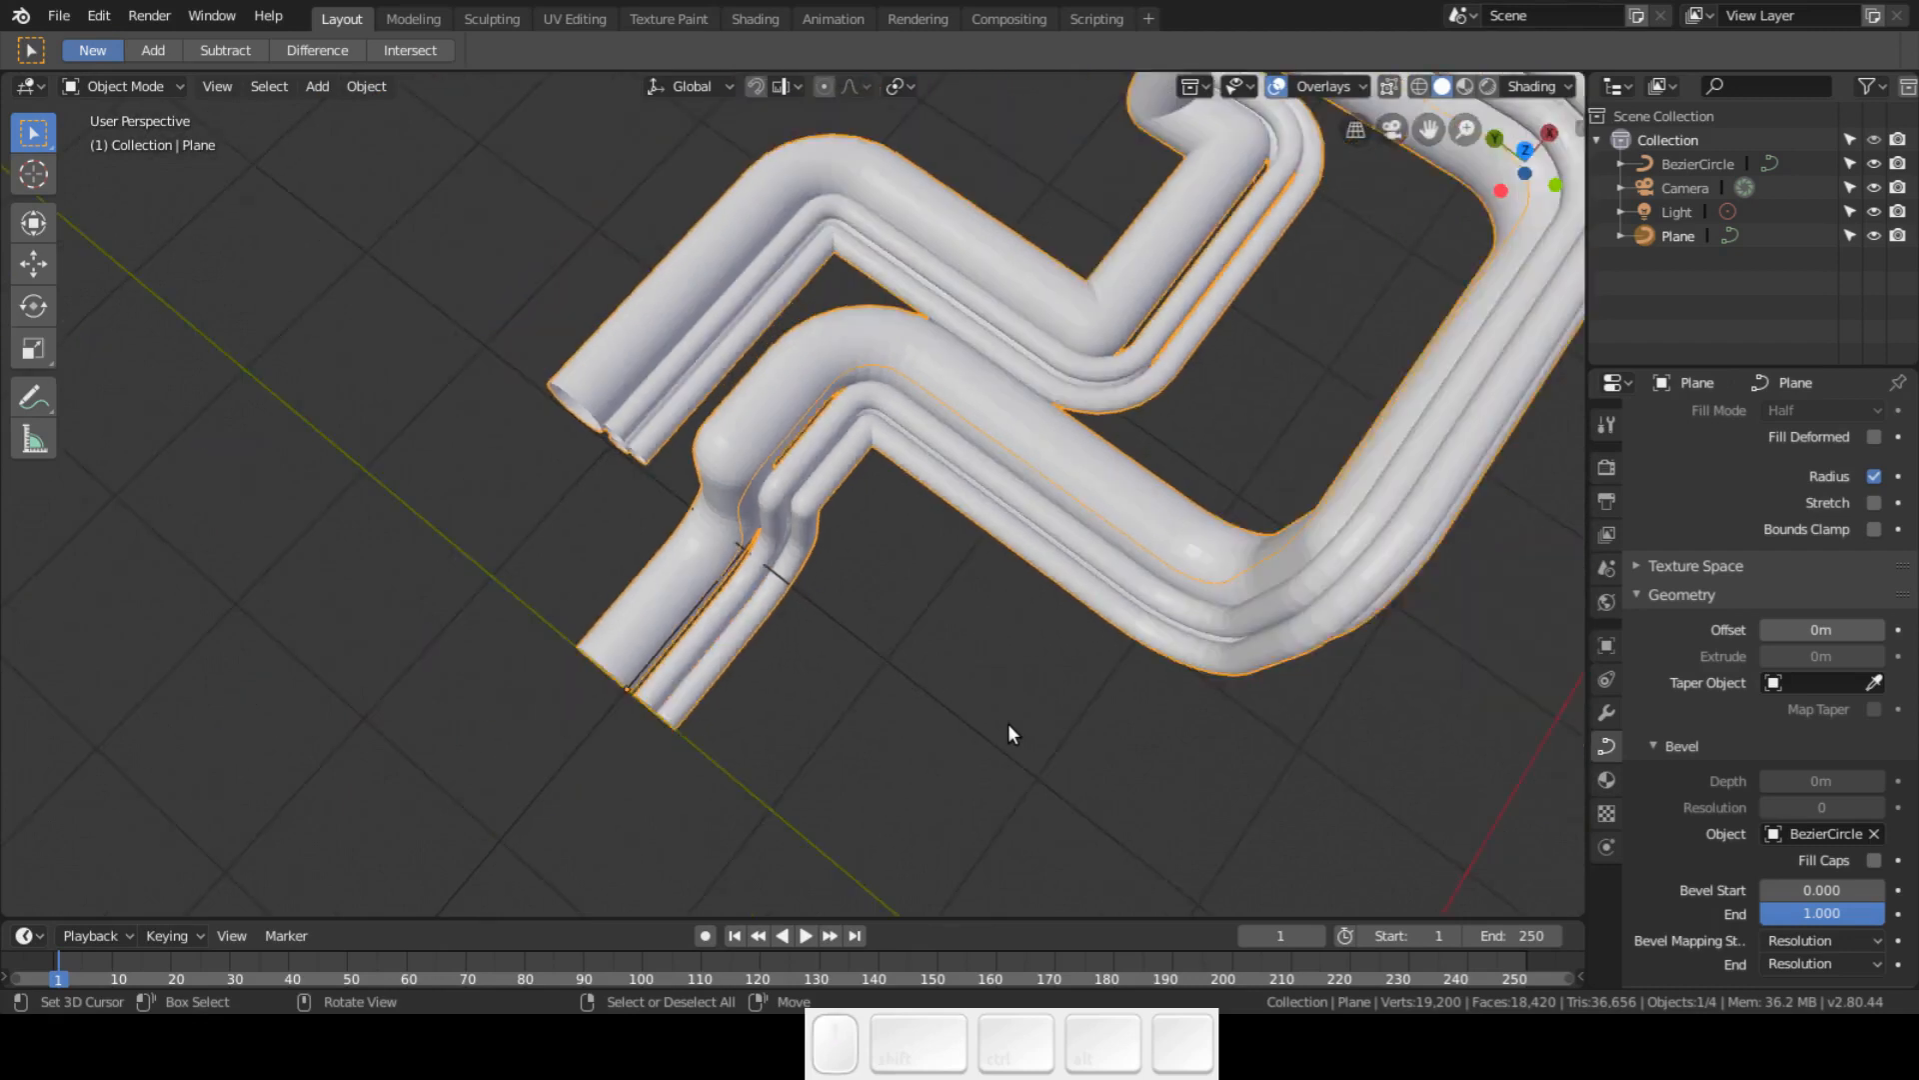
drag(1010, 733, 947, 700)
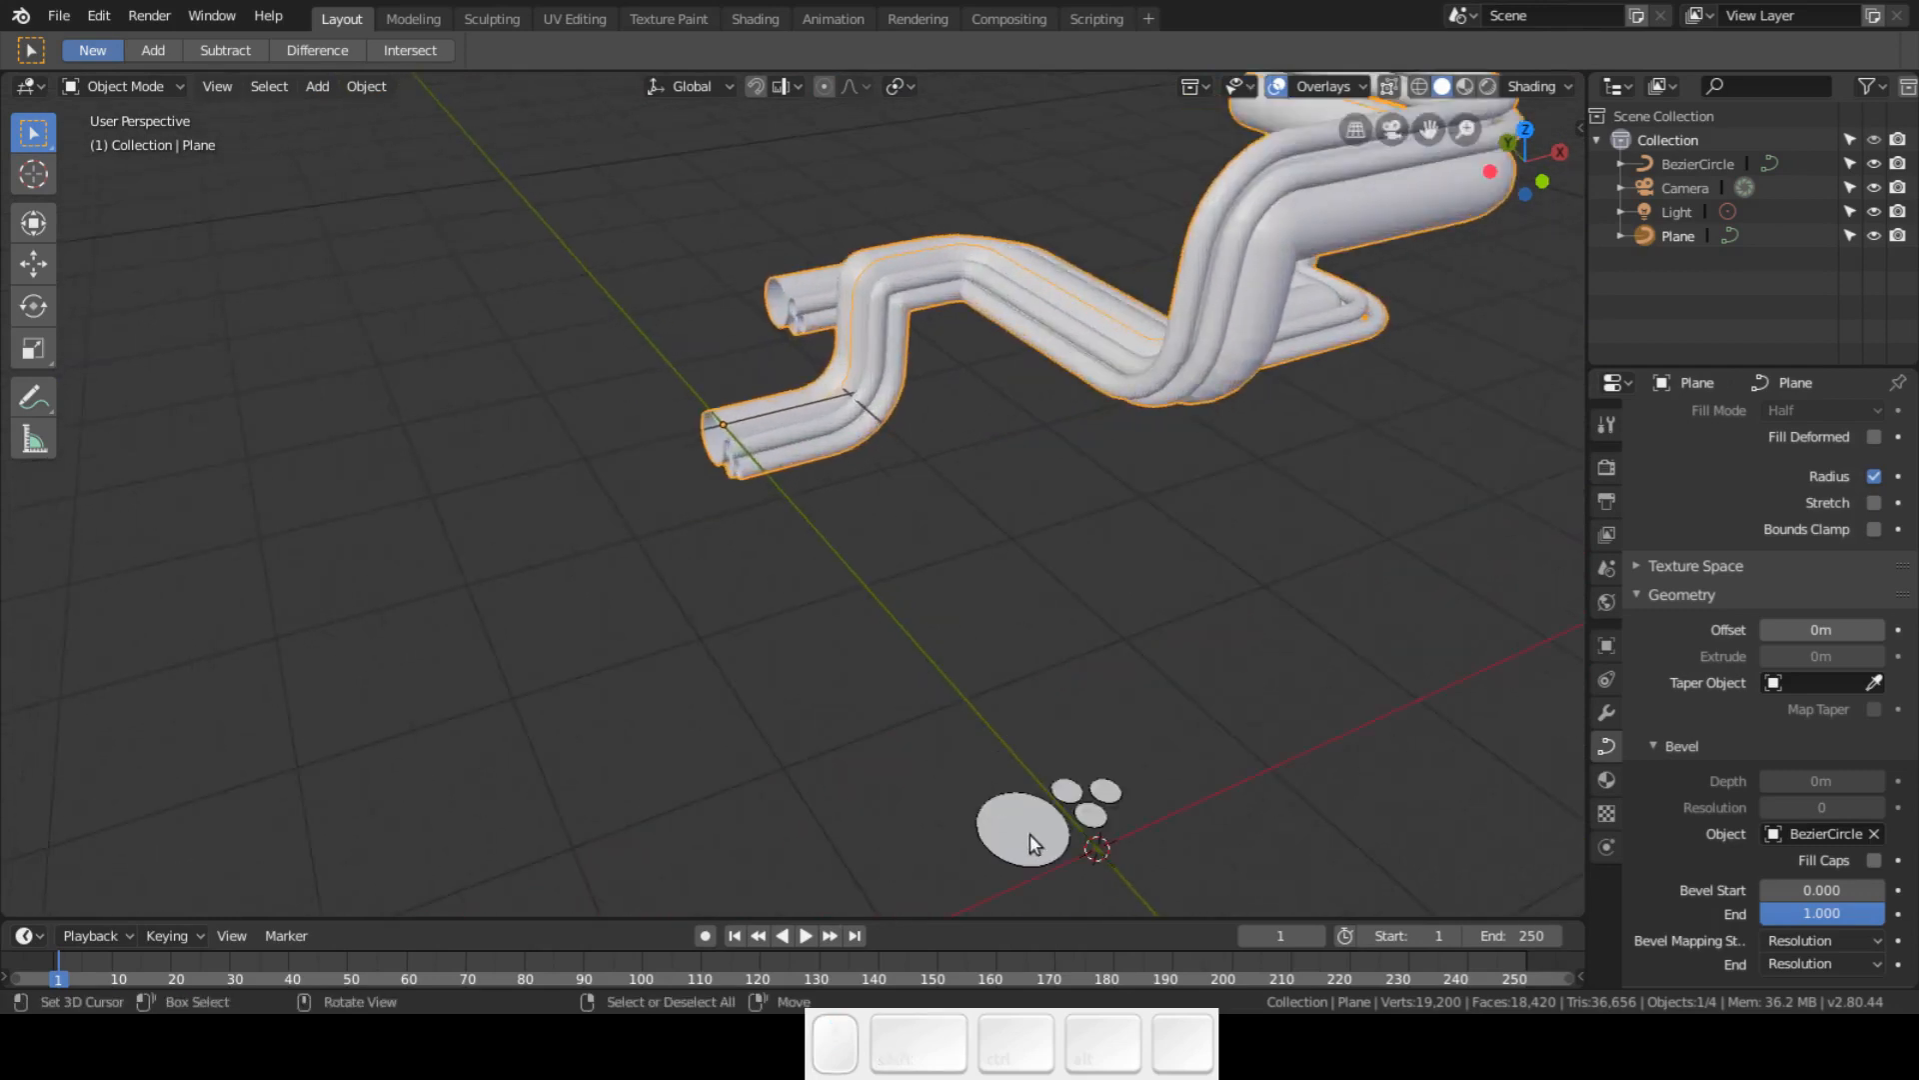
- Move and scale down the profile circles so the tube bundle becomes slimmer and tighter
key(Tab)
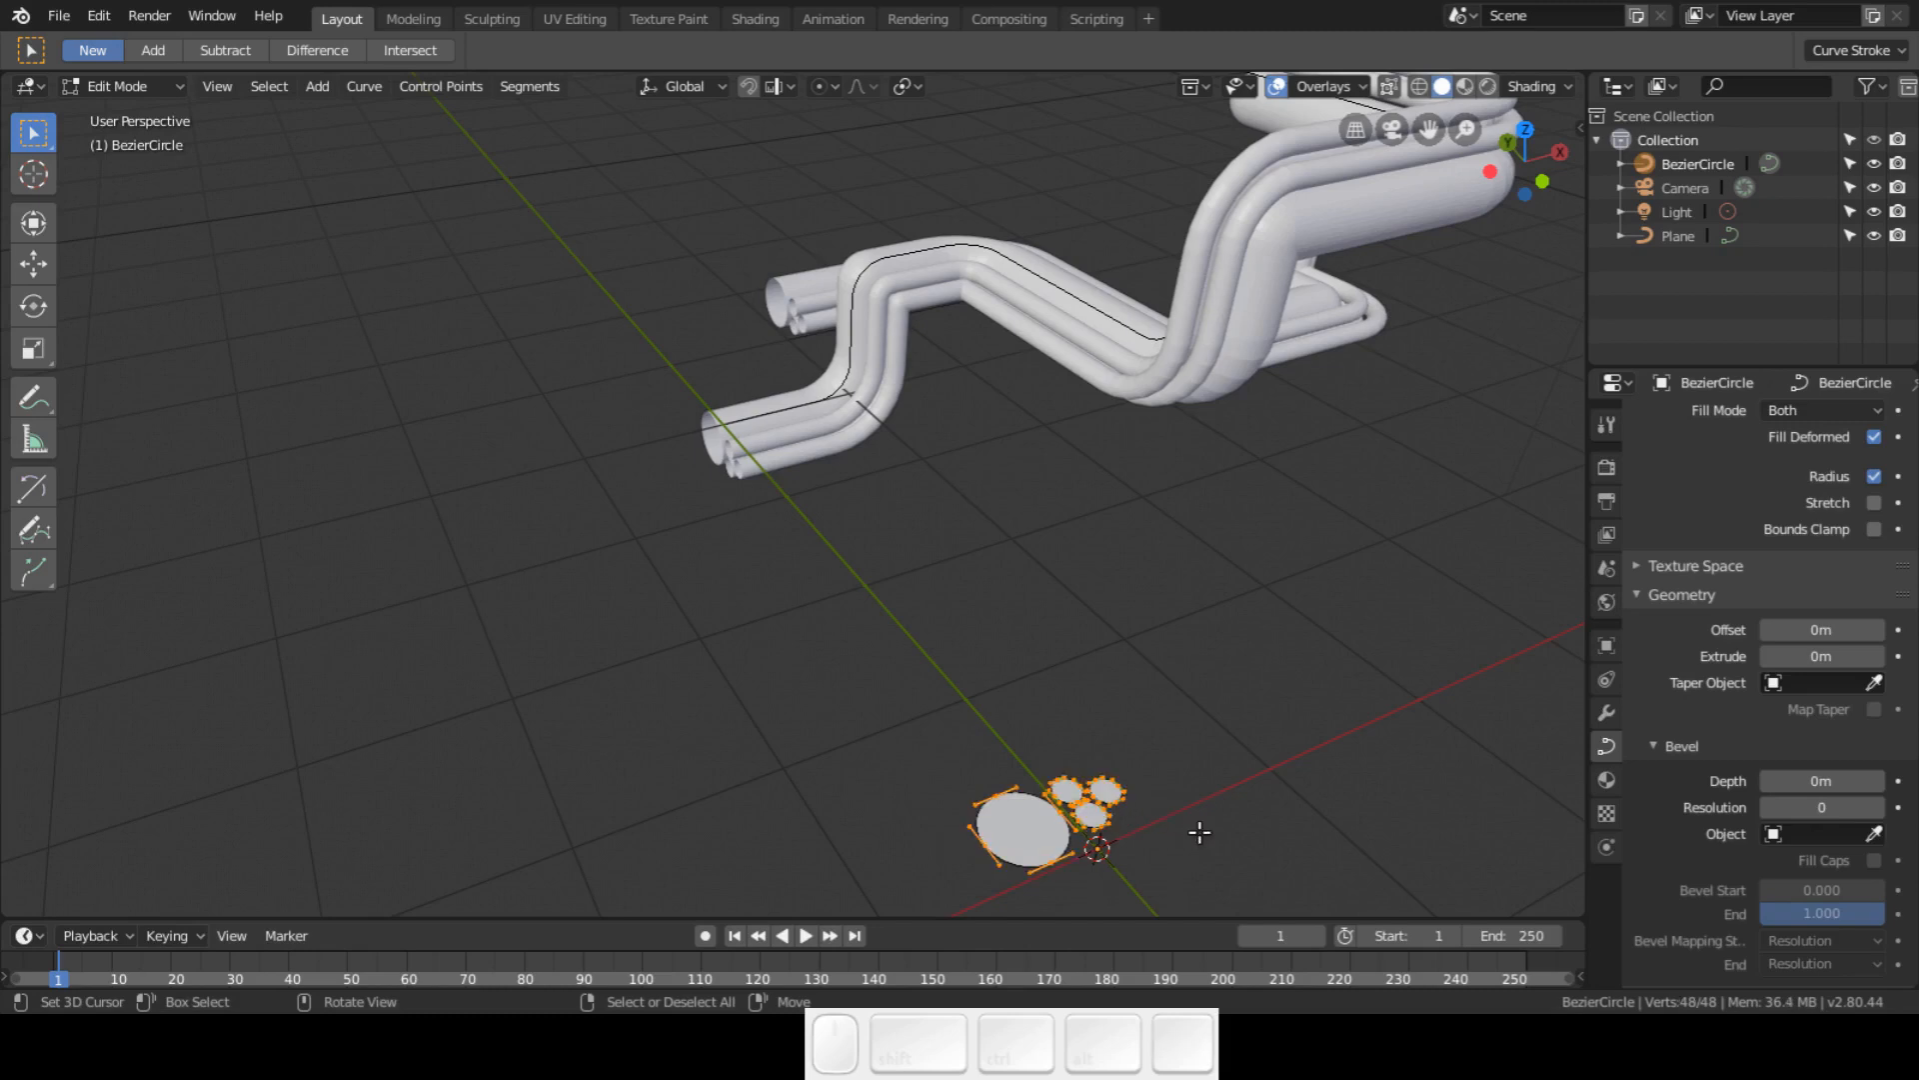
key(s)
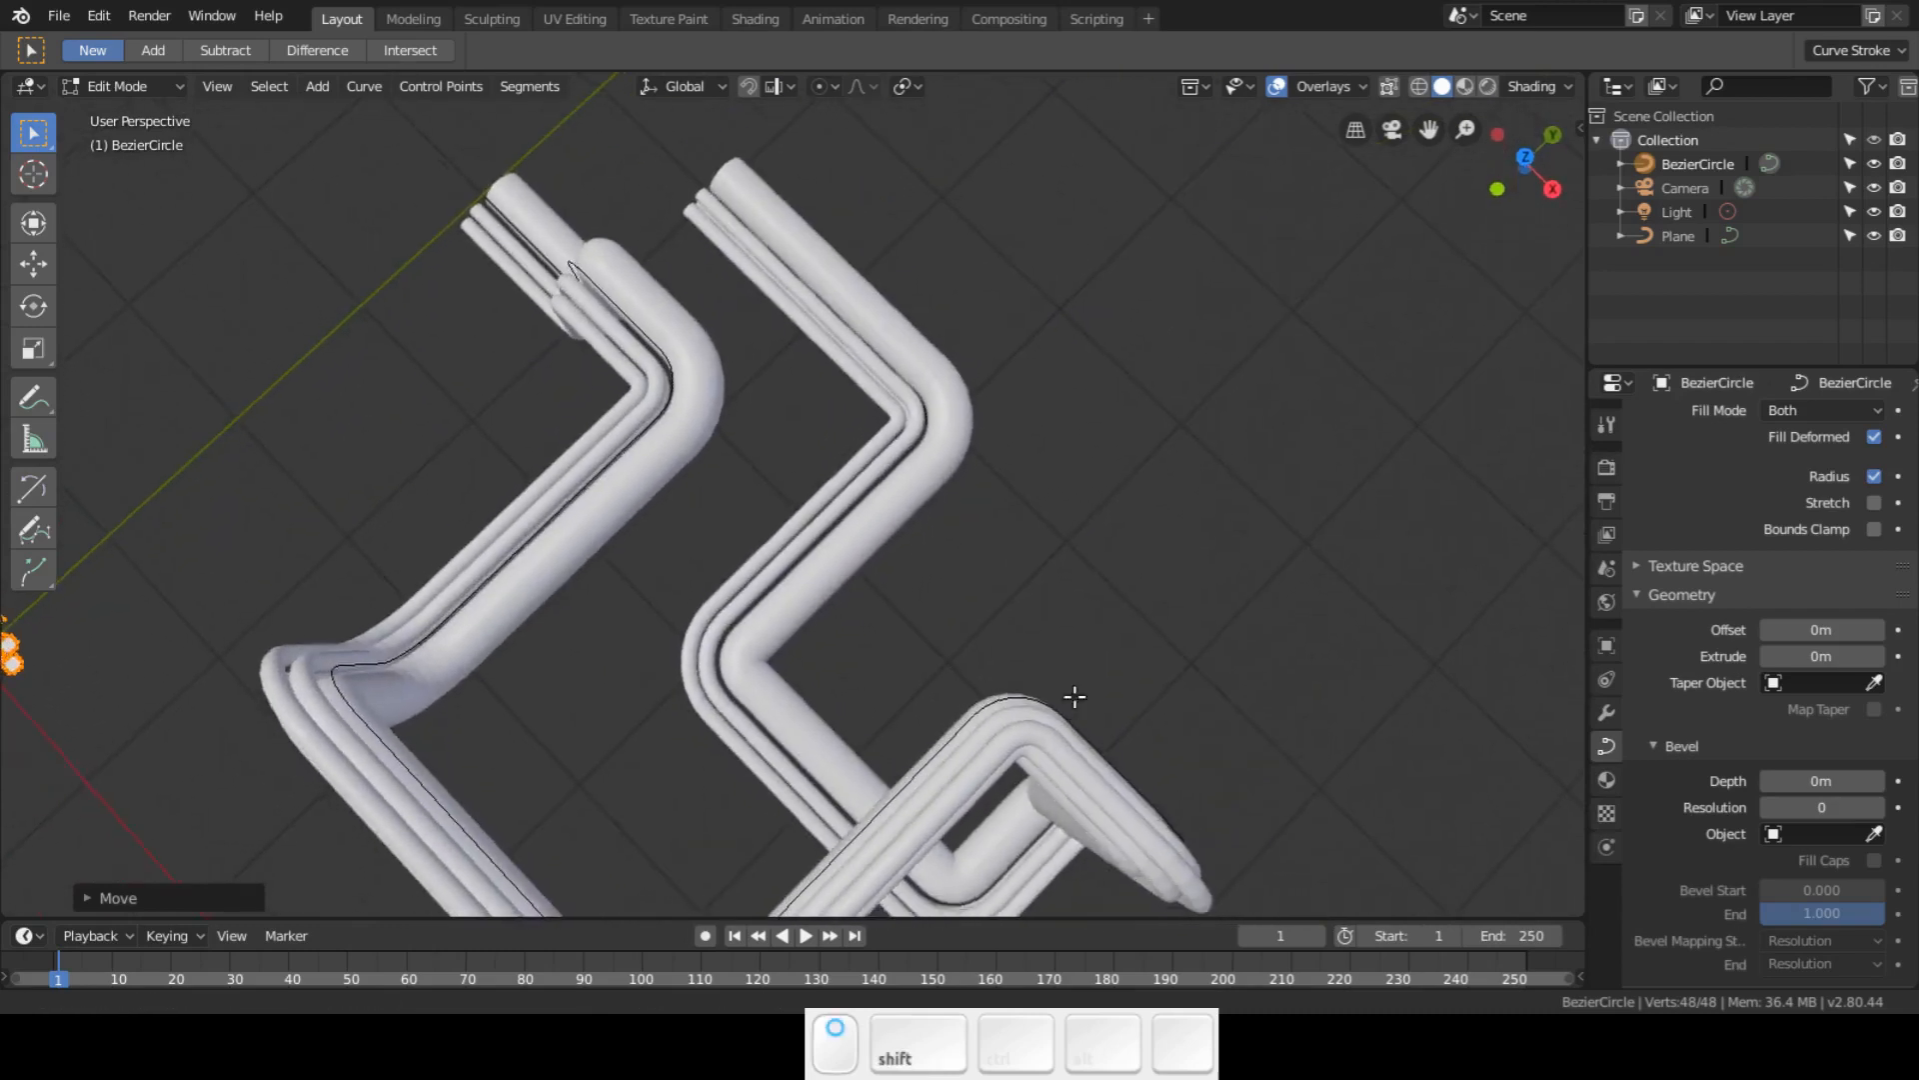
drag(1075, 696, 1202, 371)
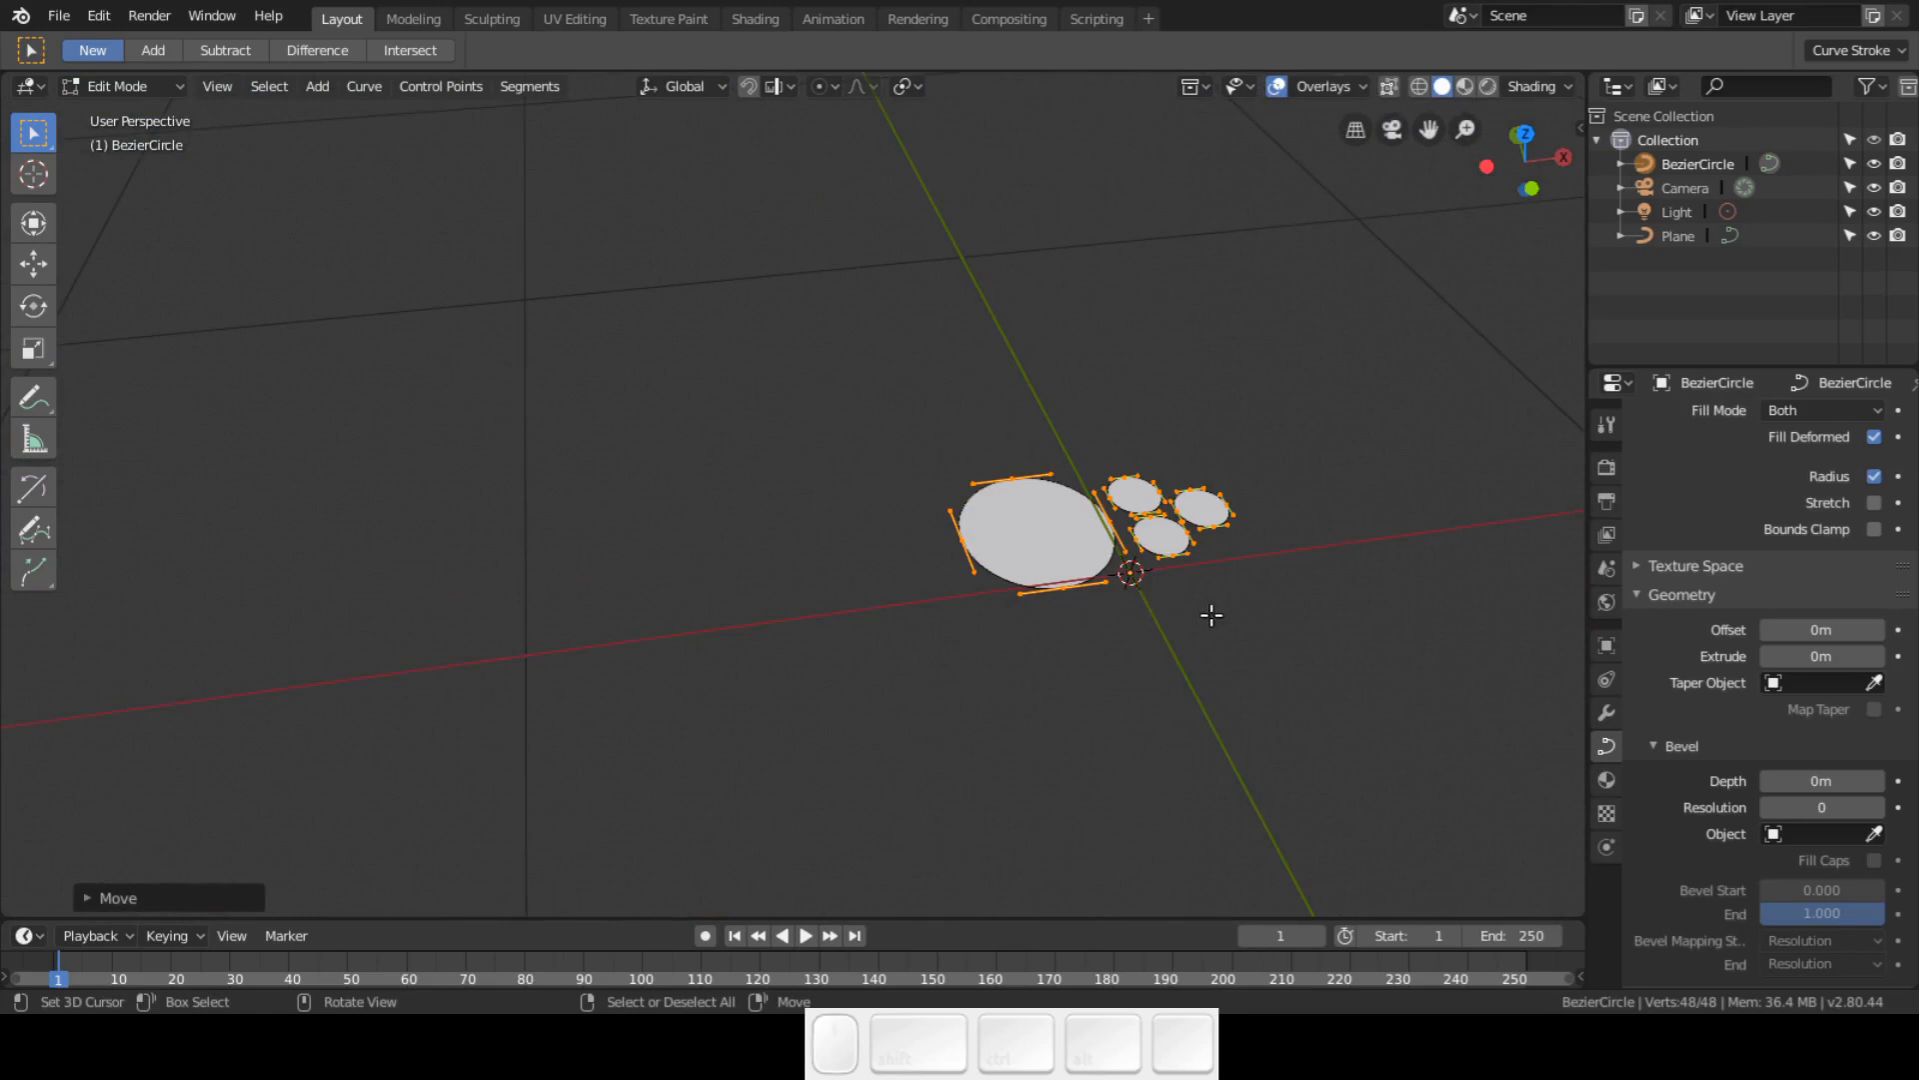
key(s)
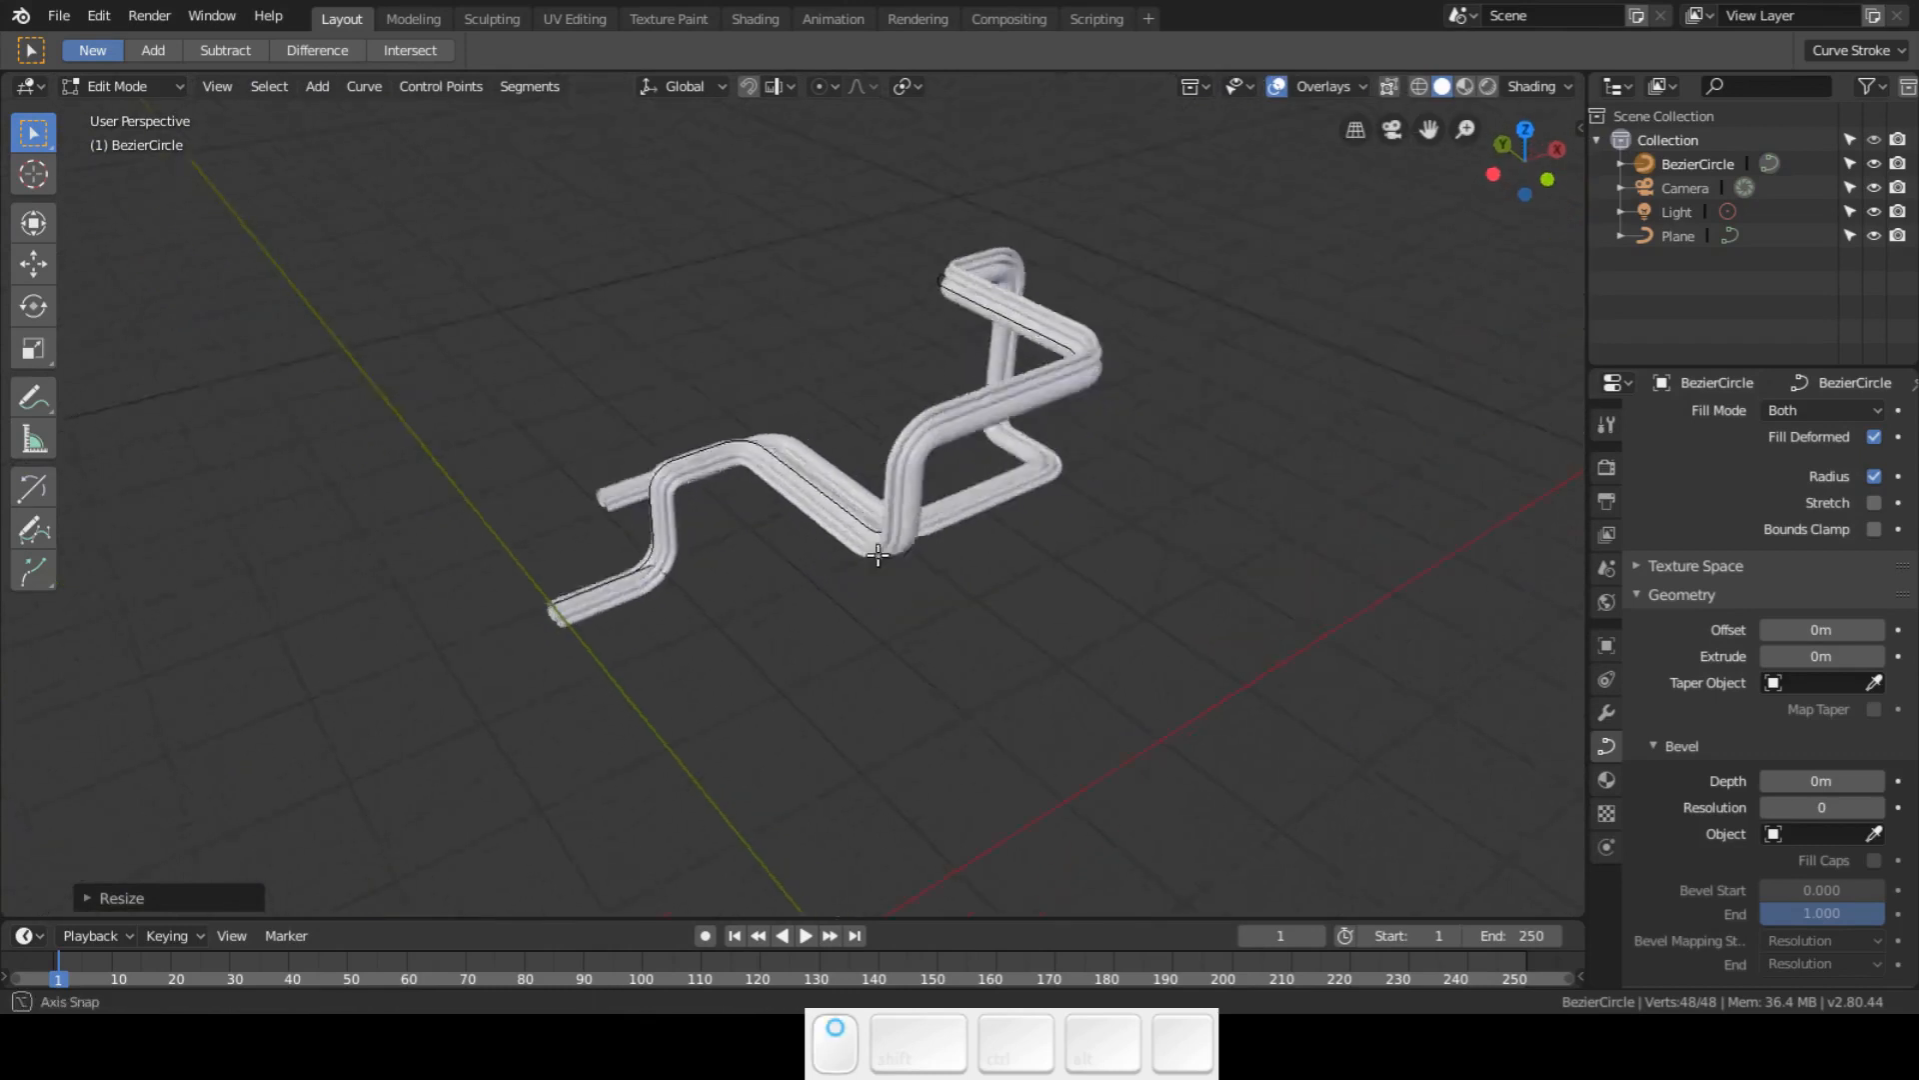
key(7)
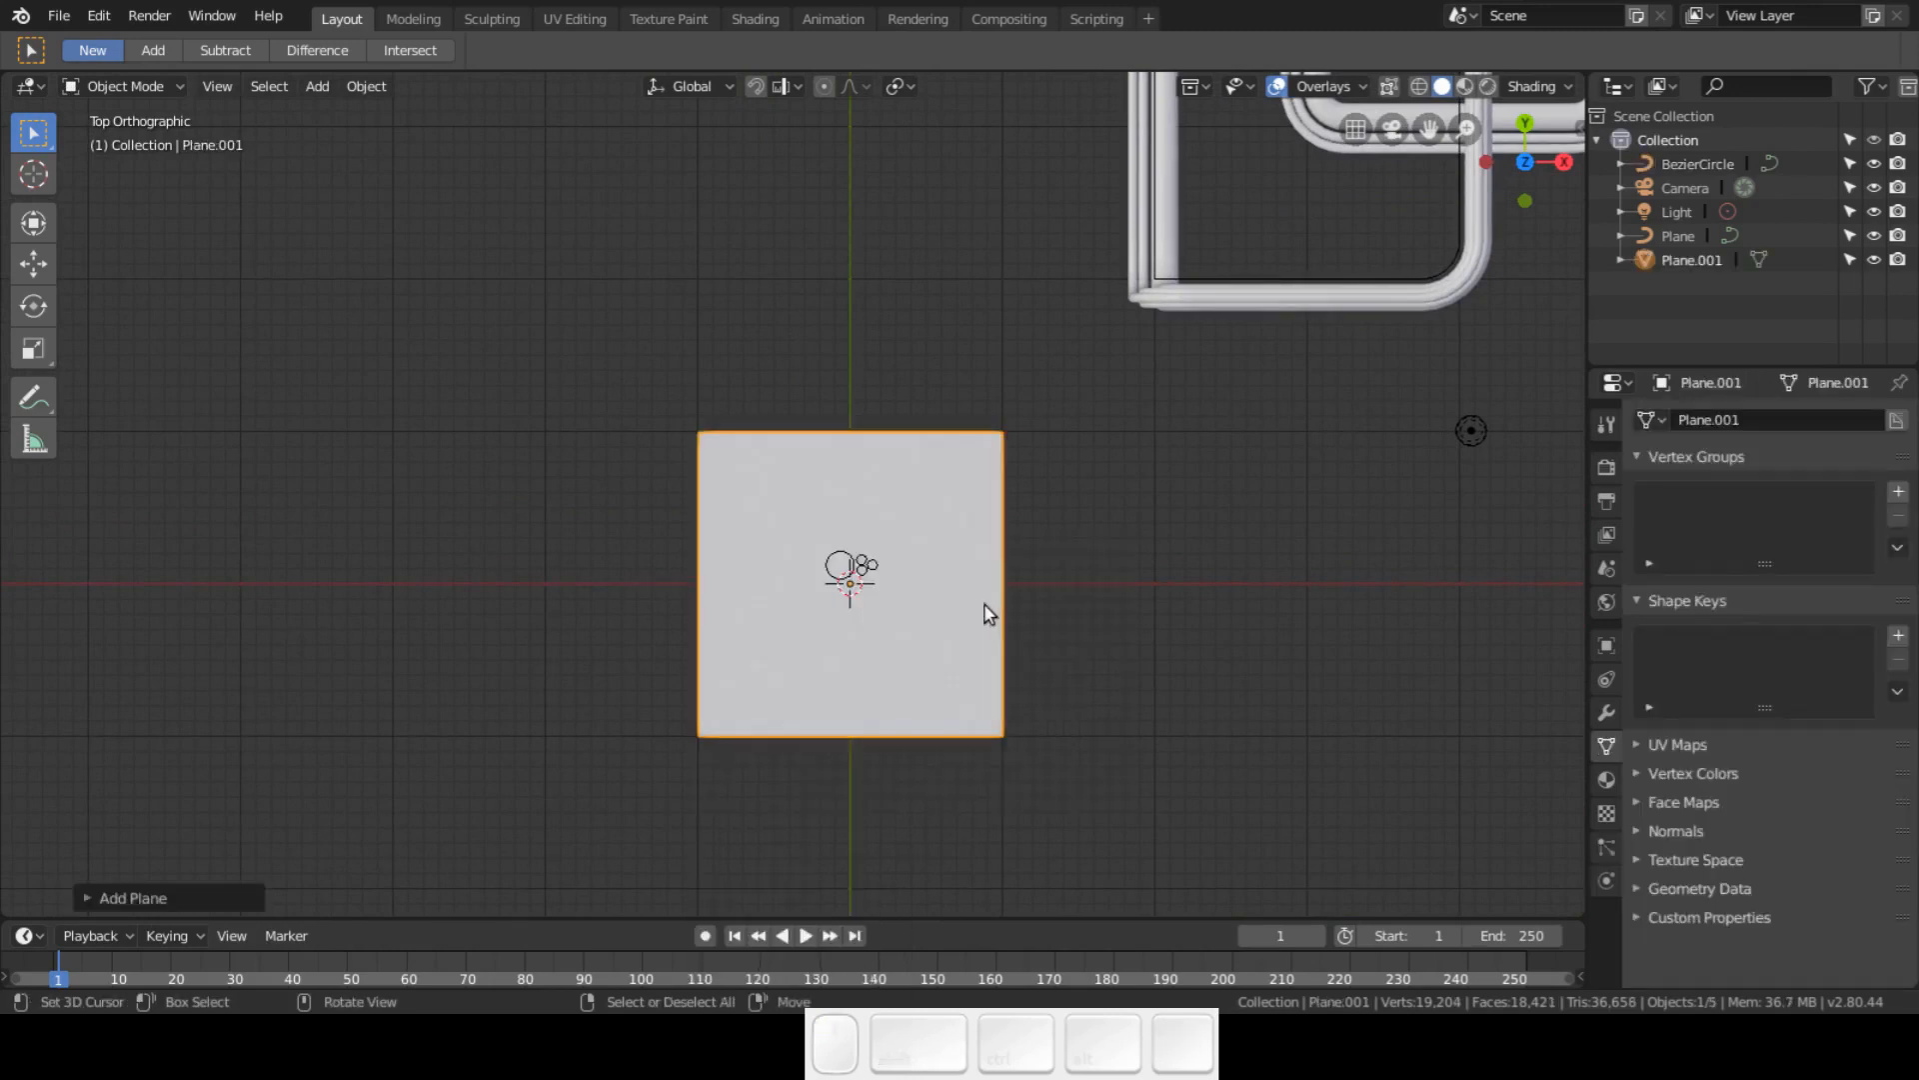
- Remove the new plane's face and duplicate its square outline into three side-by-side squares
key(Tab)
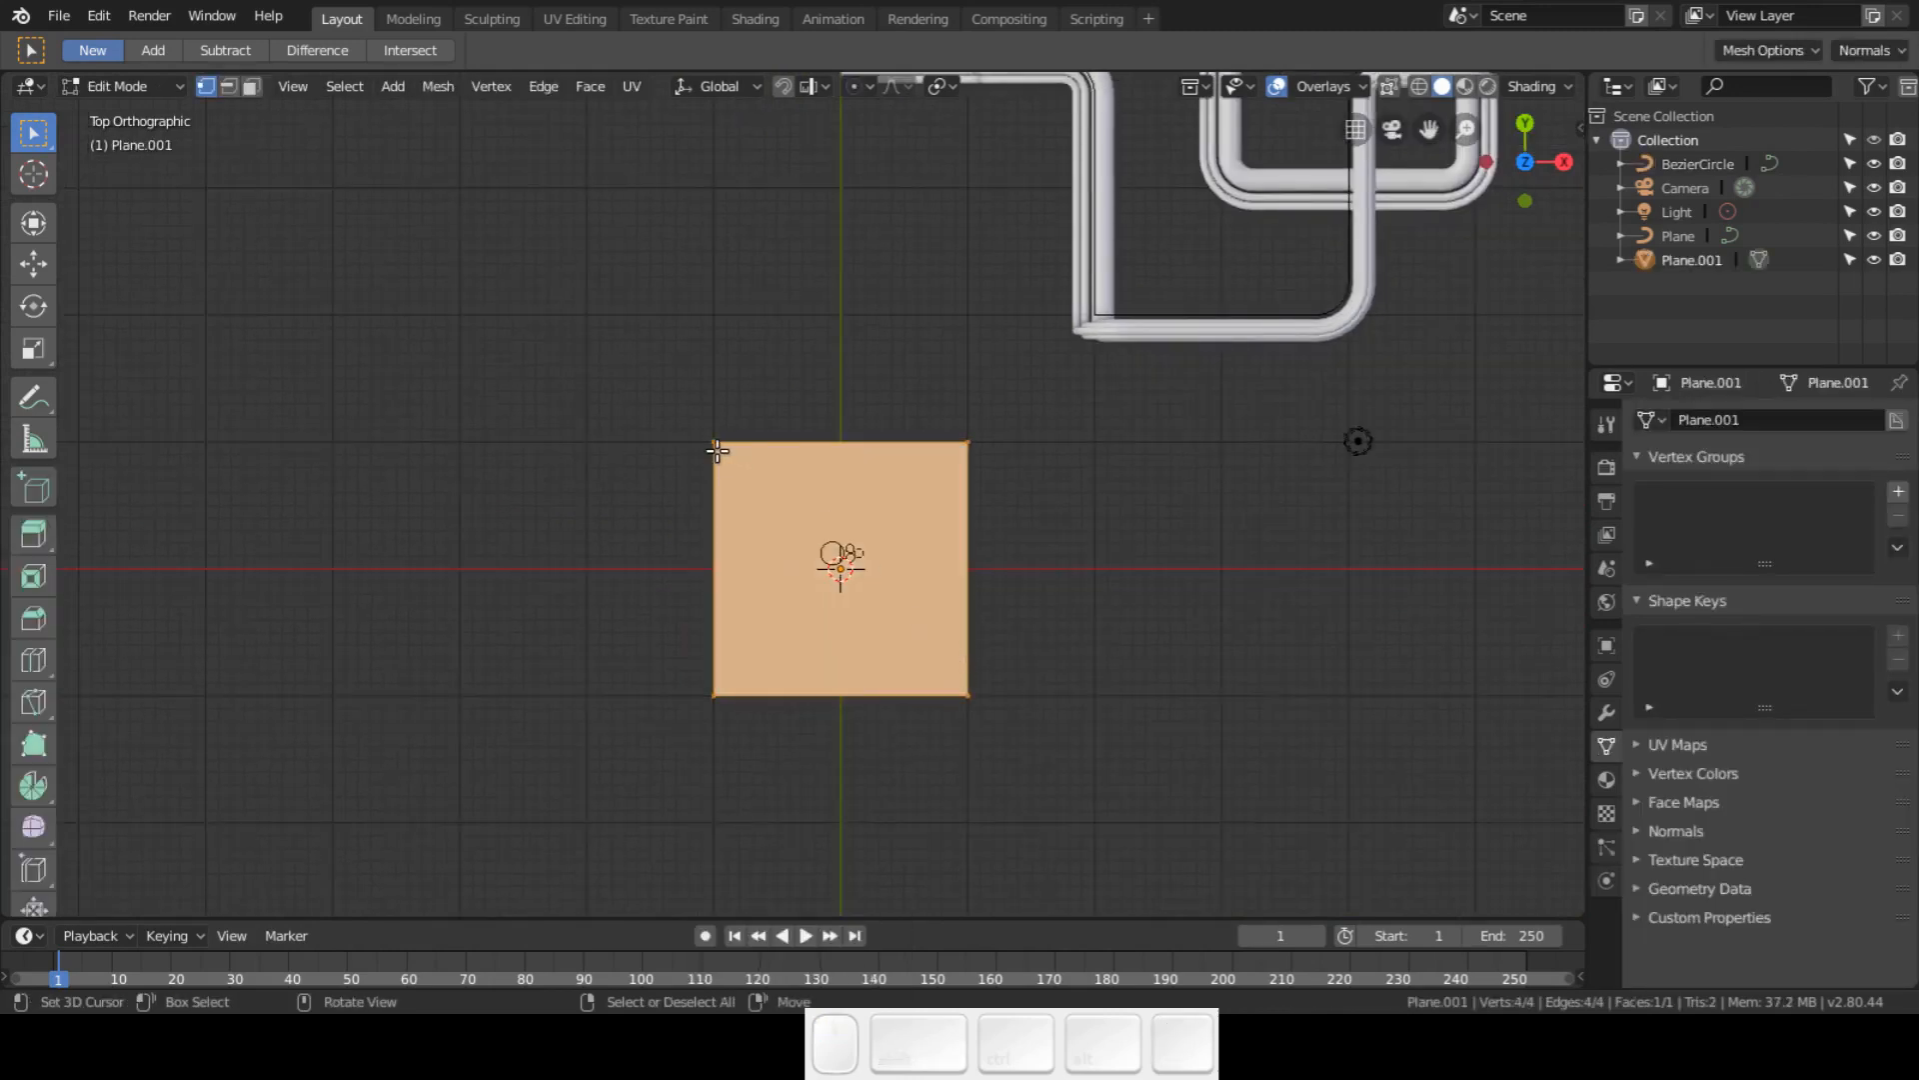
key(x)
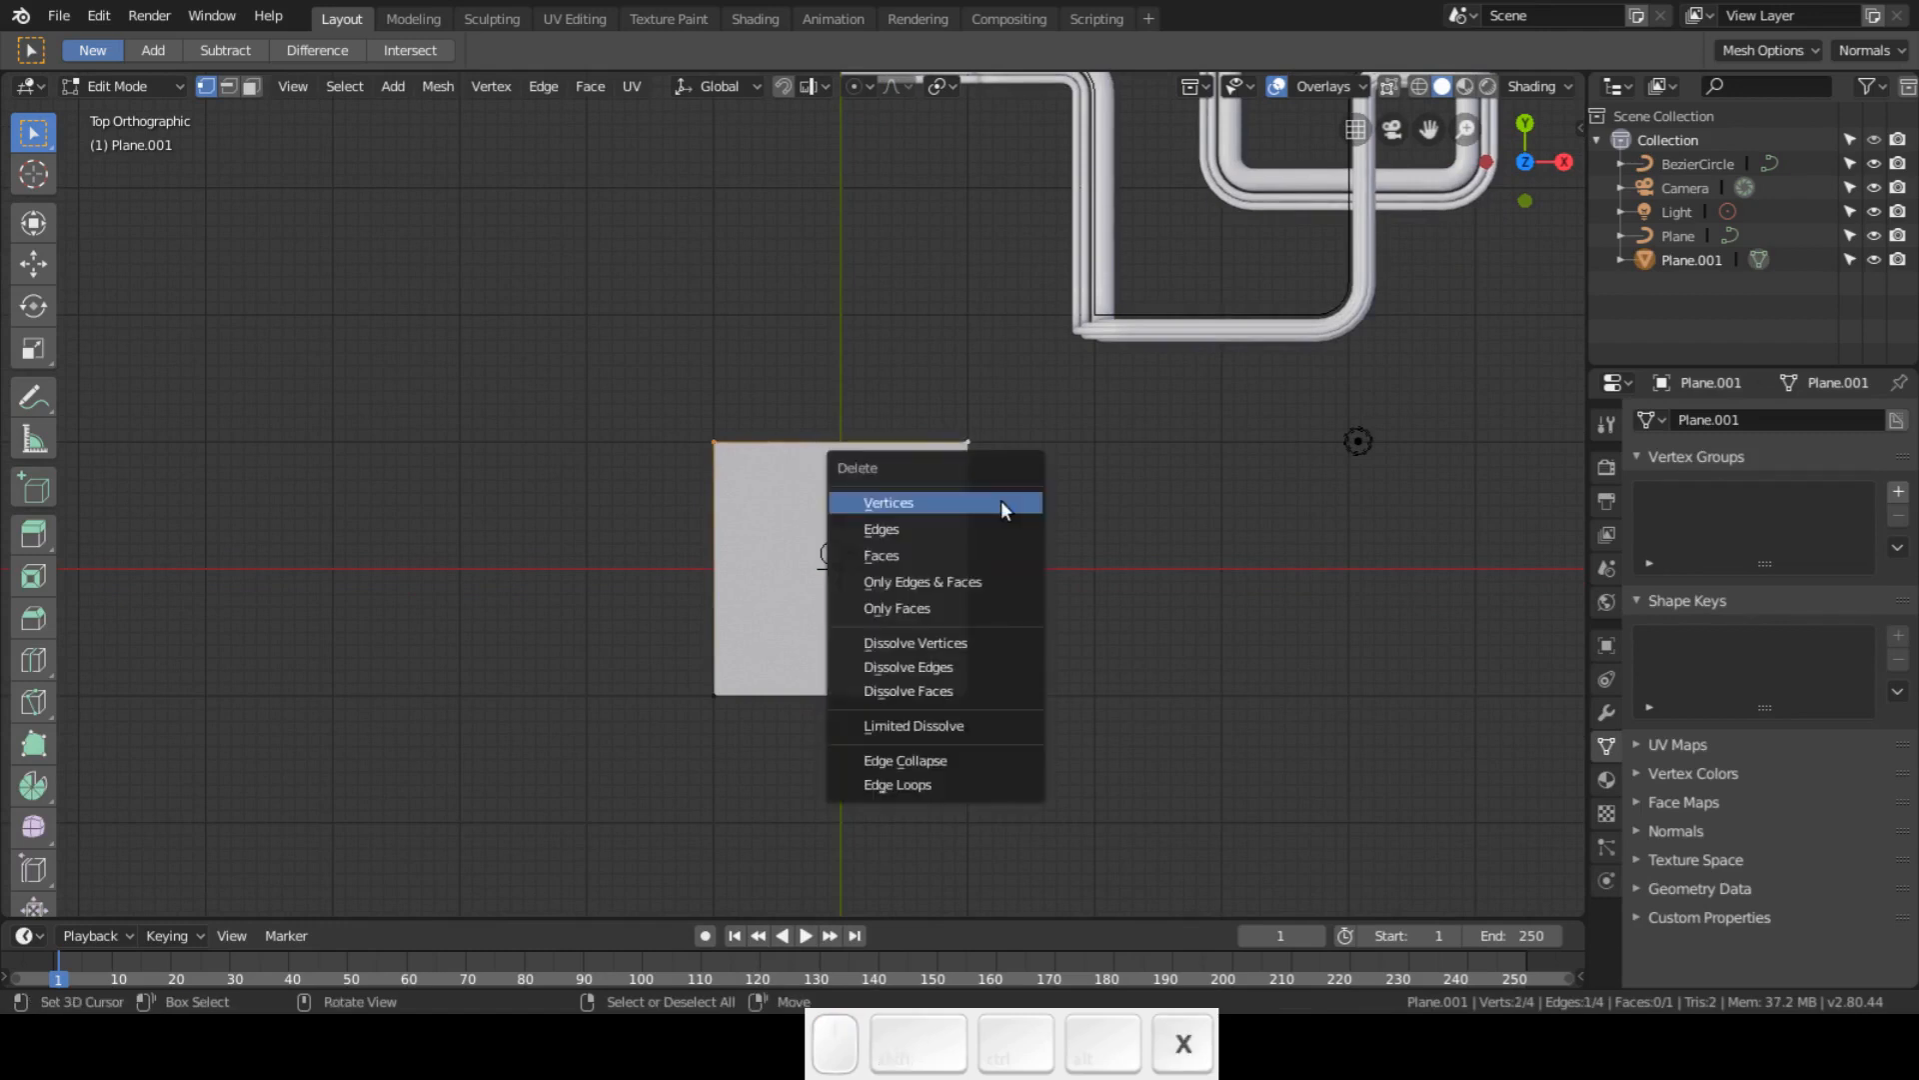
click(887, 502)
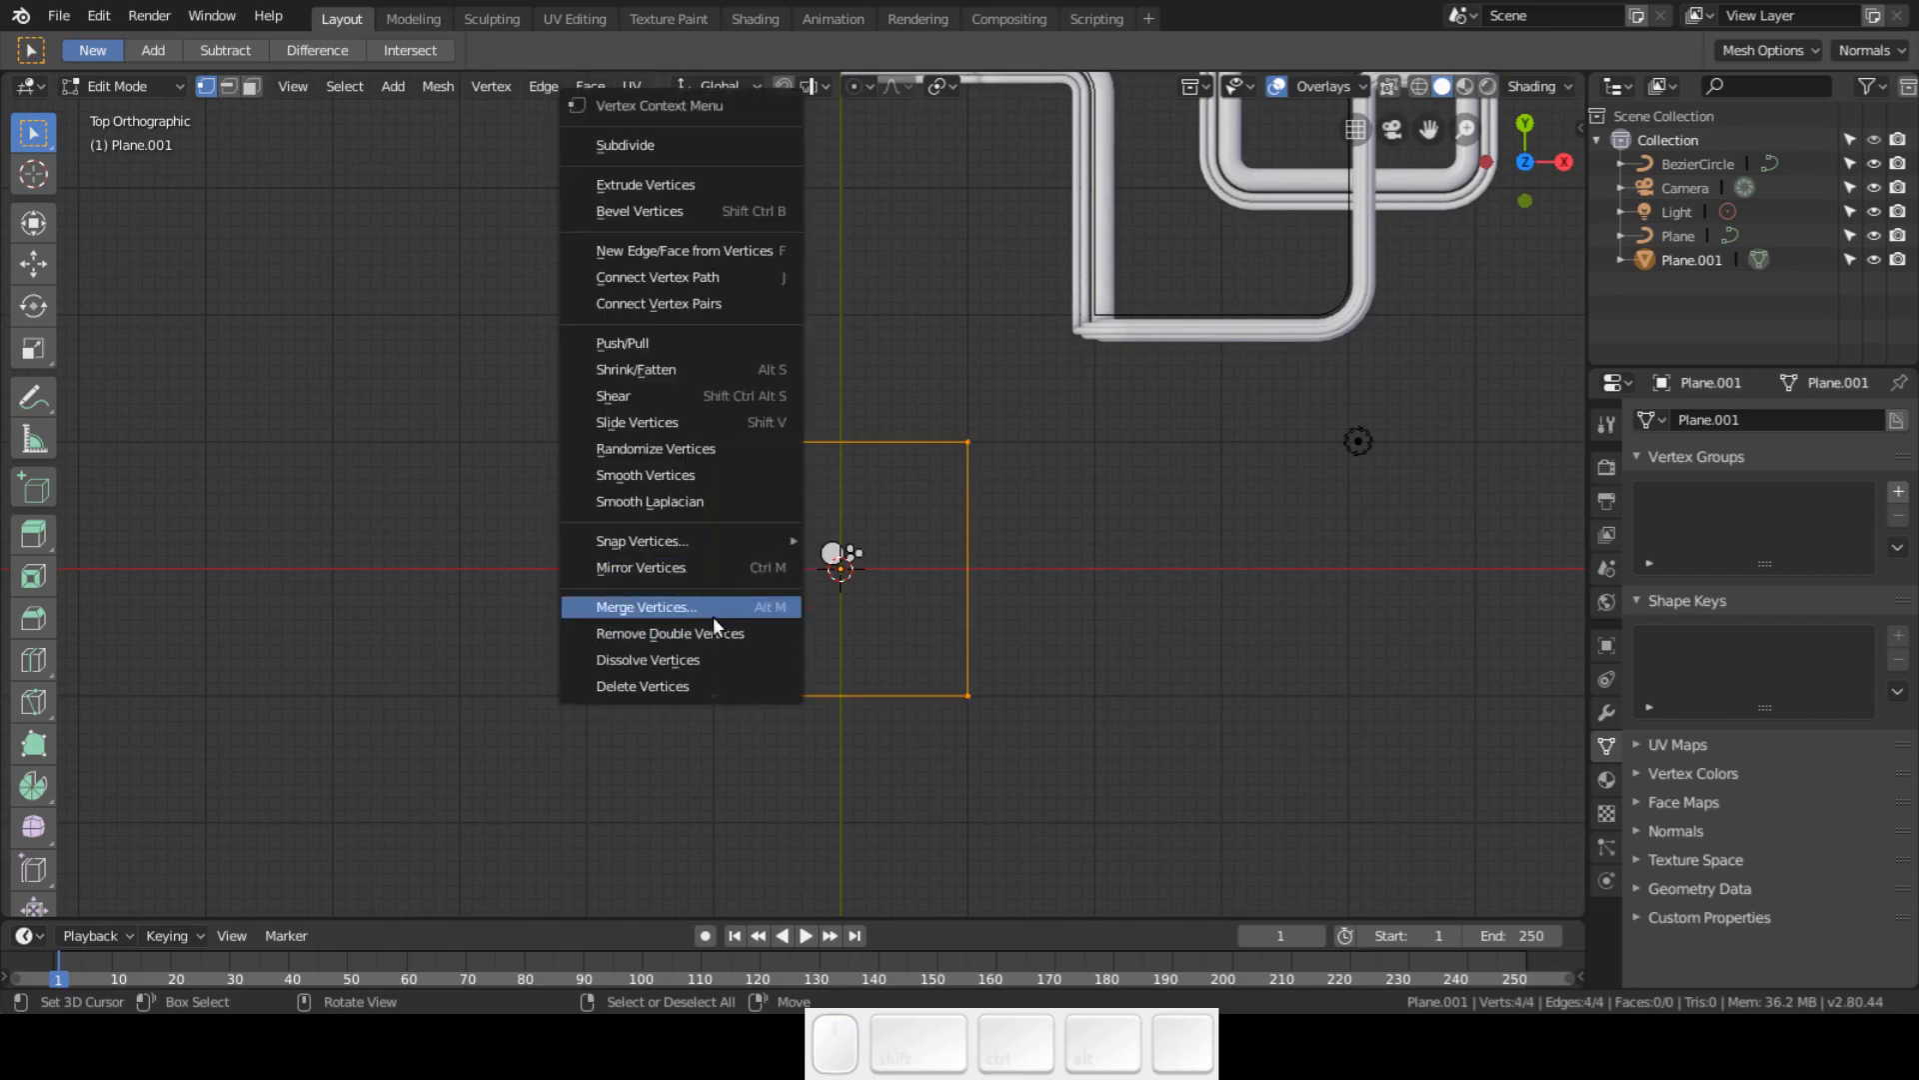
click(670, 634)
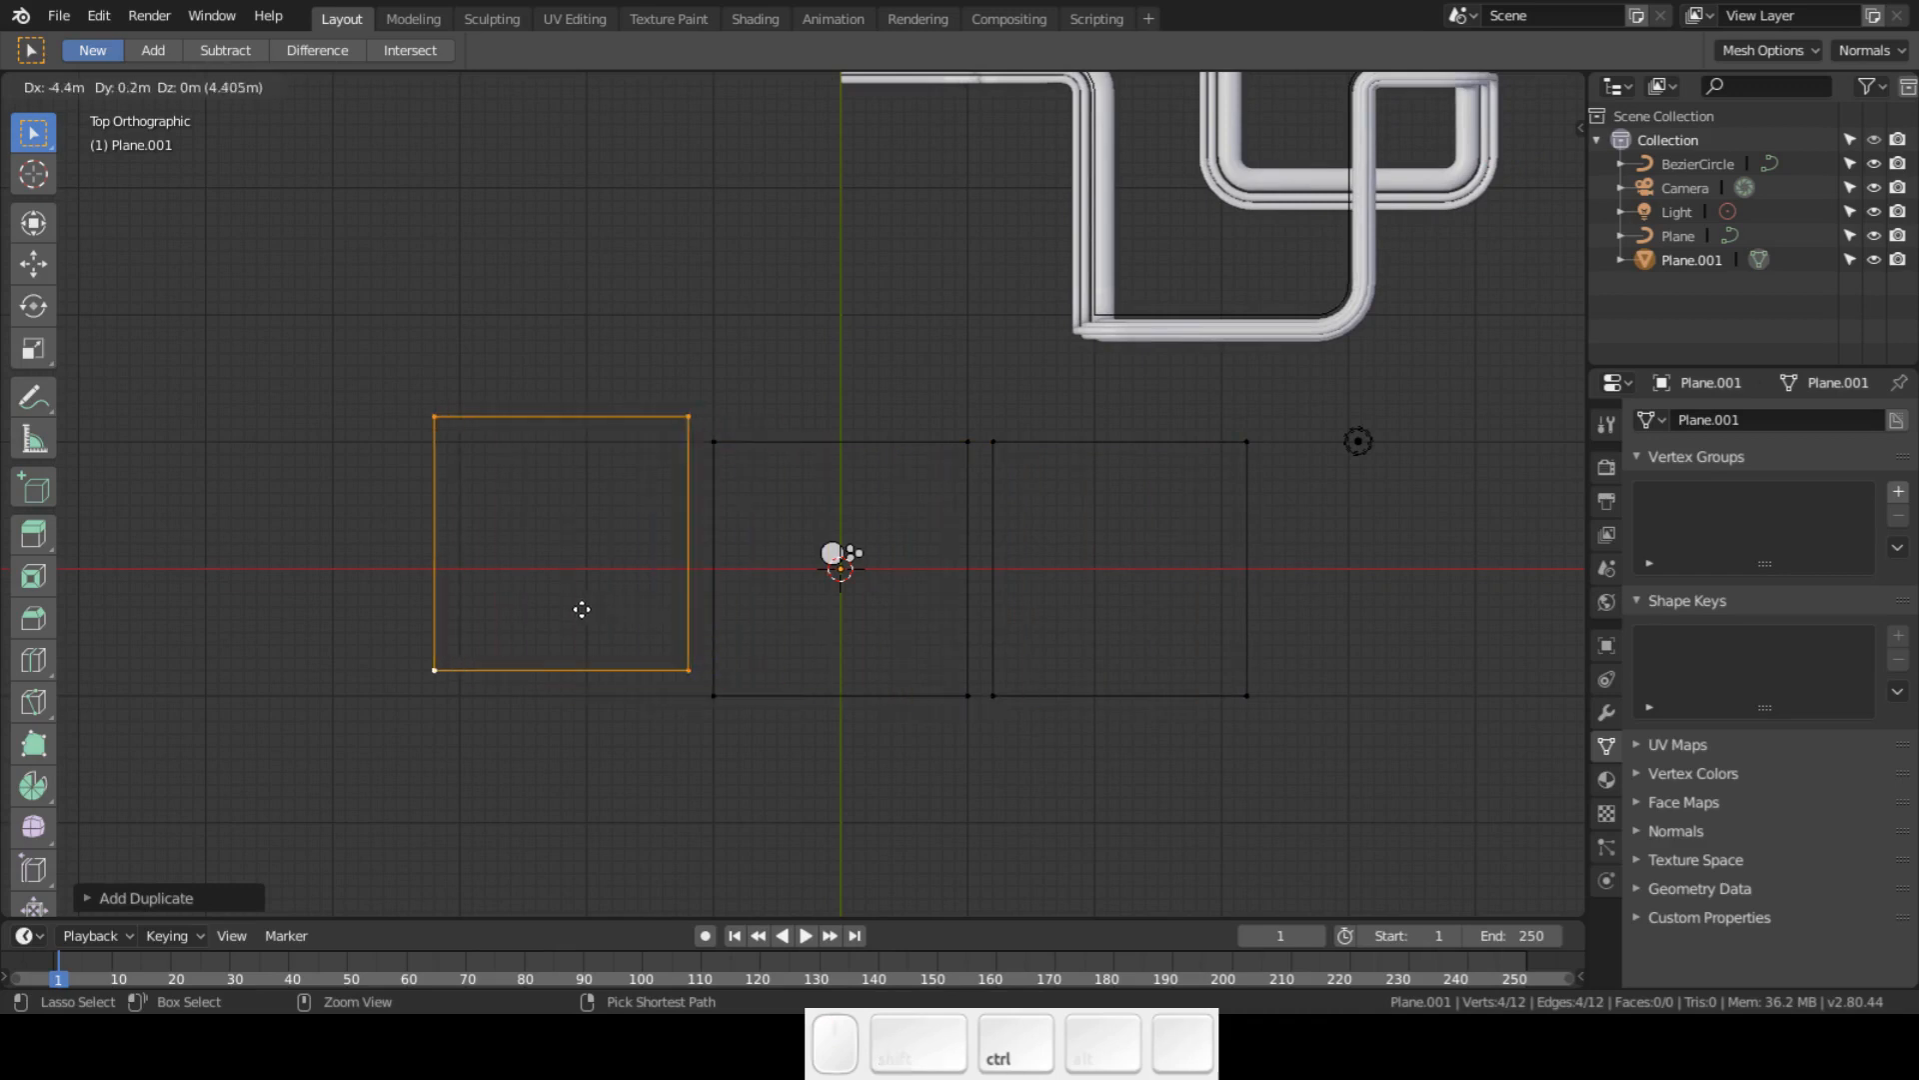
- Round the left square's corners with a multi-segment bevel and cut the right square into an octagon
key(Tab)
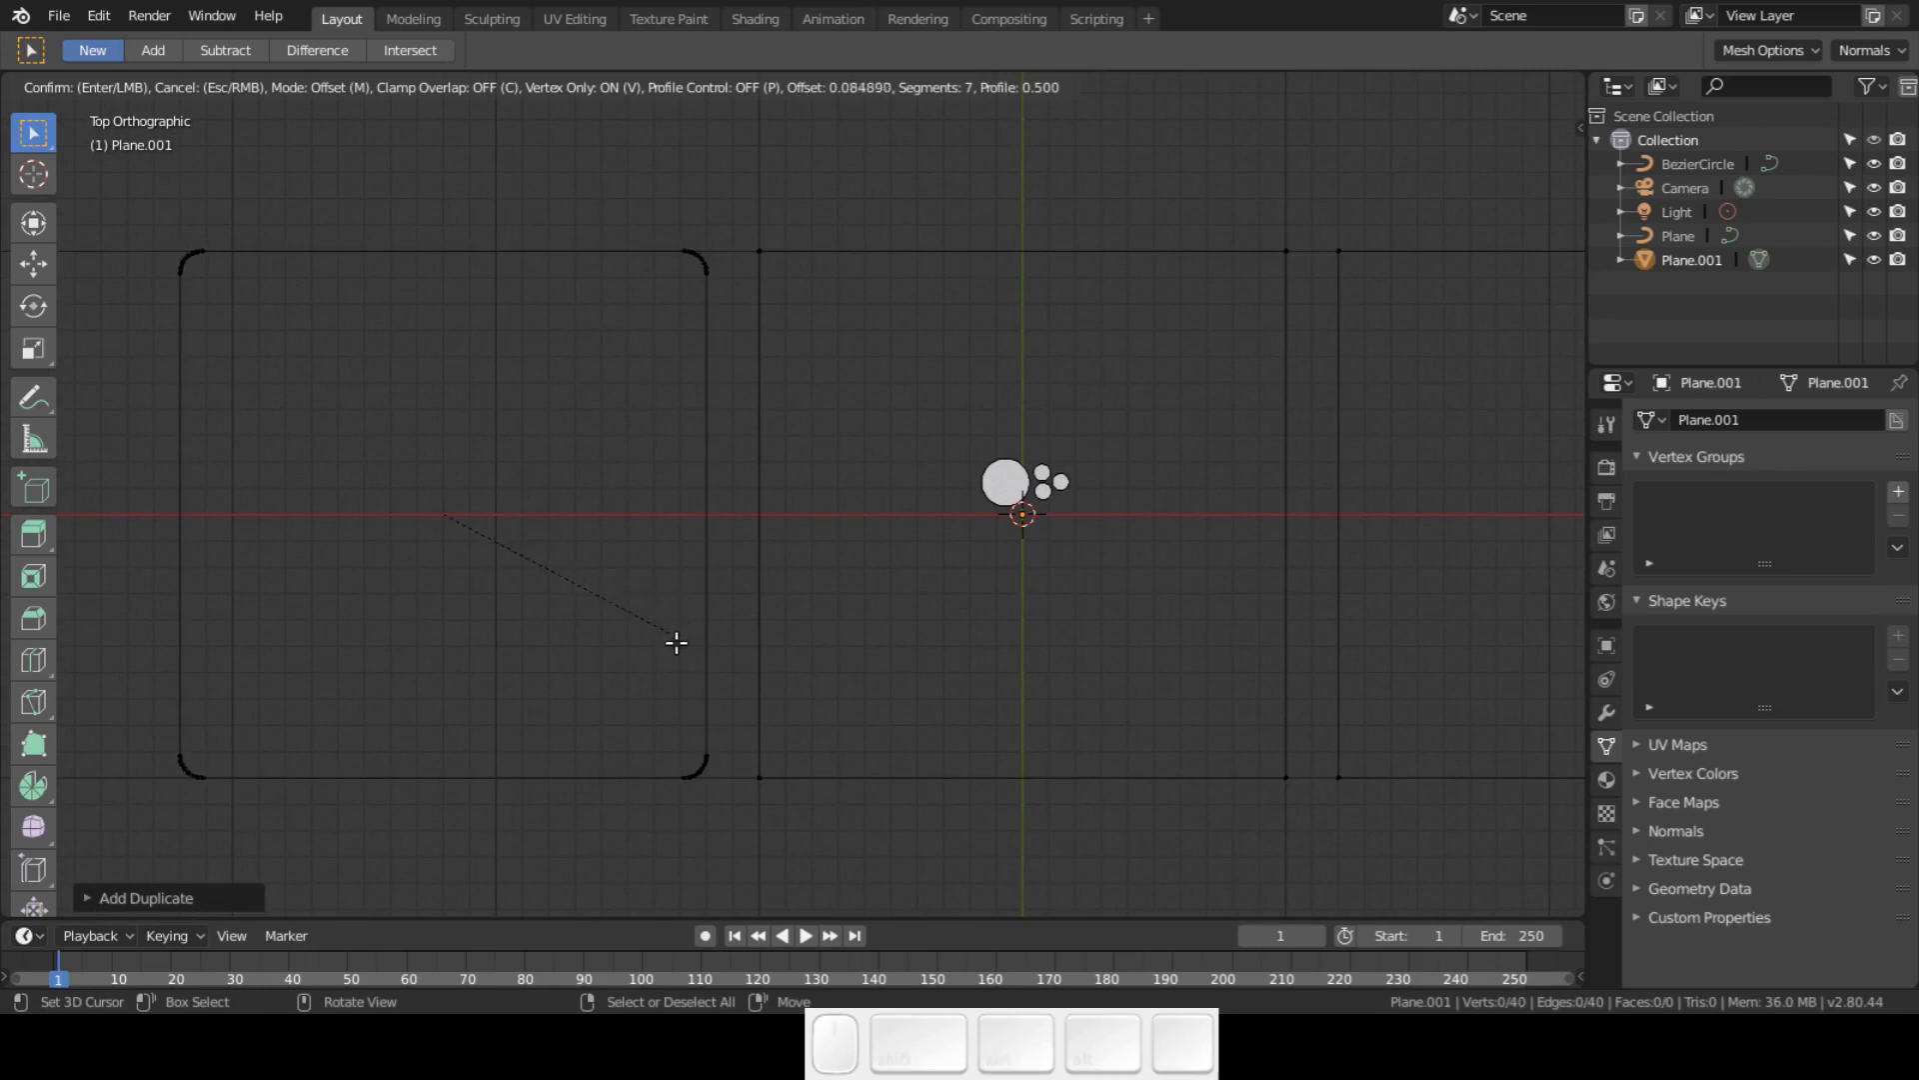
mouse_move(687, 754)
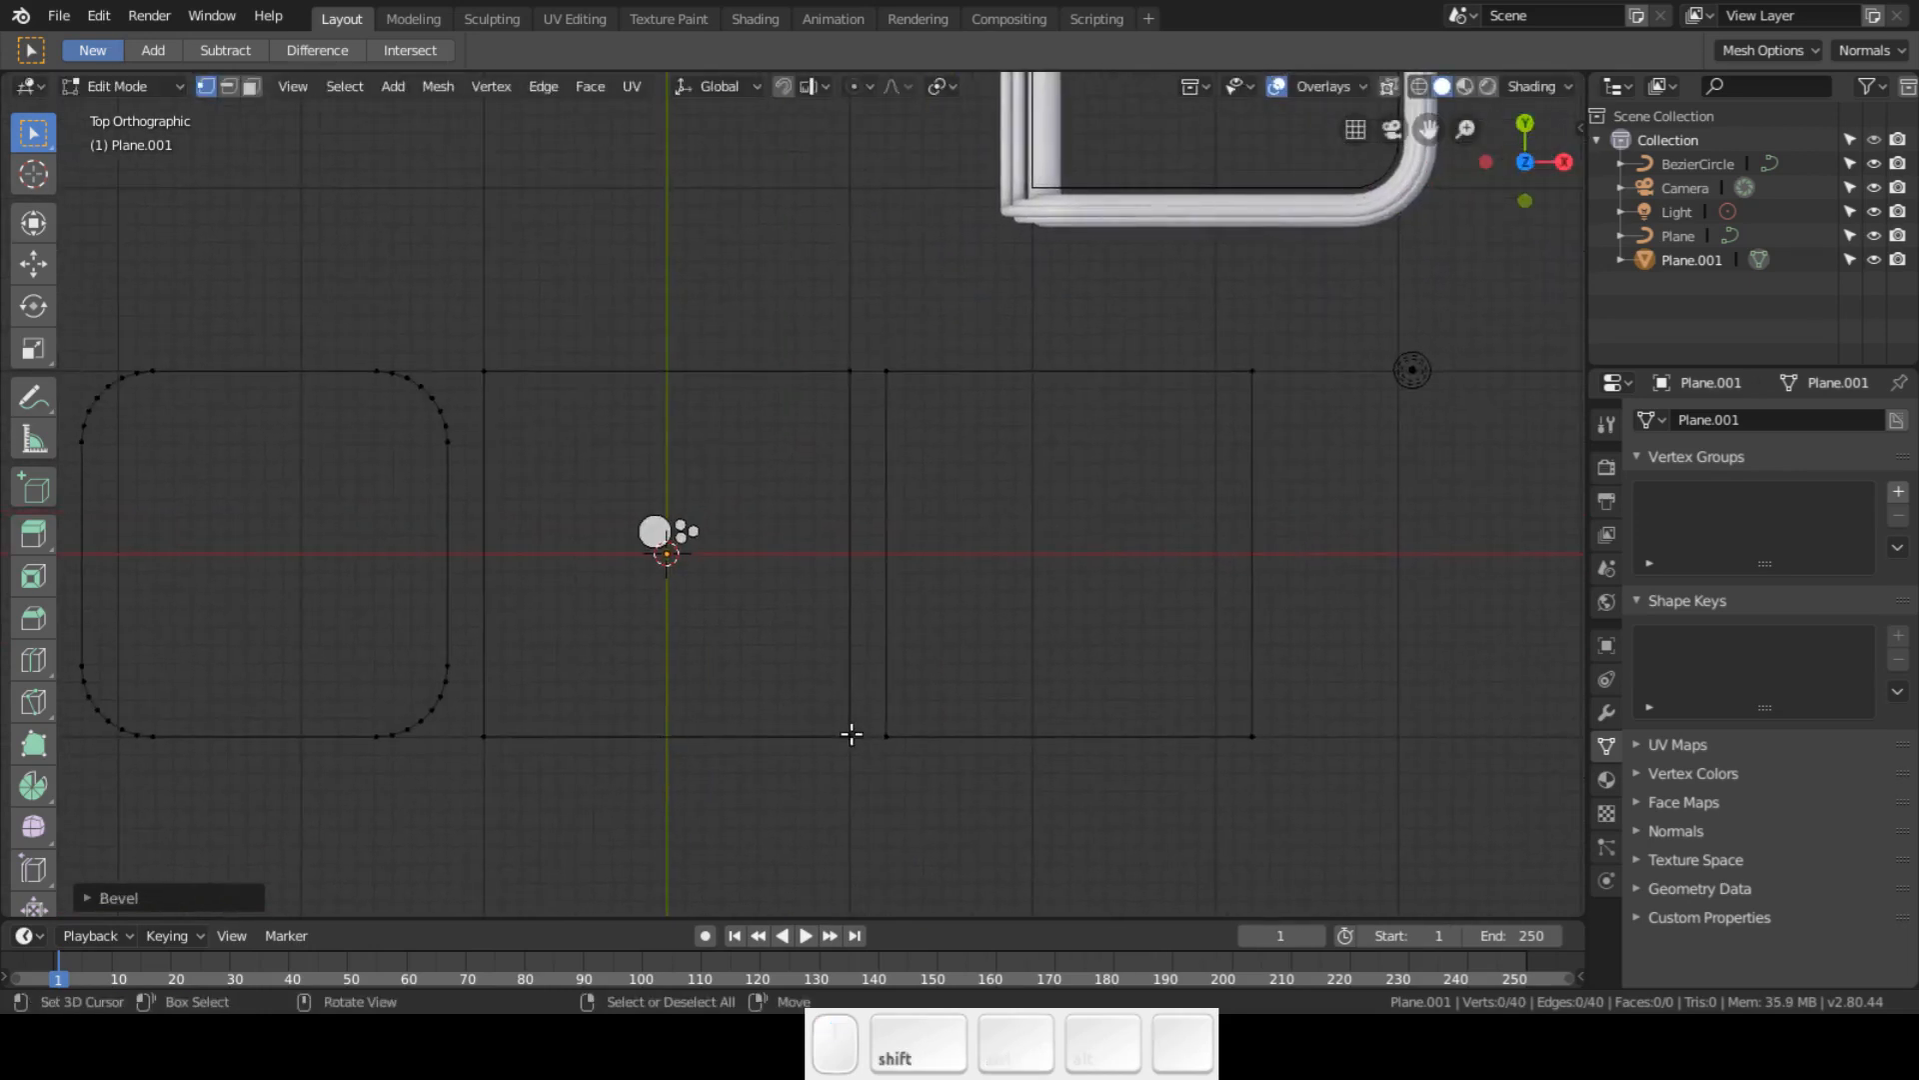
key(l)
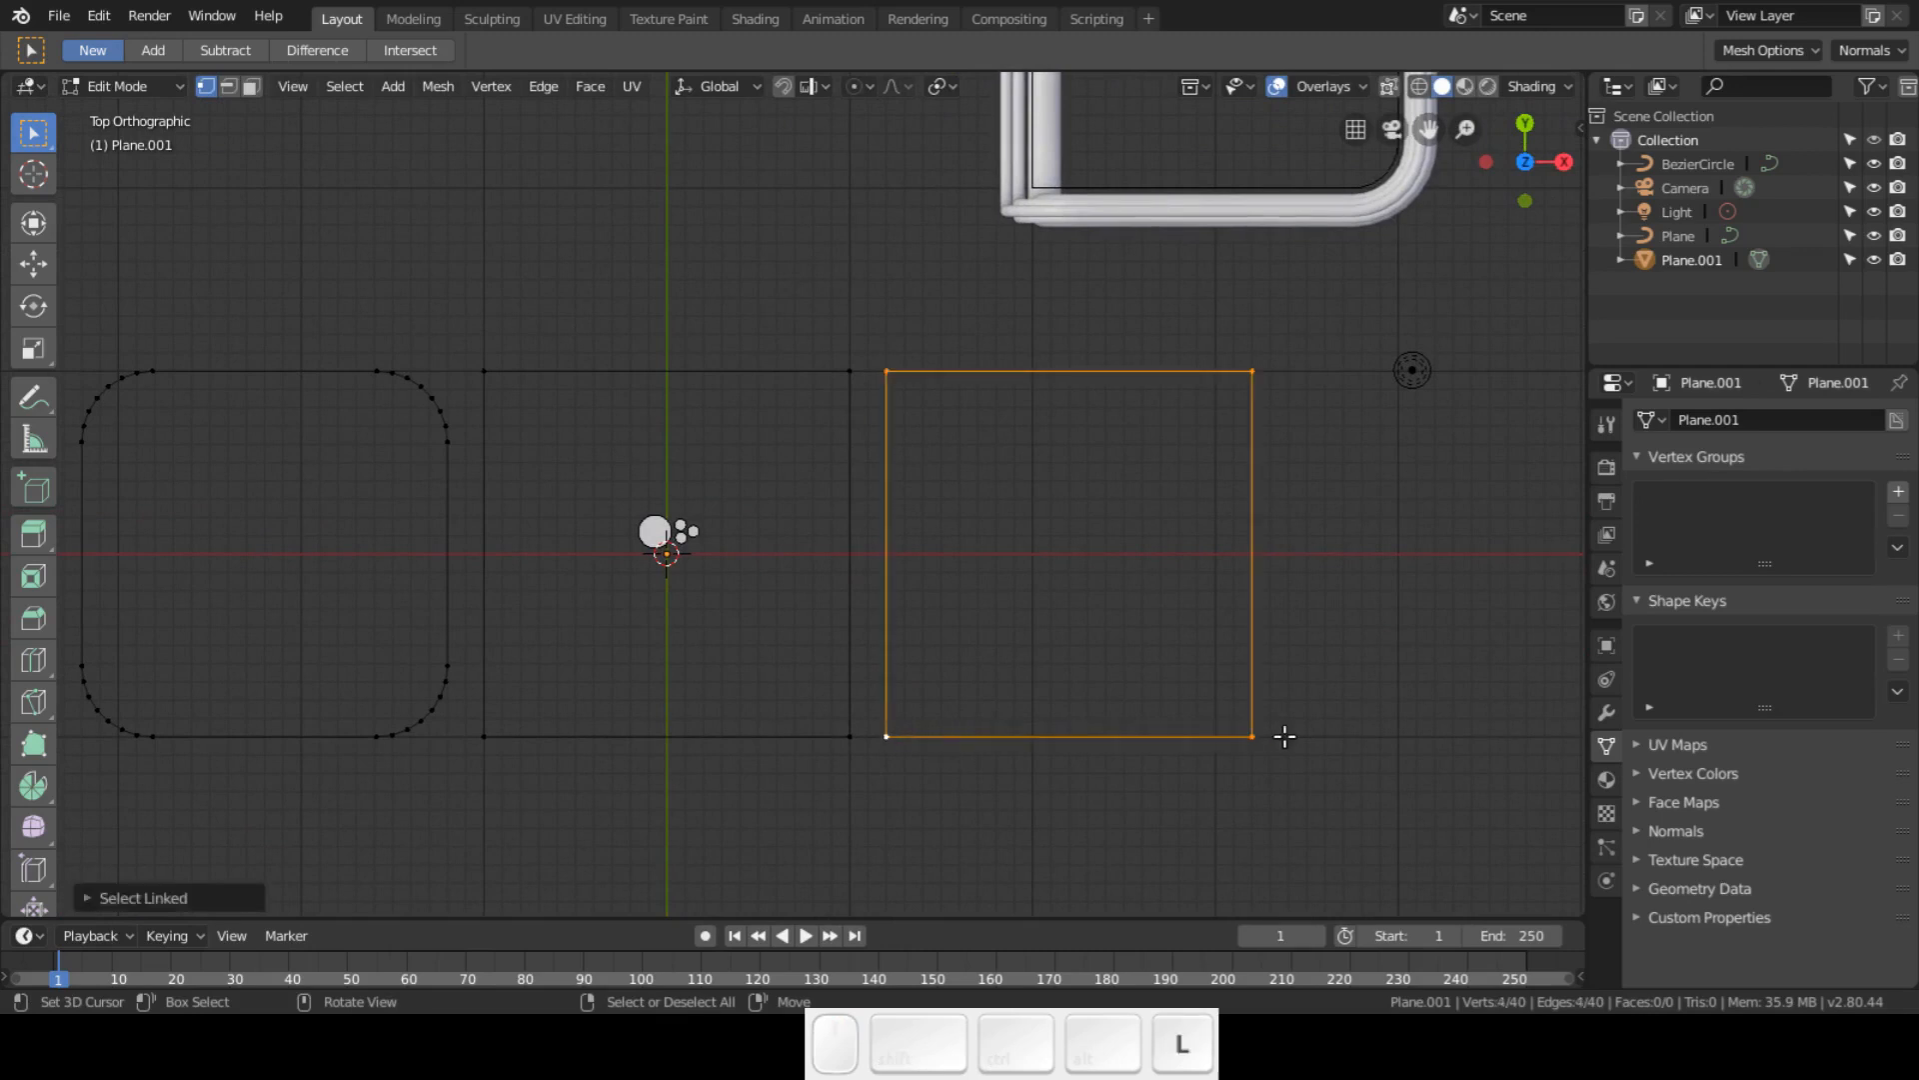
key(b)
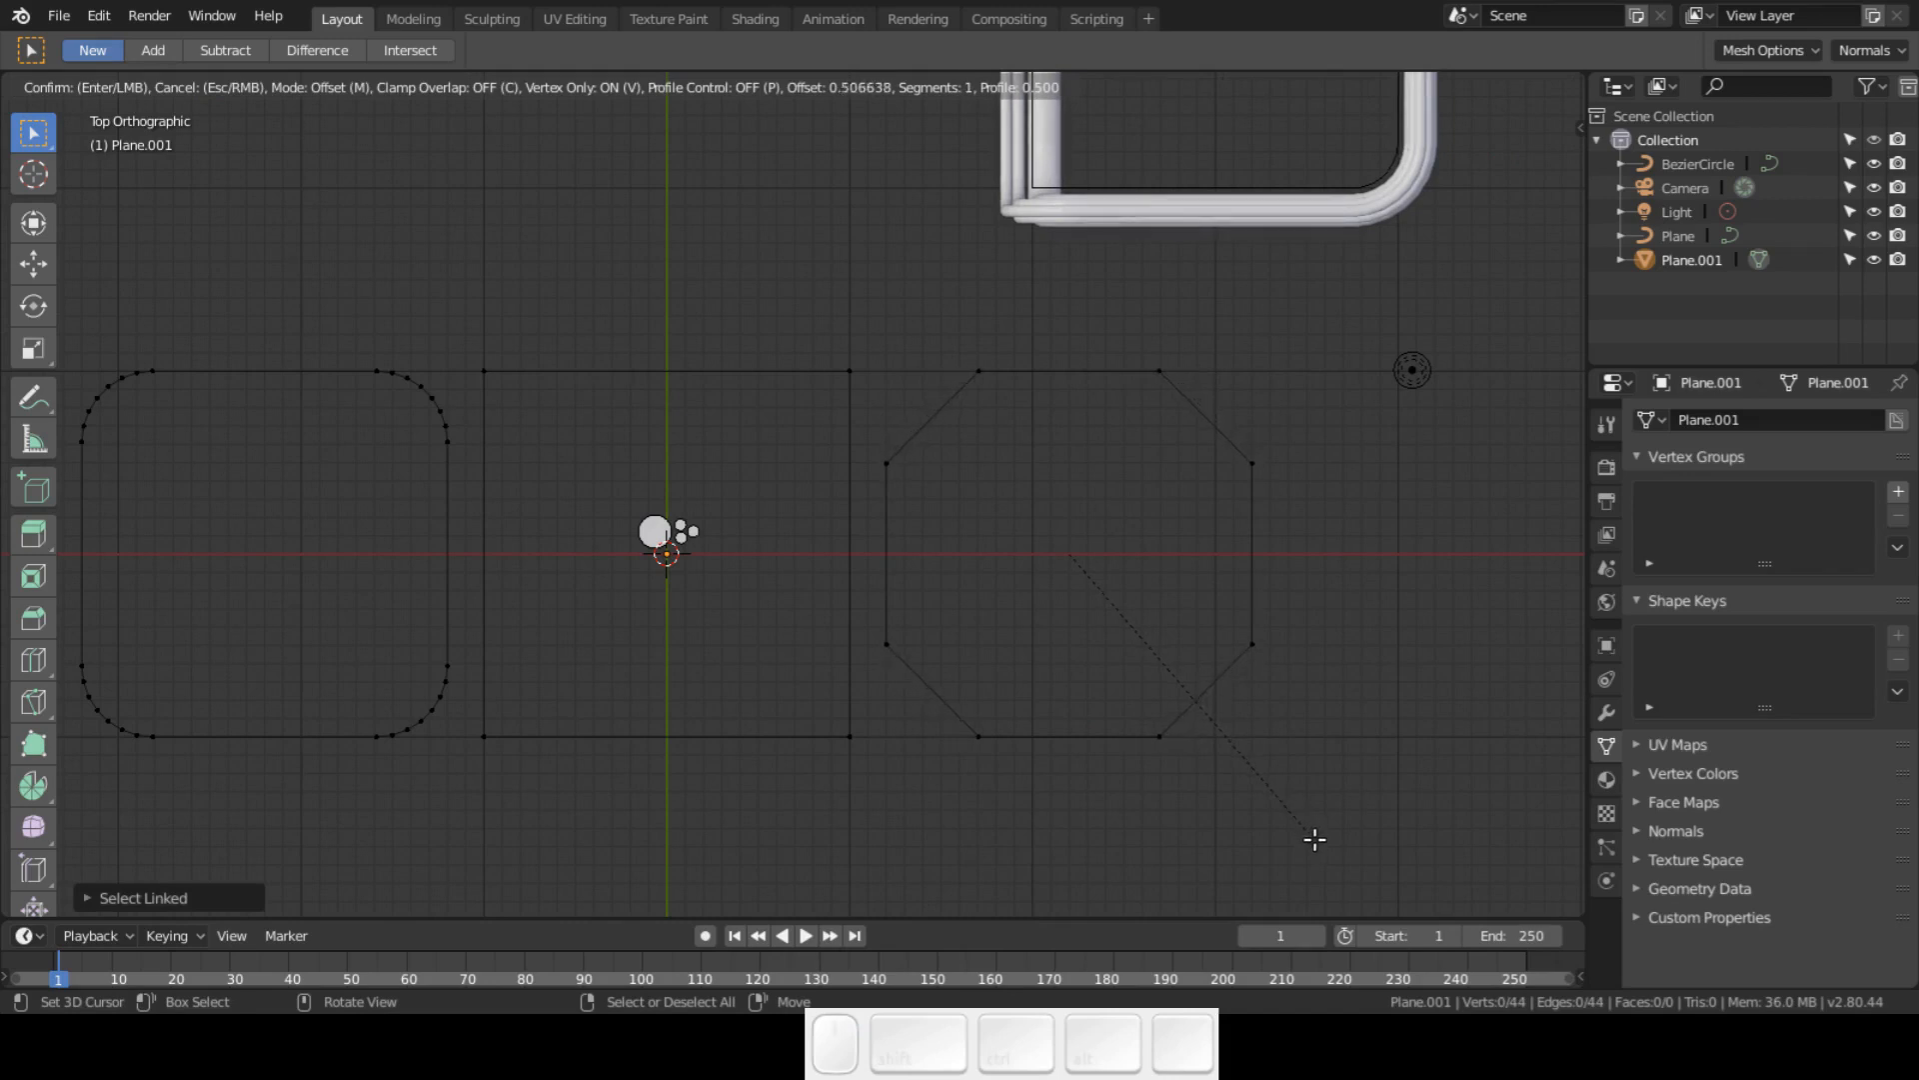
key(Tab)
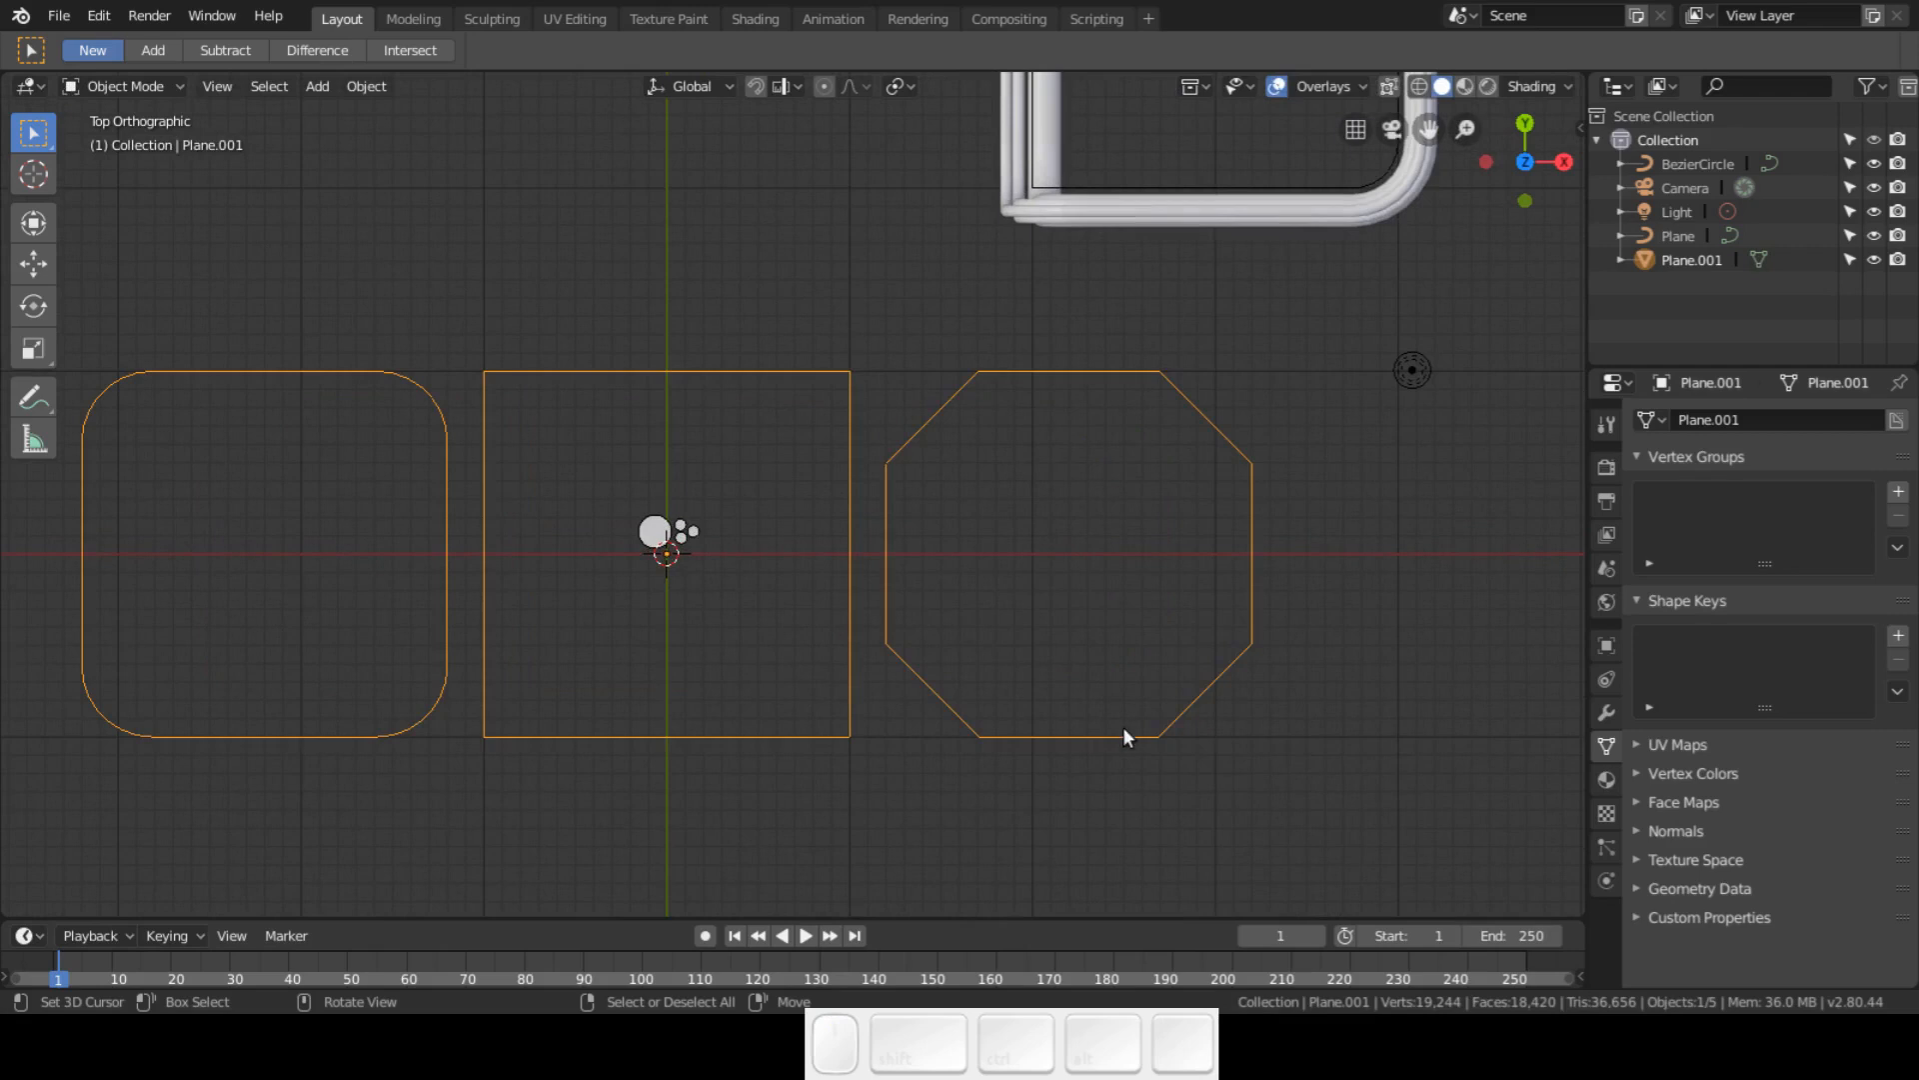
- Shrink the three outlines beneath the circle profile and convert them to a curve
key(s)
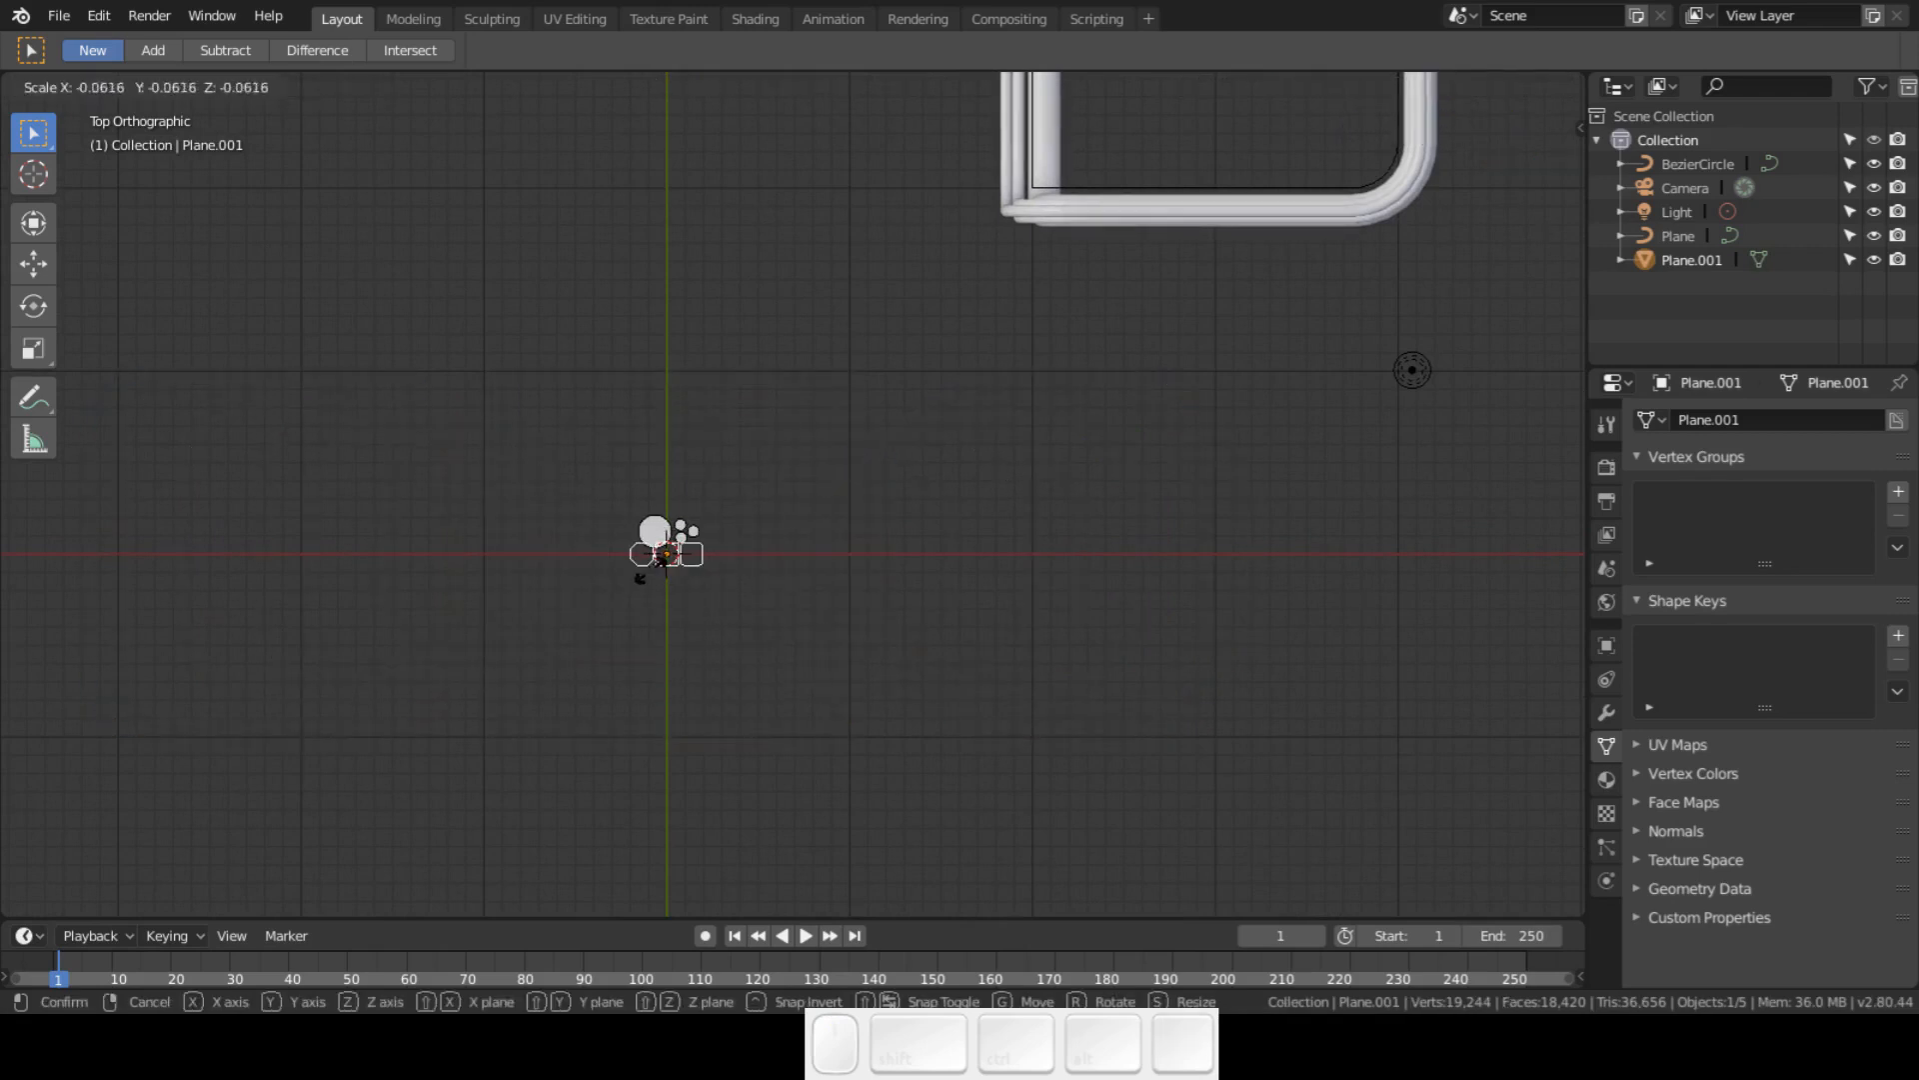
click(768, 554)
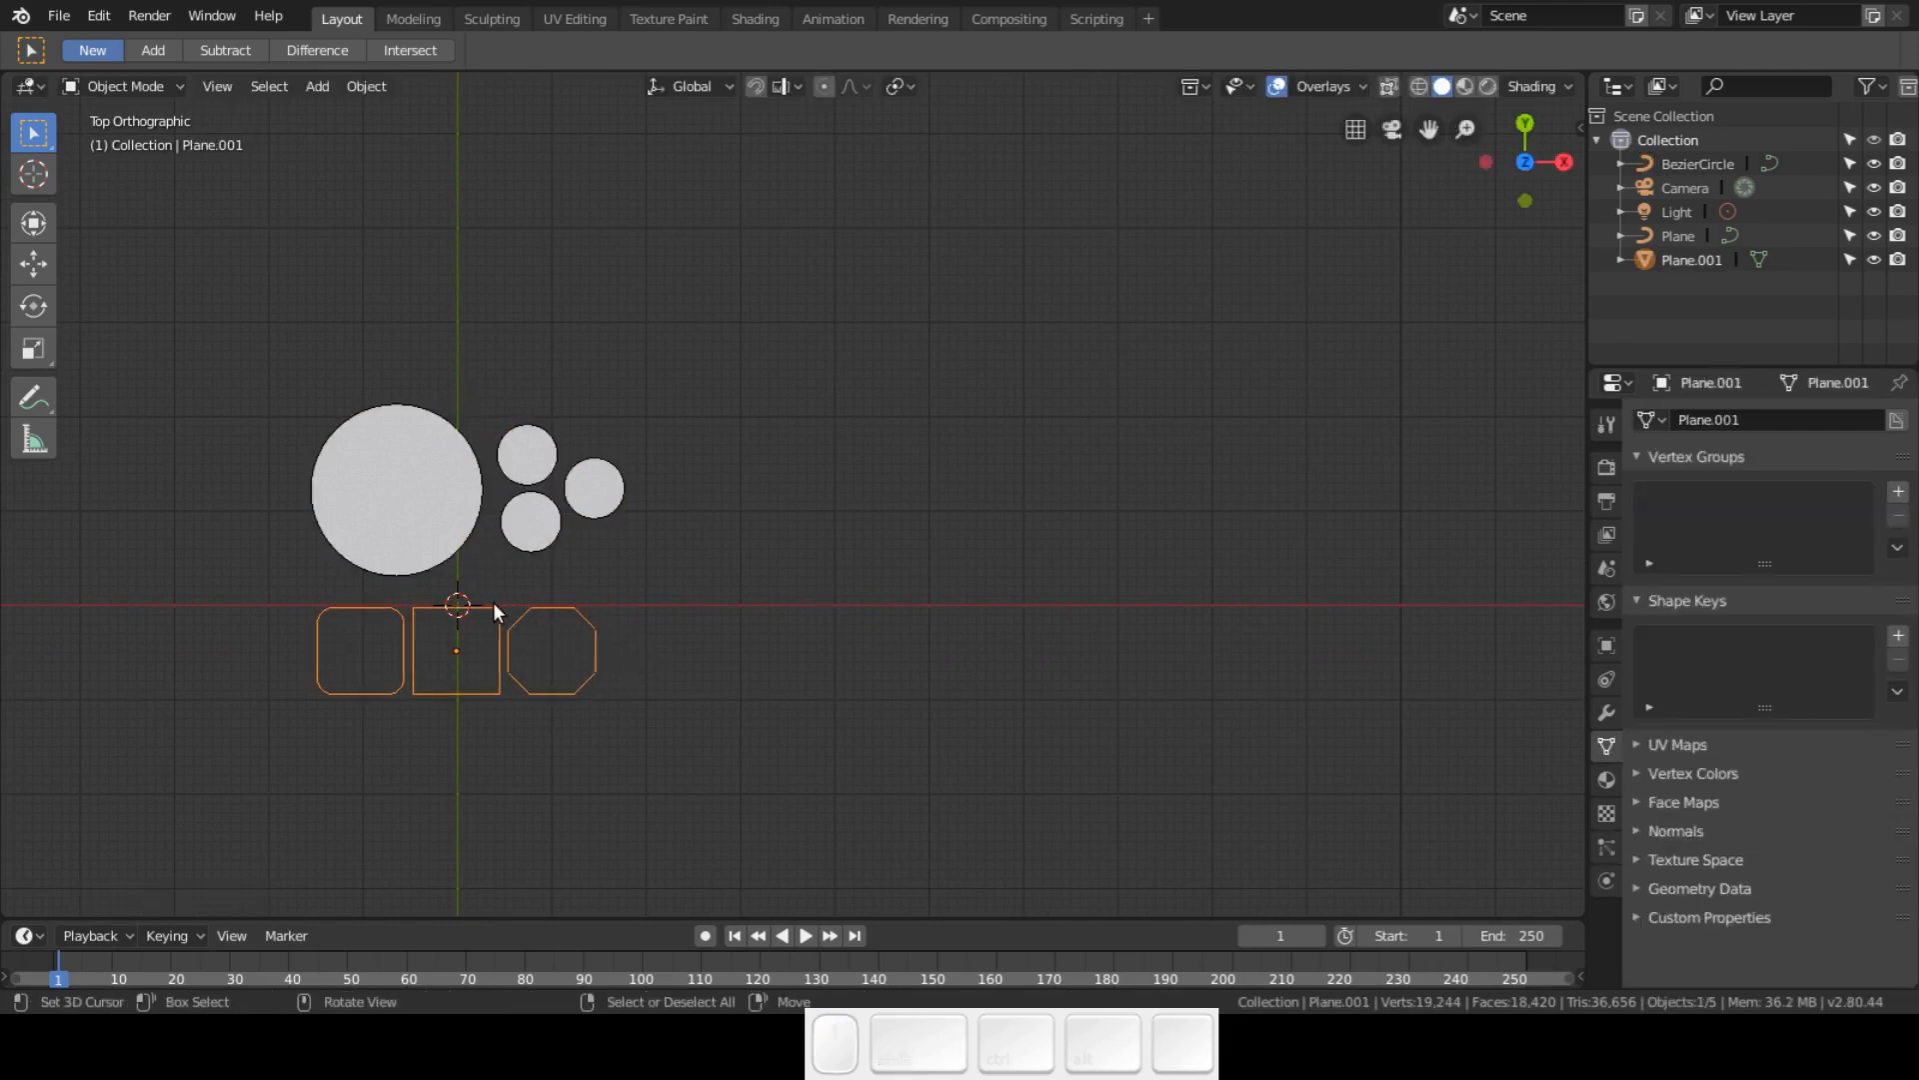
click(364, 86)
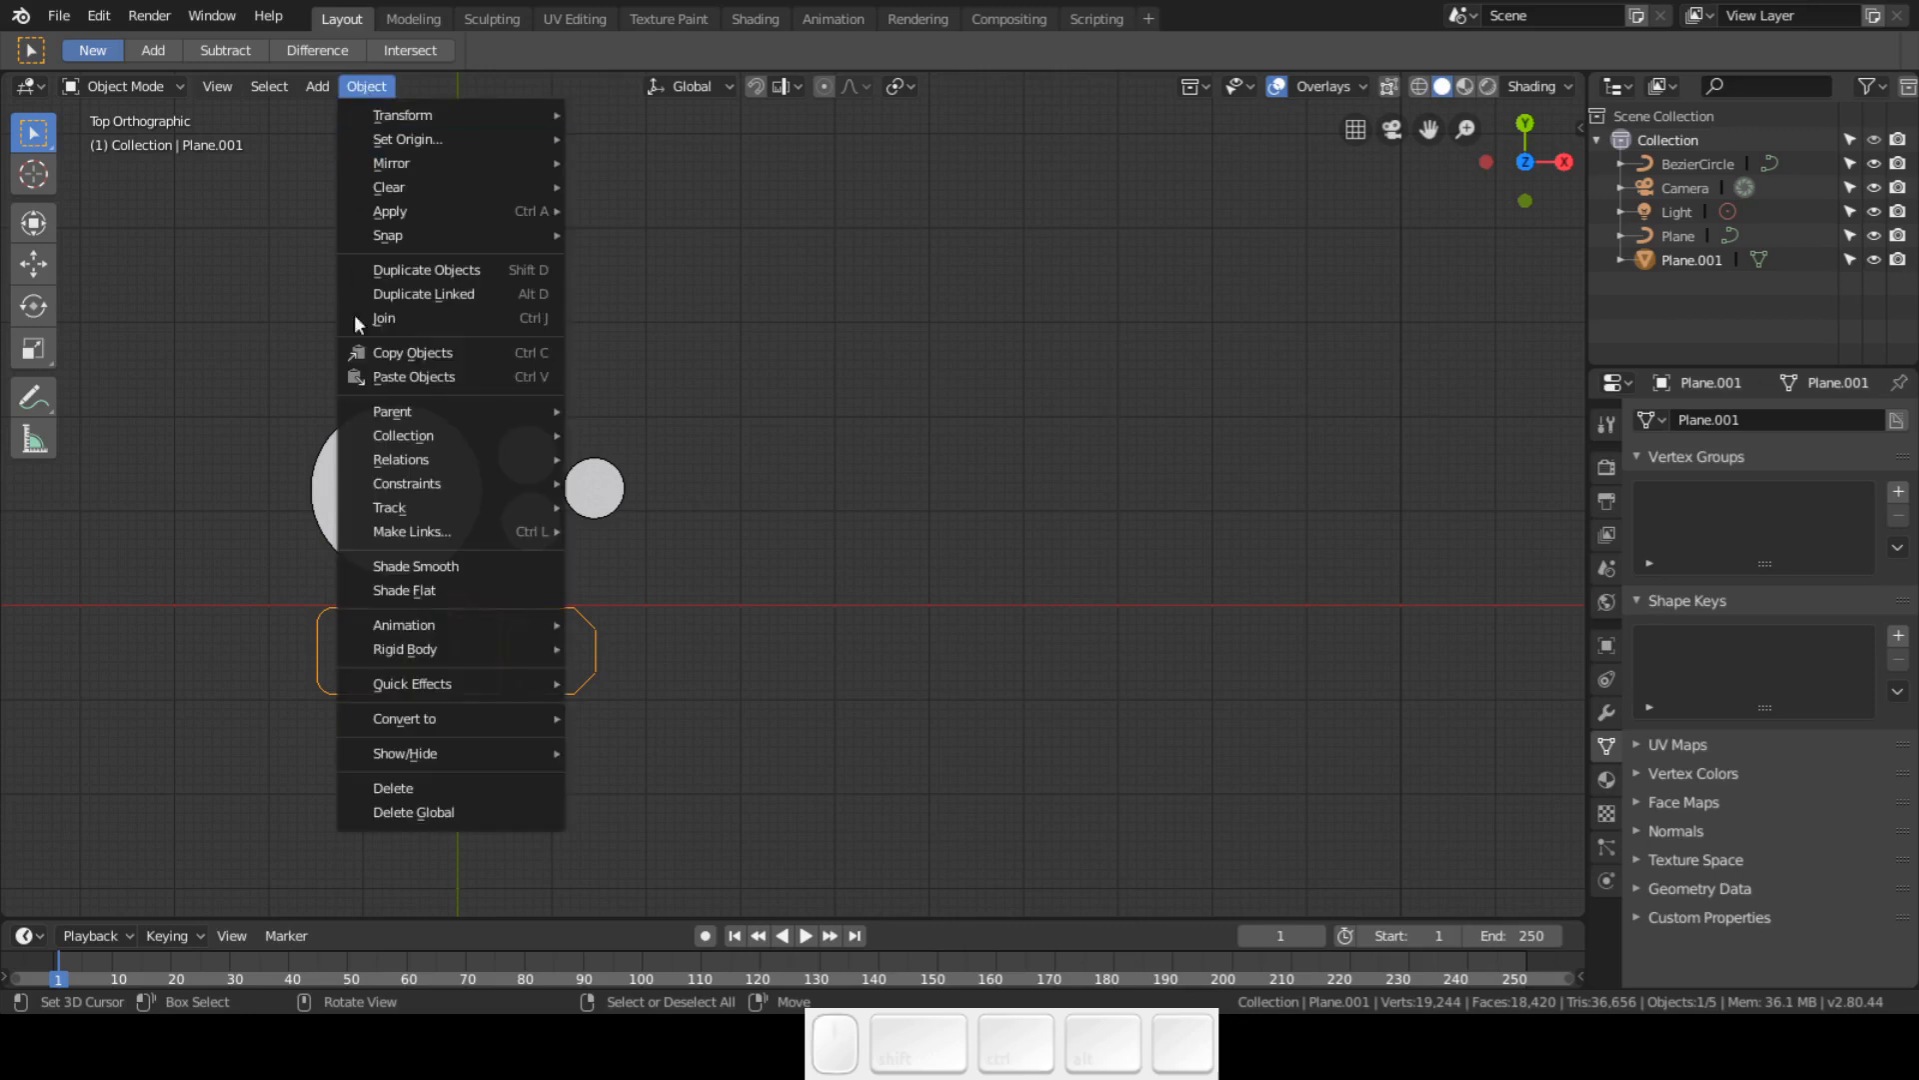
mouse_move(404, 718)
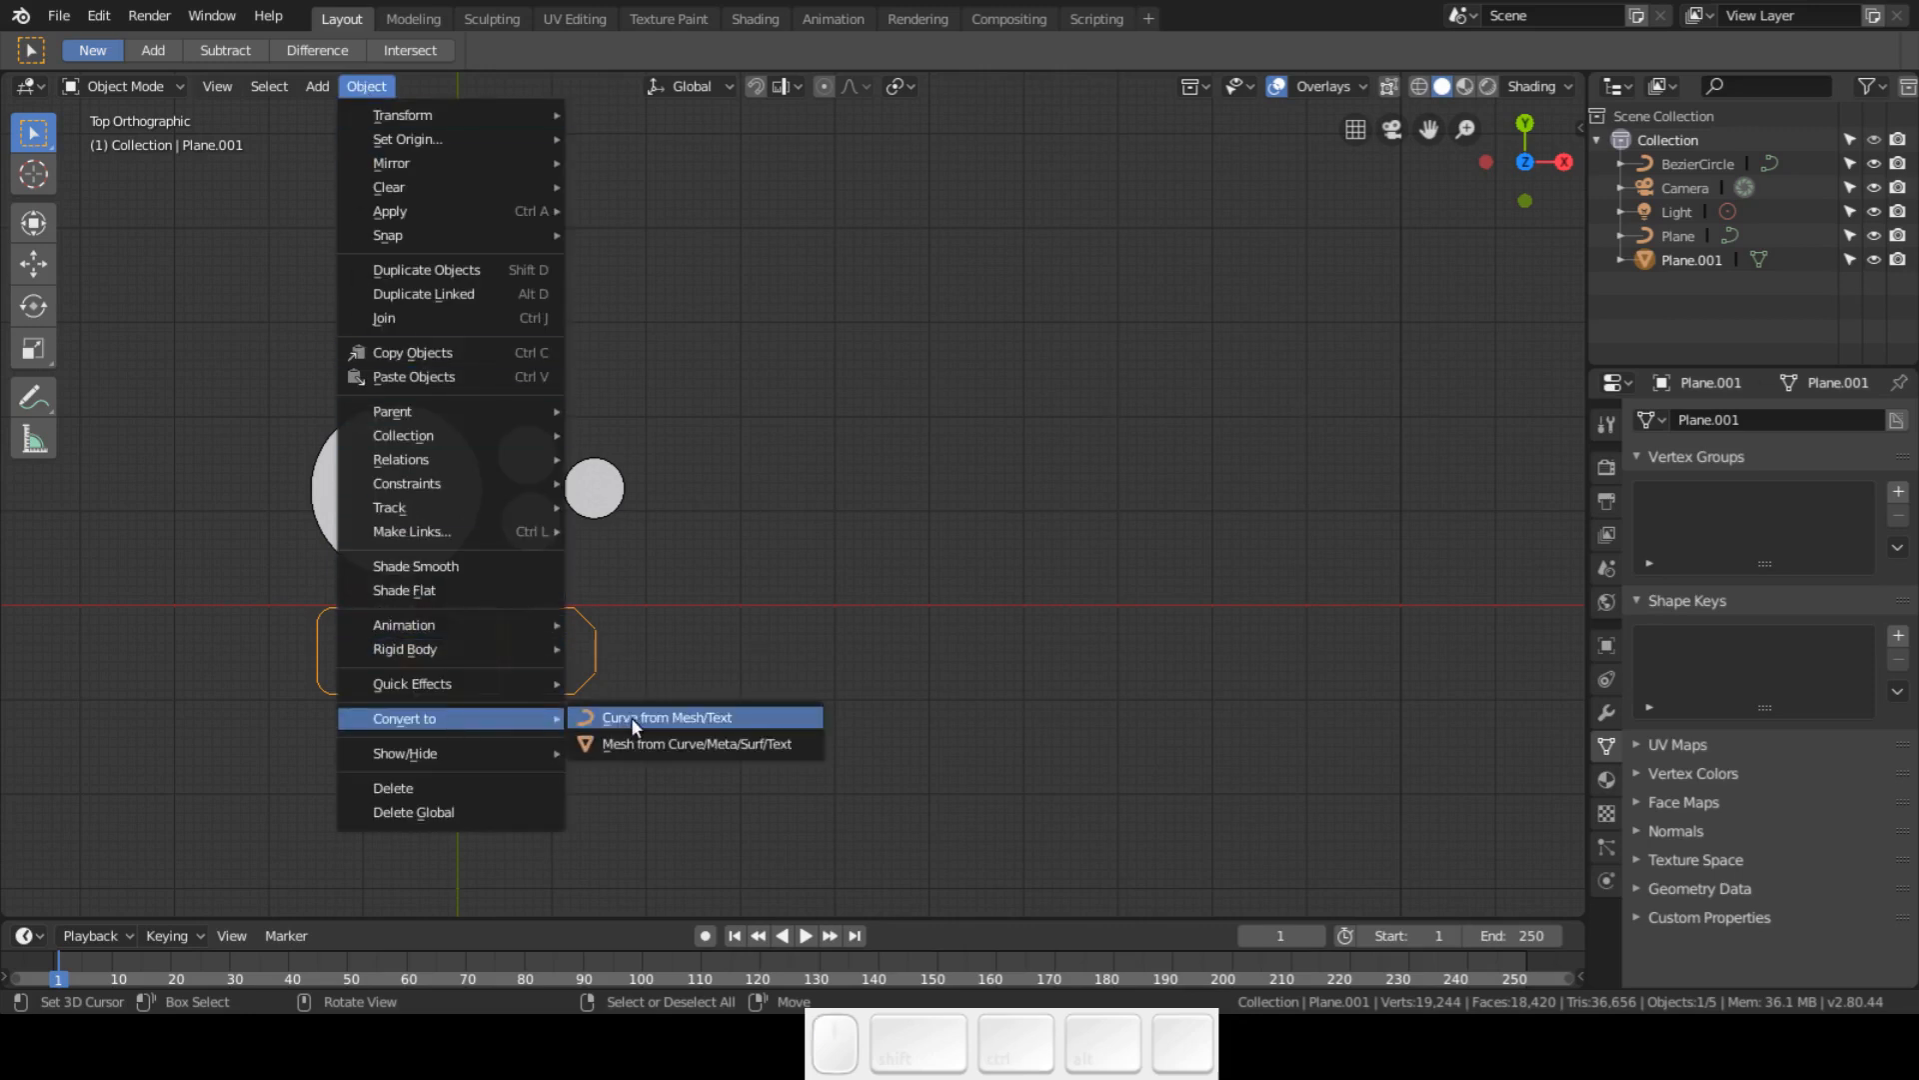
click(668, 718)
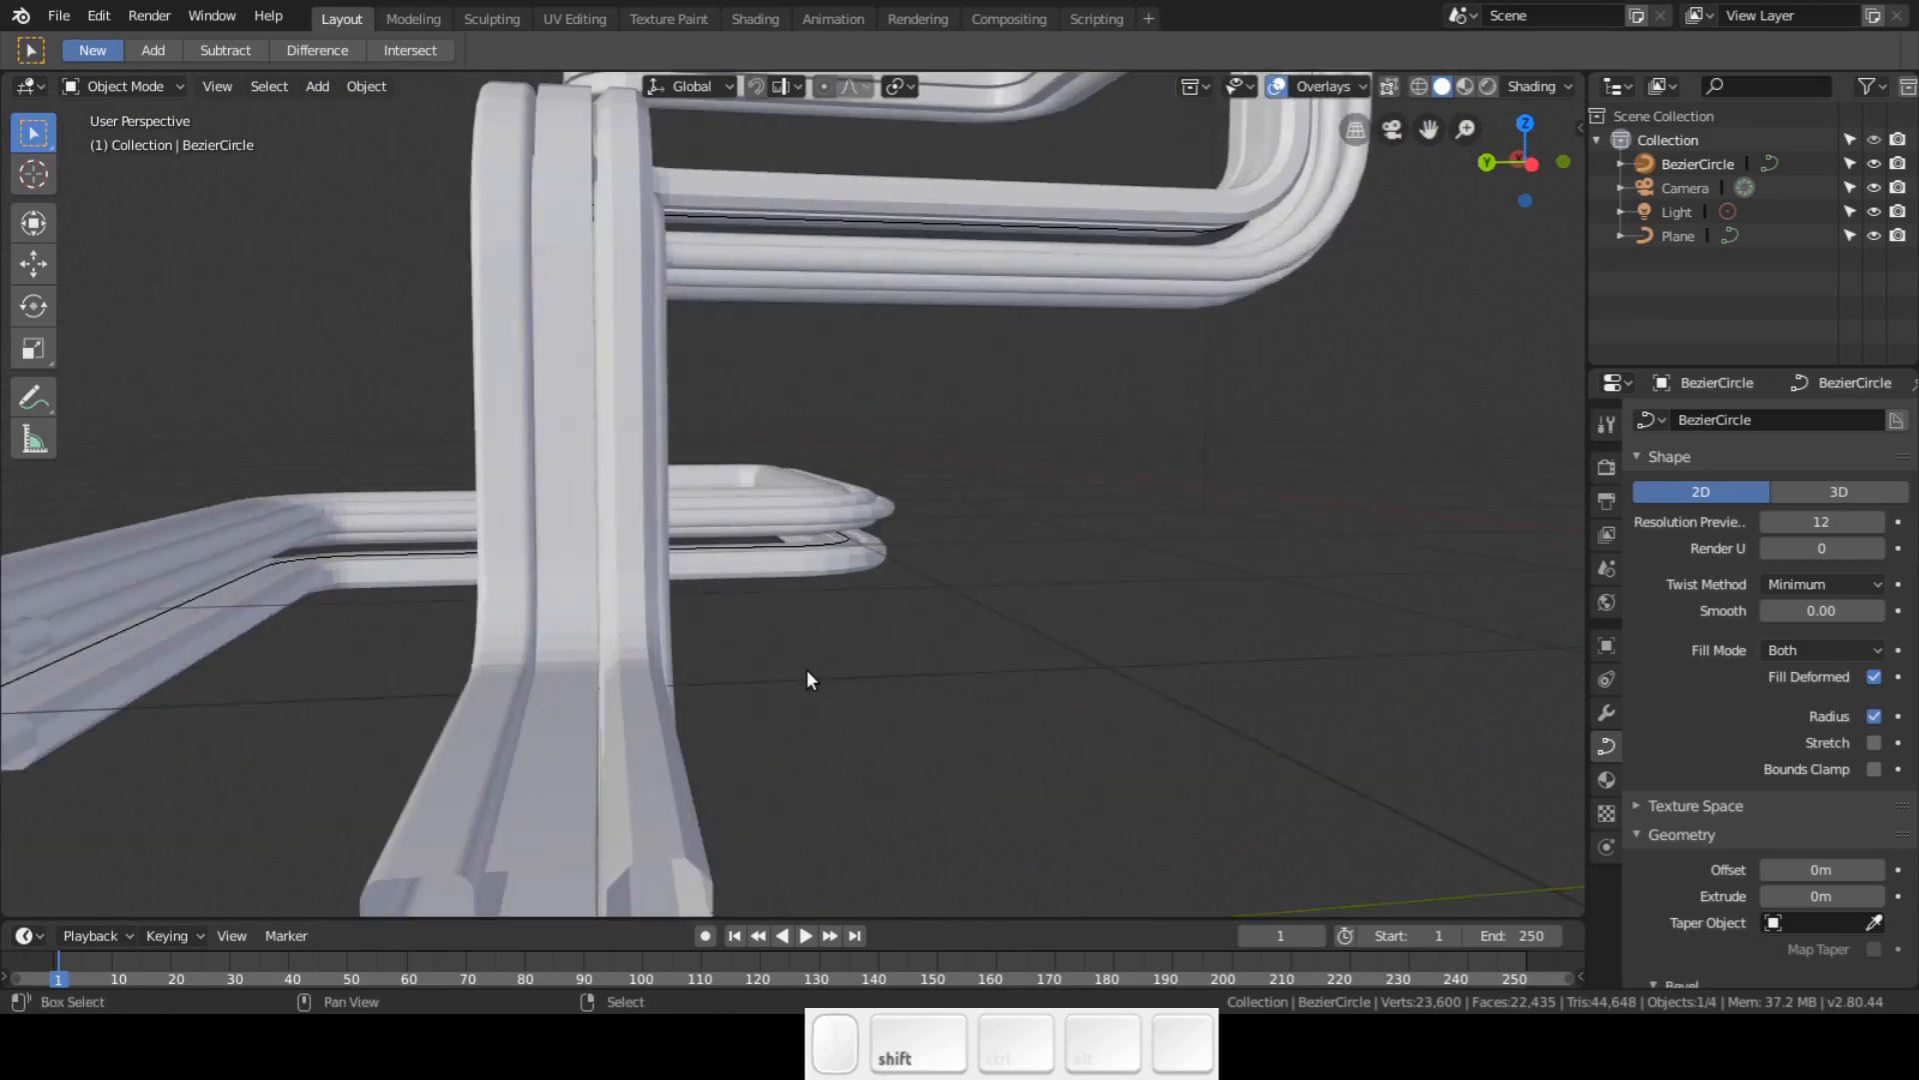
drag(808, 680, 642, 606)
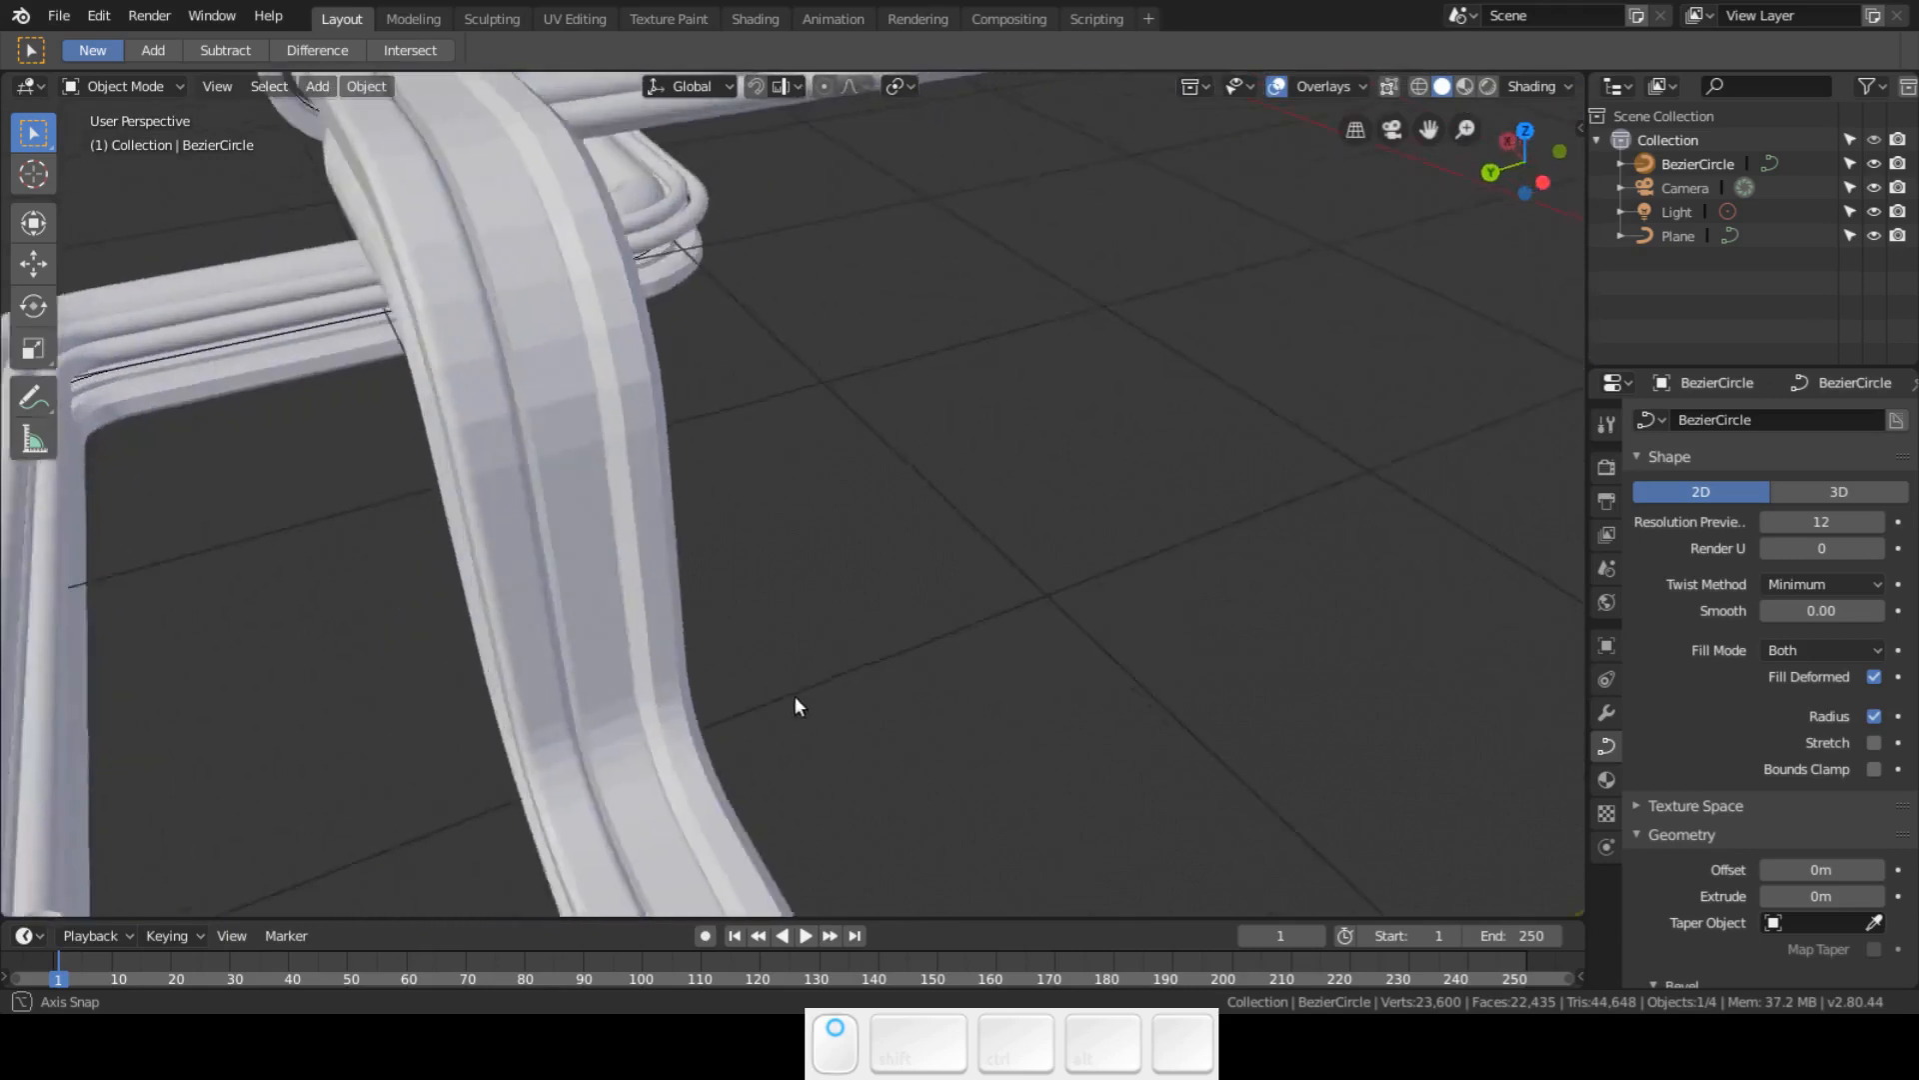
drag(794, 706, 1132, 726)
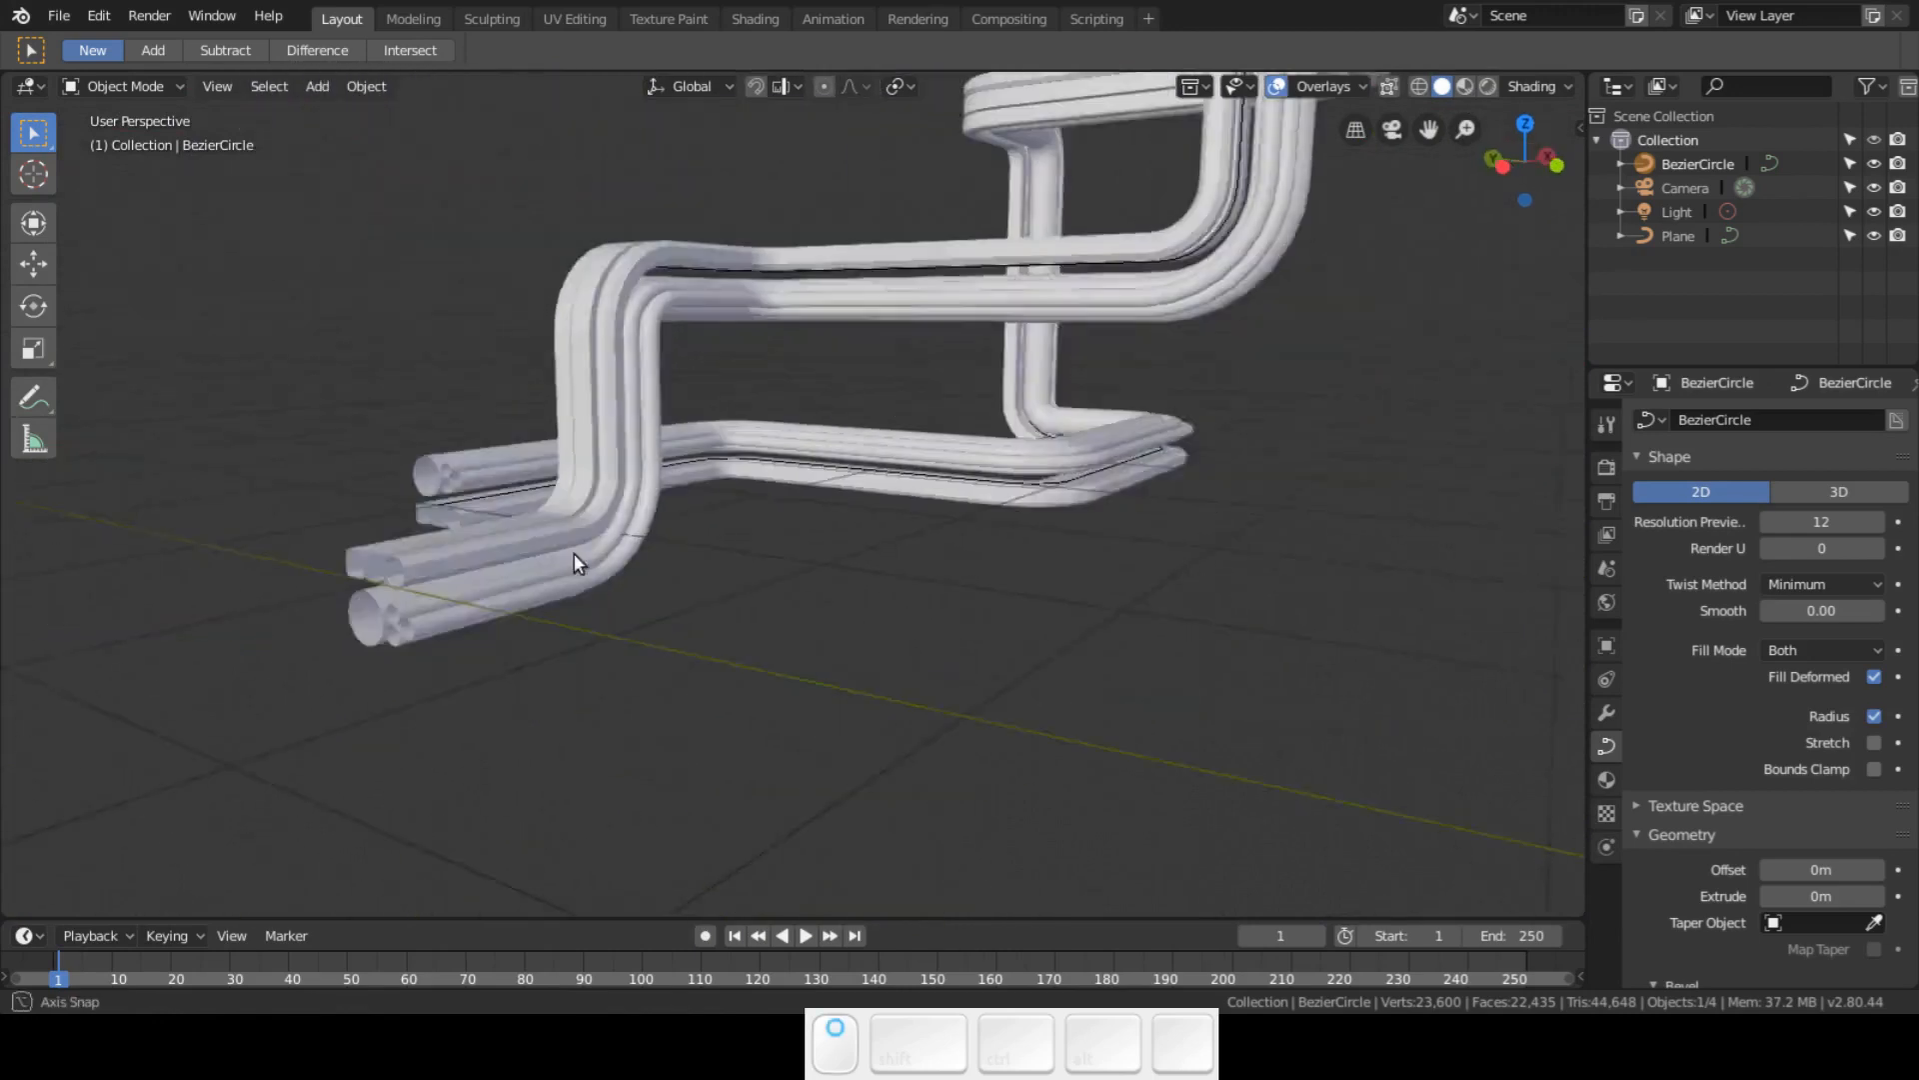
drag(576, 564, 992, 576)
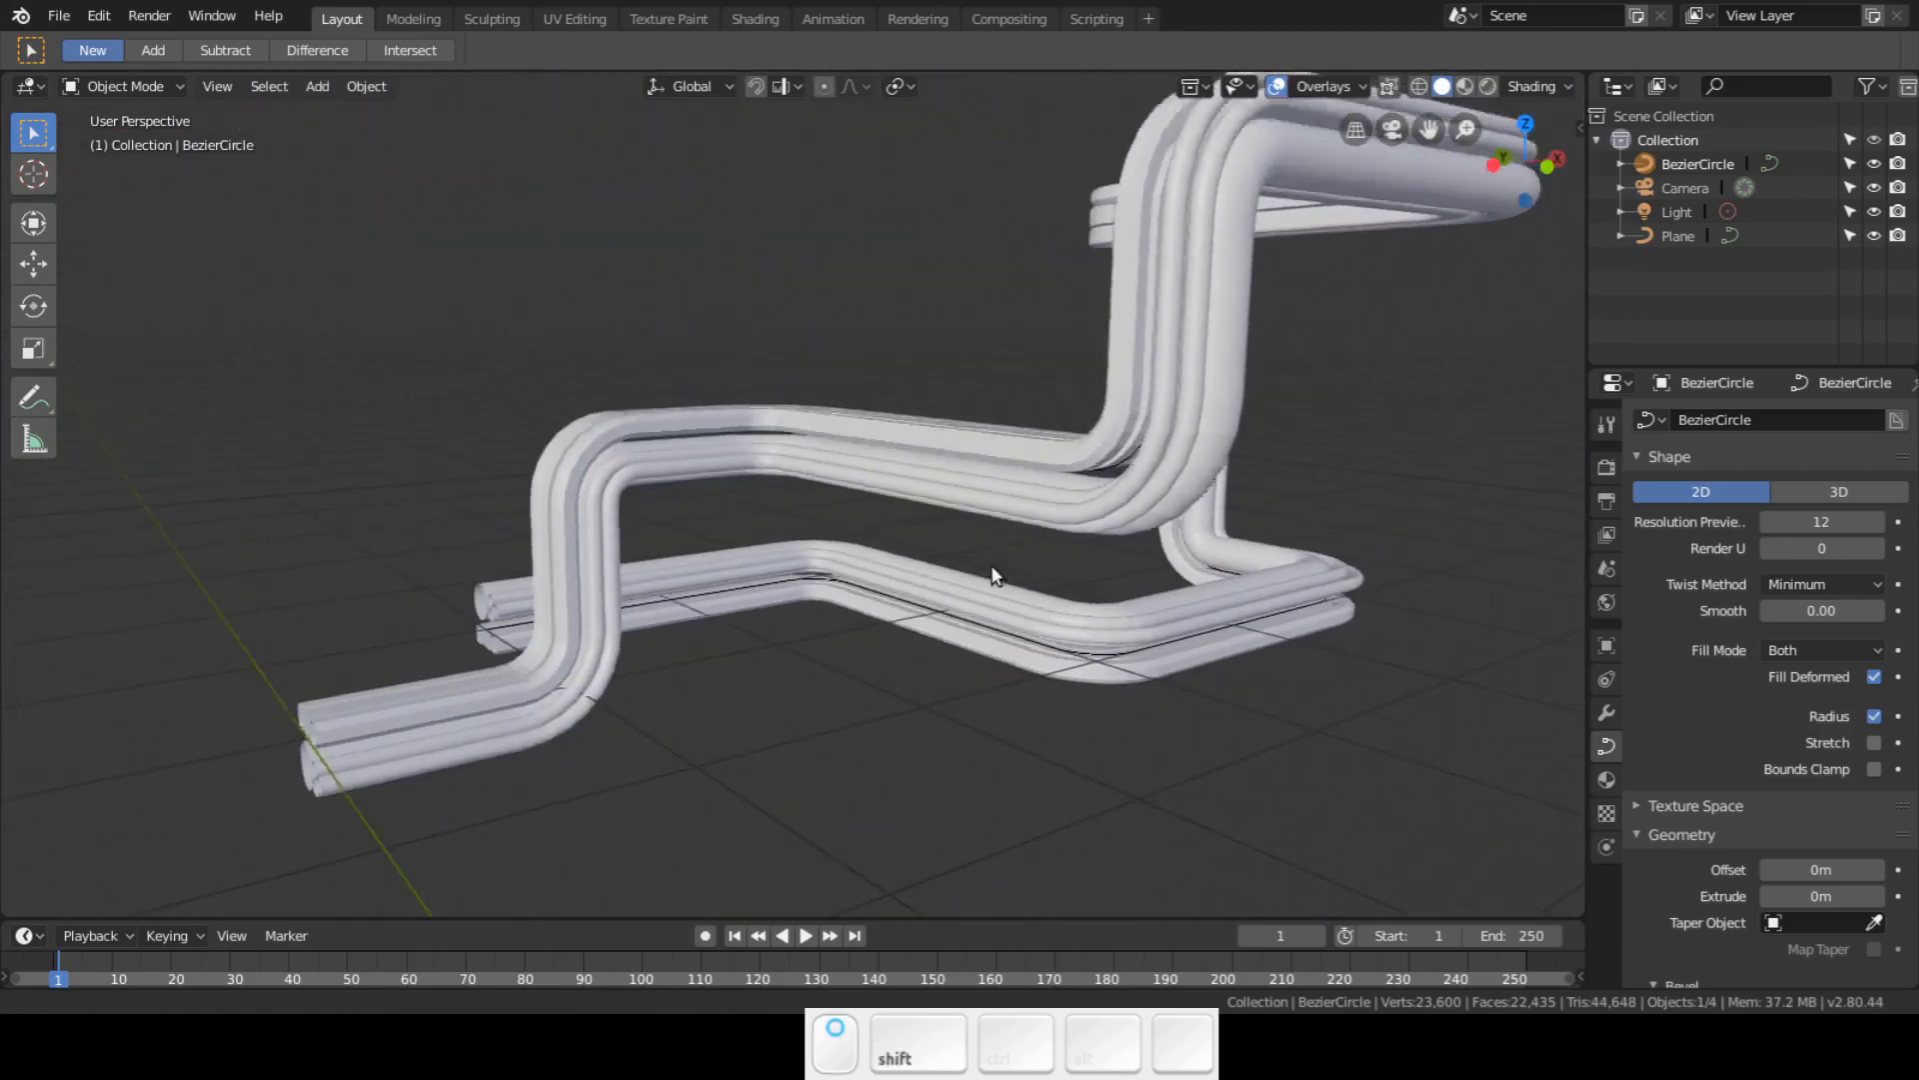
drag(992, 576, 968, 594)
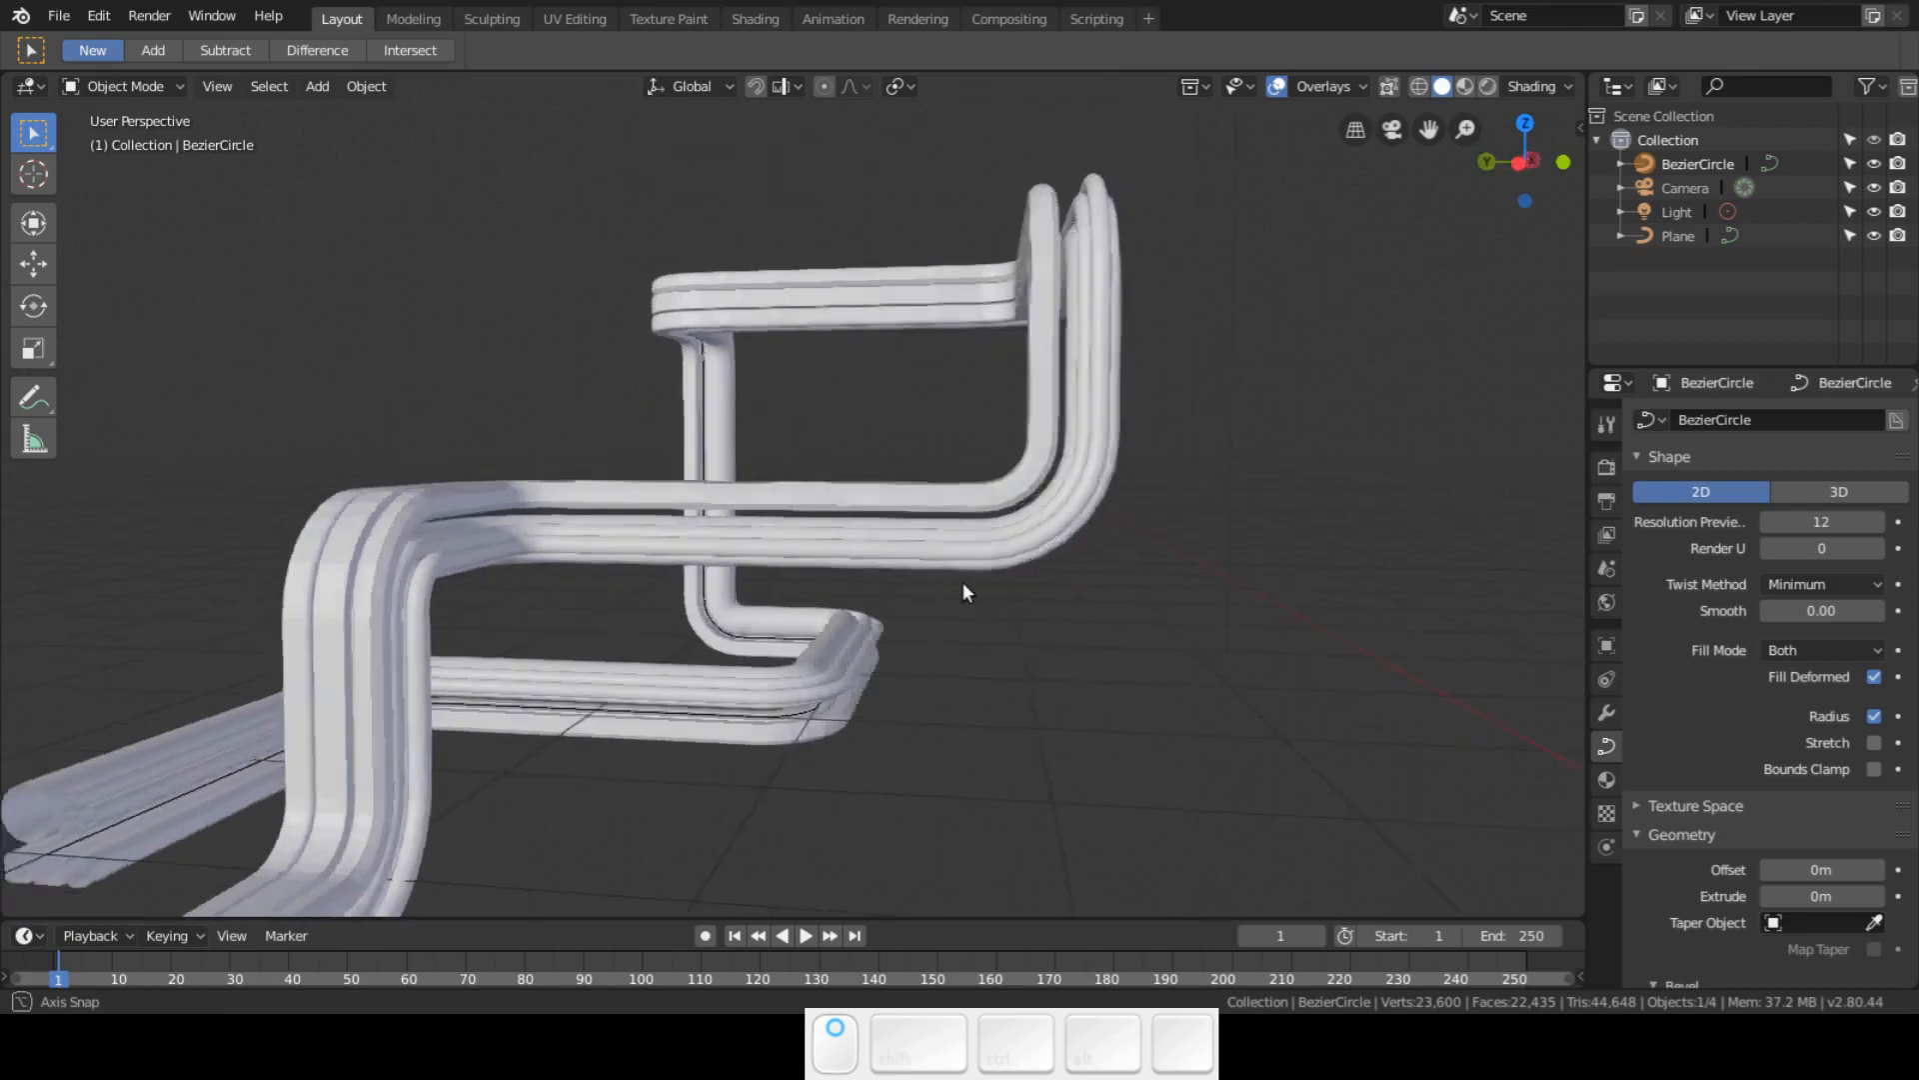
drag(964, 591, 575, 630)
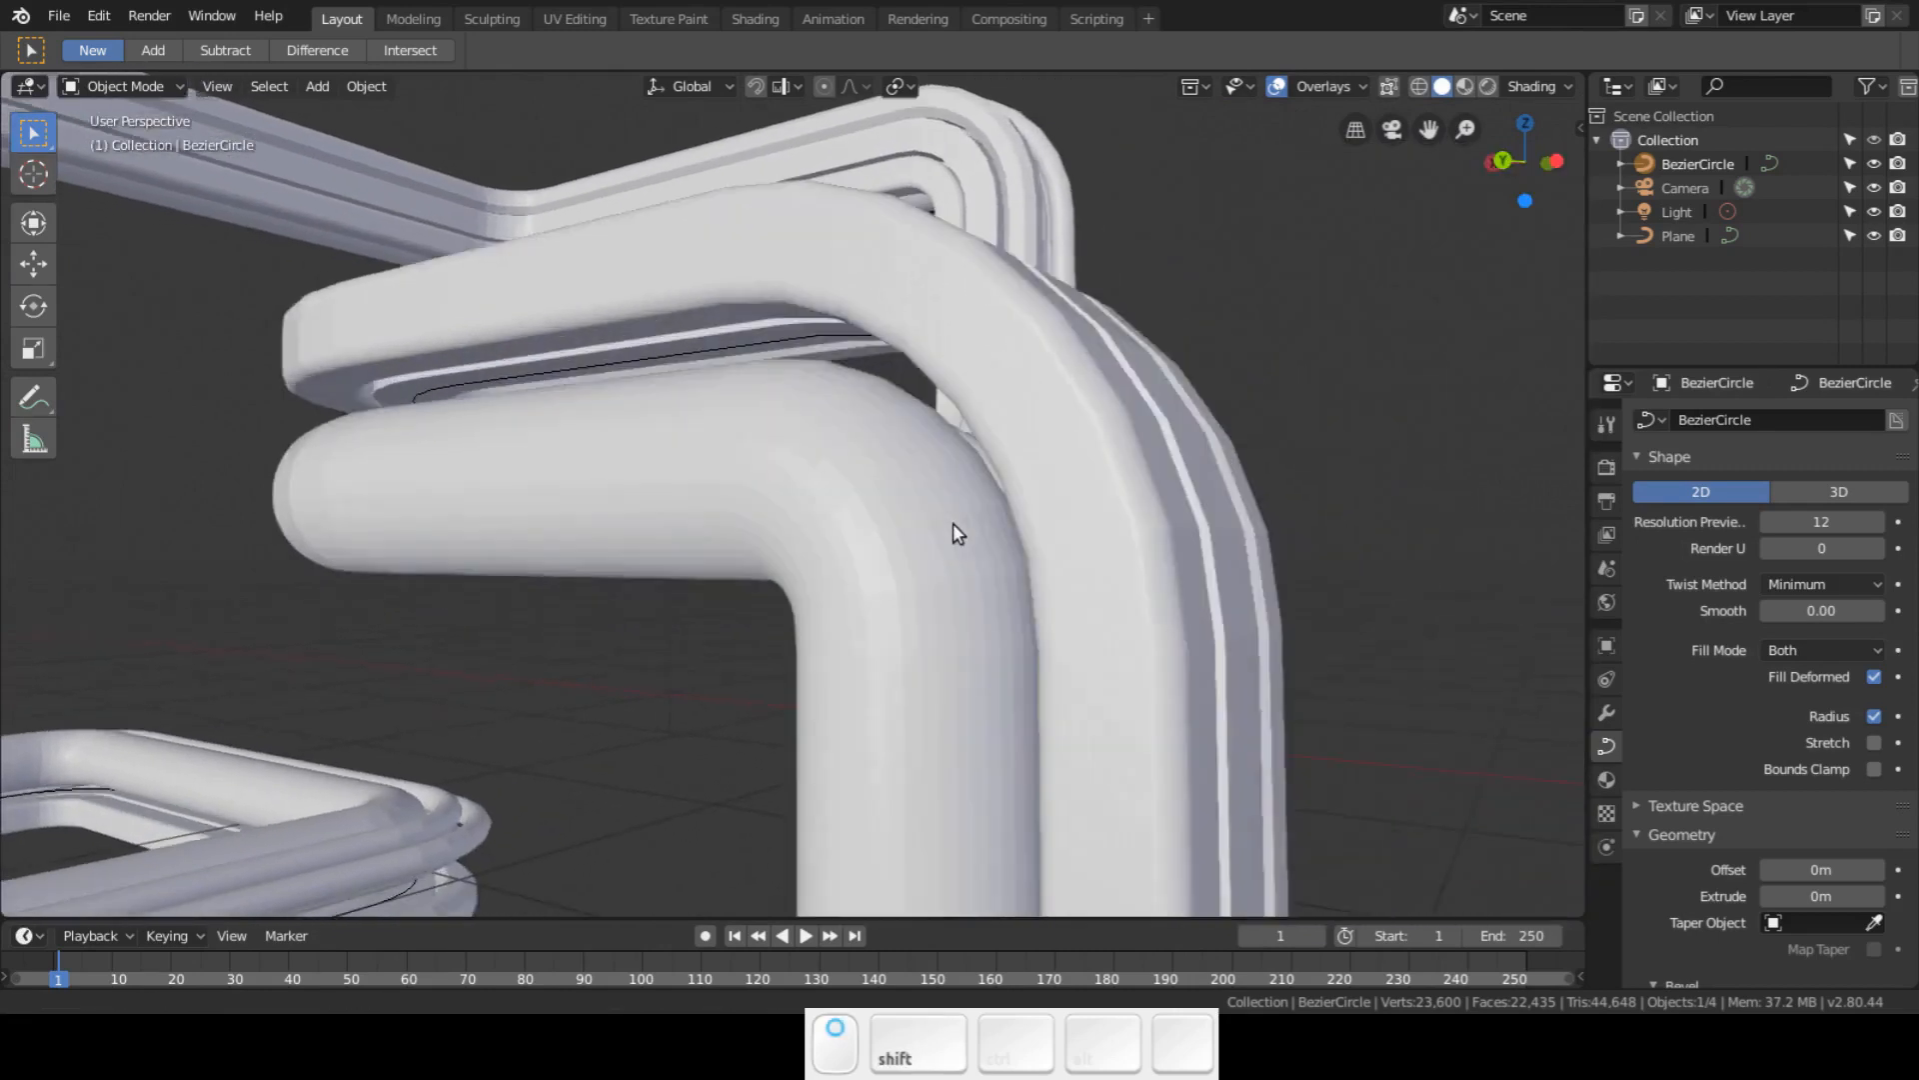
drag(957, 532, 918, 552)
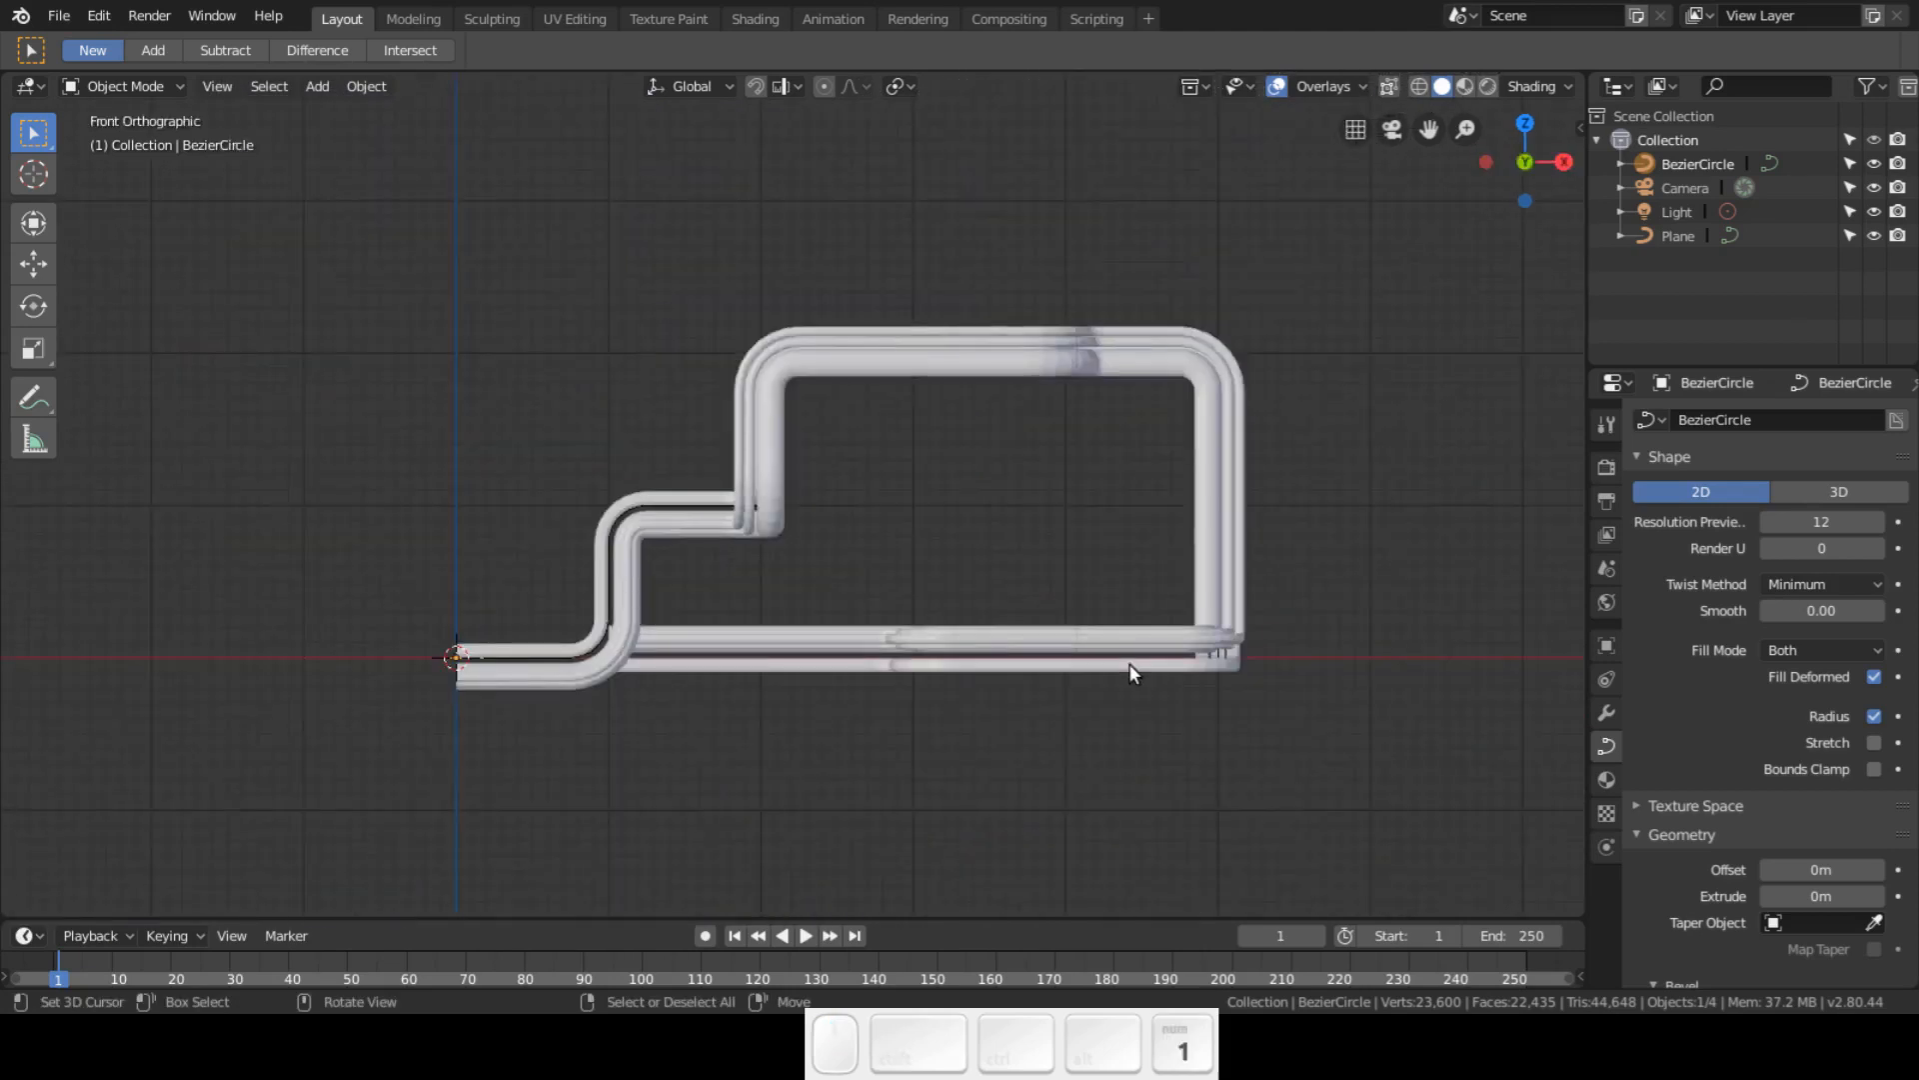
key(7)
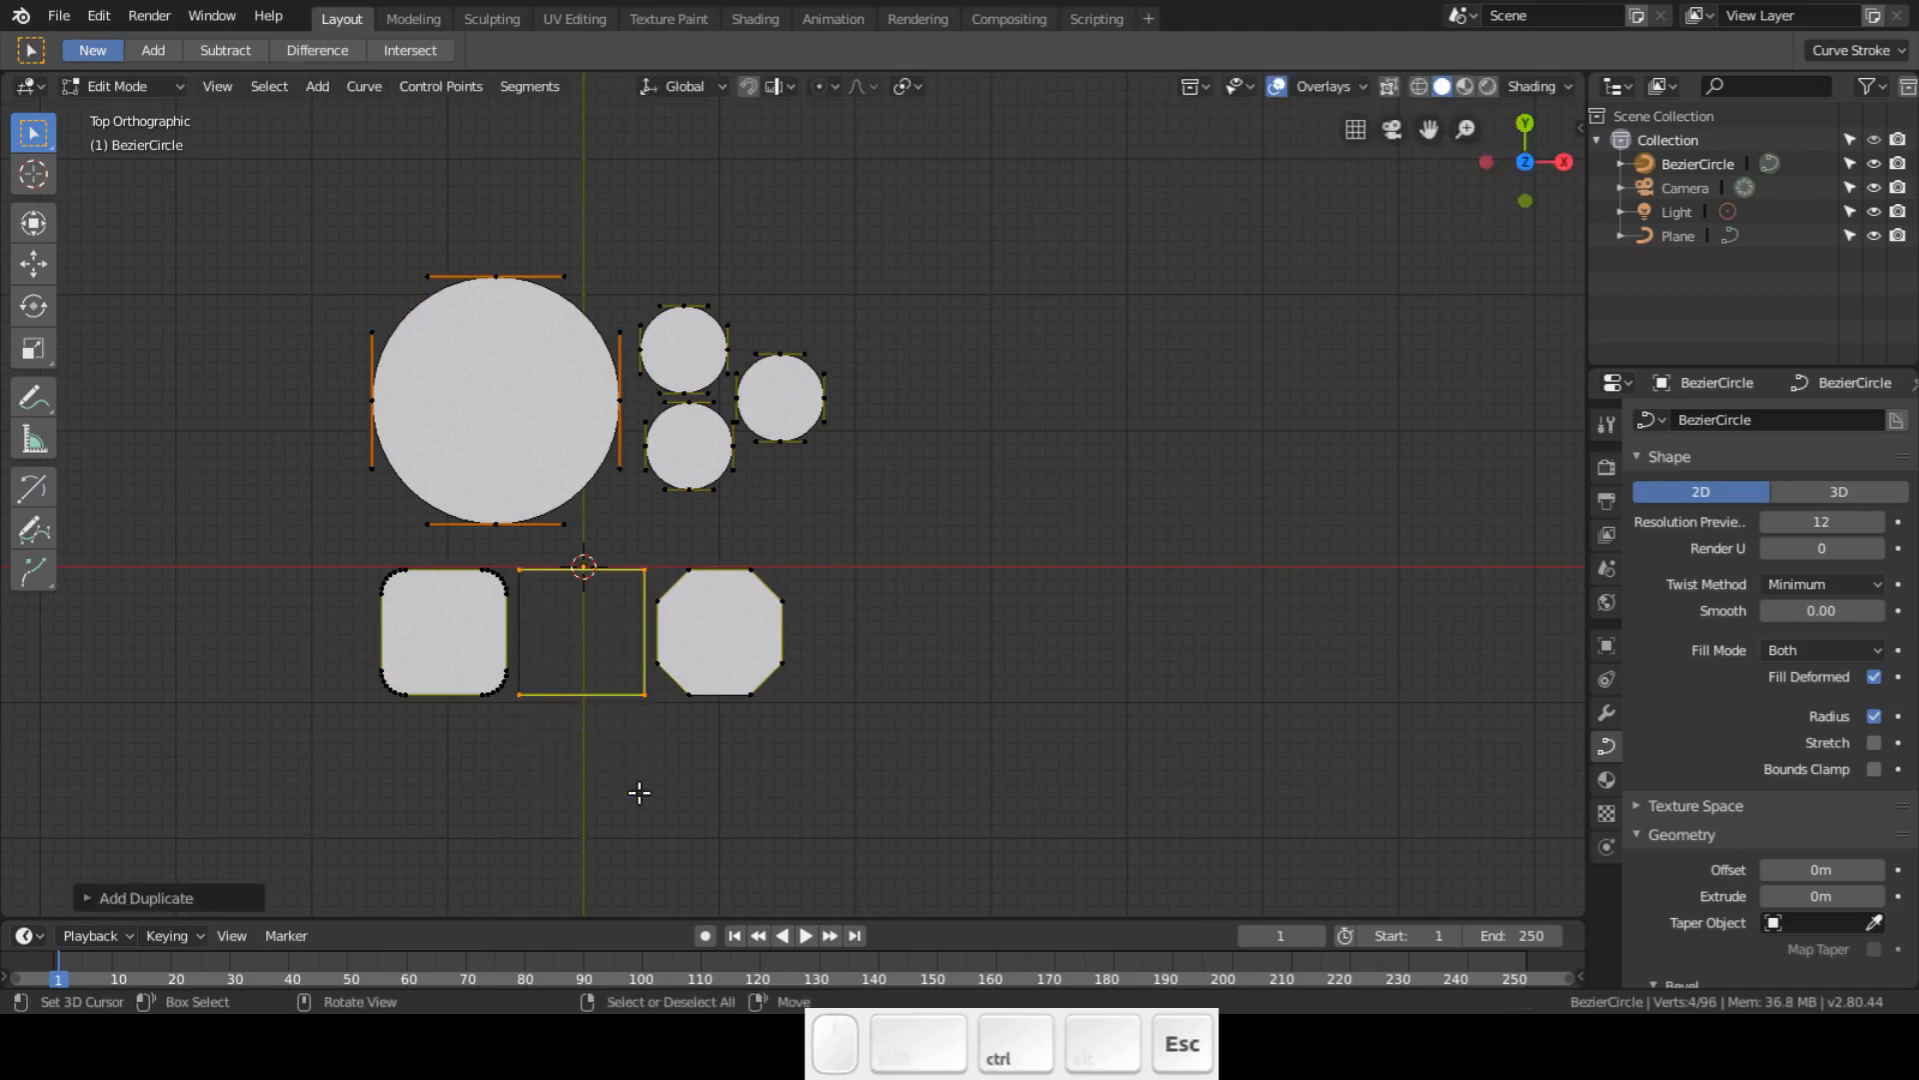
key(g)
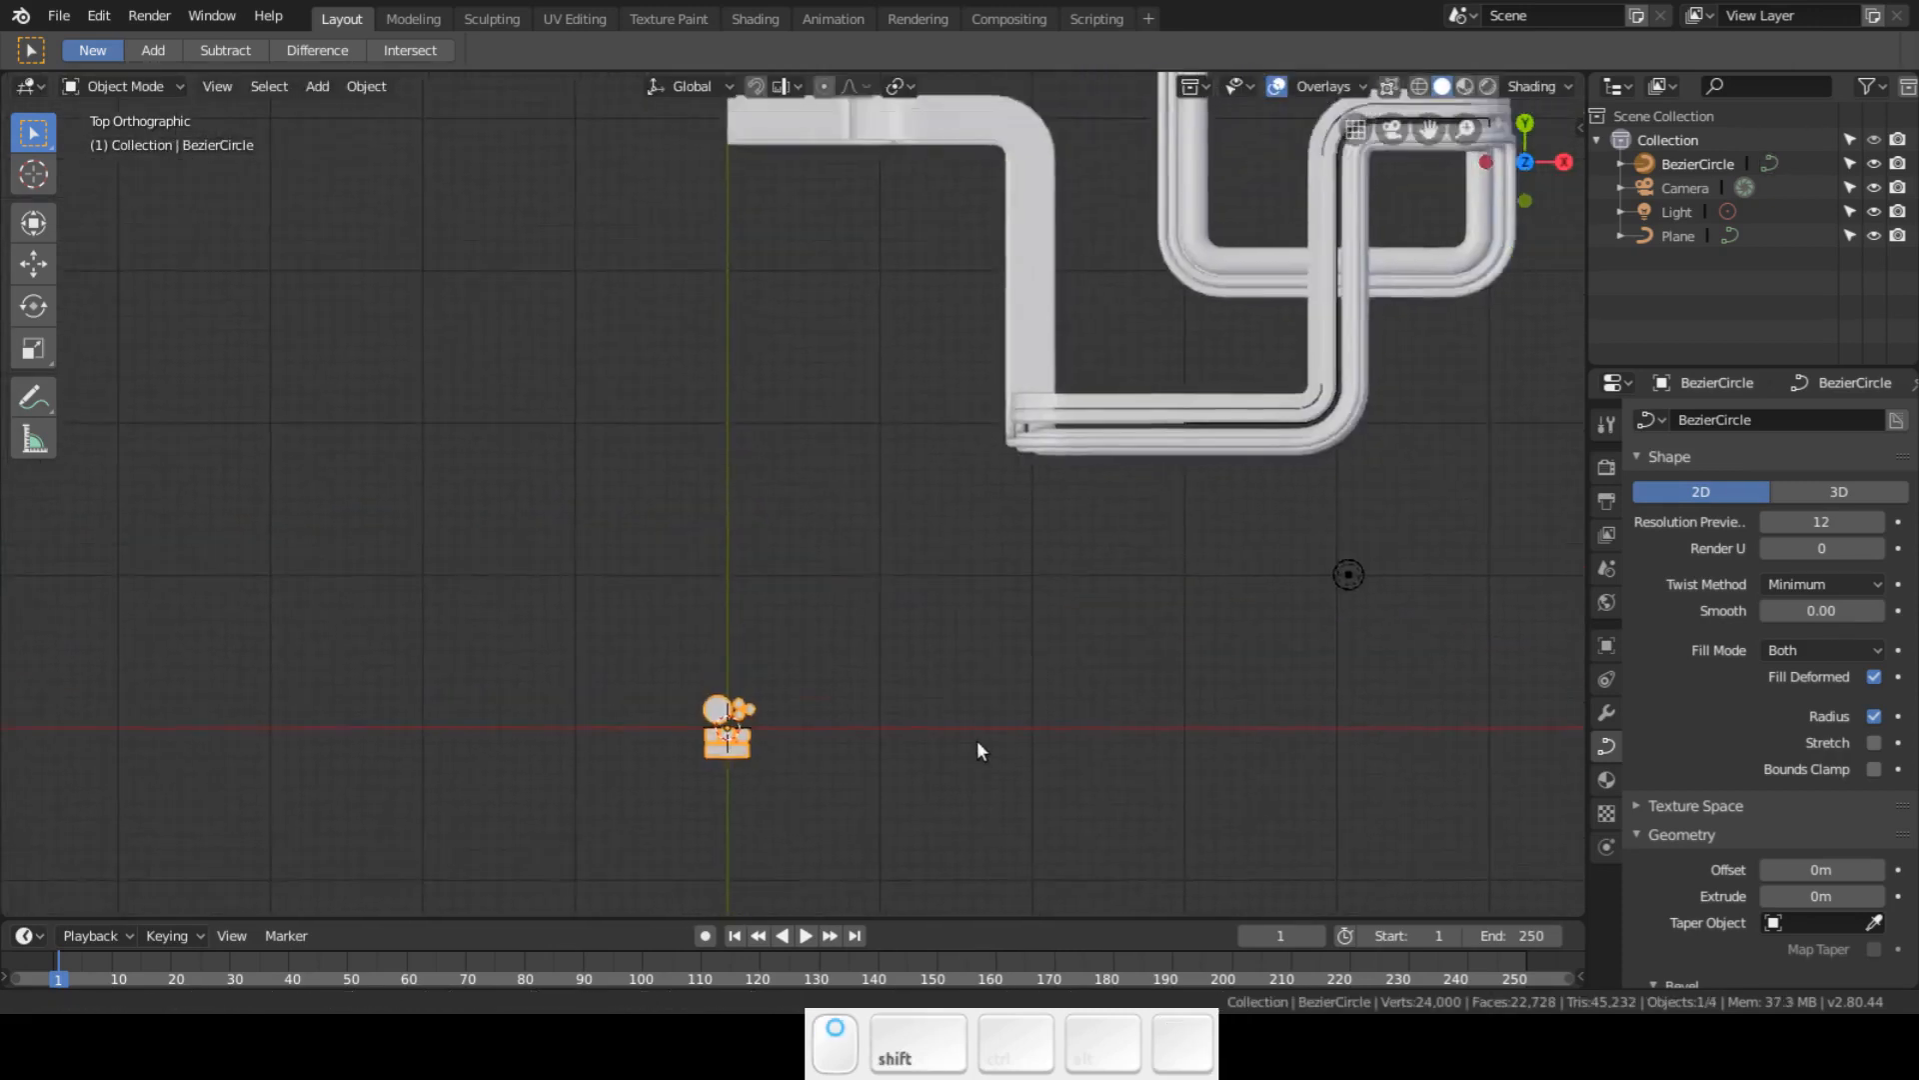
- Orbit and zoom around the tube bundle to inspect its ends and side profile
drag(980, 750, 1148, 656)
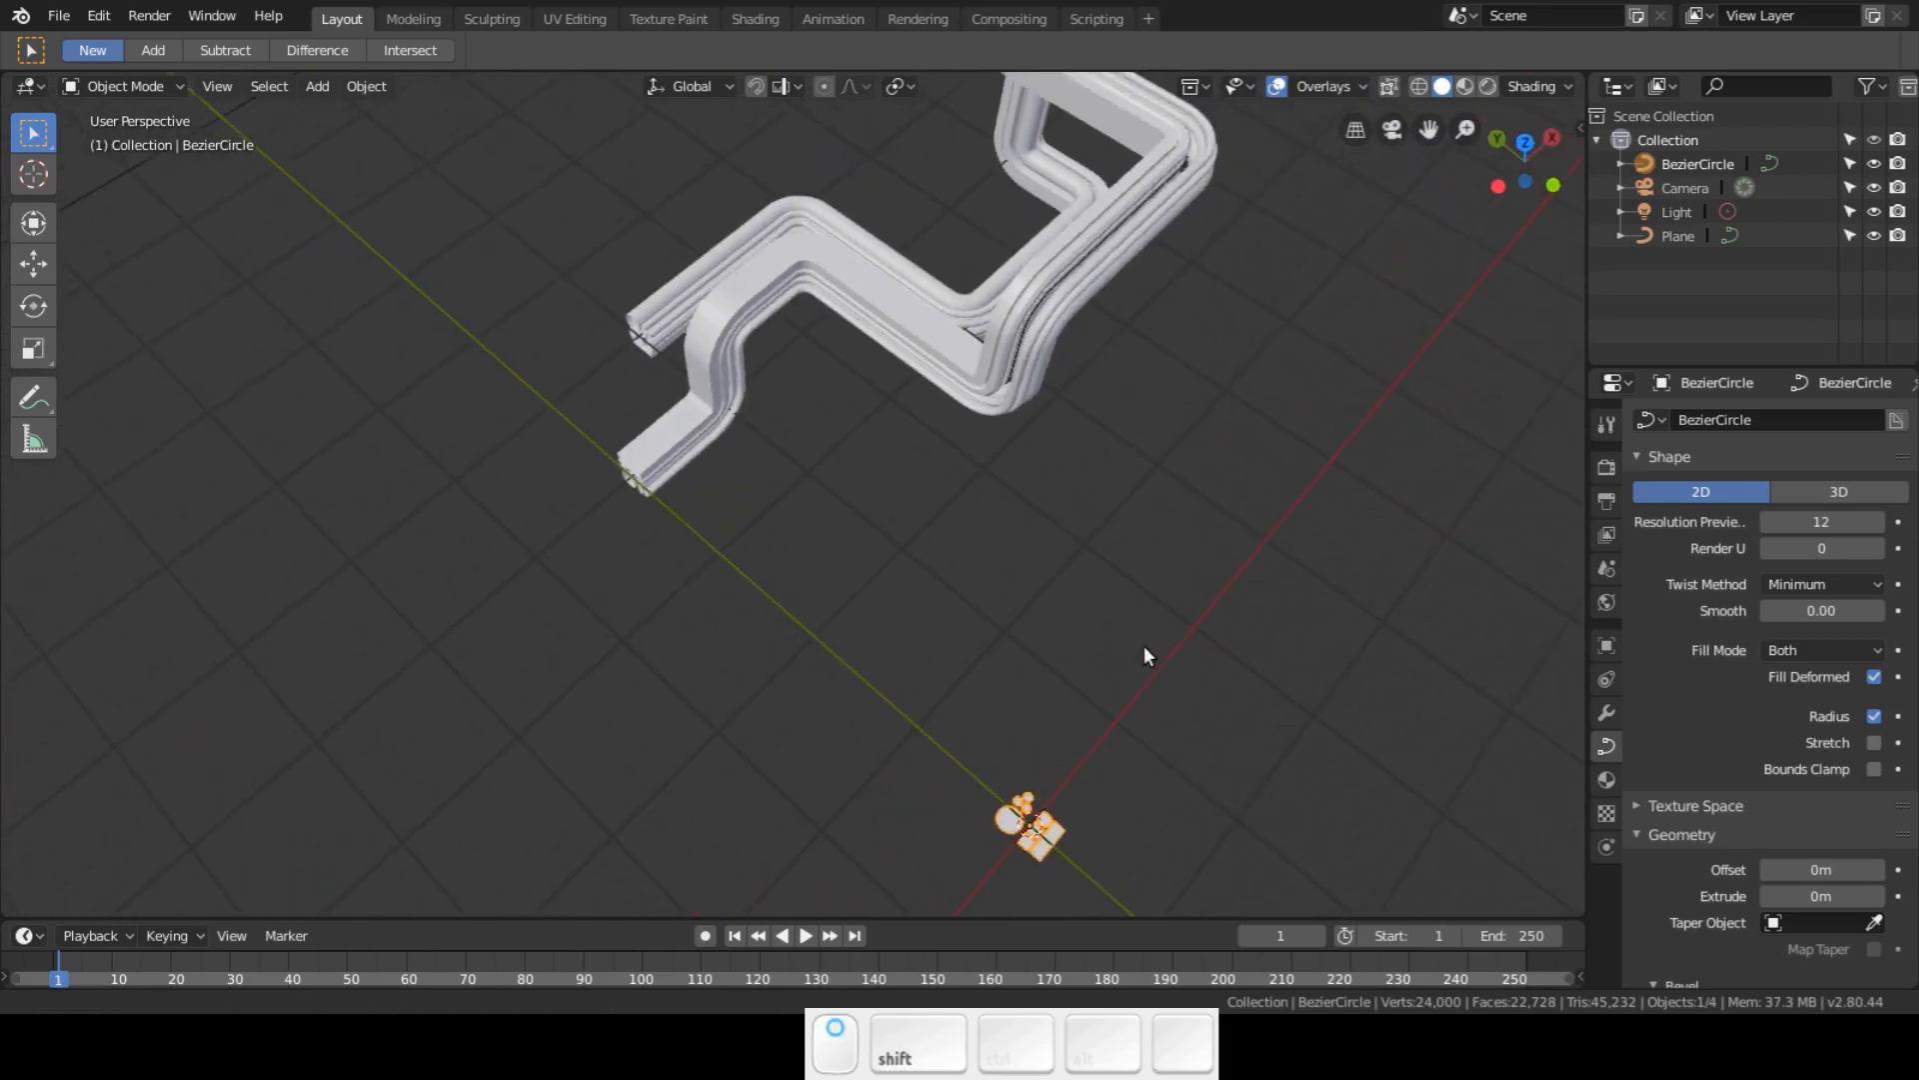
drag(1143, 655, 927, 482)
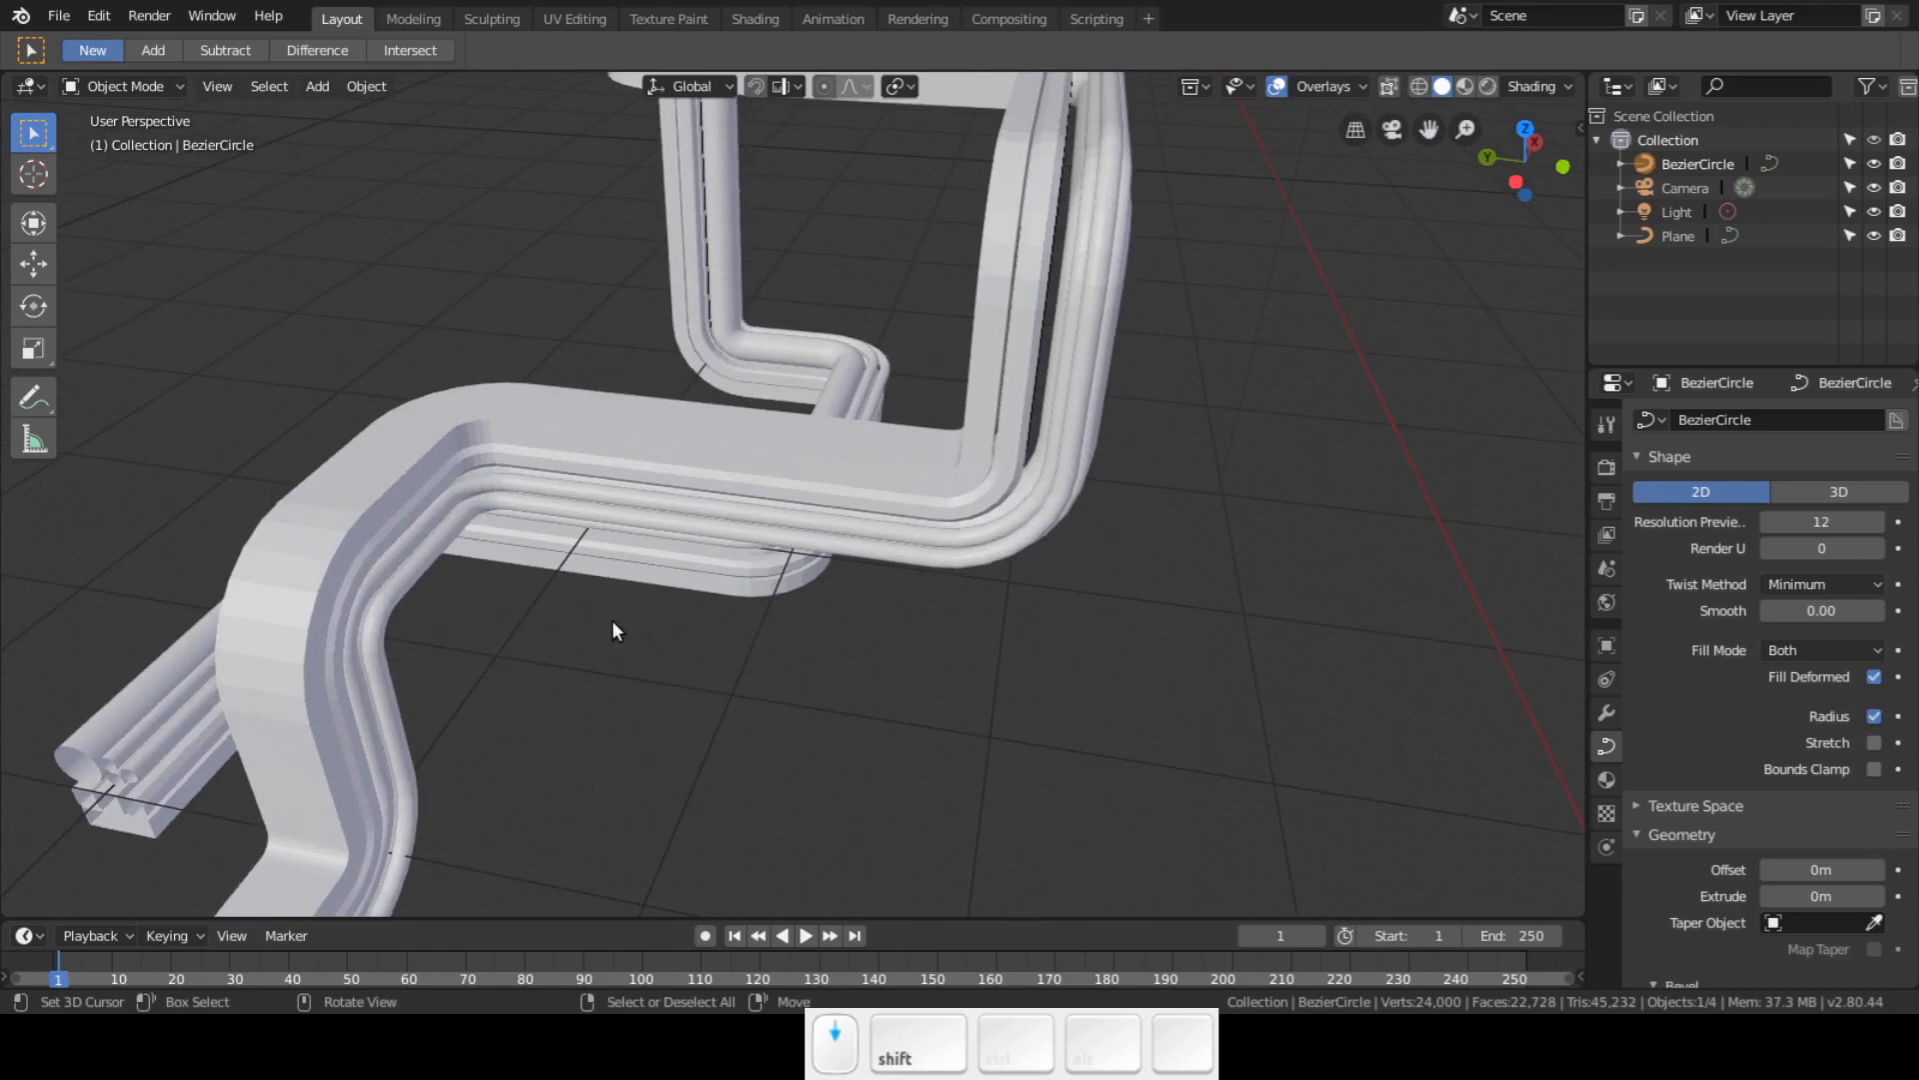
drag(612, 630, 720, 646)
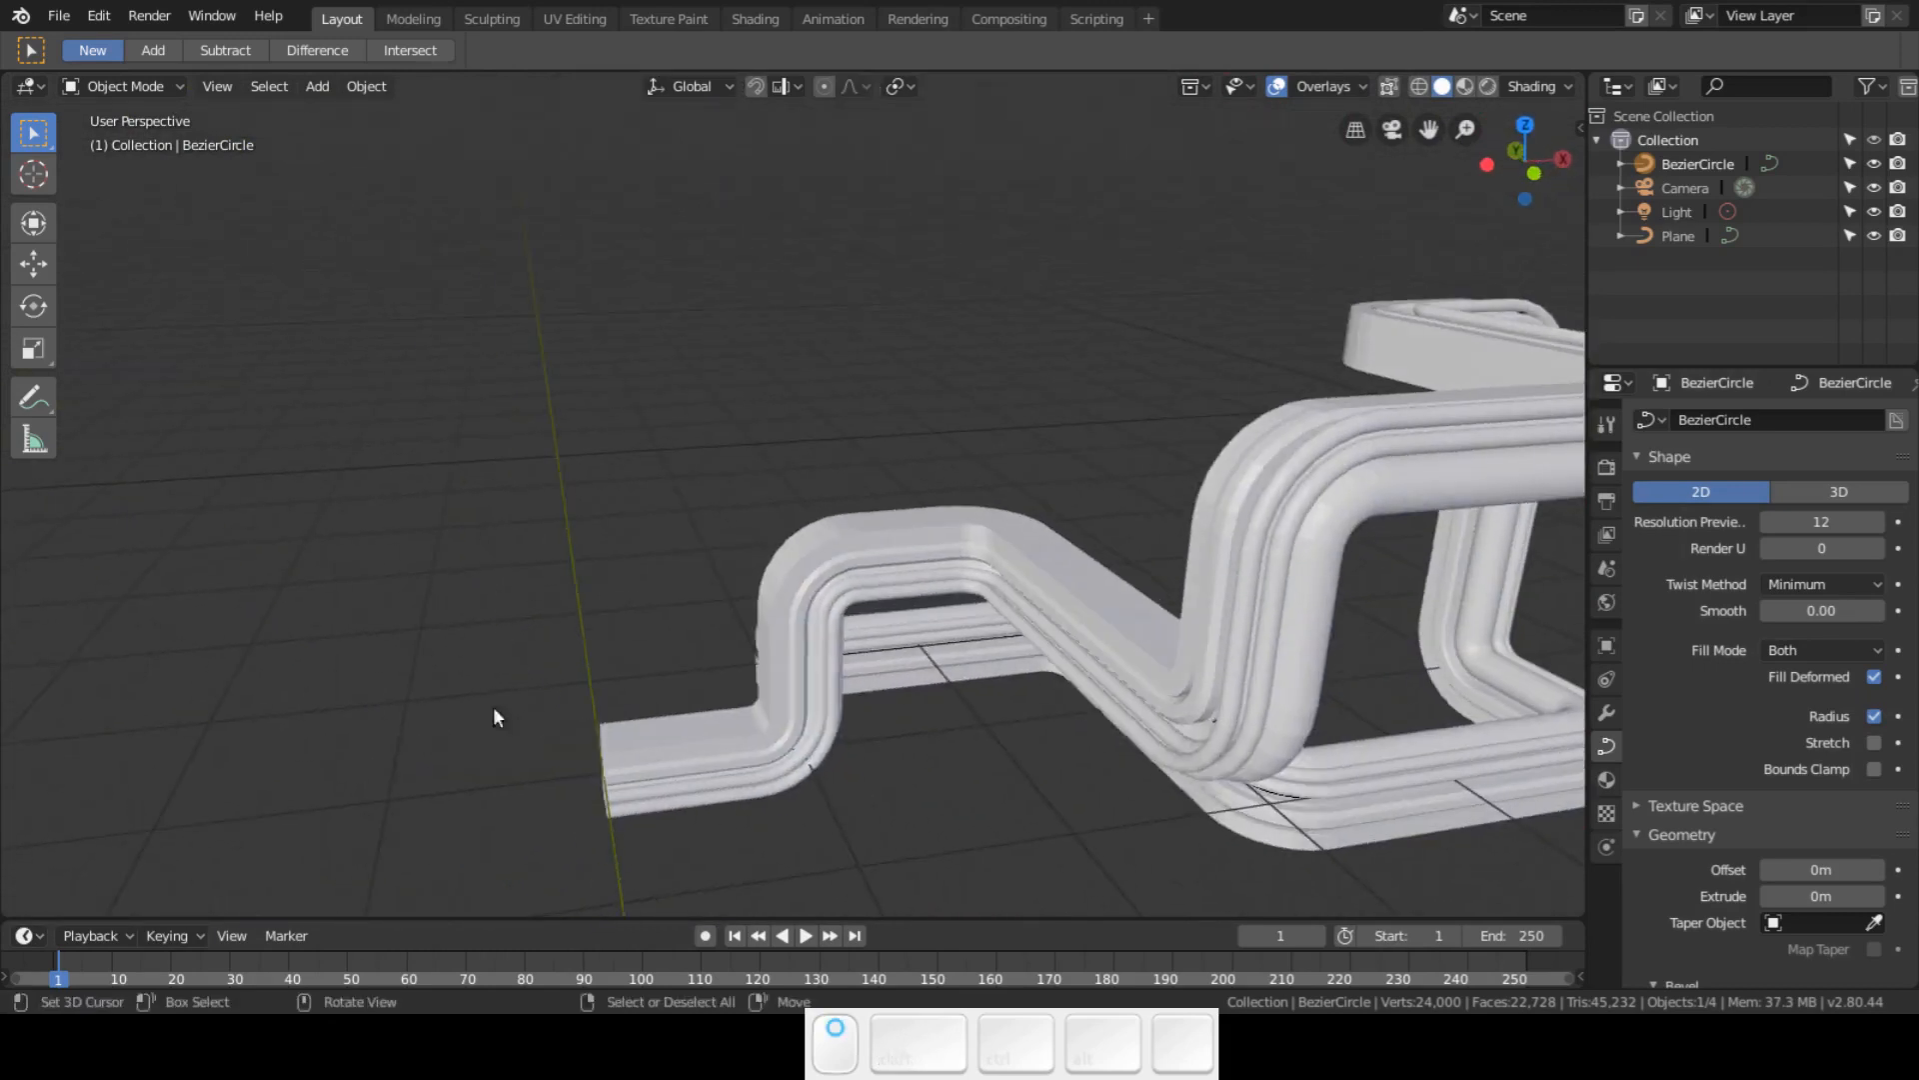
drag(496, 716, 998, 732)
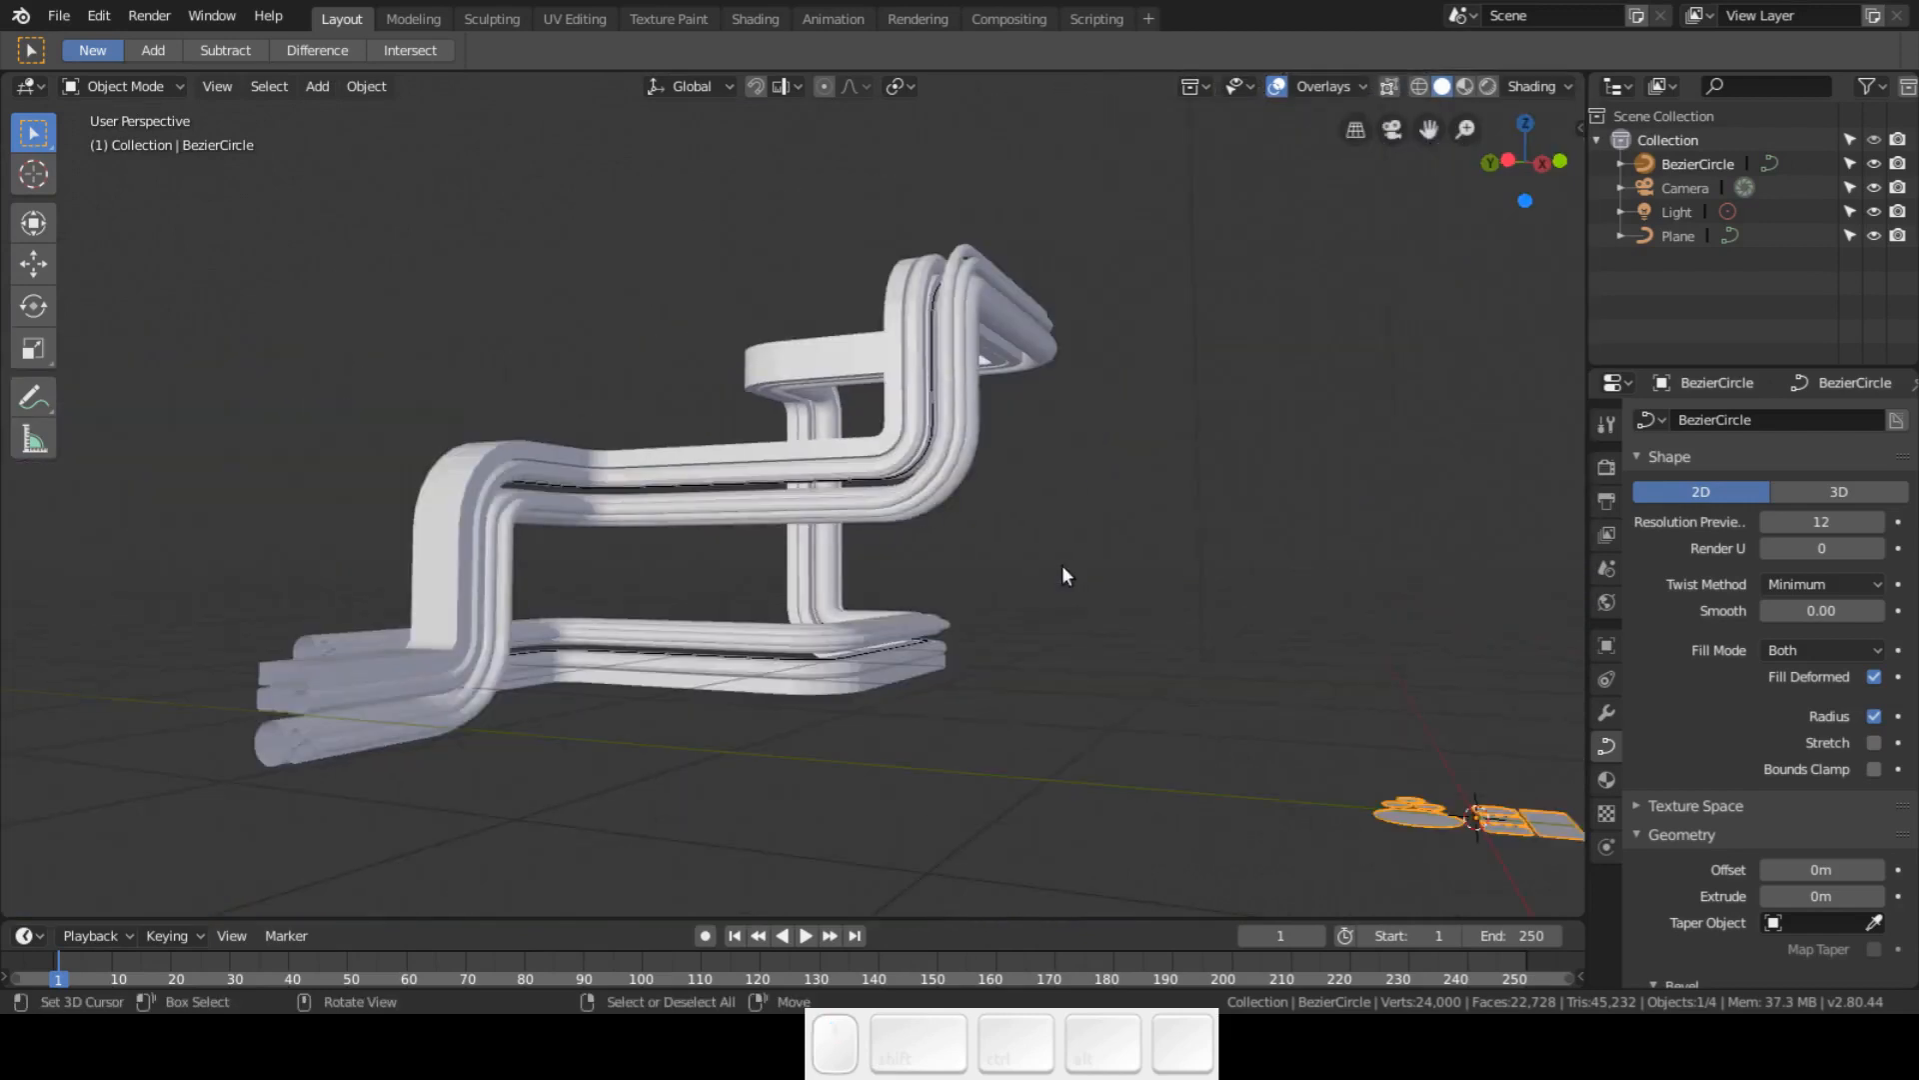
drag(1065, 576, 1200, 598)
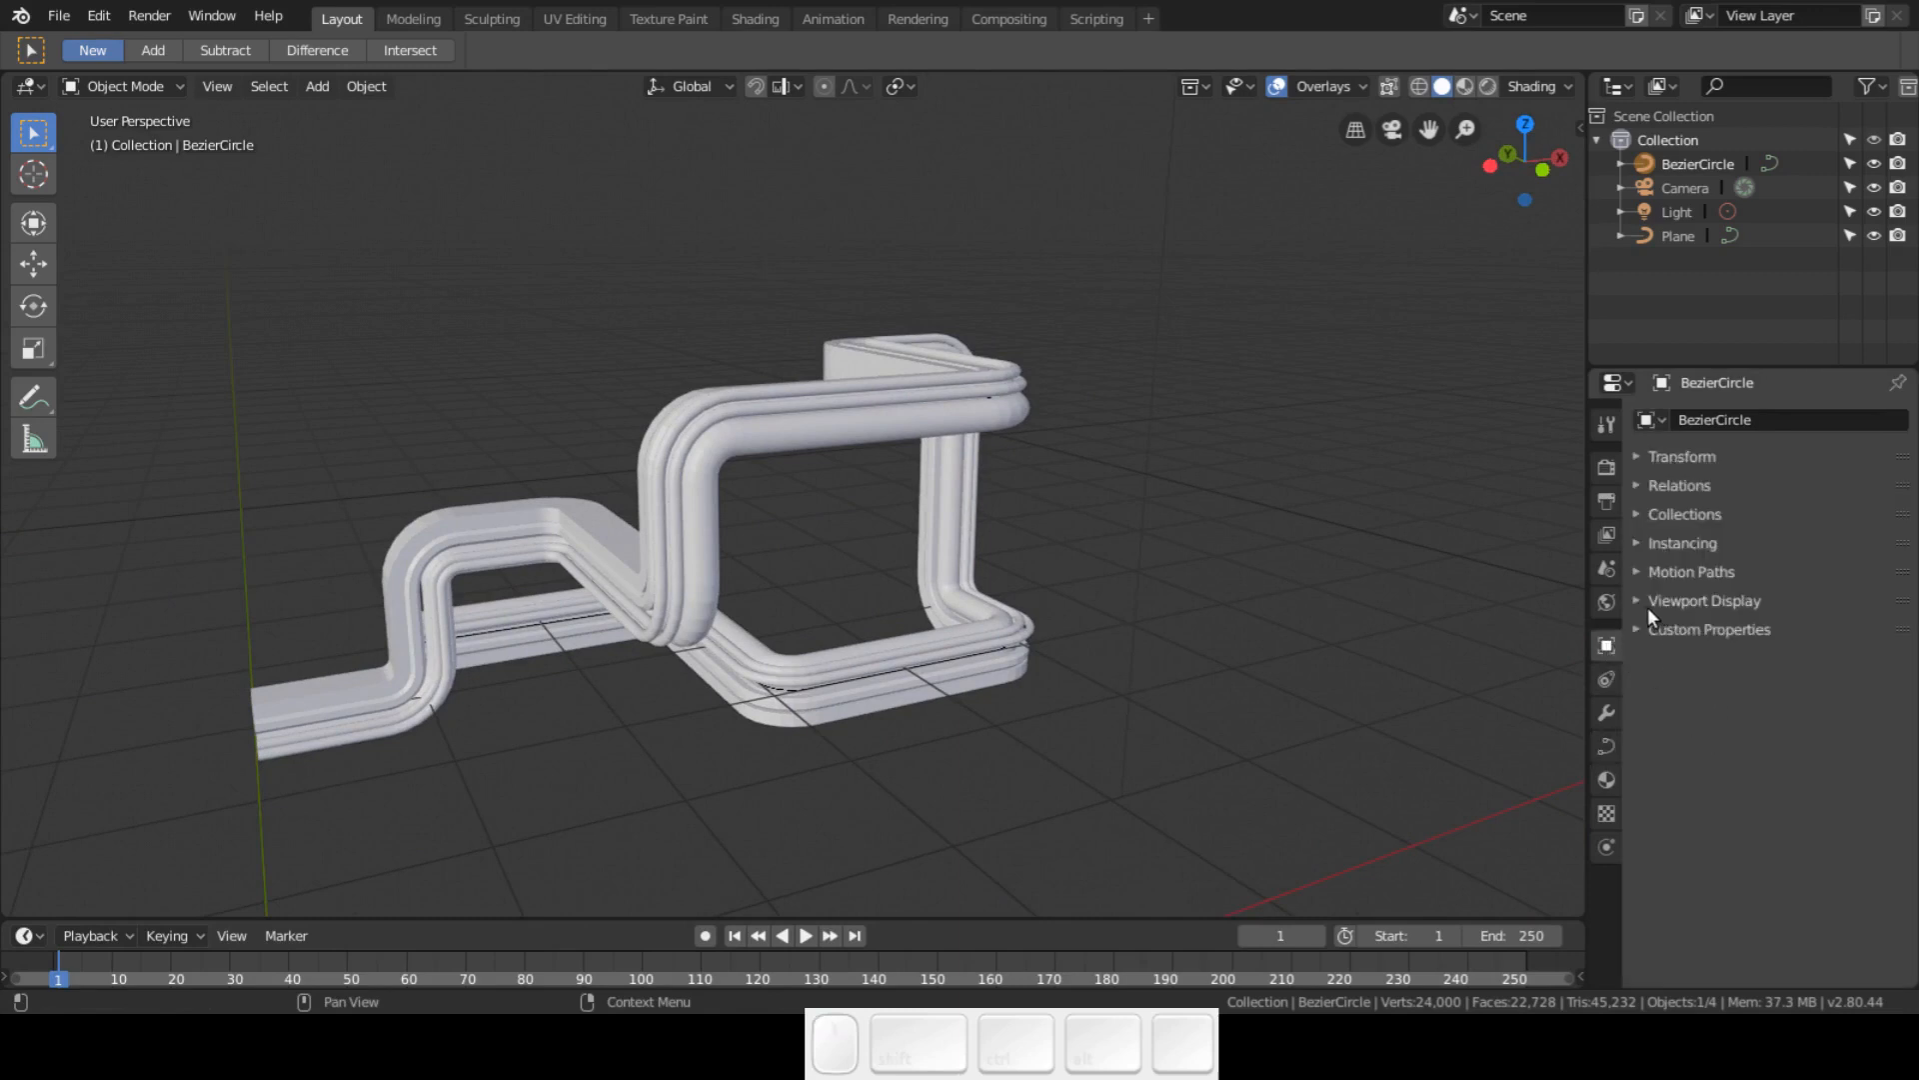
- Turn on Wireframe viewport display for the BezierCircle profile and the tube bundle, then enter Edit Mode on the path
click(1704, 599)
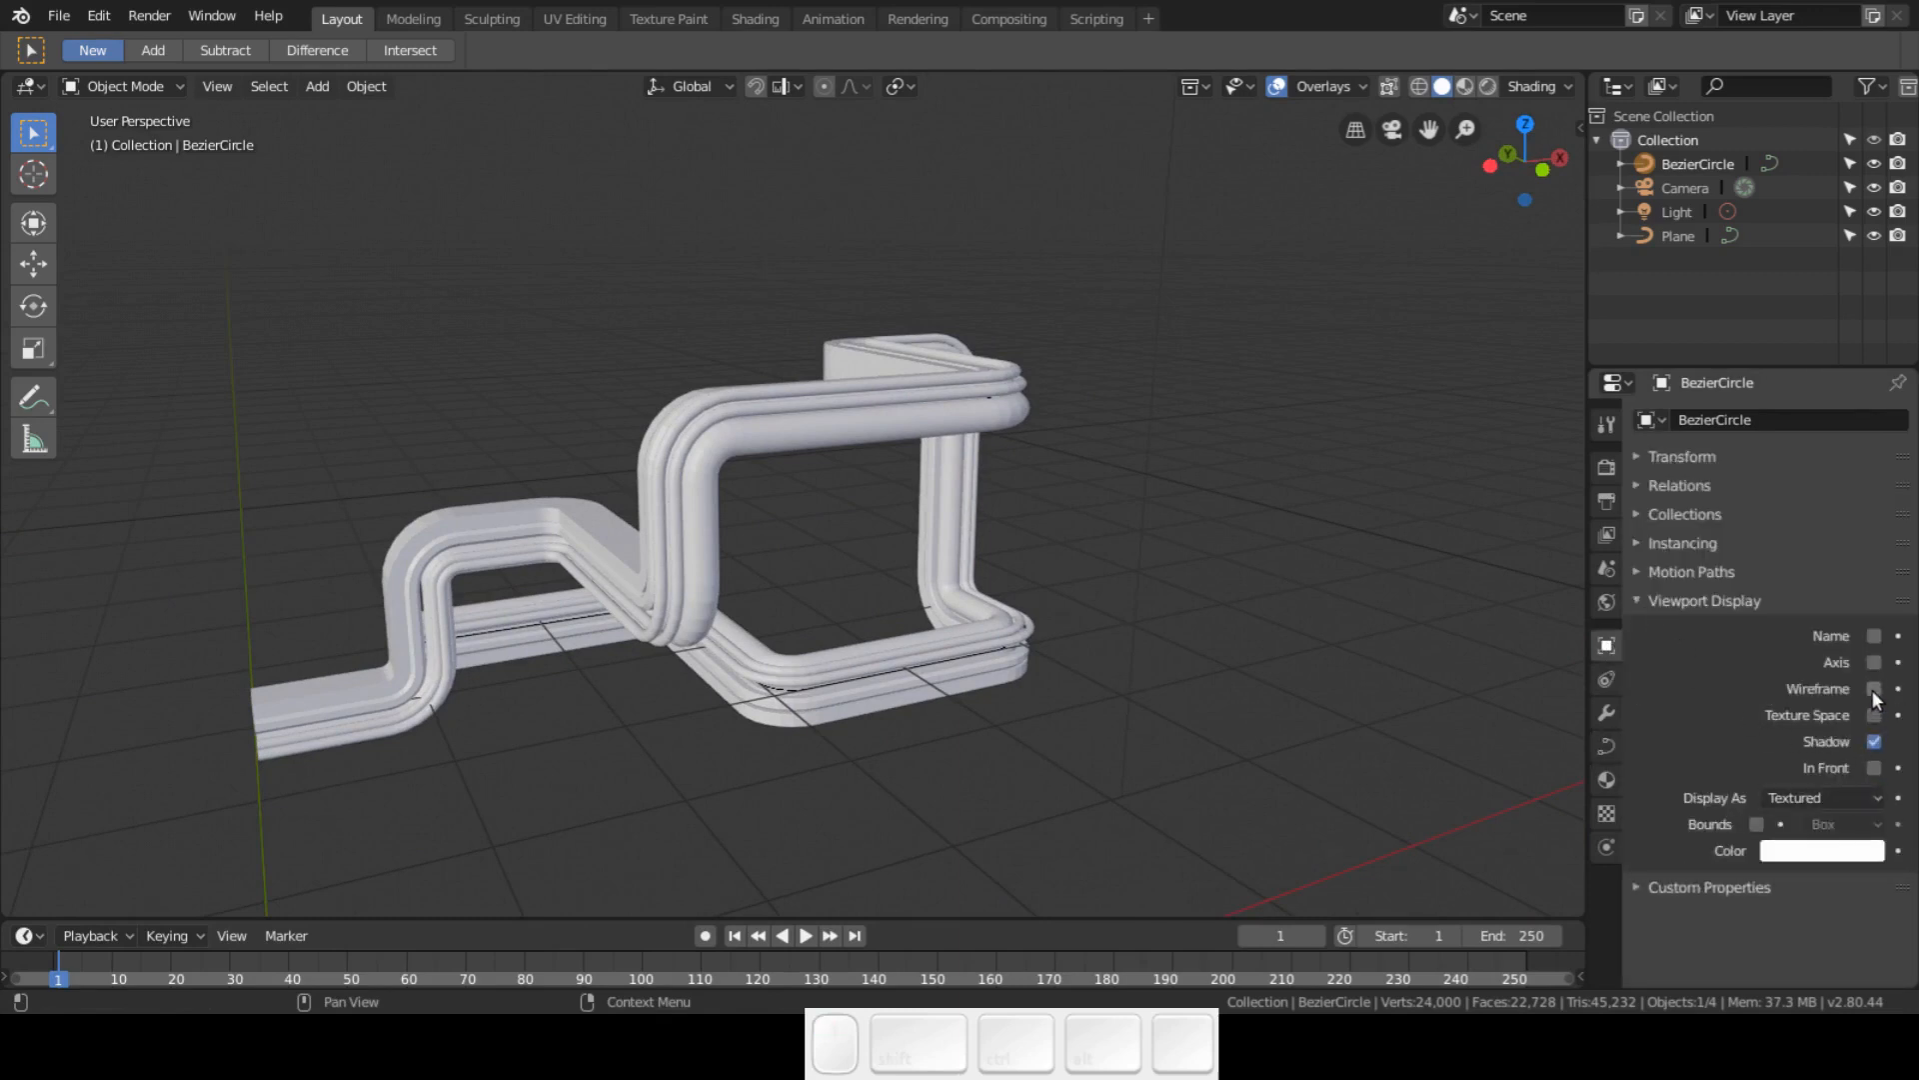
click(1871, 688)
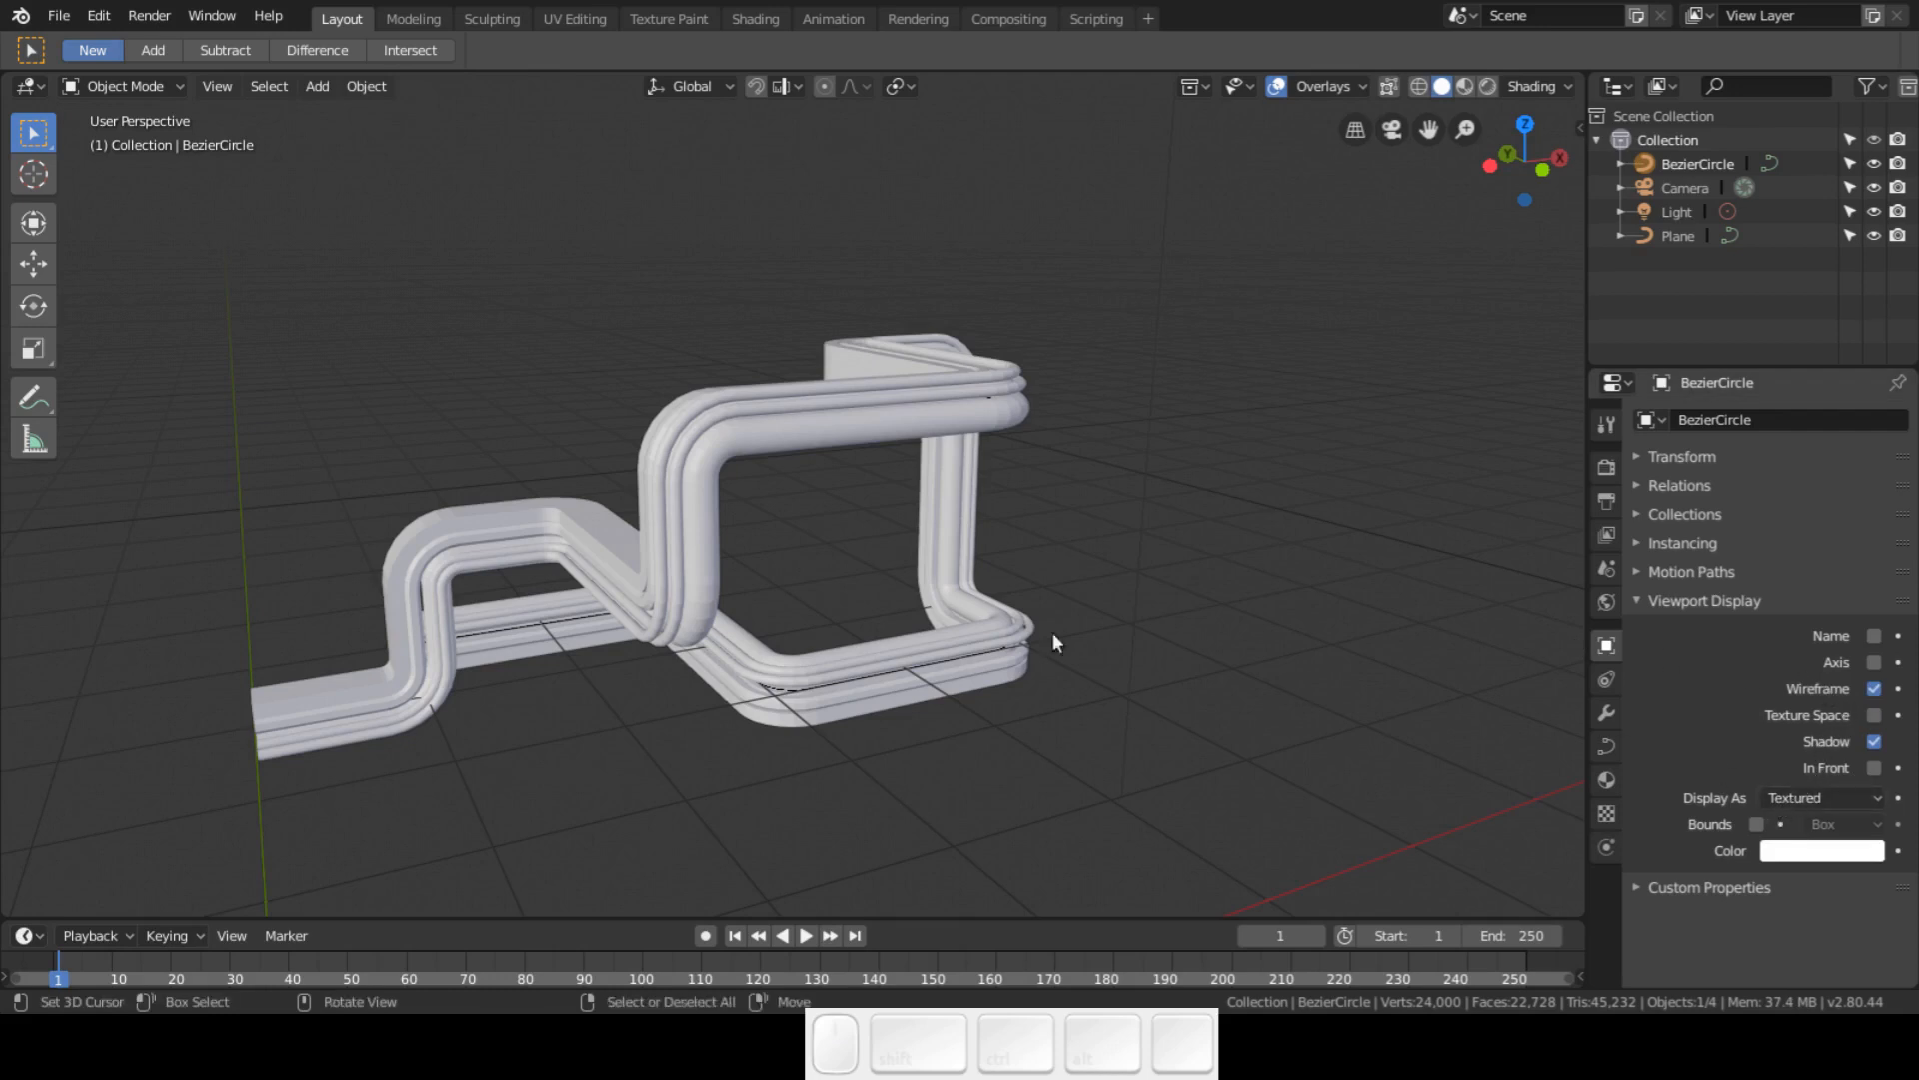
click(876, 431)
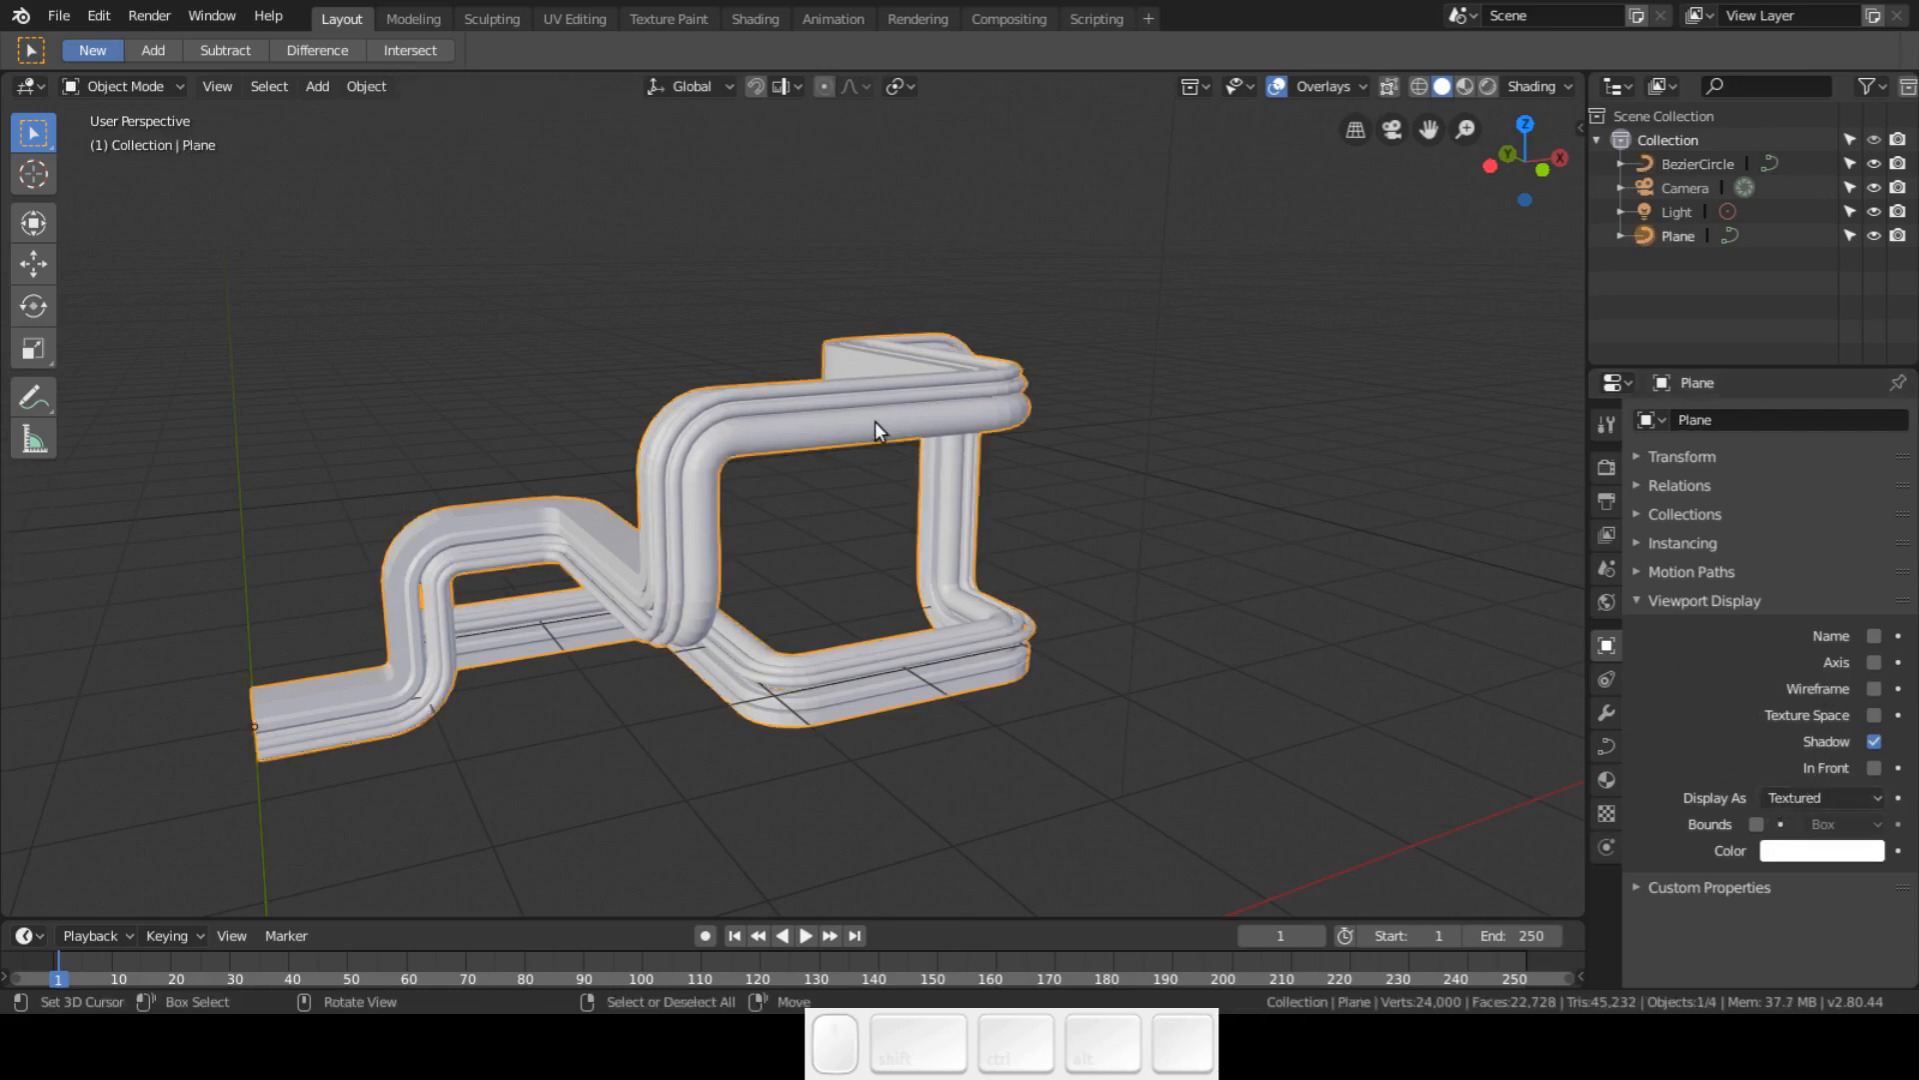
click(1872, 687)
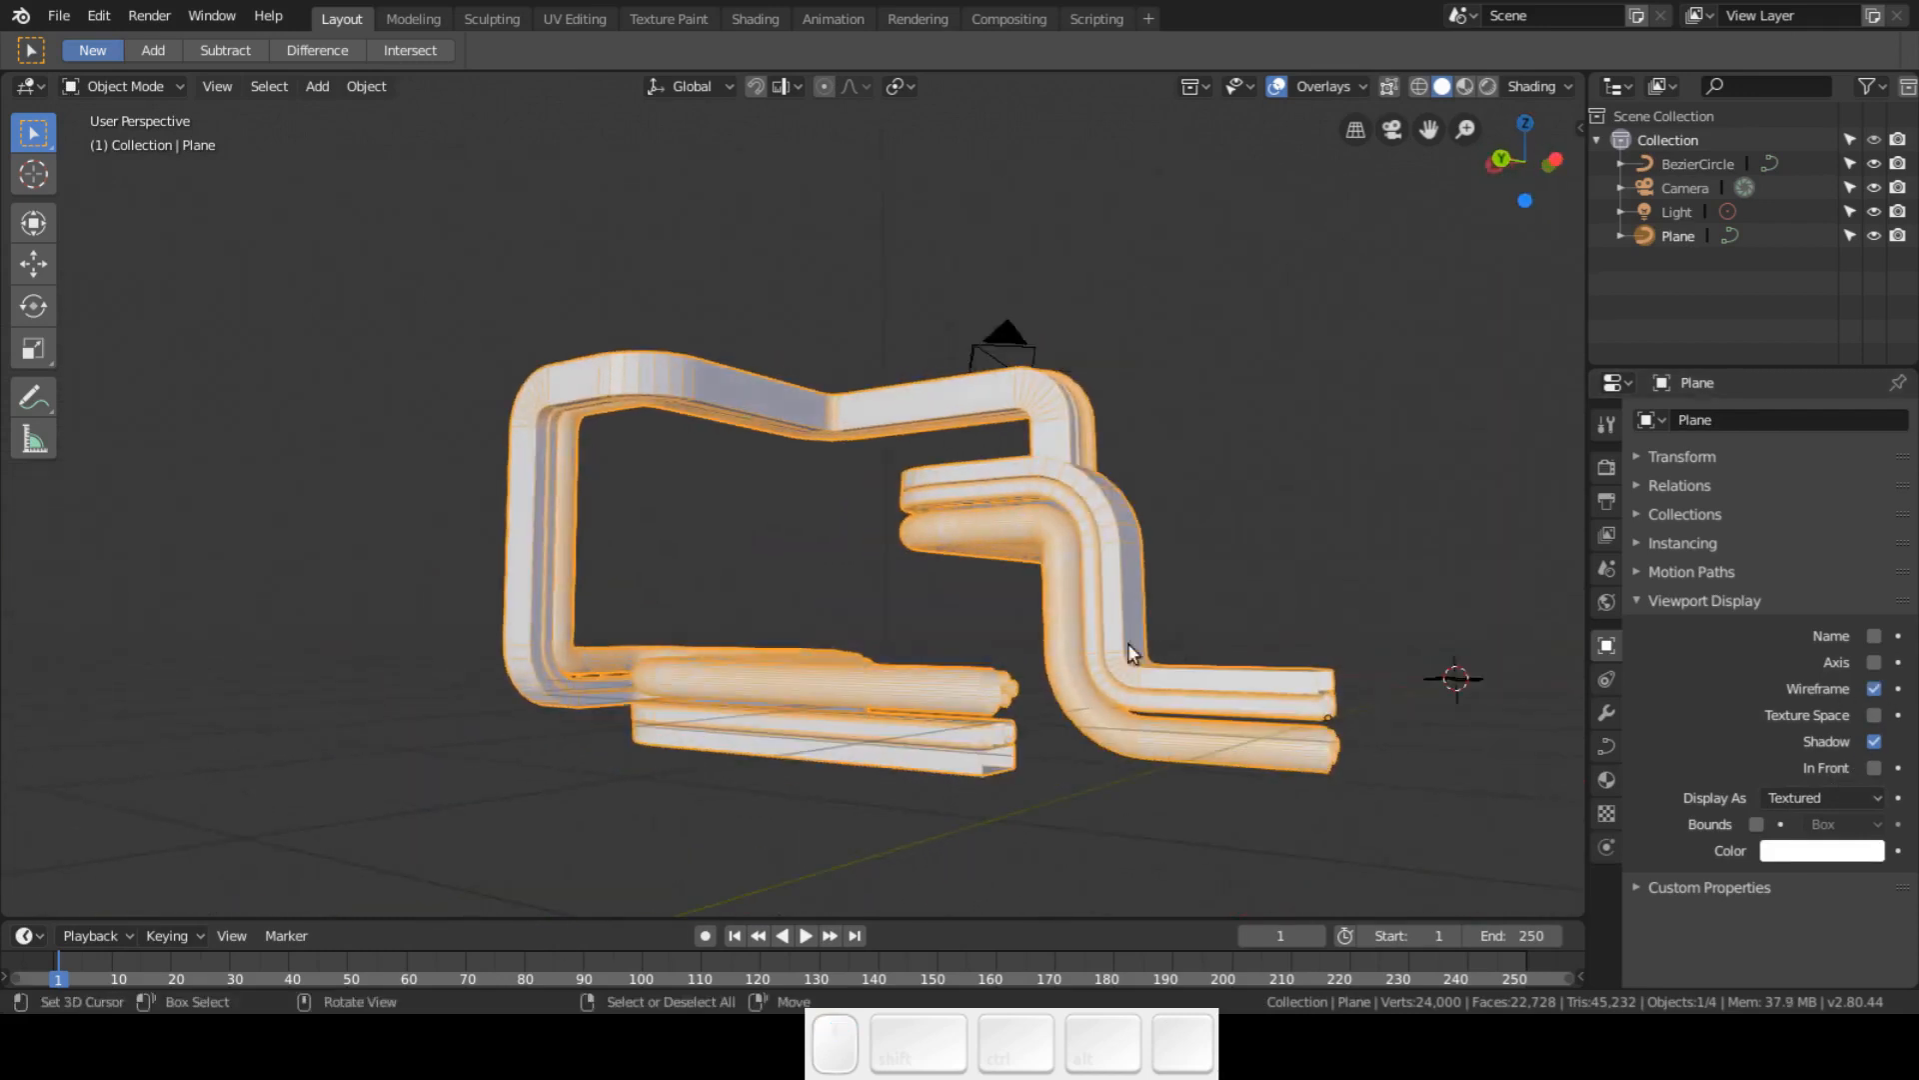
key(Tab)
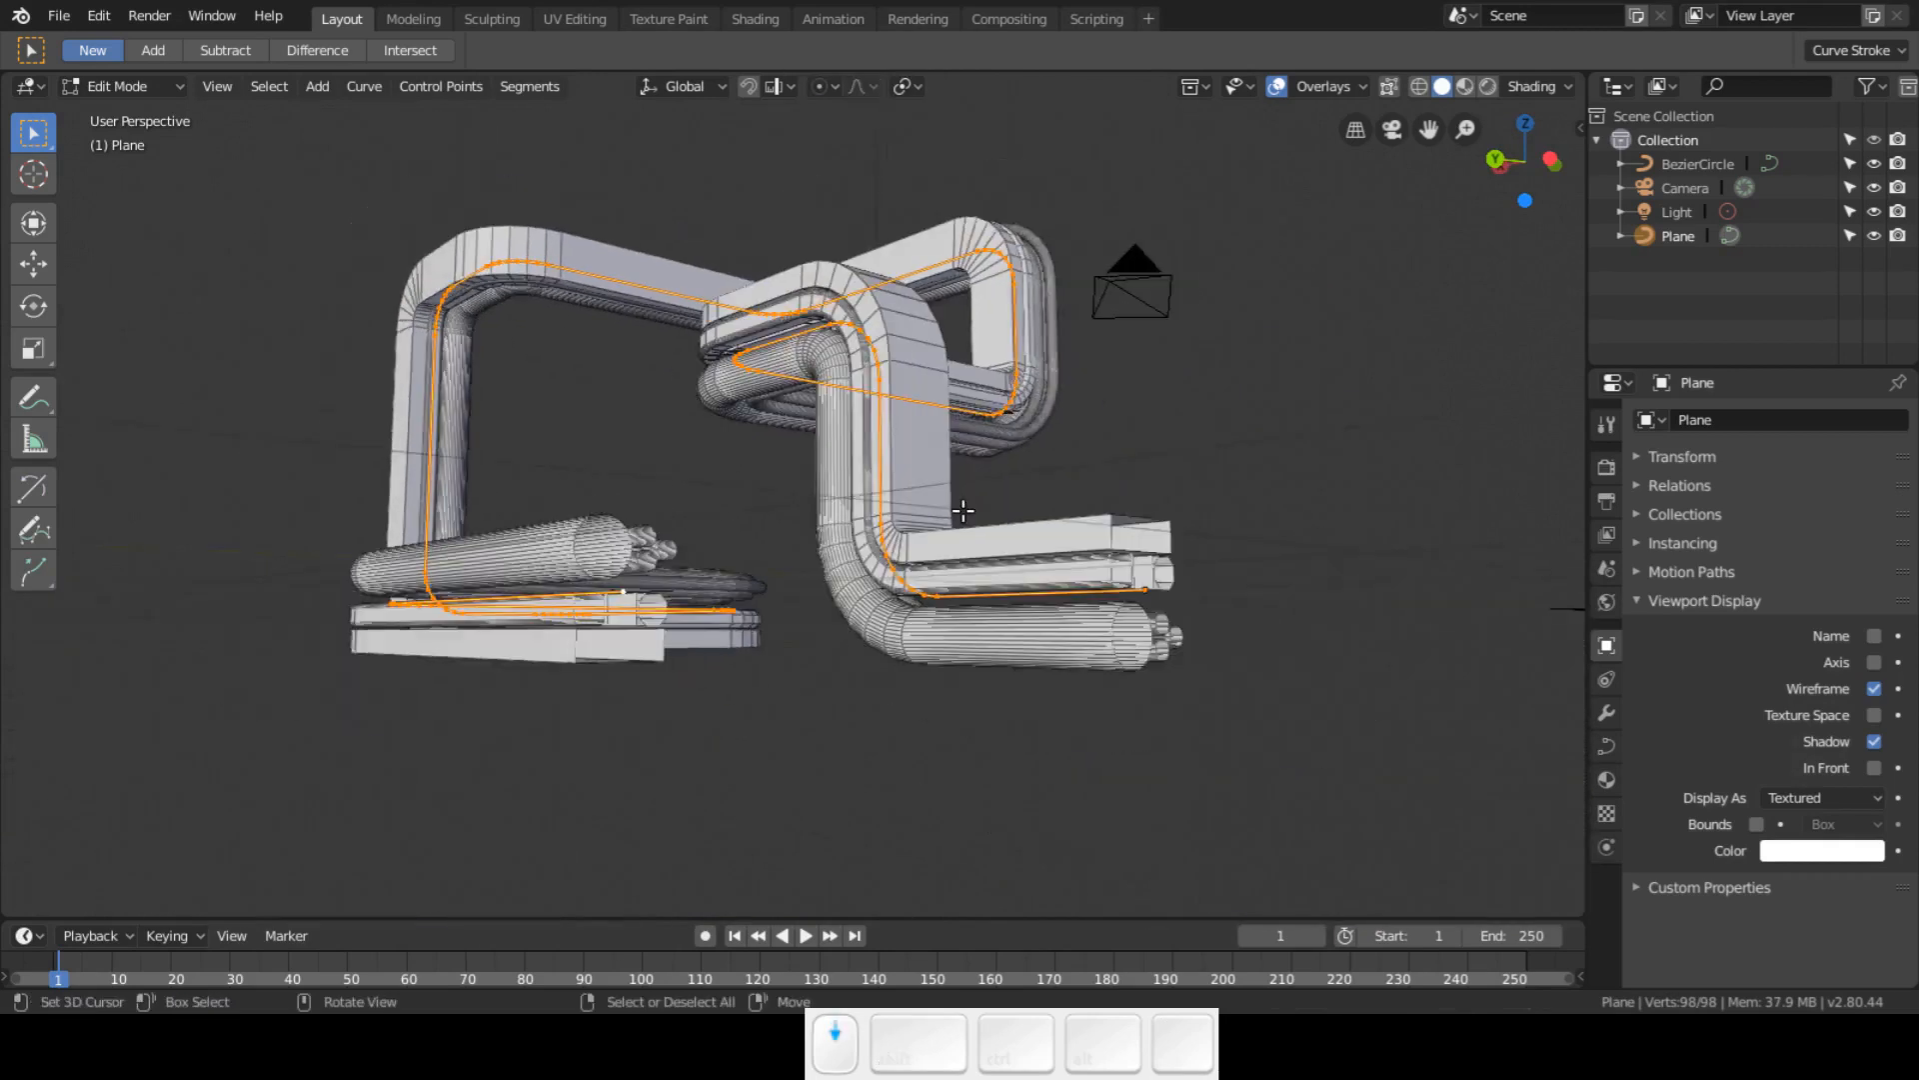
- Inspect the wireframe bundle from several angles in Edit Mode, then return to Object Mode
drag(962, 510, 962, 560)
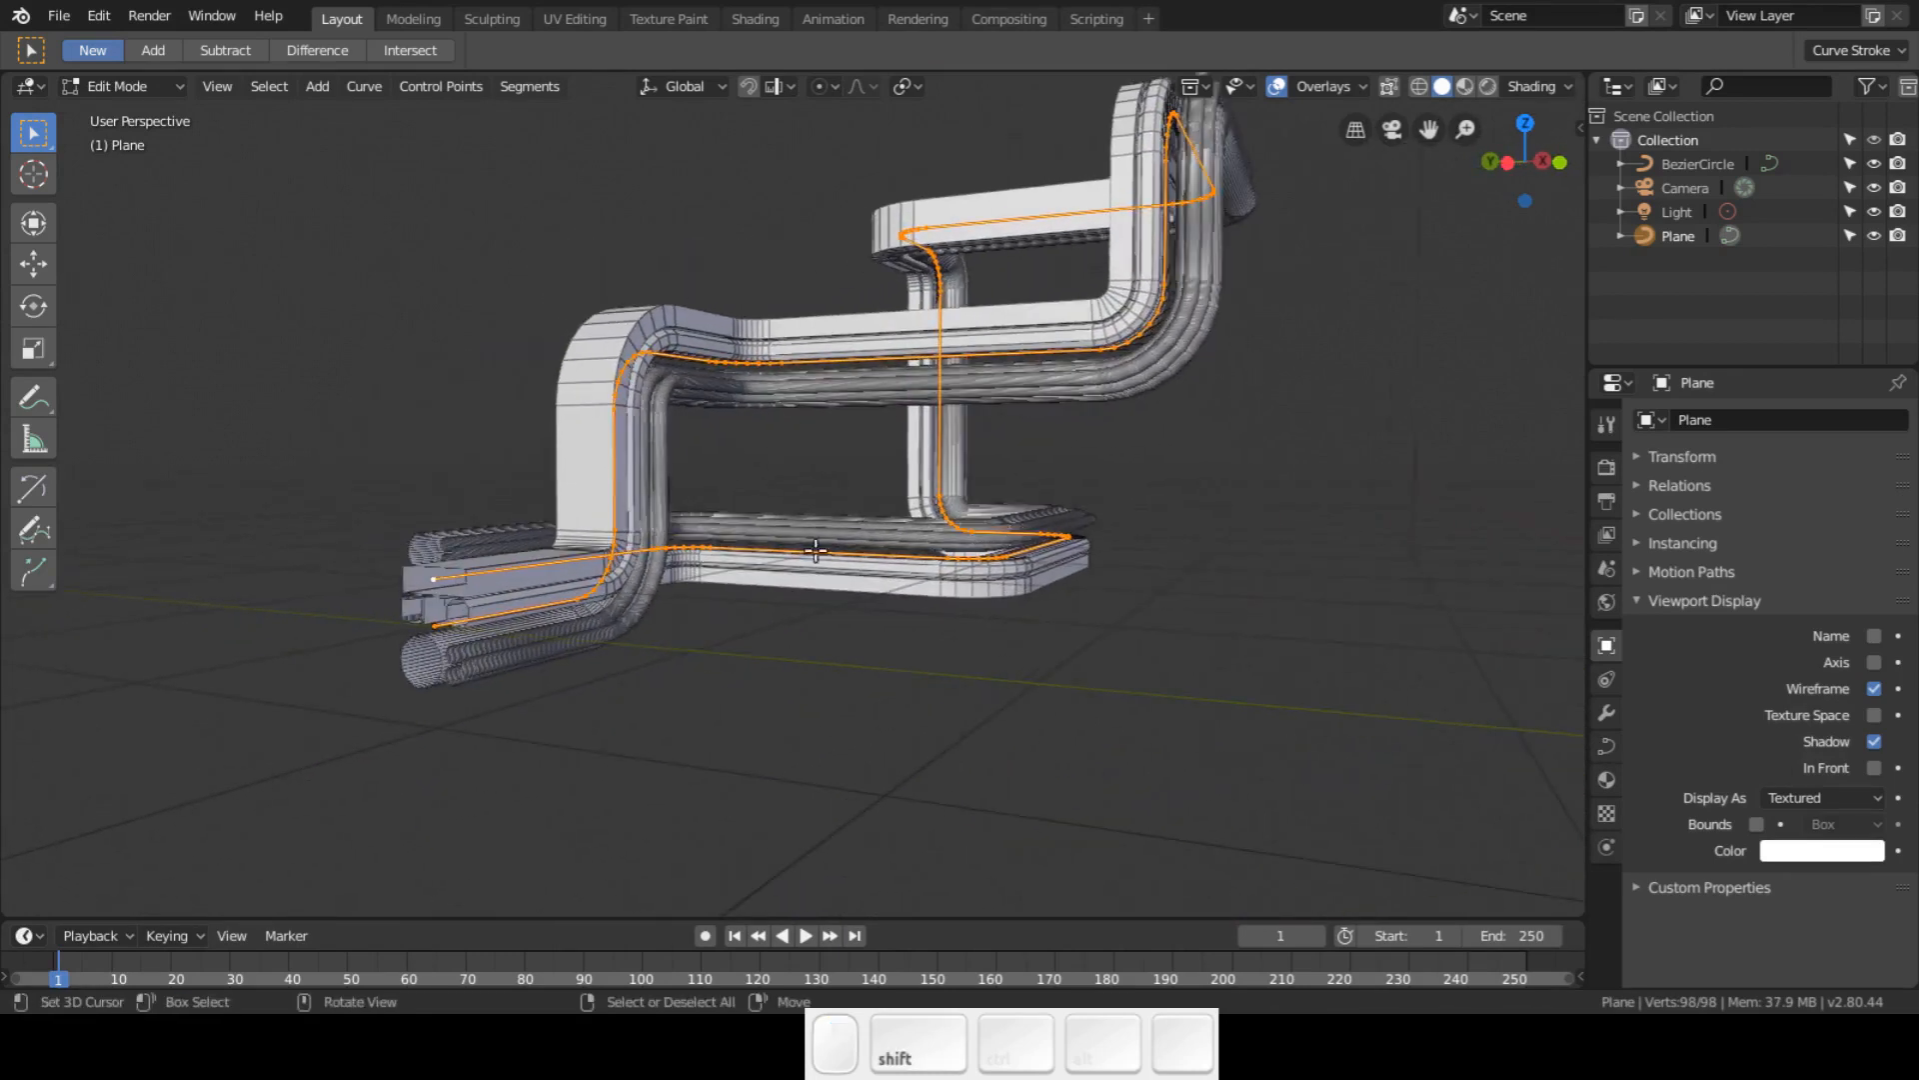
drag(816, 552, 828, 576)
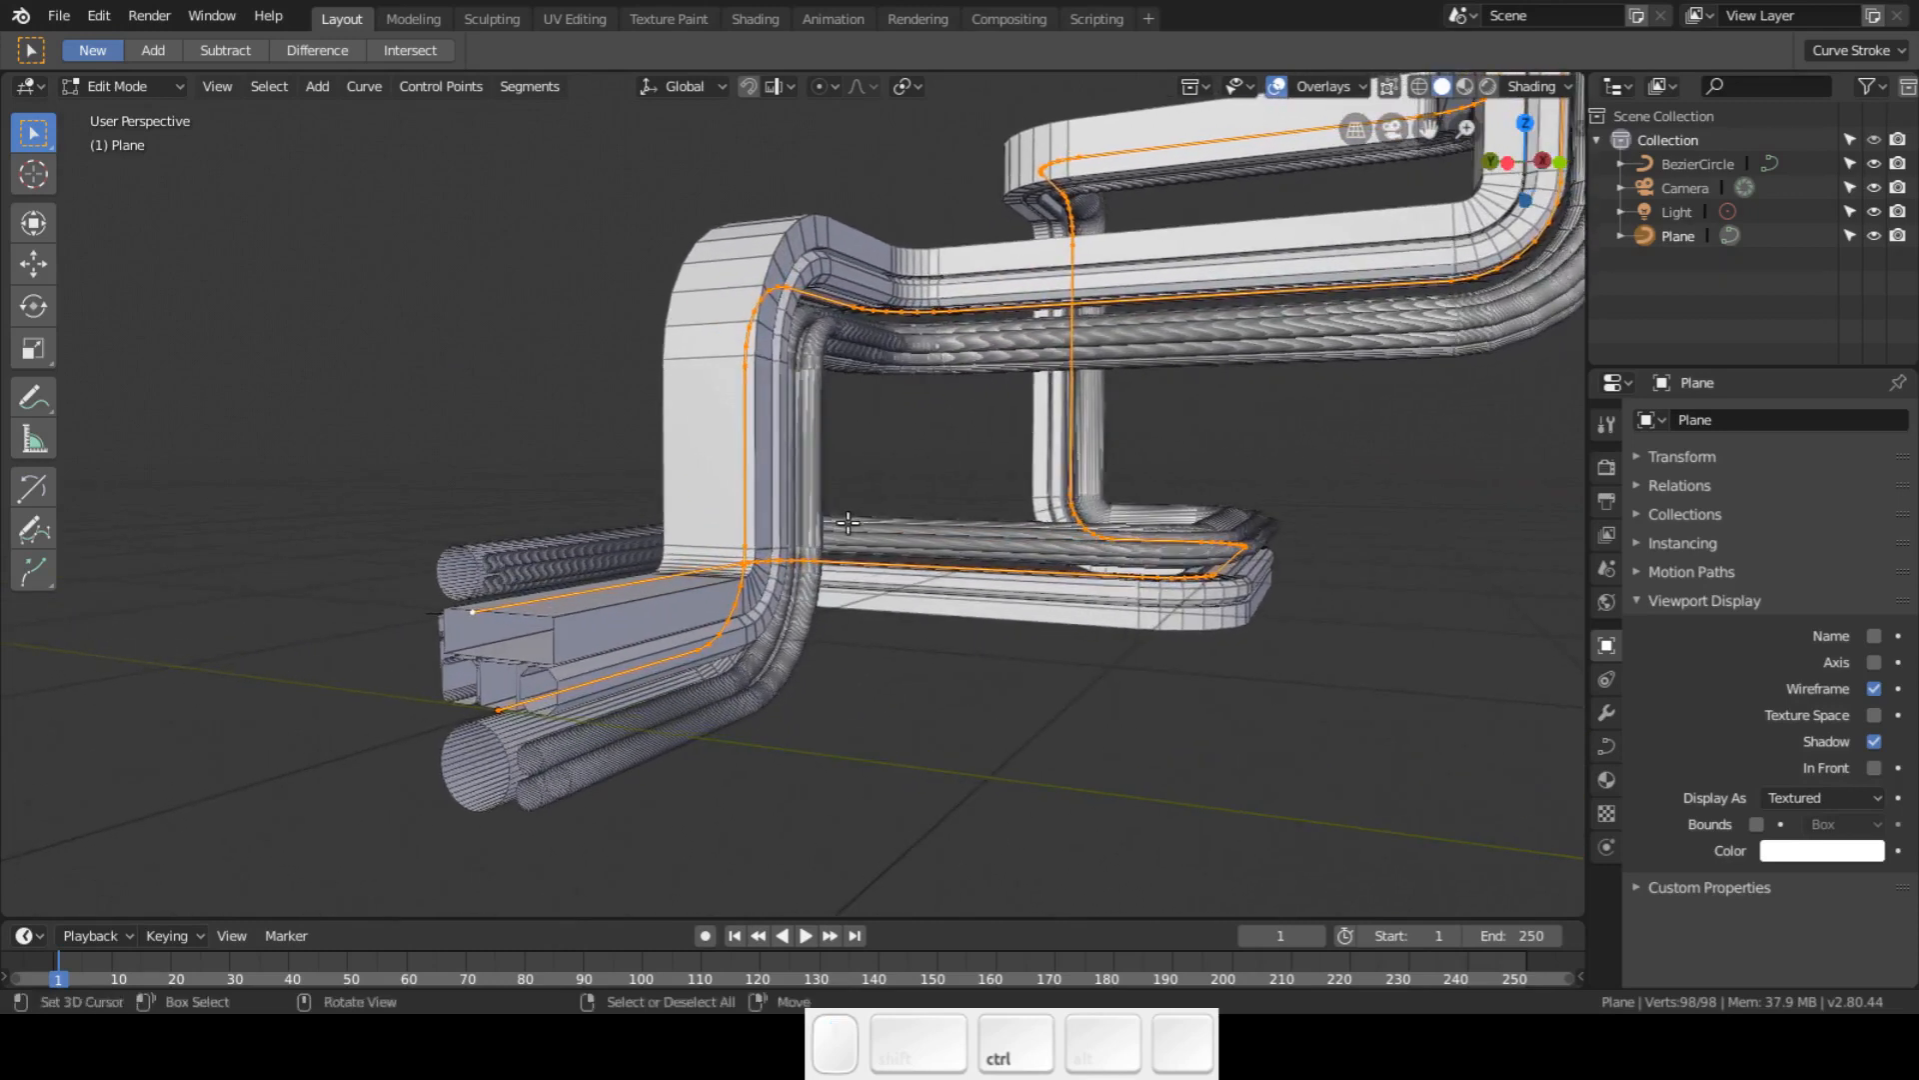
drag(848, 523, 906, 585)
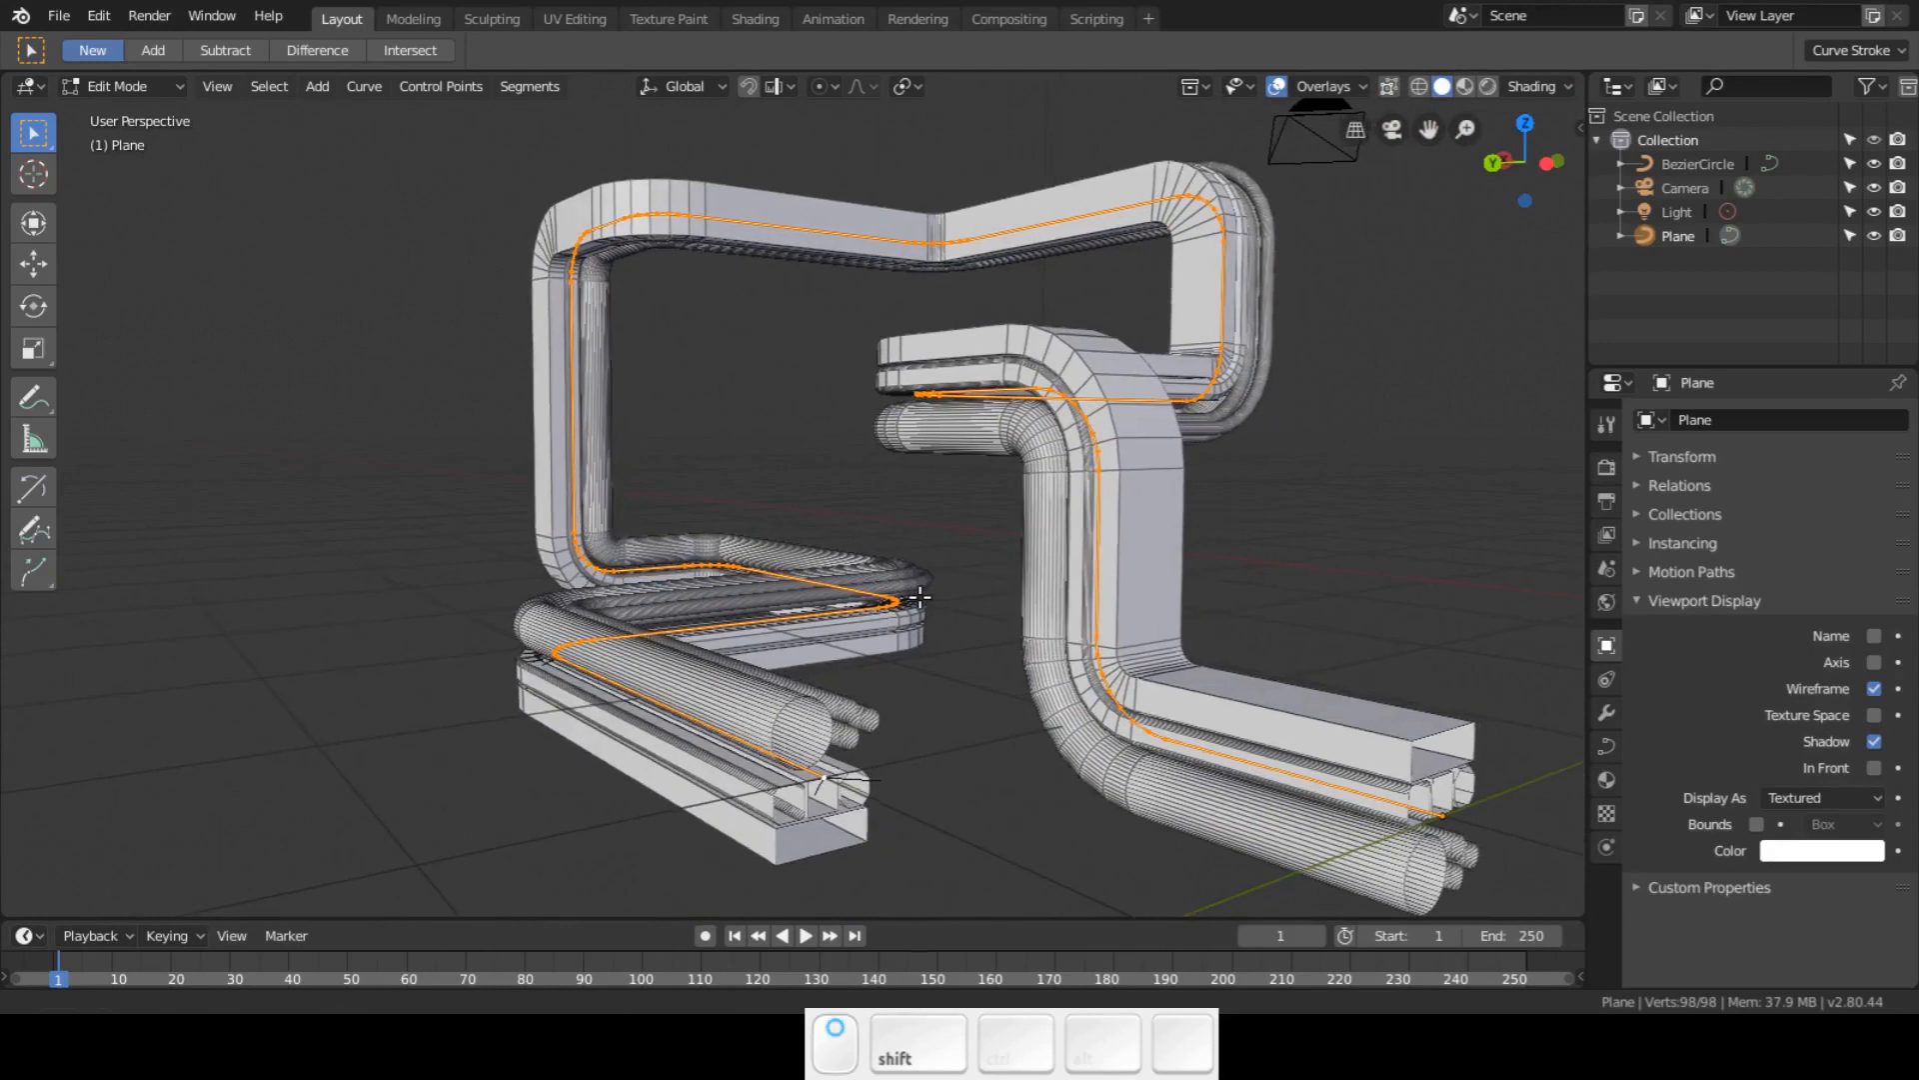
drag(918, 600, 893, 602)
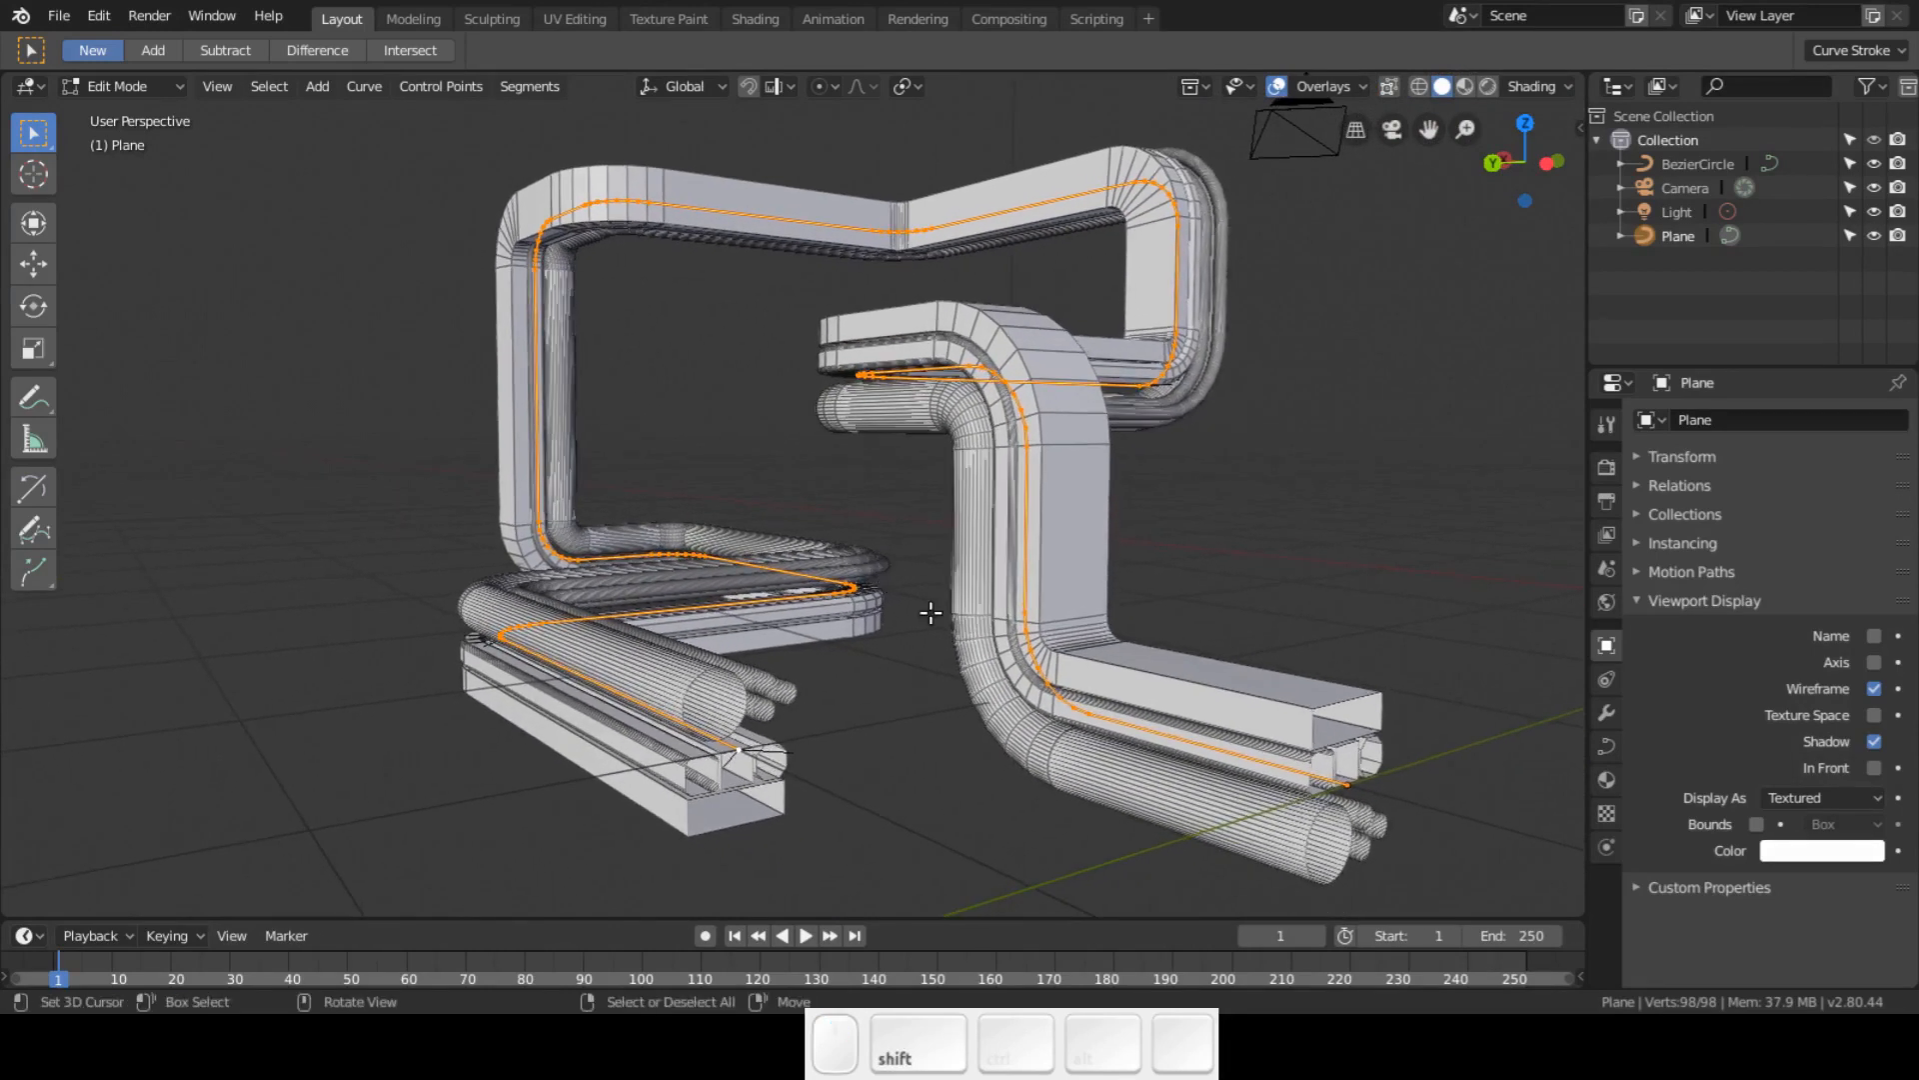
drag(930, 611, 870, 594)
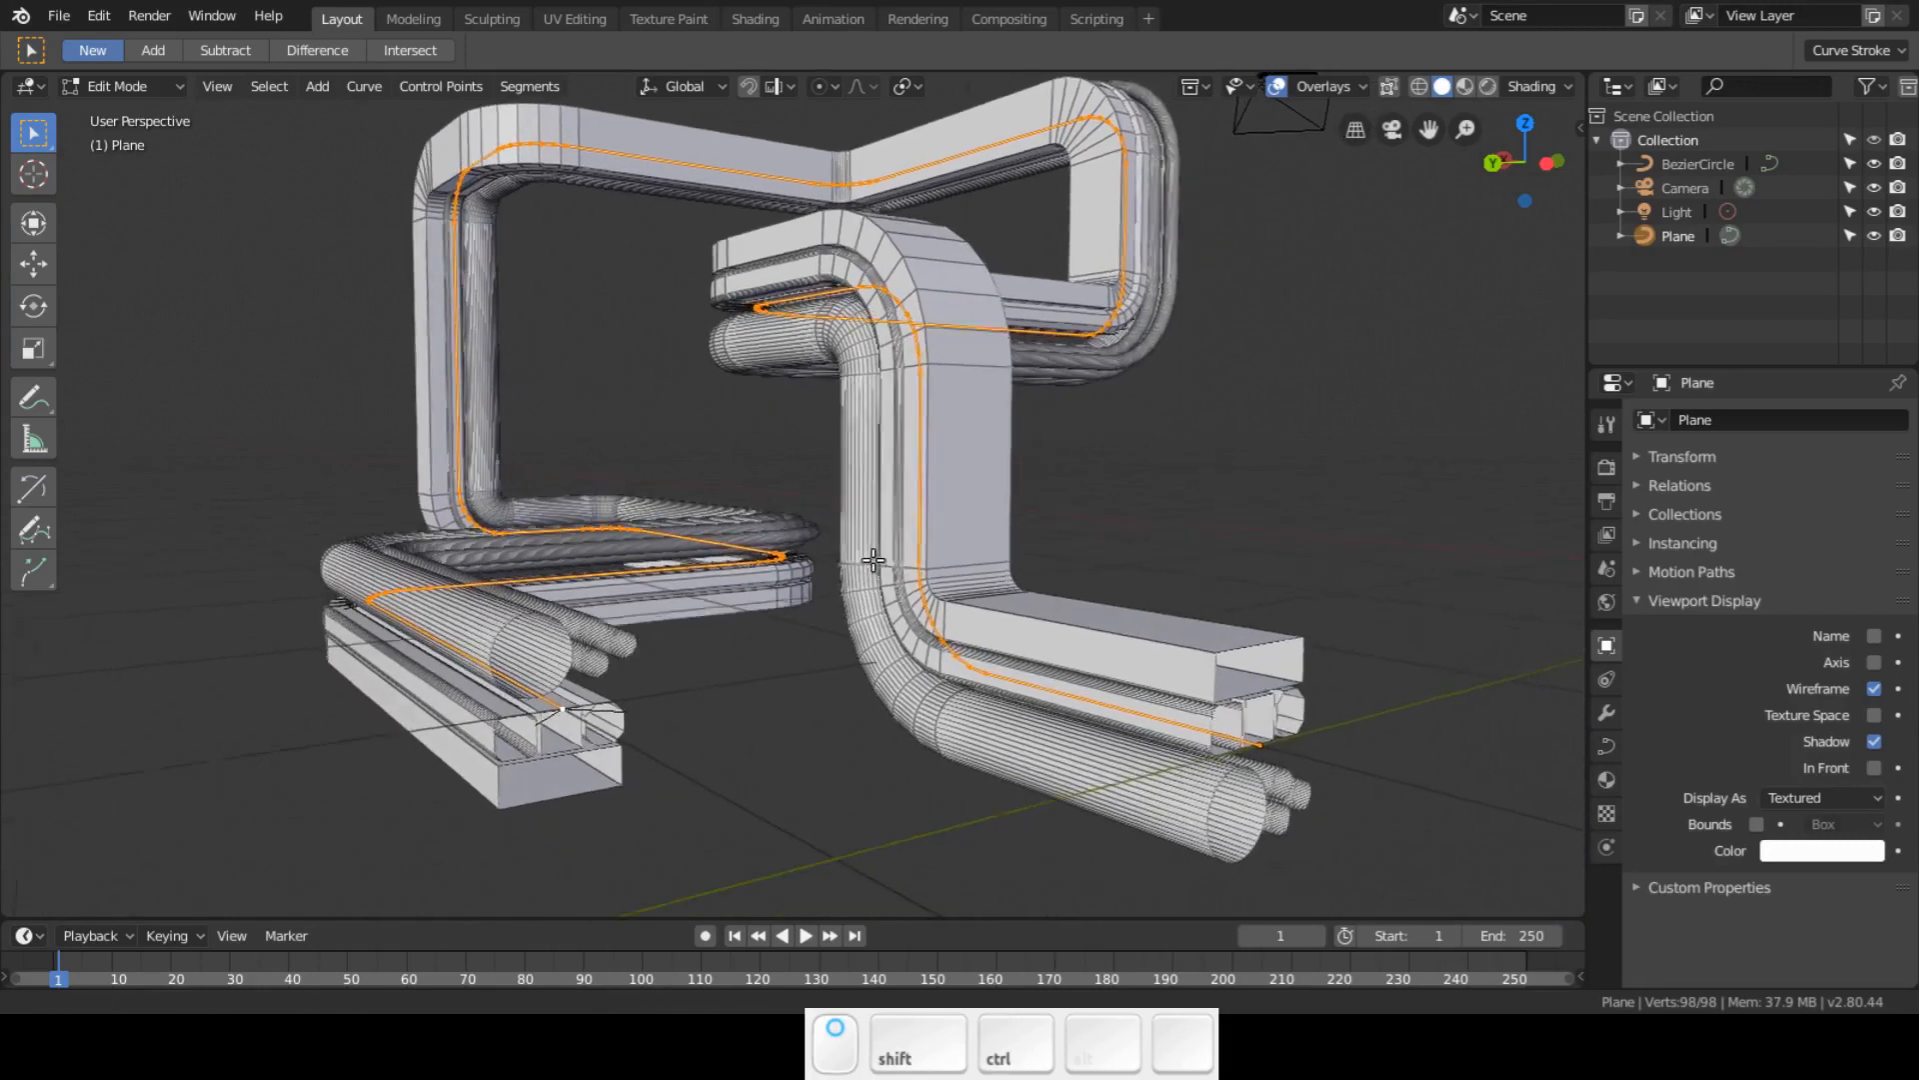
drag(876, 560, 864, 586)
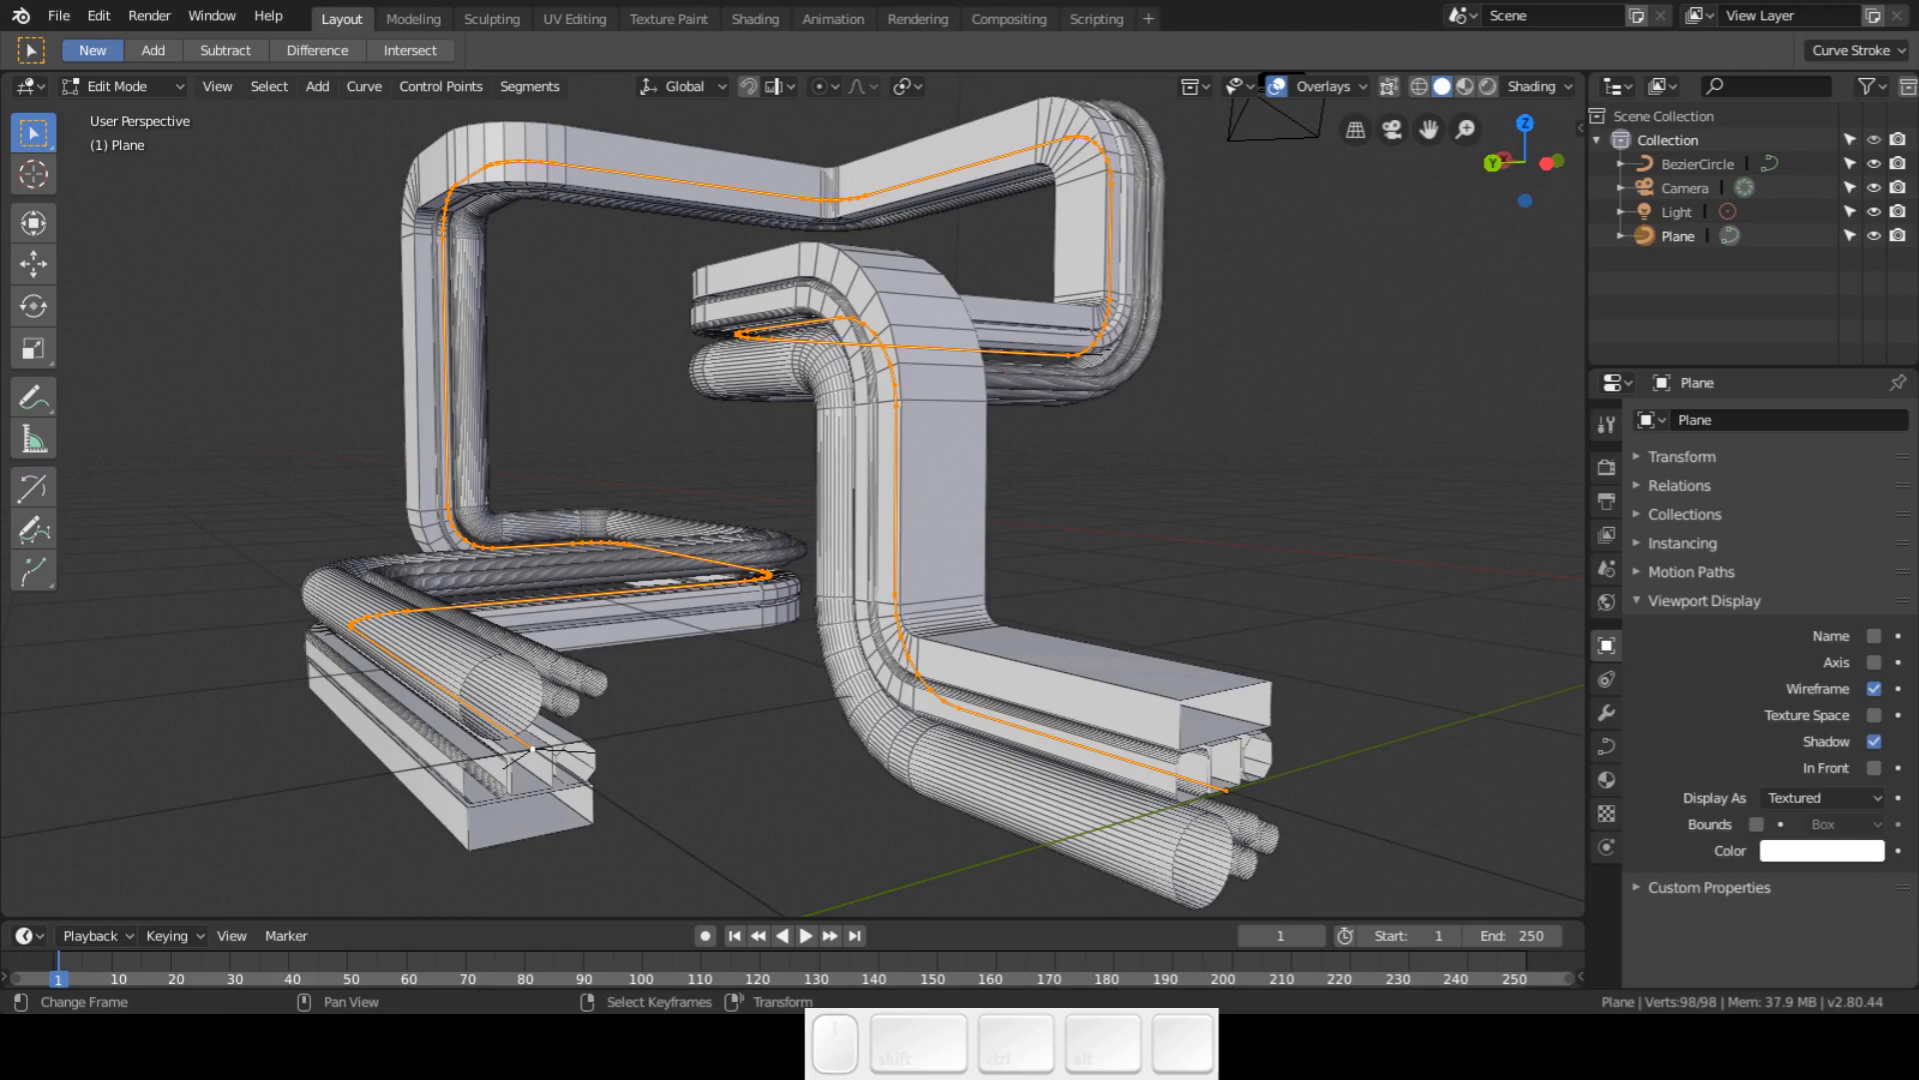
key(Tab)
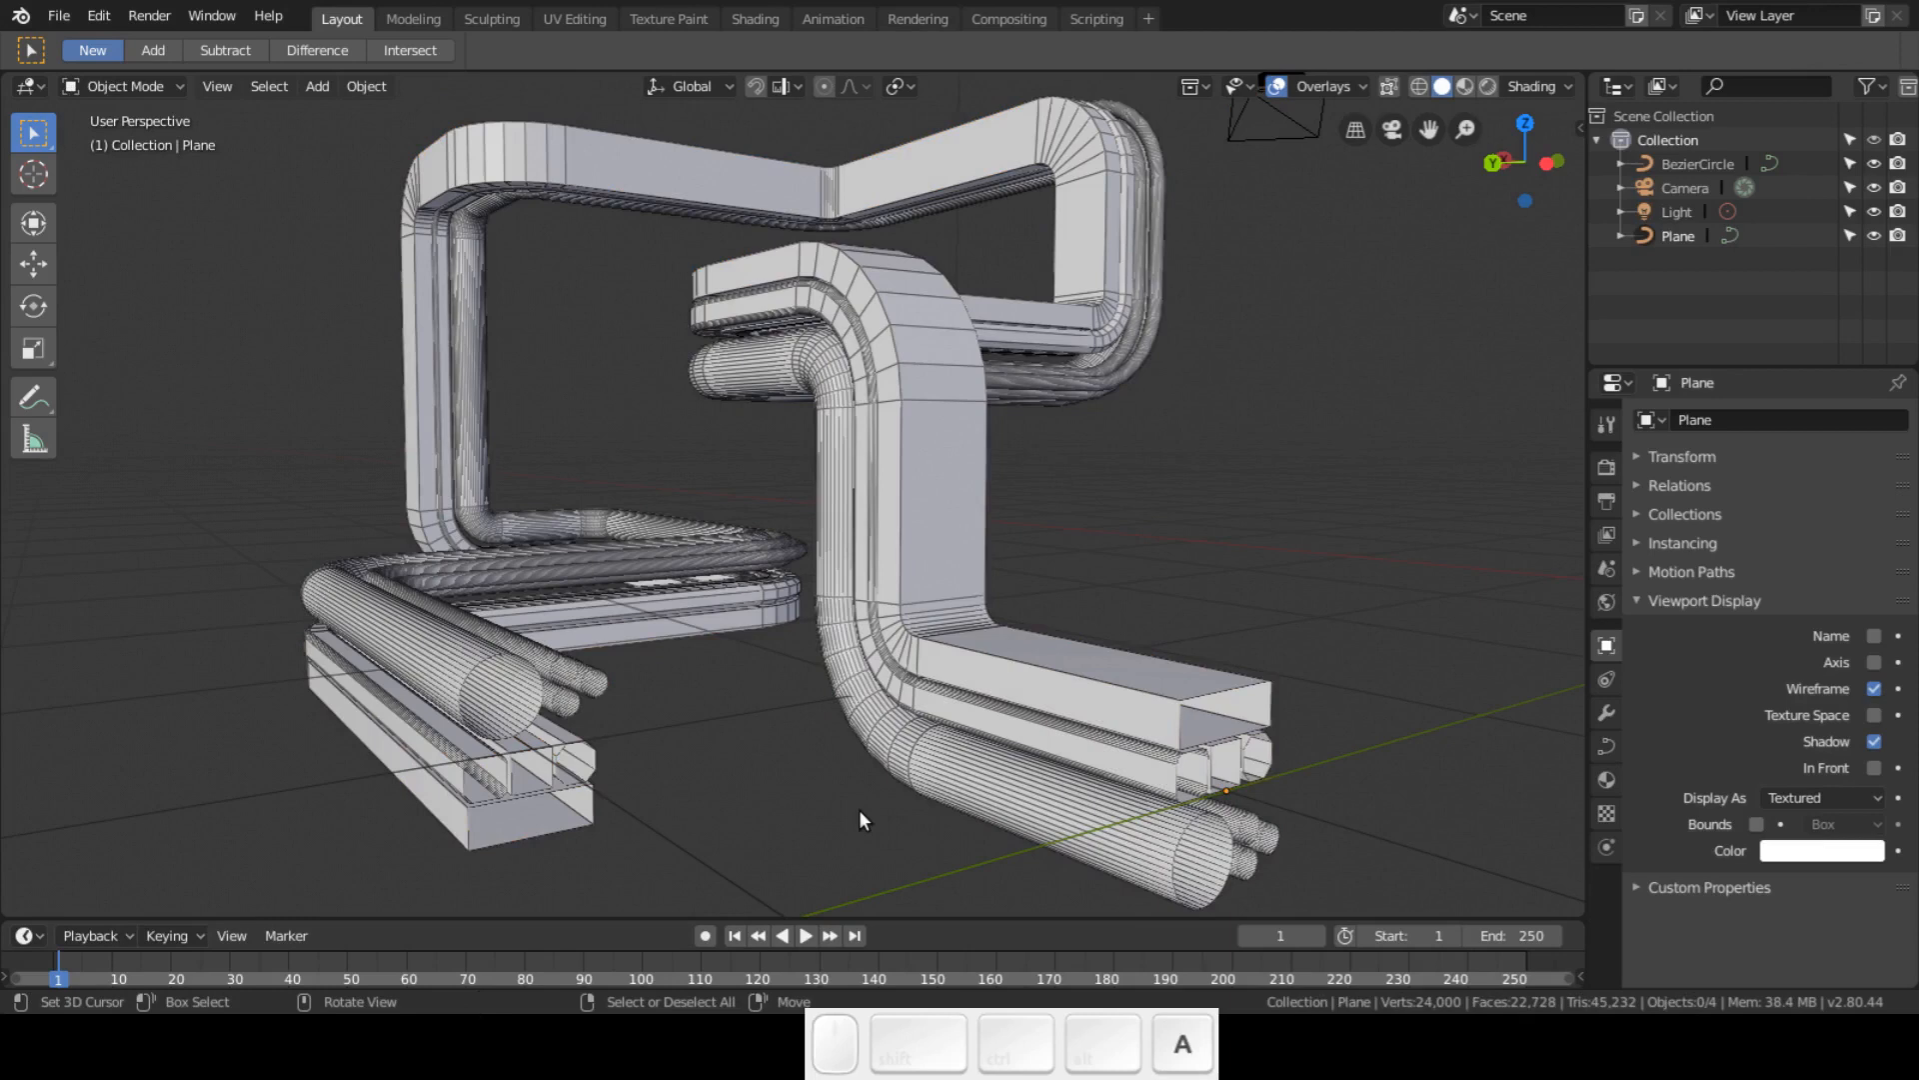
mouse_move(750, 885)
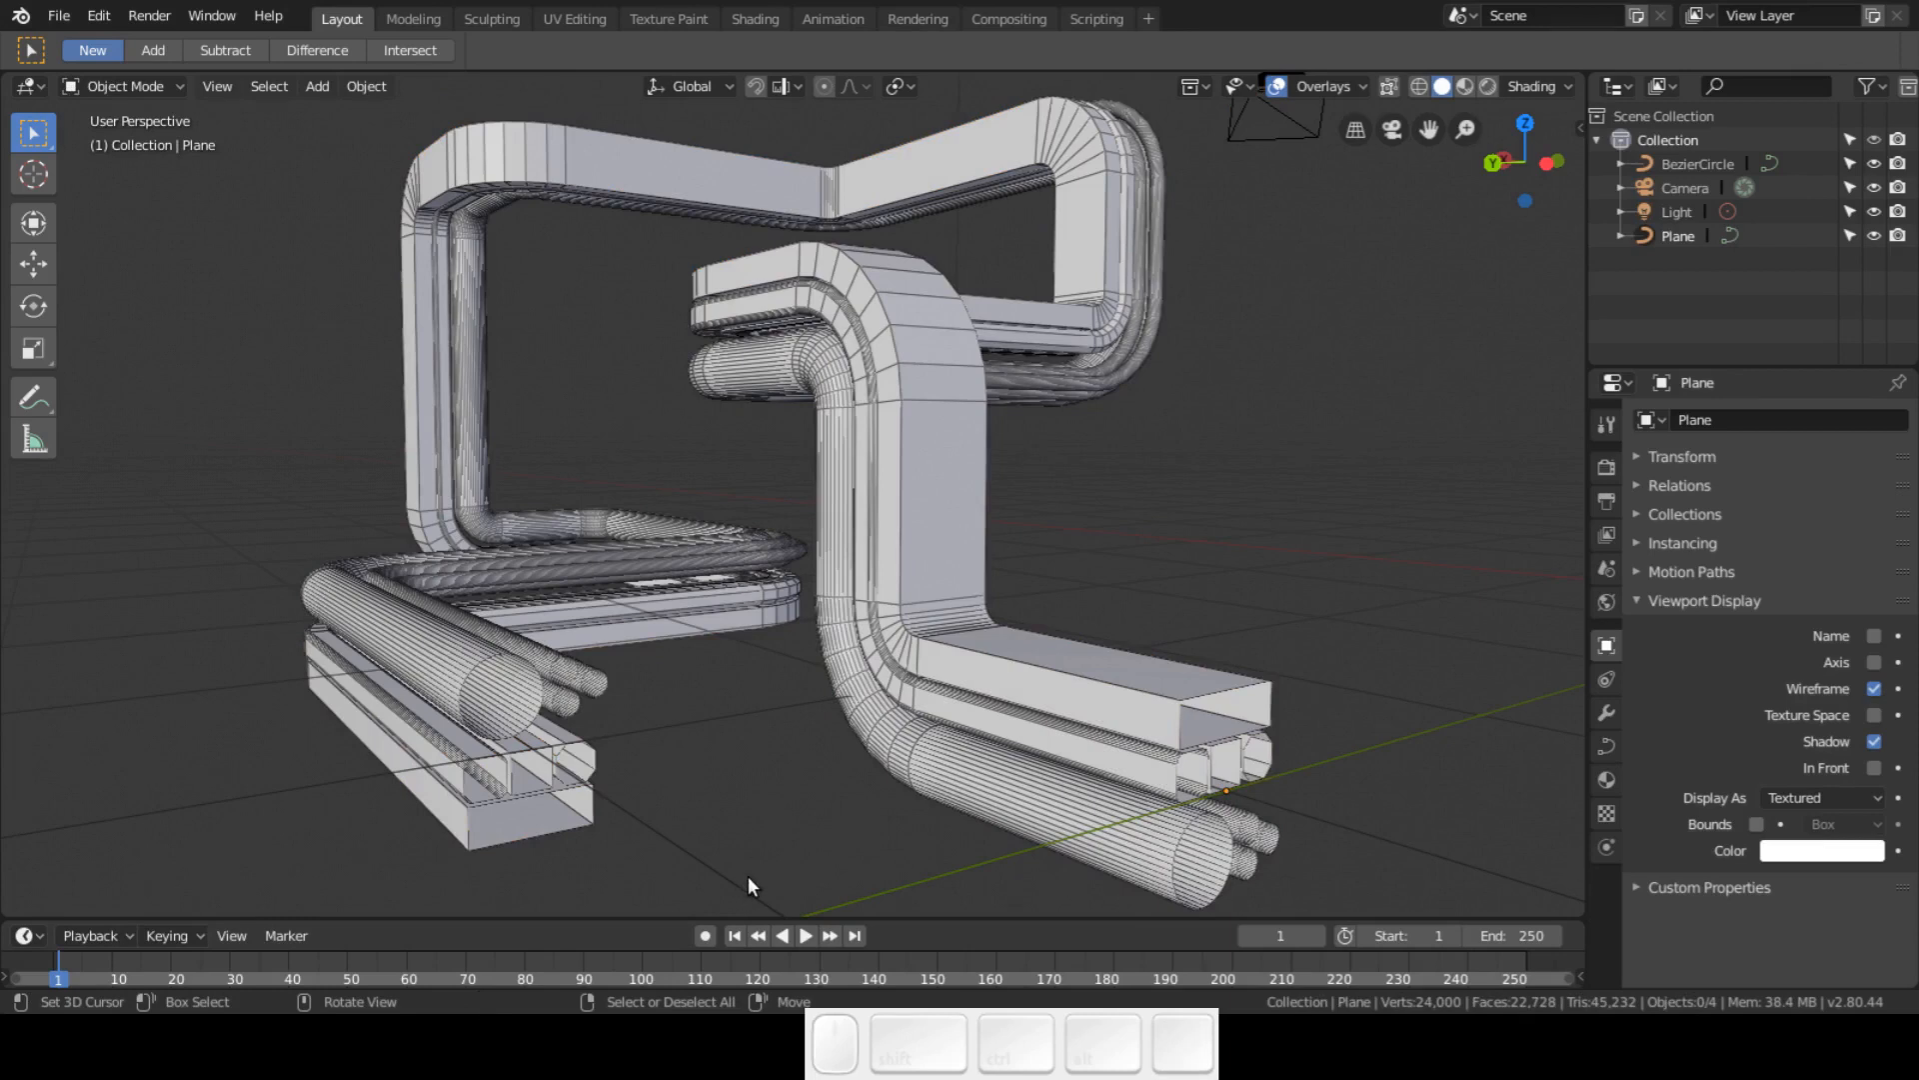
mouse_move(723, 902)
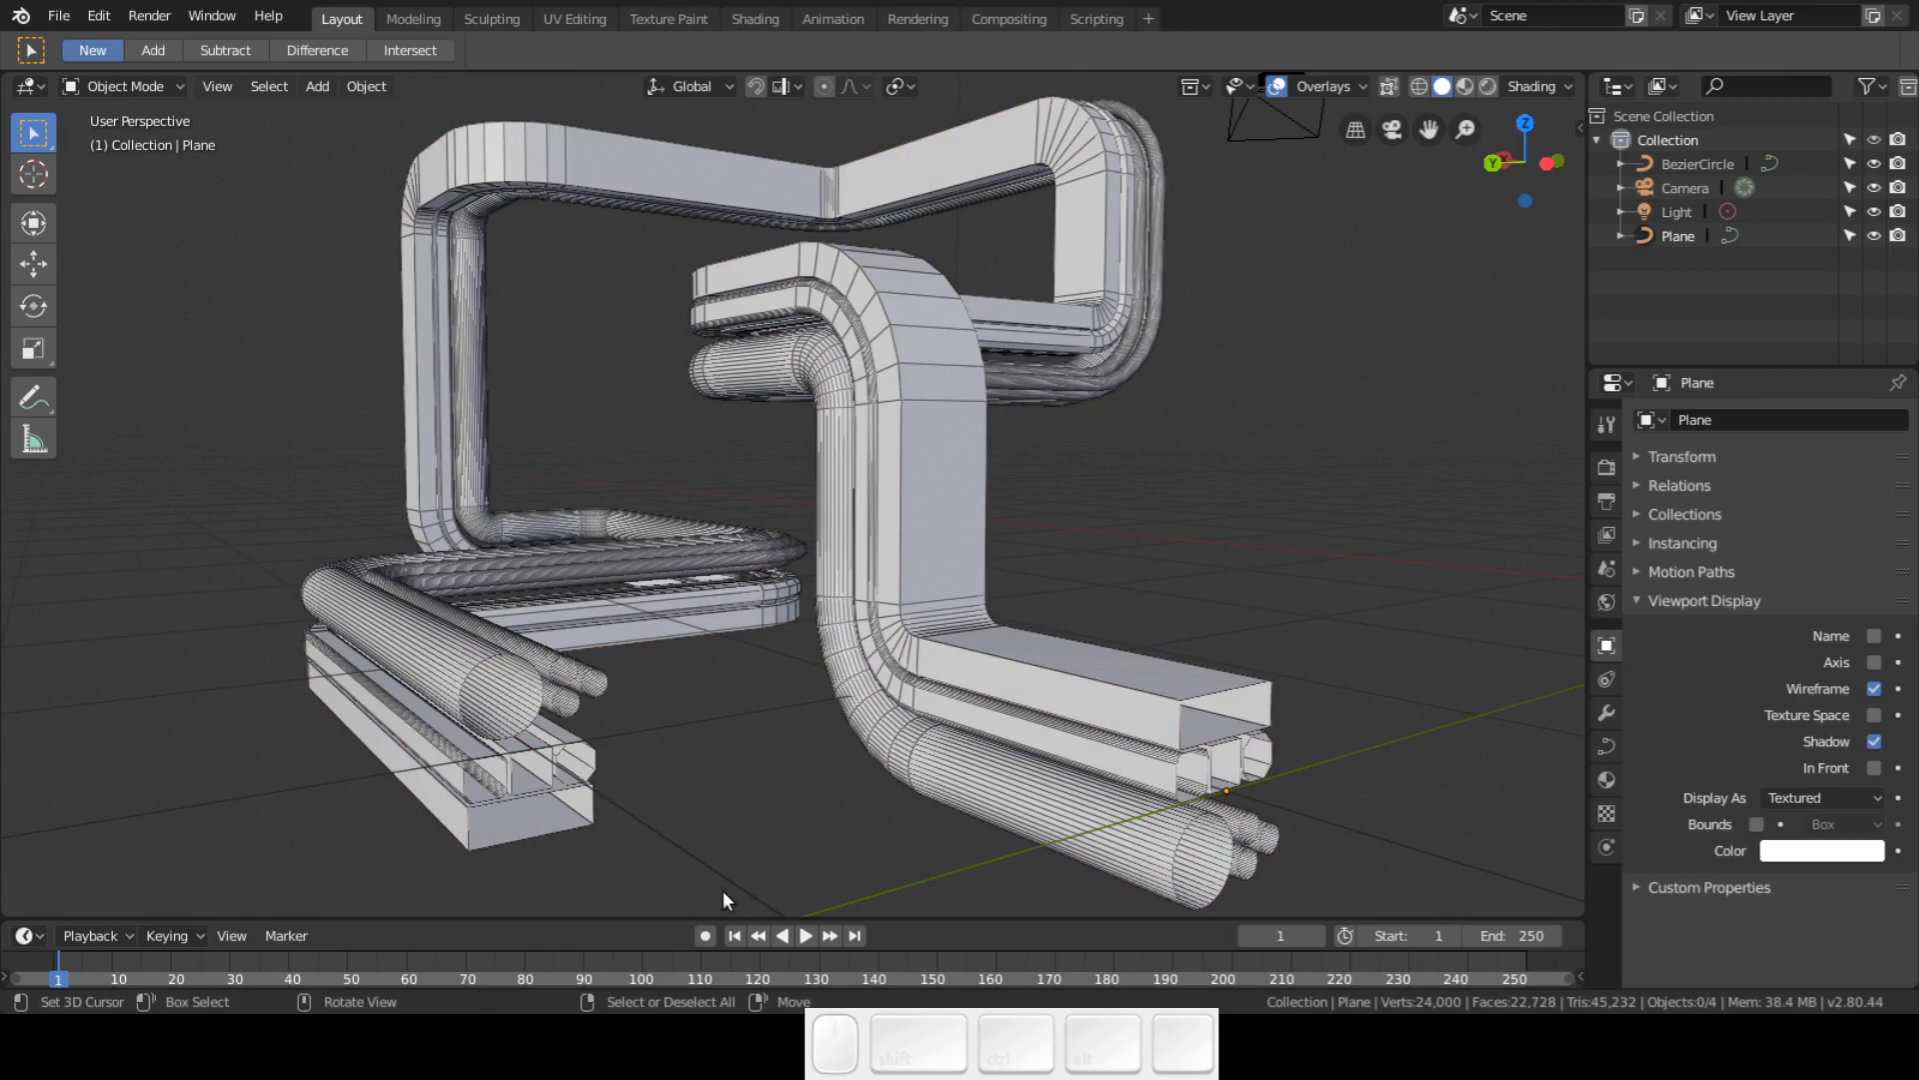